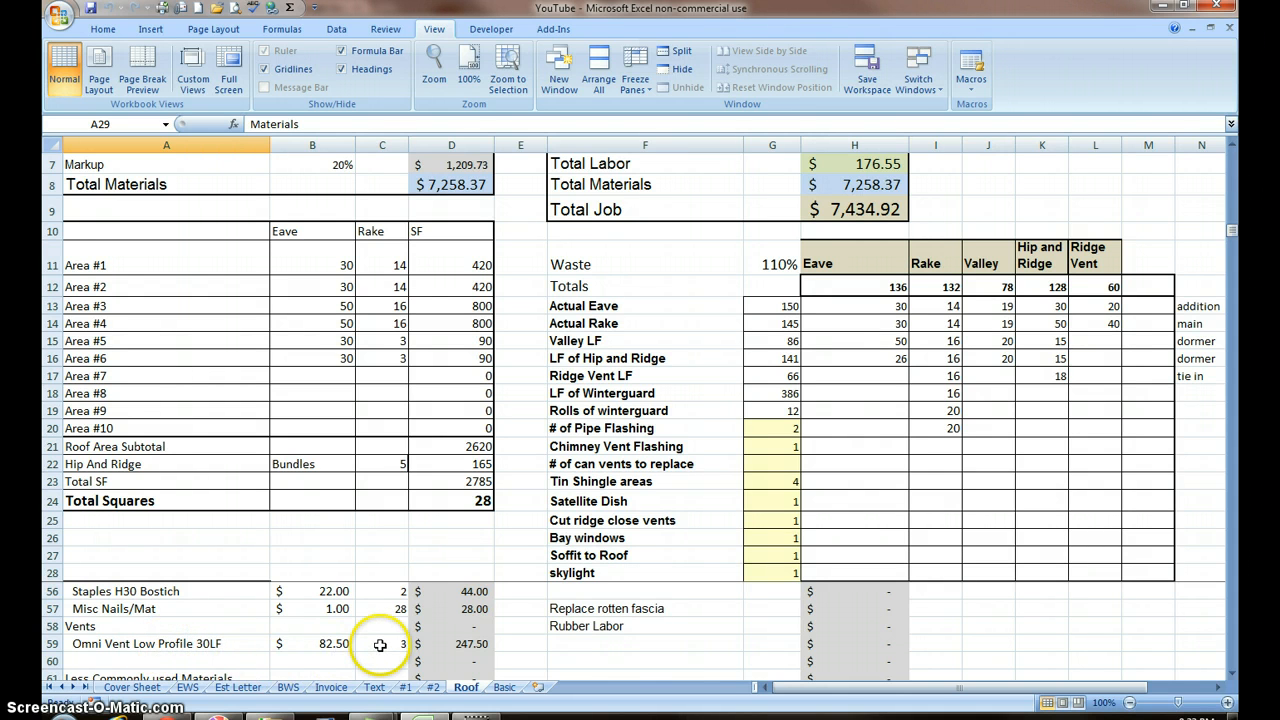
Inspect the ridge vent quantity formula and scroll up the sheet.
click(382, 643)
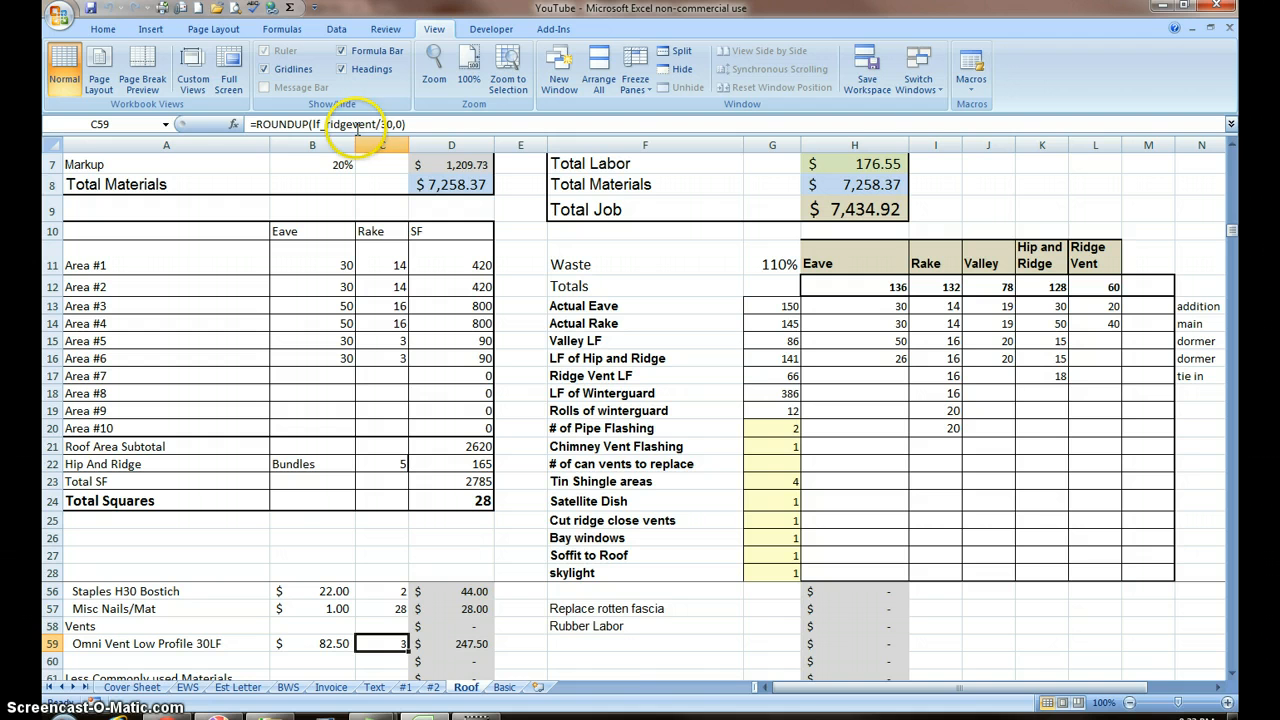
mouse_move(380, 124)
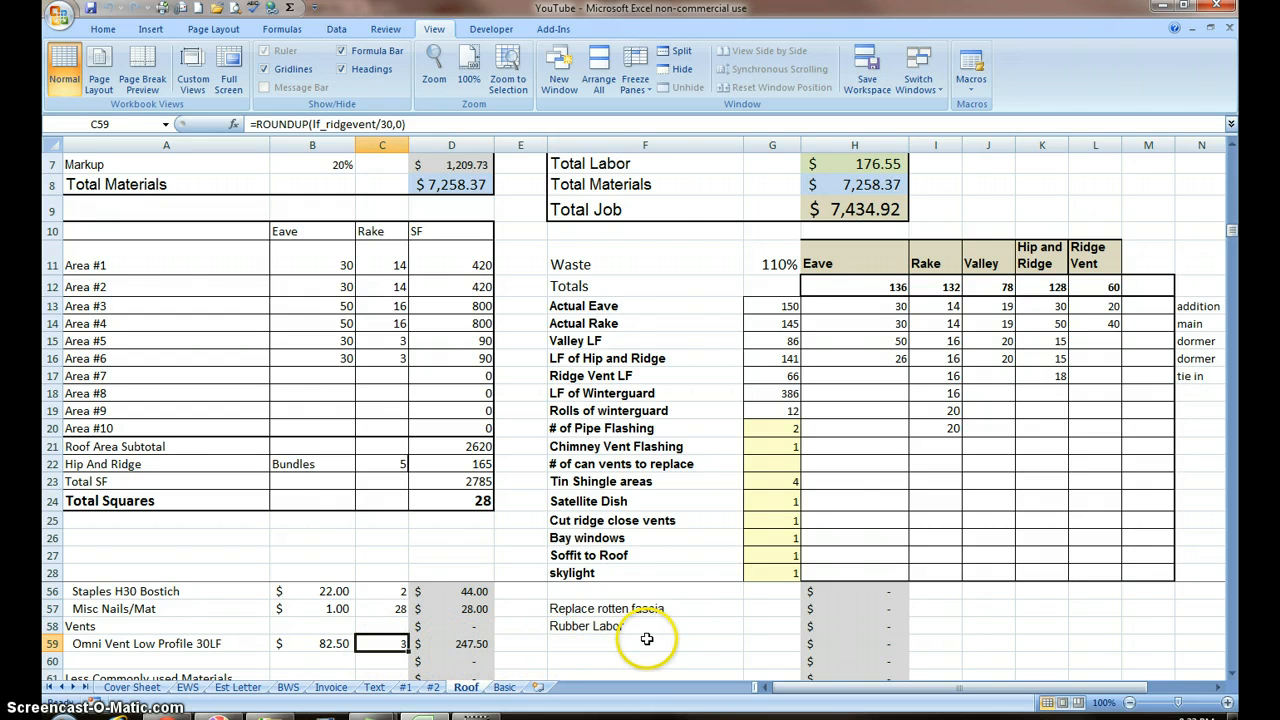
scroll(up, 3)
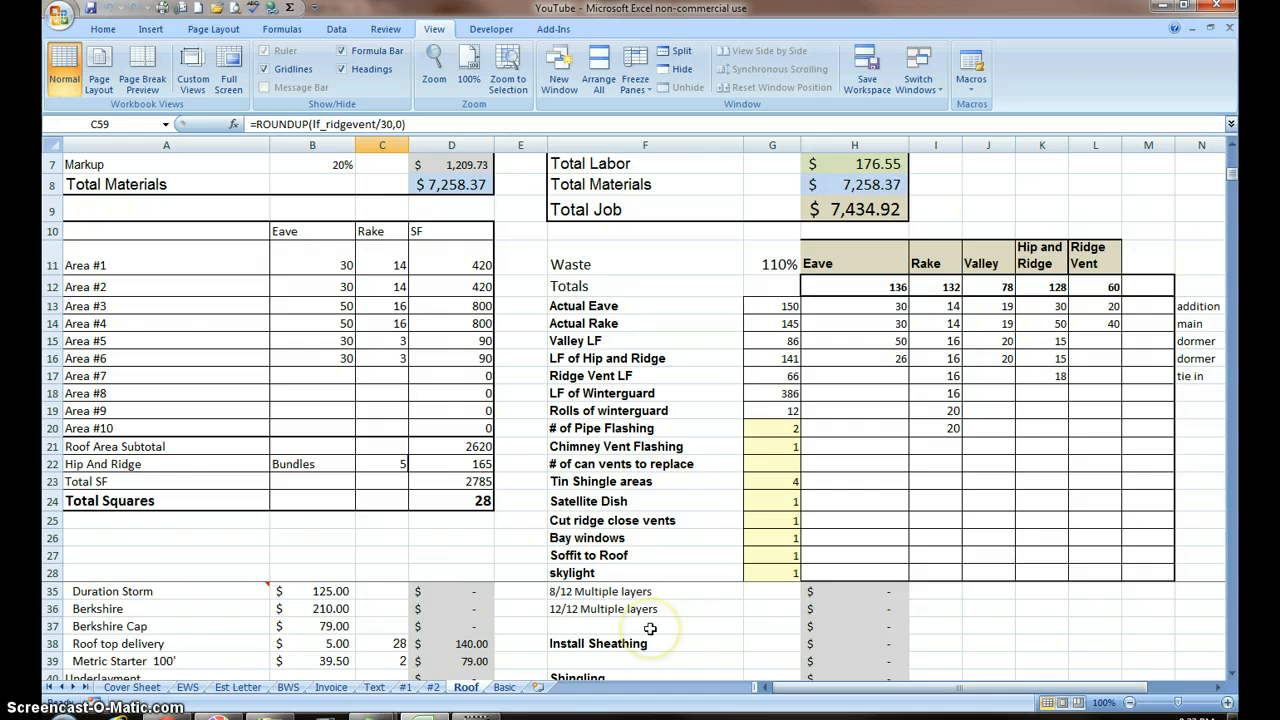
scroll(up, 3)
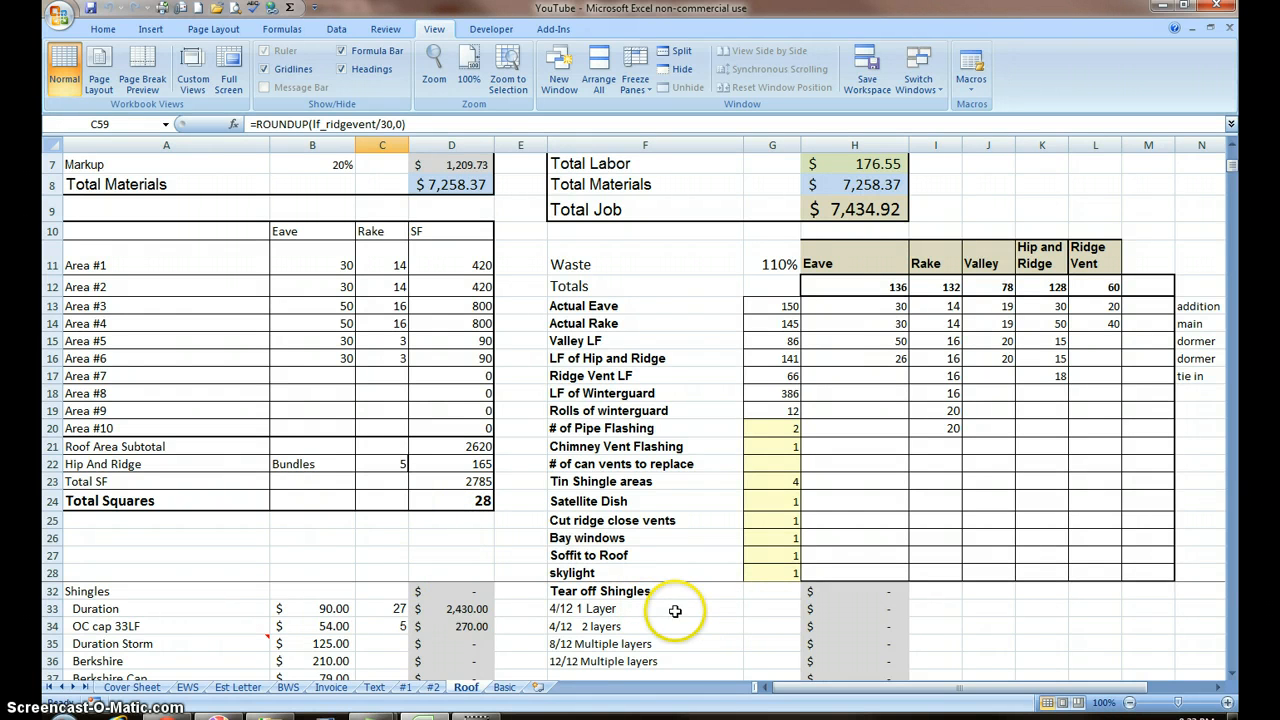
mouse_move(760, 614)
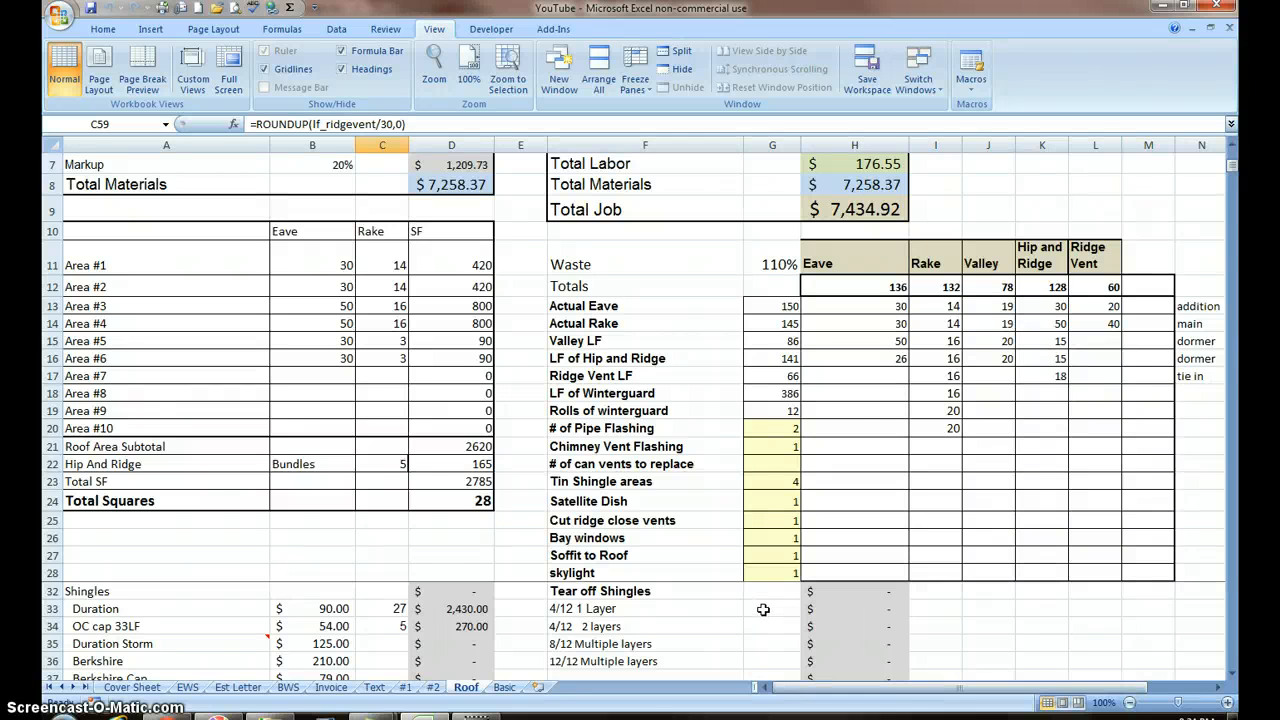
mouse_move(718, 624)
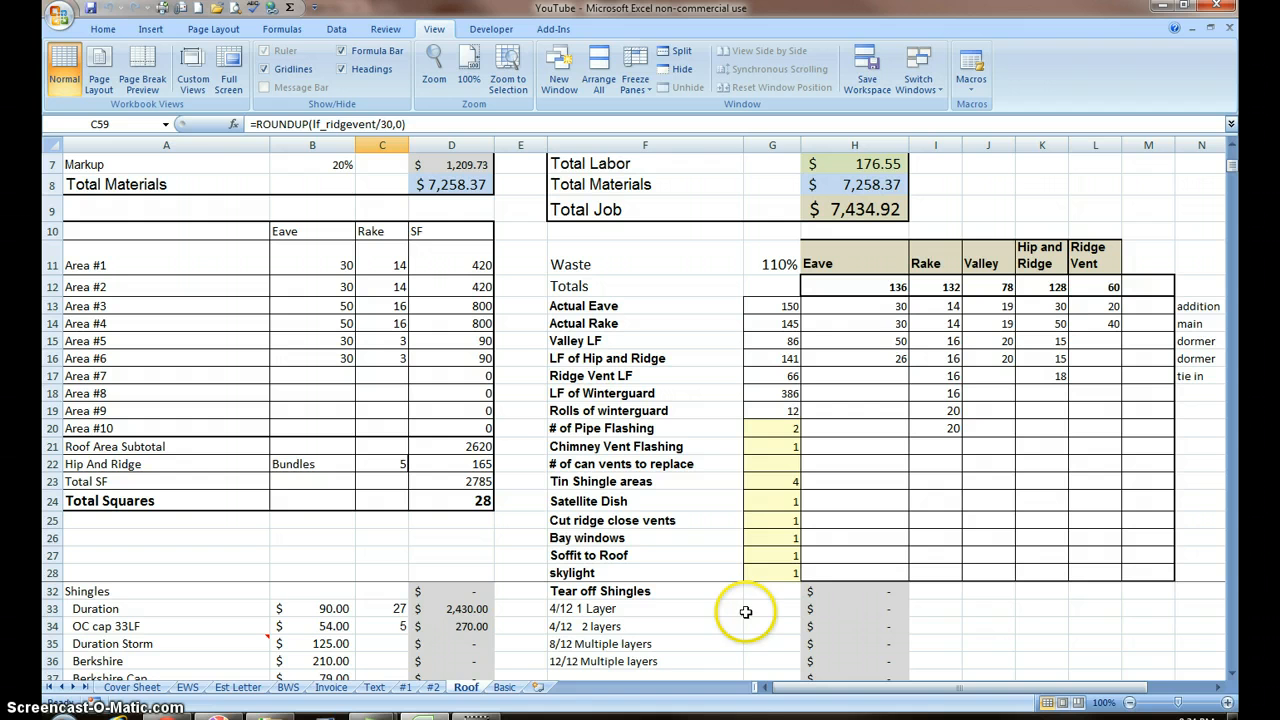
Insert a new sheet column in the labor table and check the Tear off Shingles total.
click(772, 608)
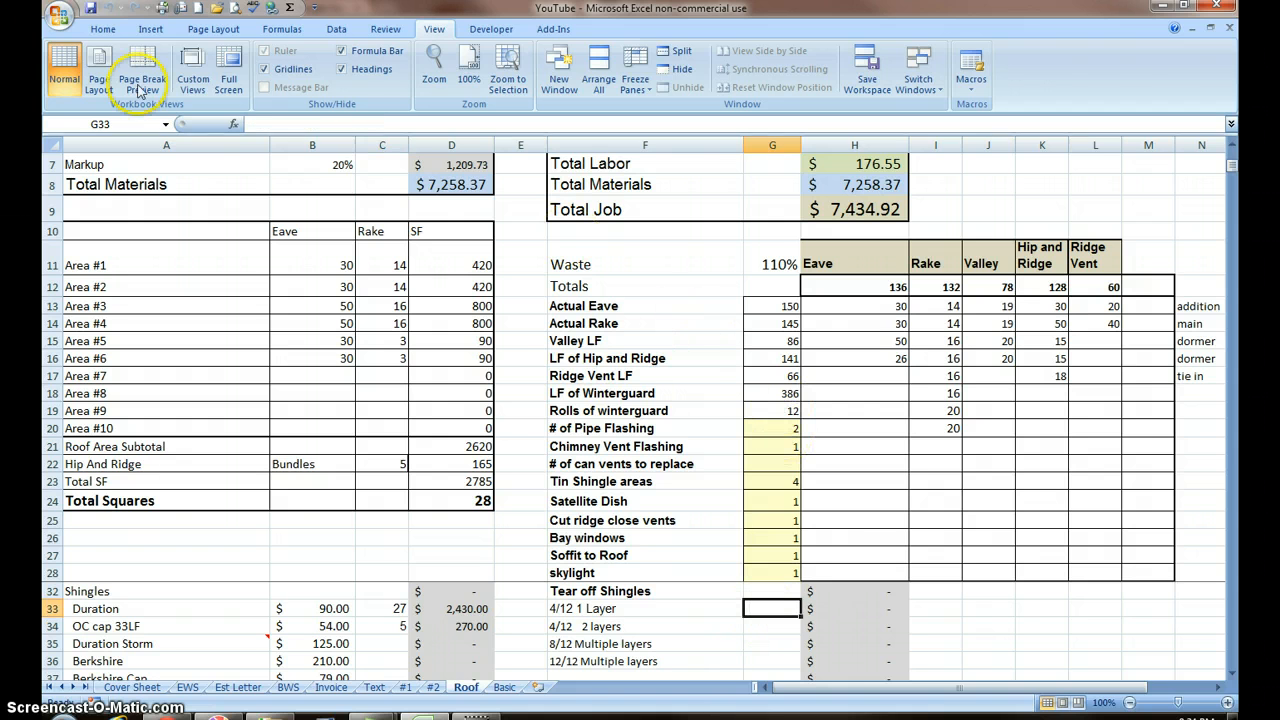
click(103, 28)
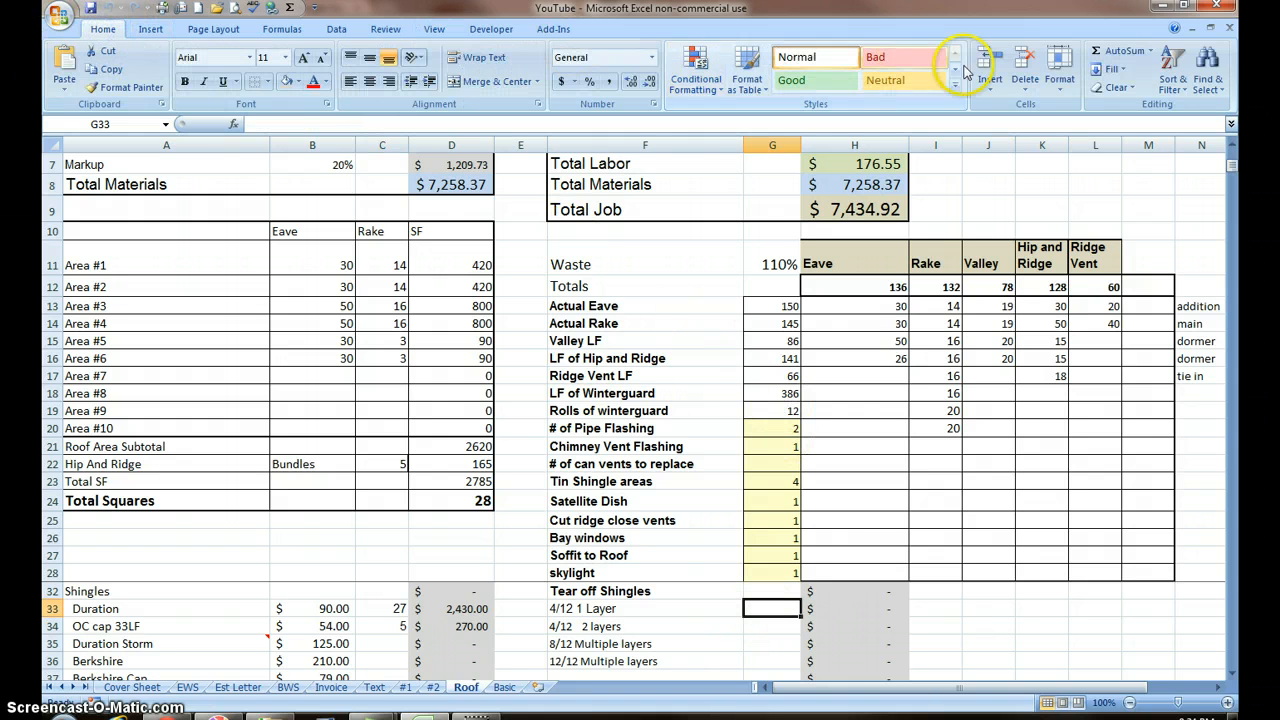
click(988, 70)
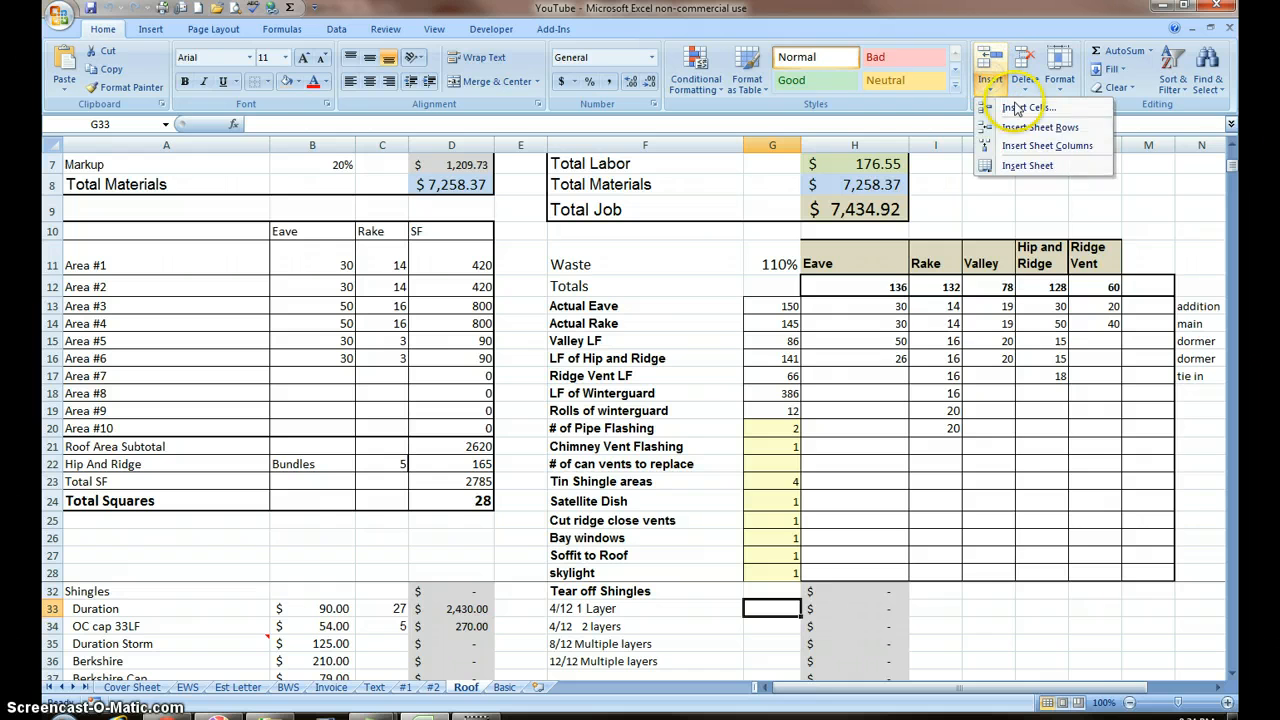
click(1046, 145)
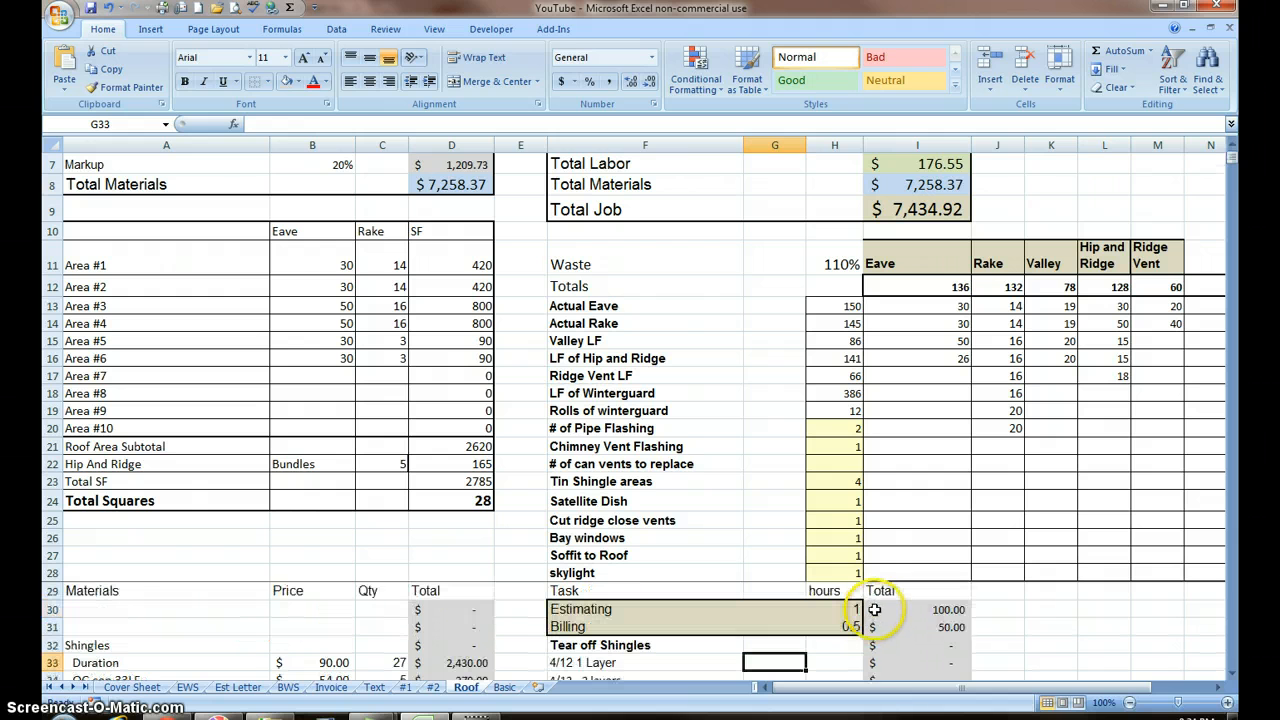
click(917, 645)
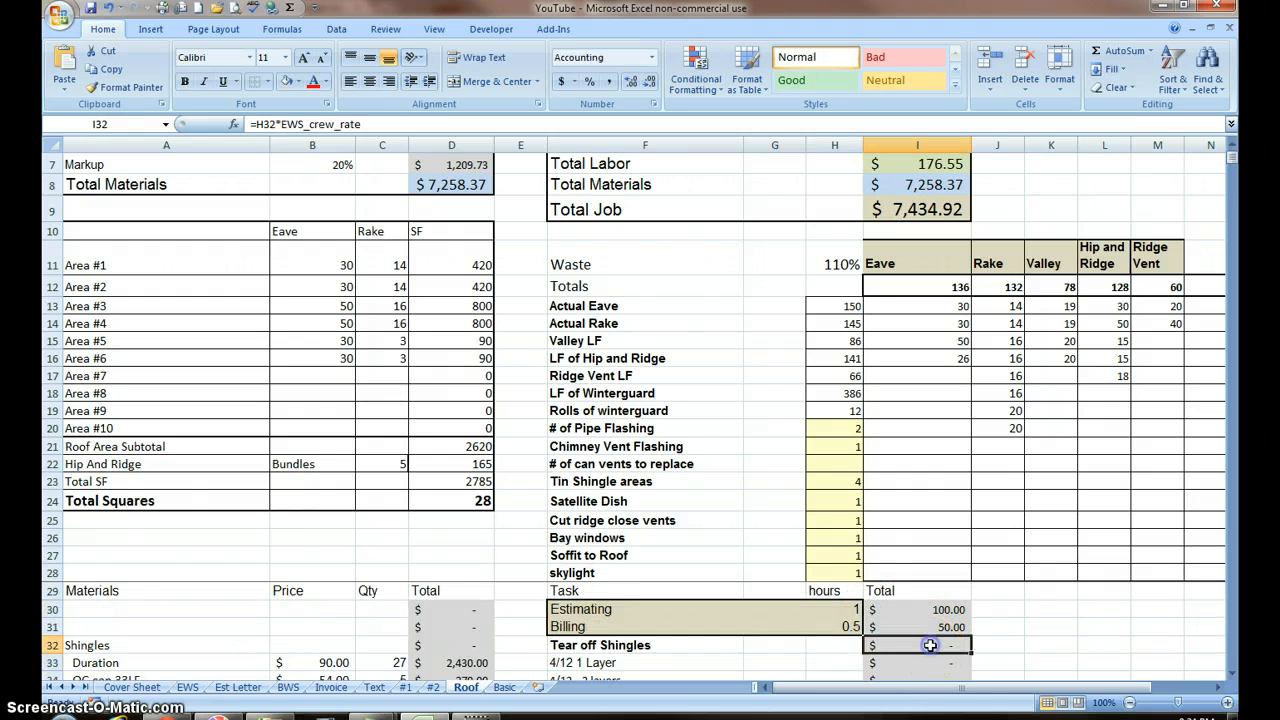
mouse_move(357, 192)
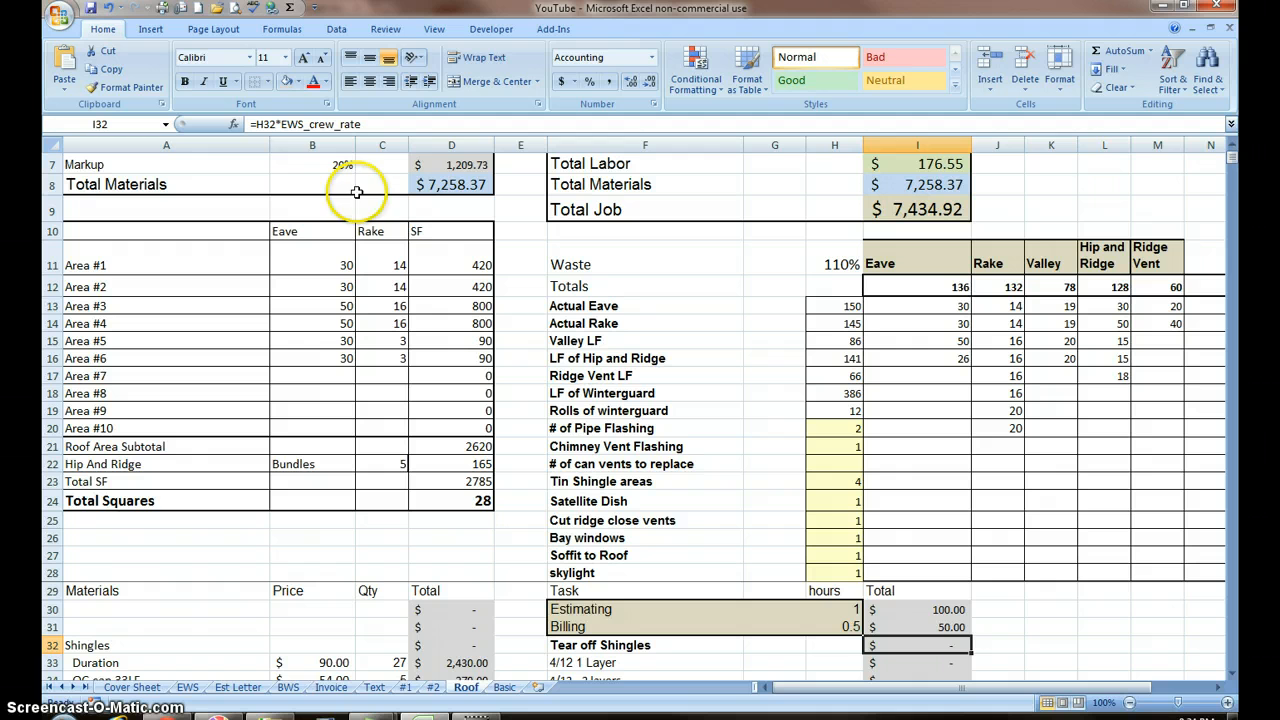
mouse_move(318, 176)
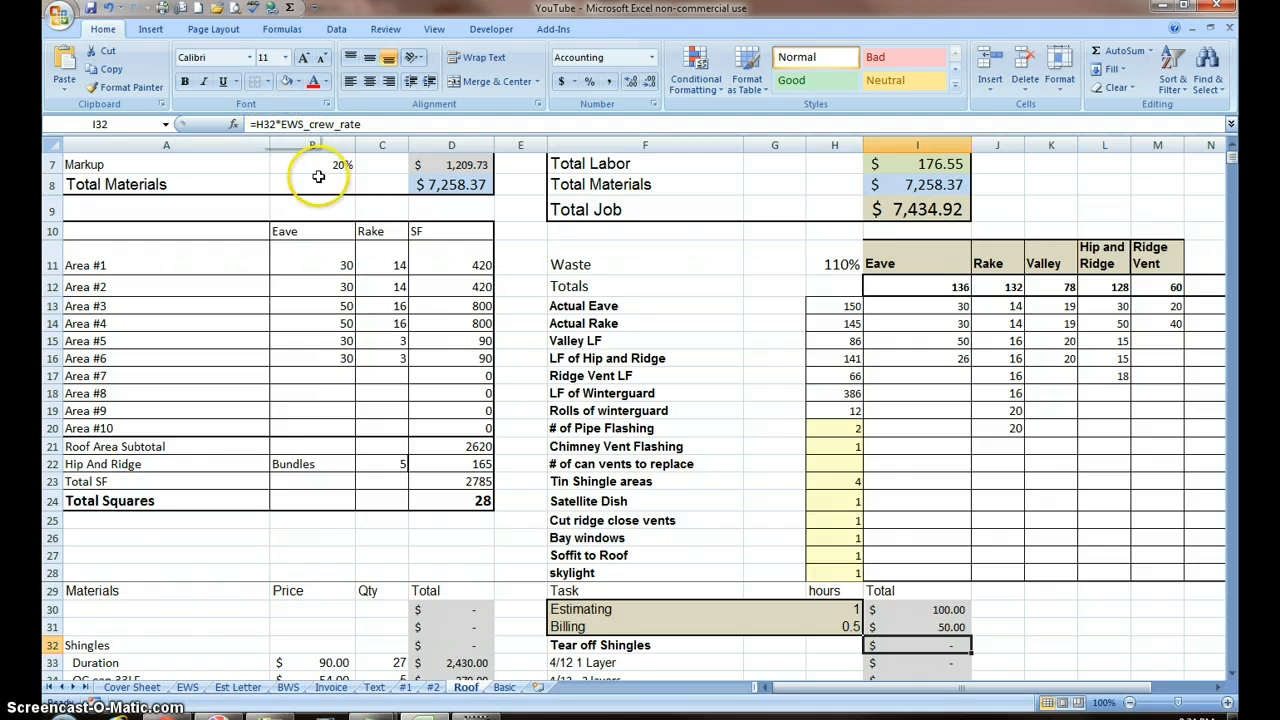
mouse_move(840, 623)
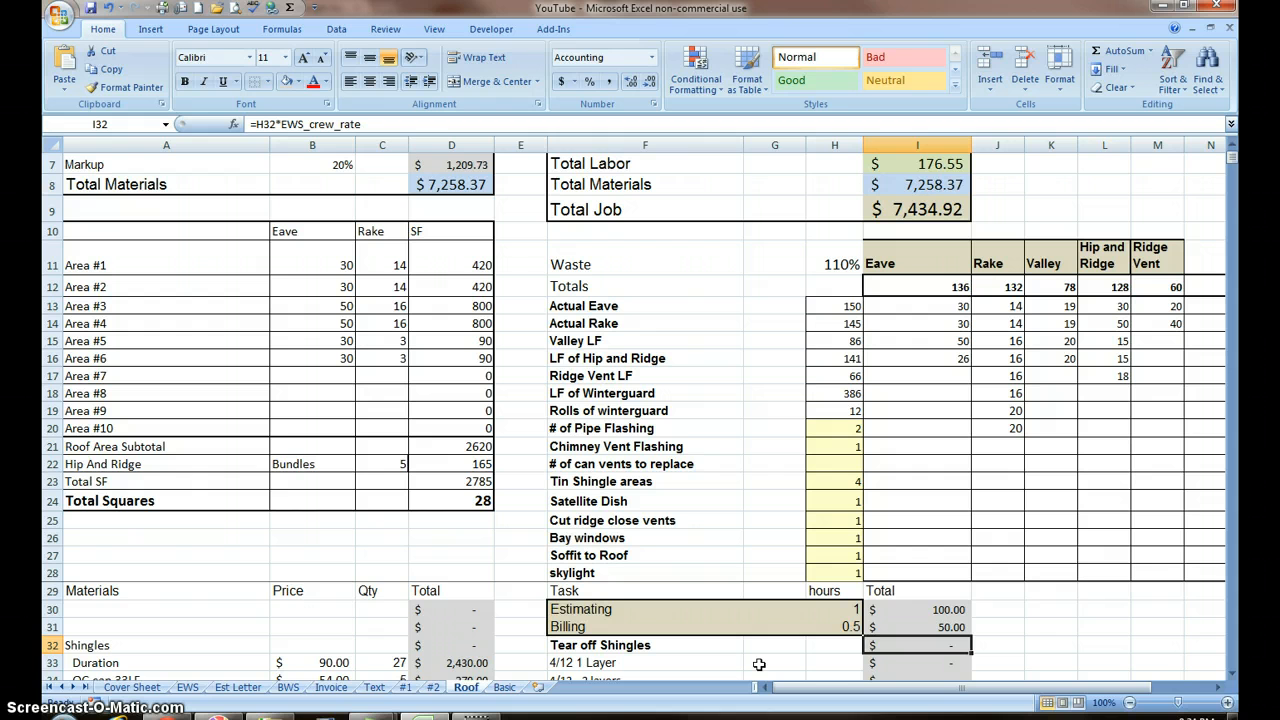
mouse_move(842, 663)
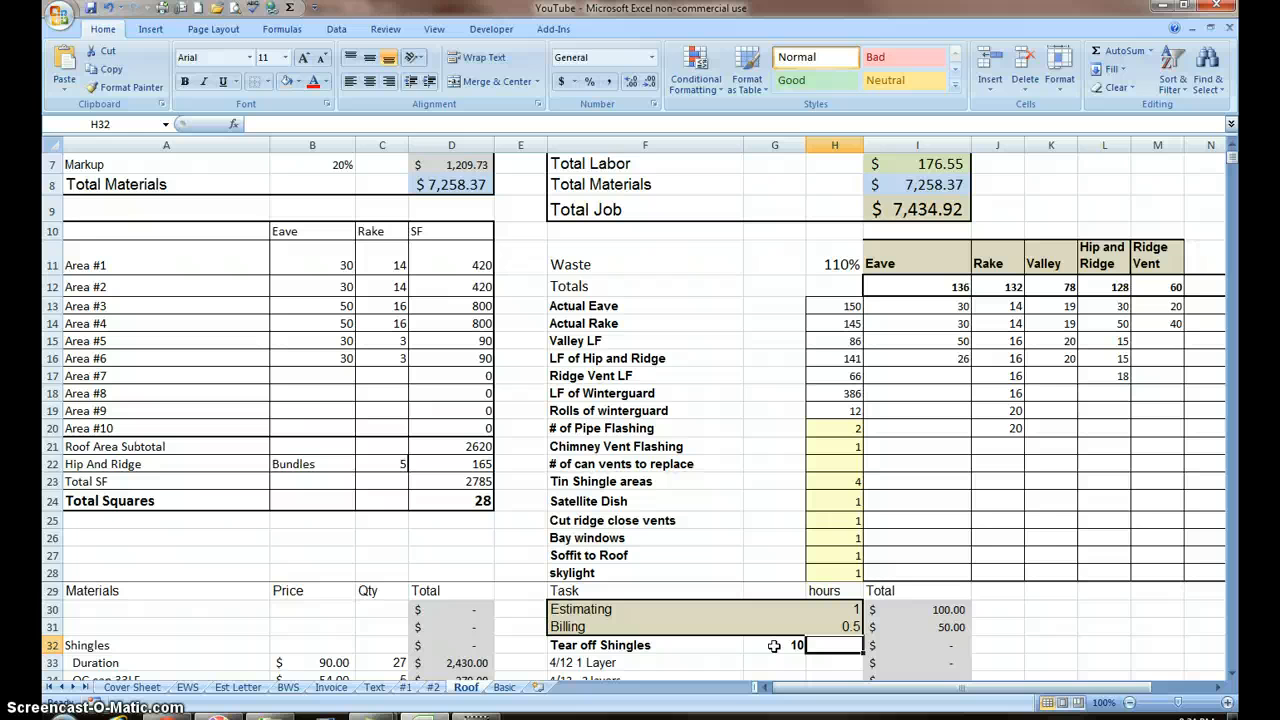
Enter $10 for Tear off Shingles, make its total =G32*H32, and fill it down the labor totals.
text(10)
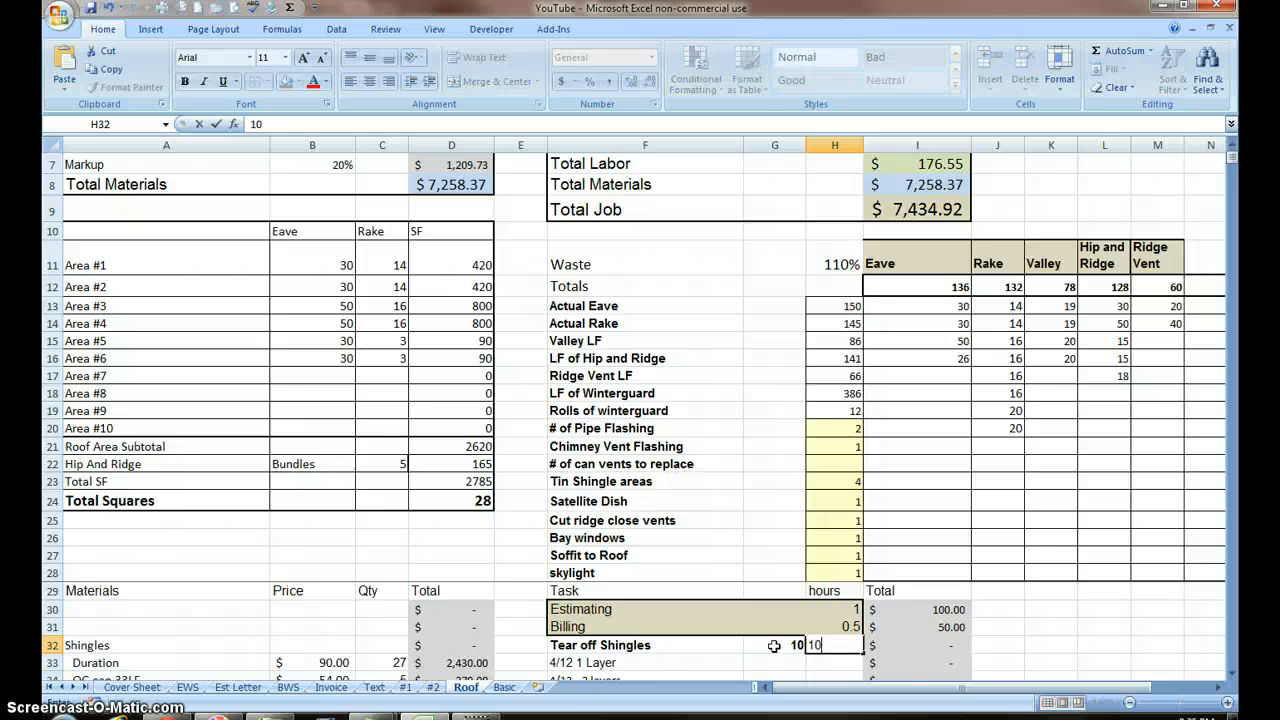
key(Return)
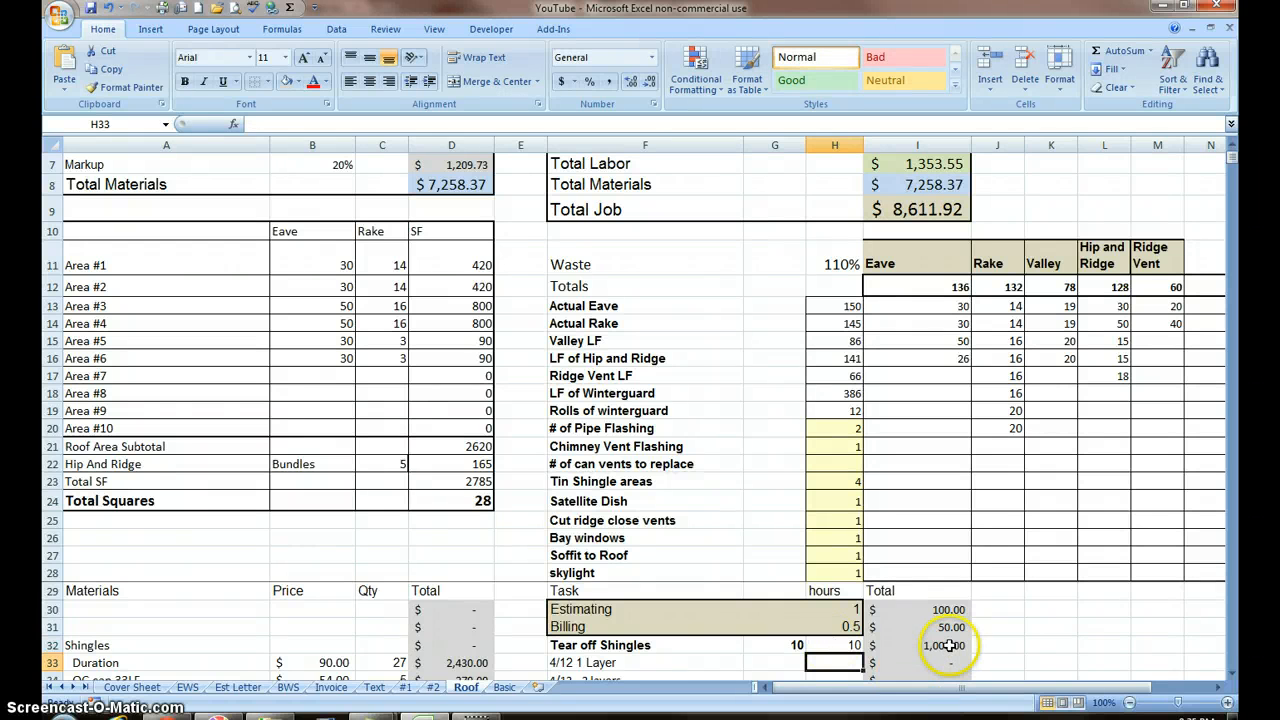
click(916, 645)
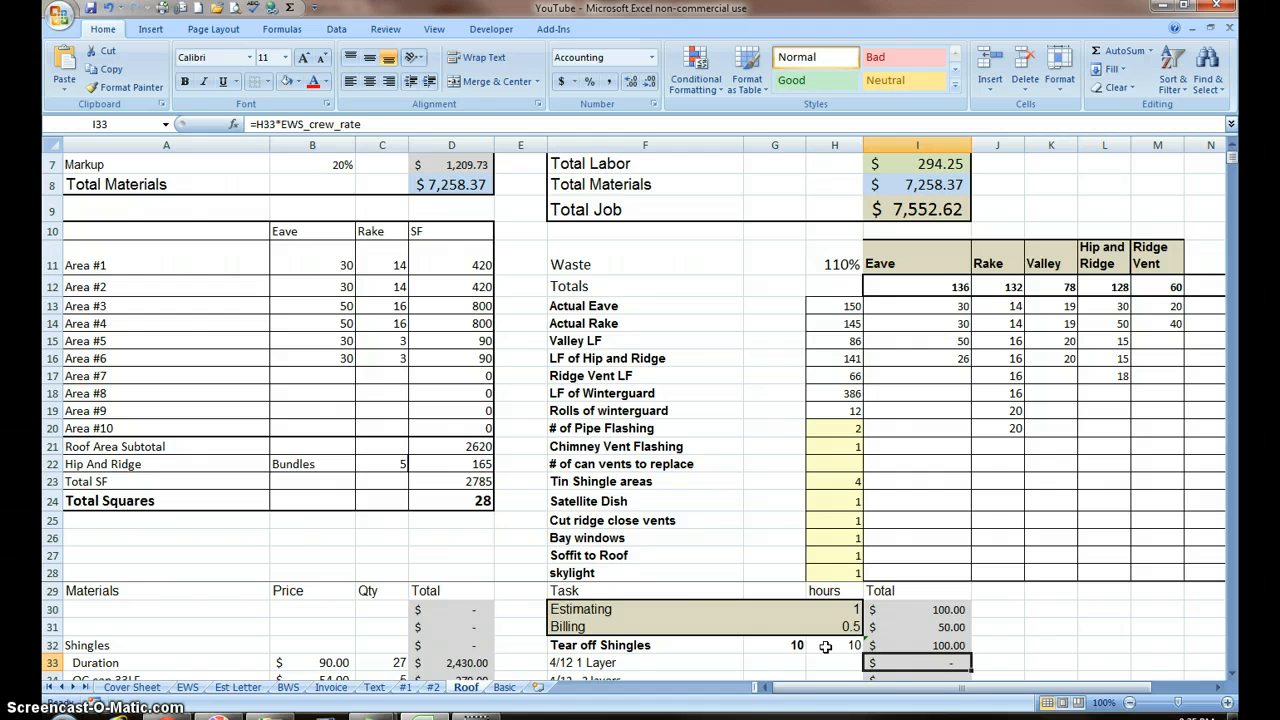
click(917, 645)
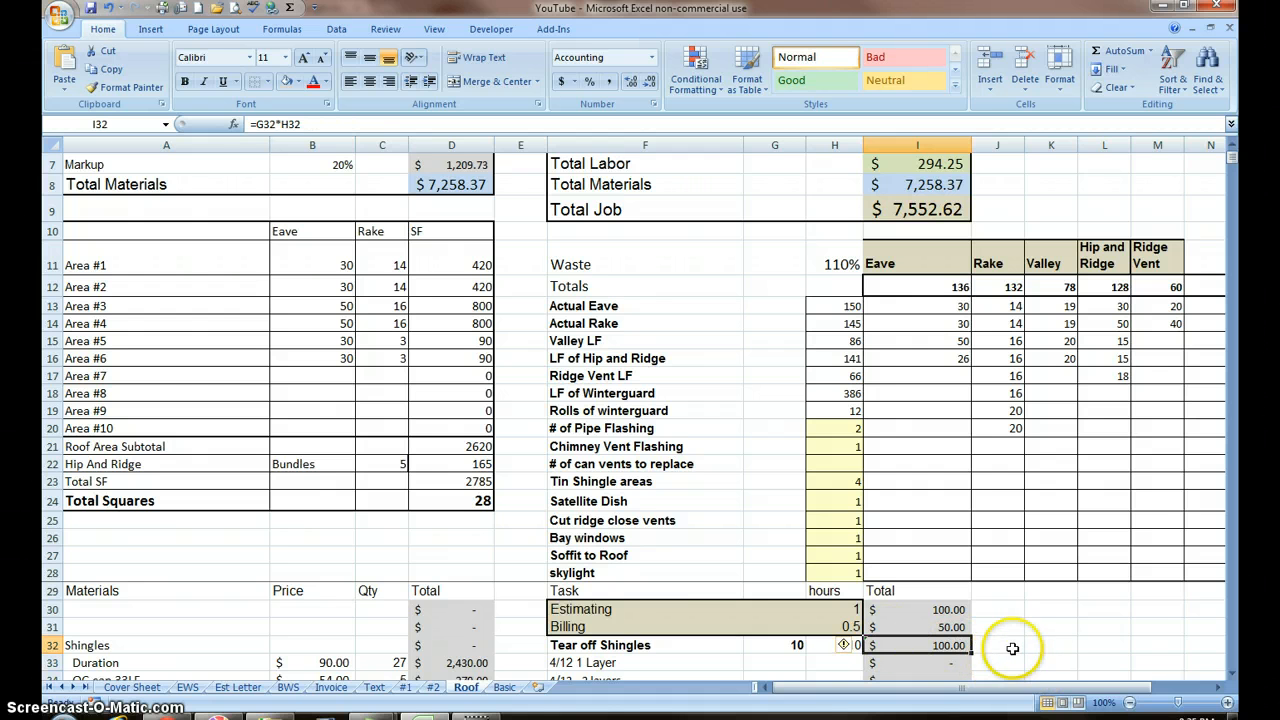
scroll(down, 3)
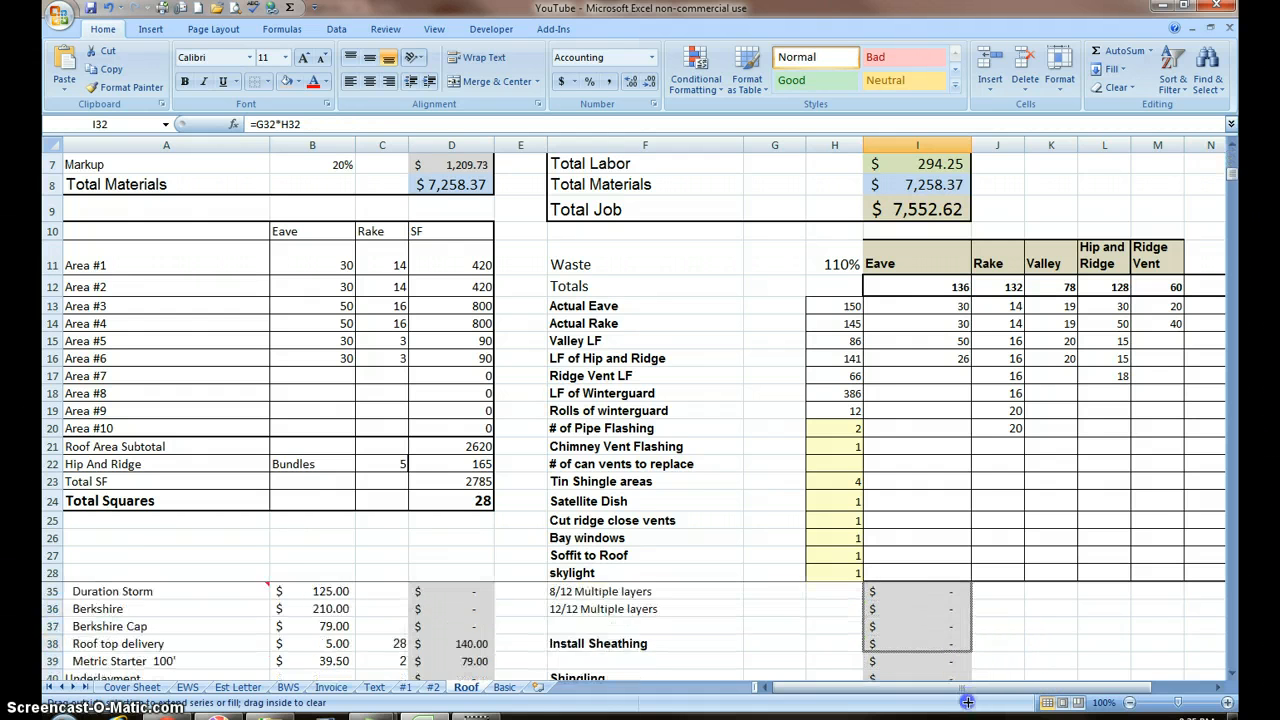
scroll(down, 3)
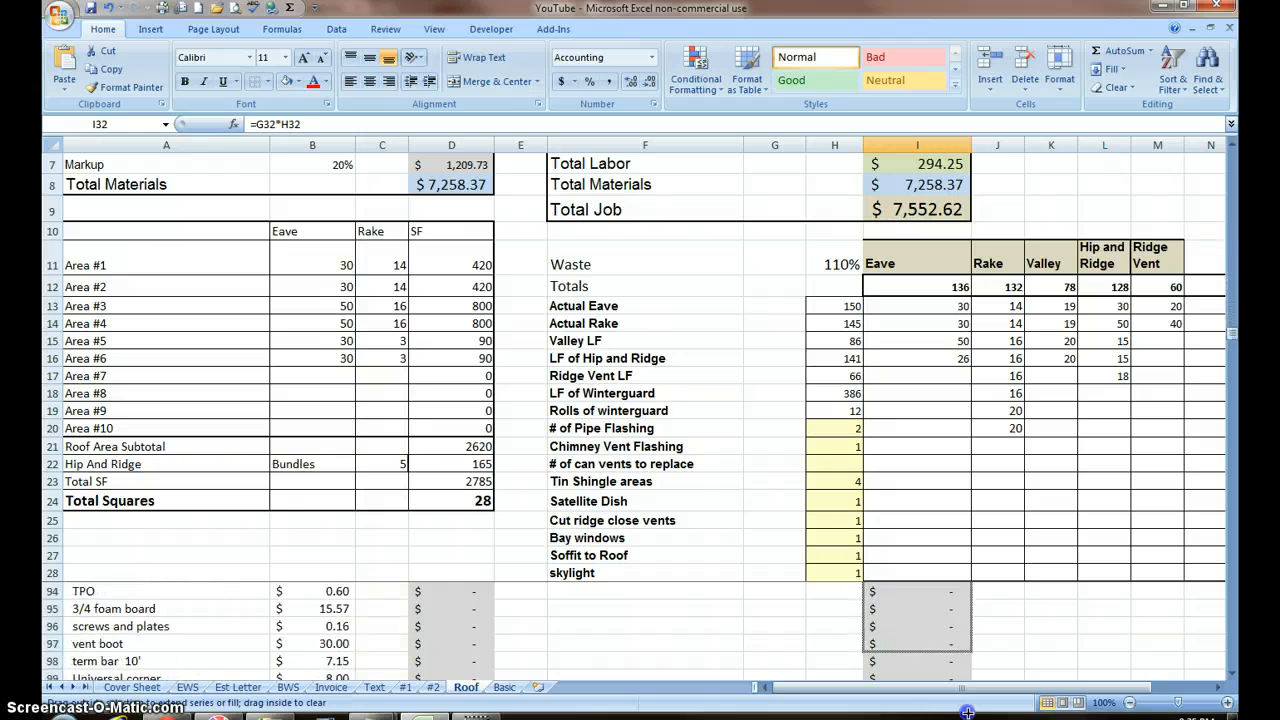
scroll(down, 3)
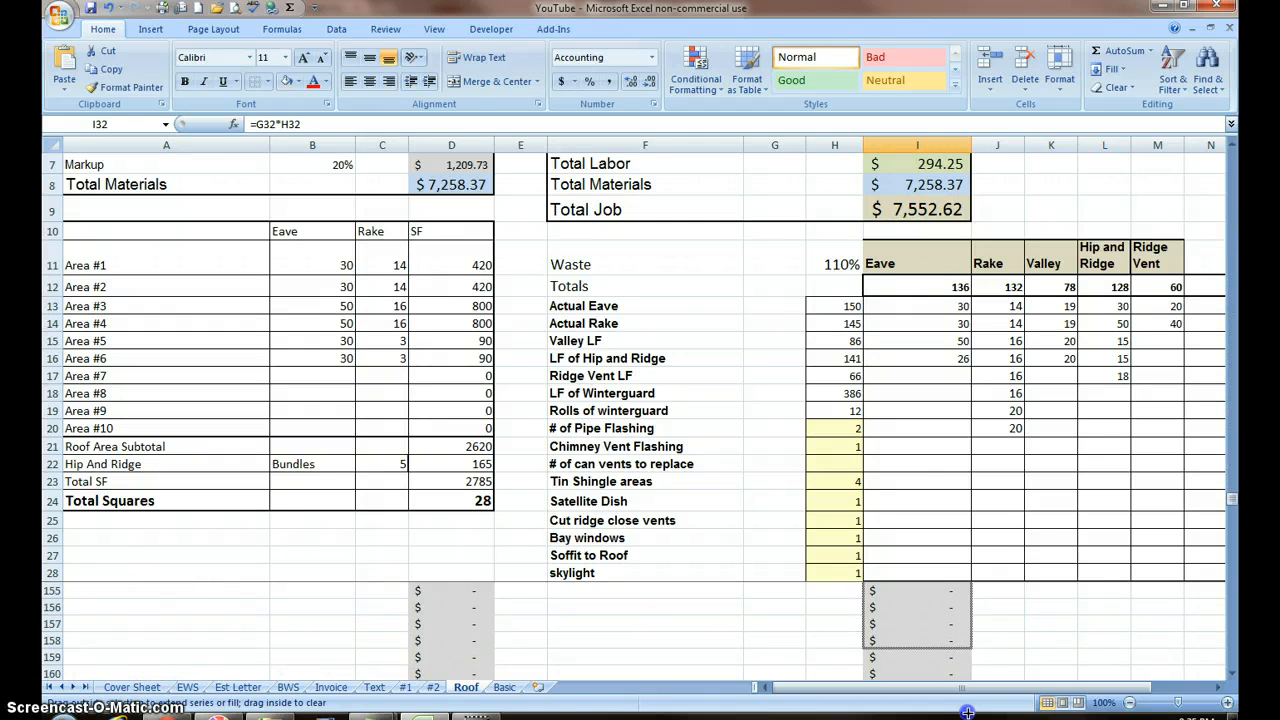
scroll(down, 3)
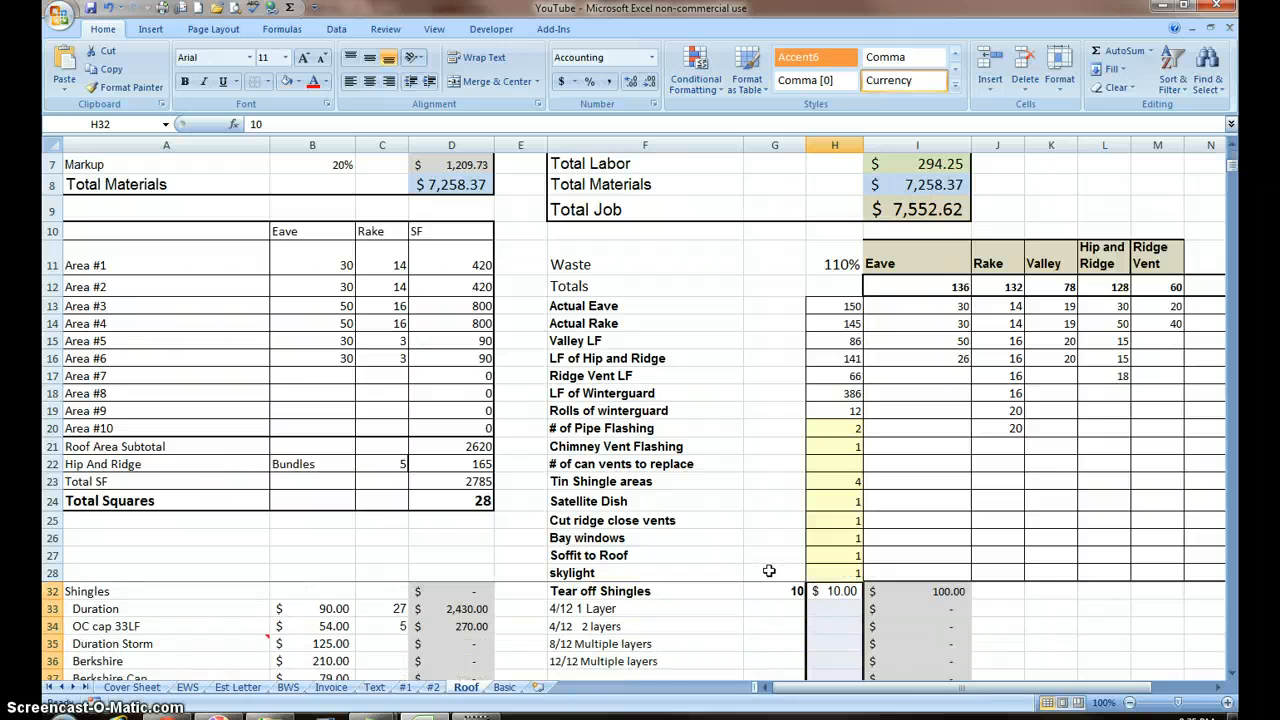
mouse_move(825, 615)
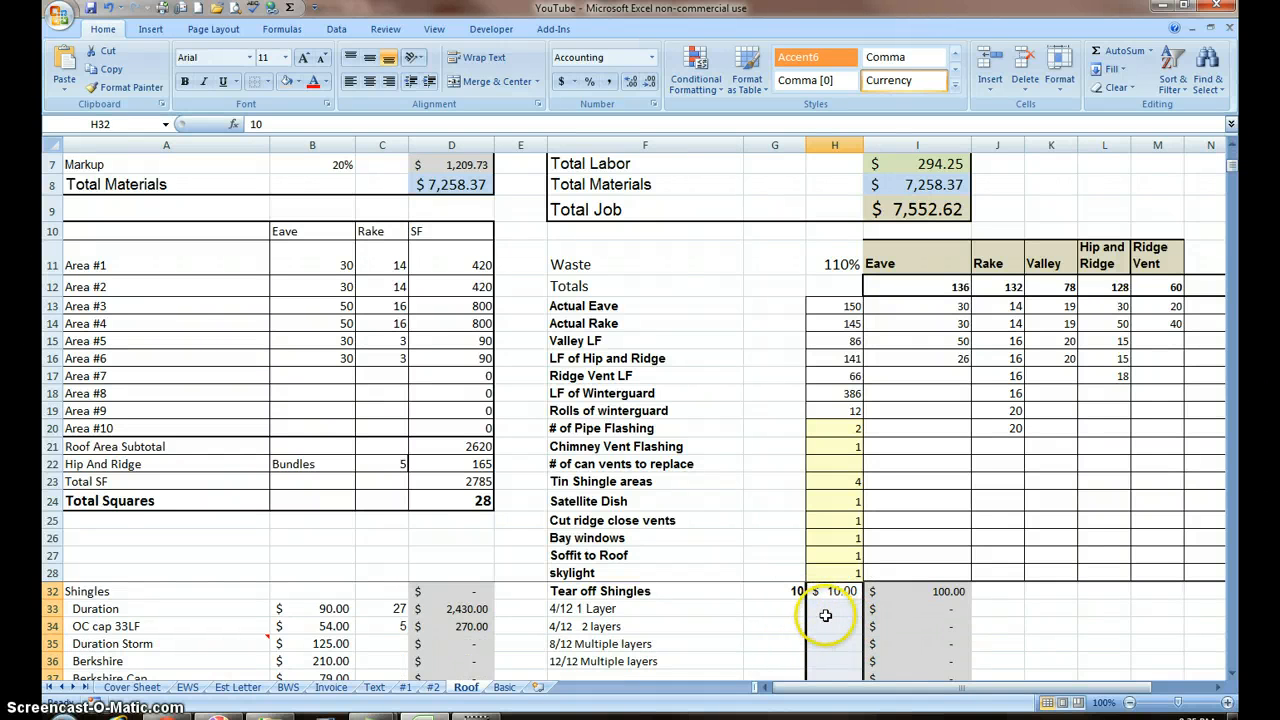
Enter a 75 rate in the Shingling section and check the Tear off Shingles quantity.
click(834, 608)
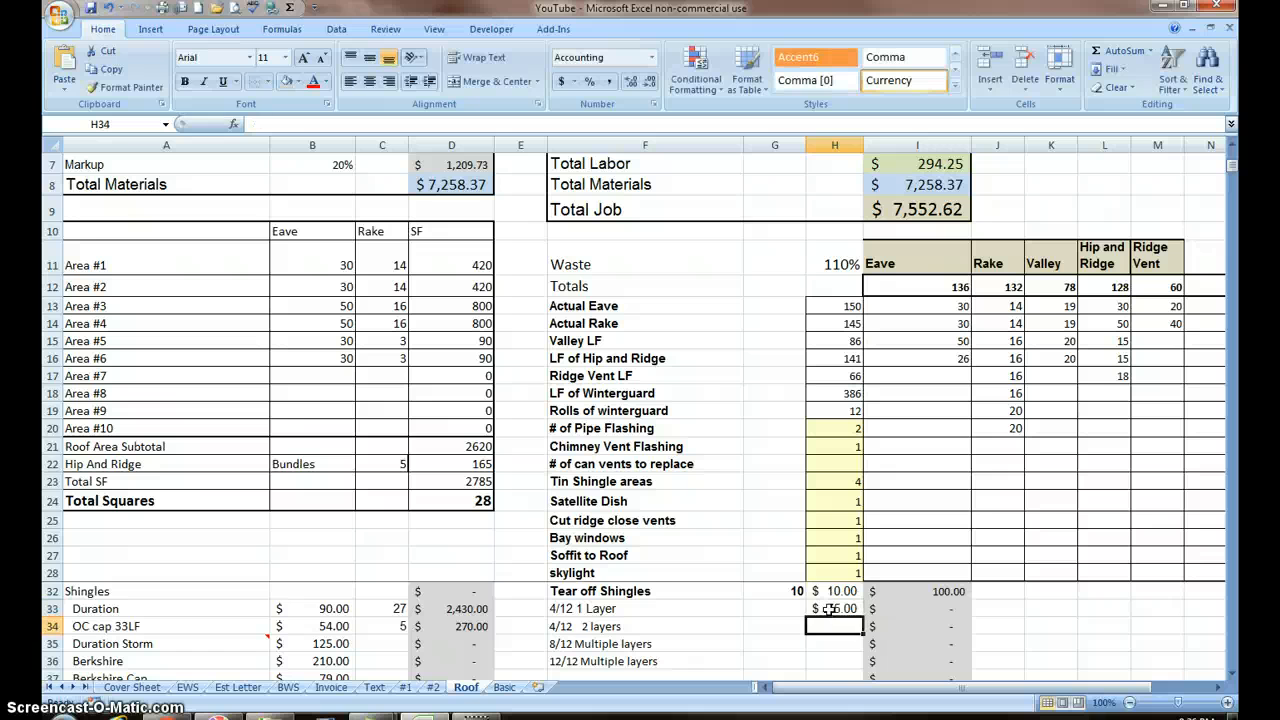
scroll(down, 3)
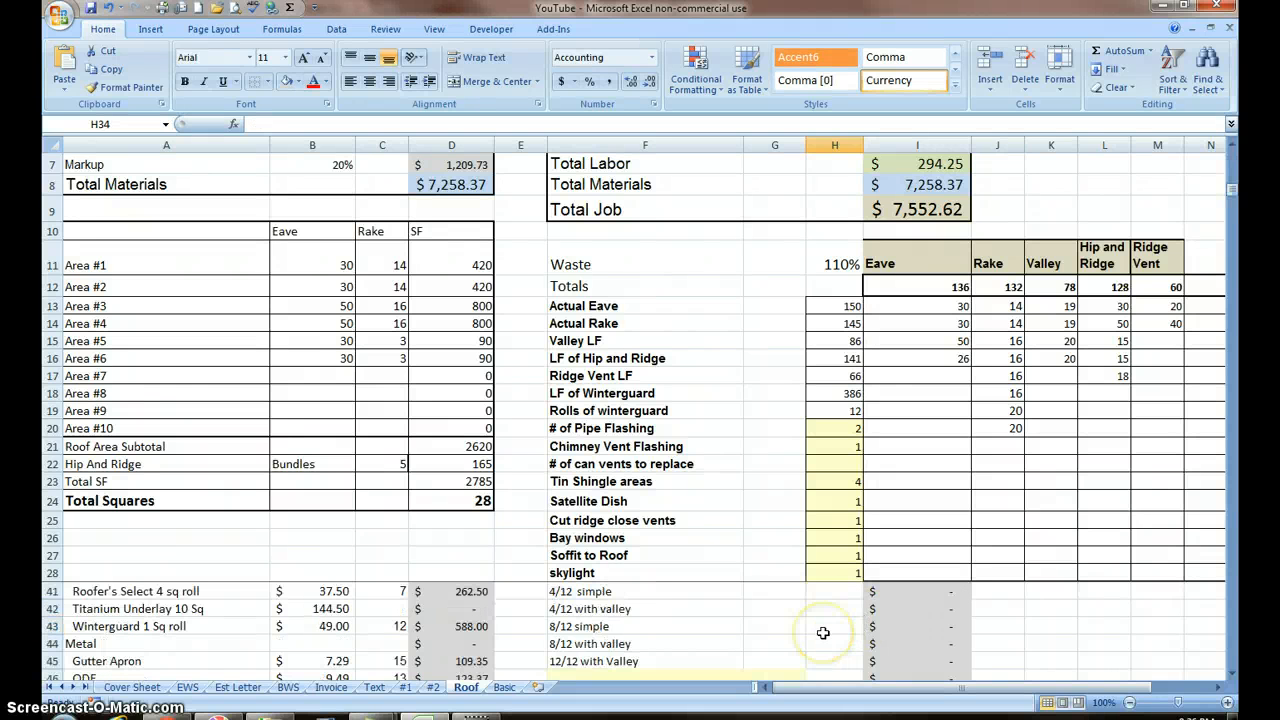
click(834, 626)
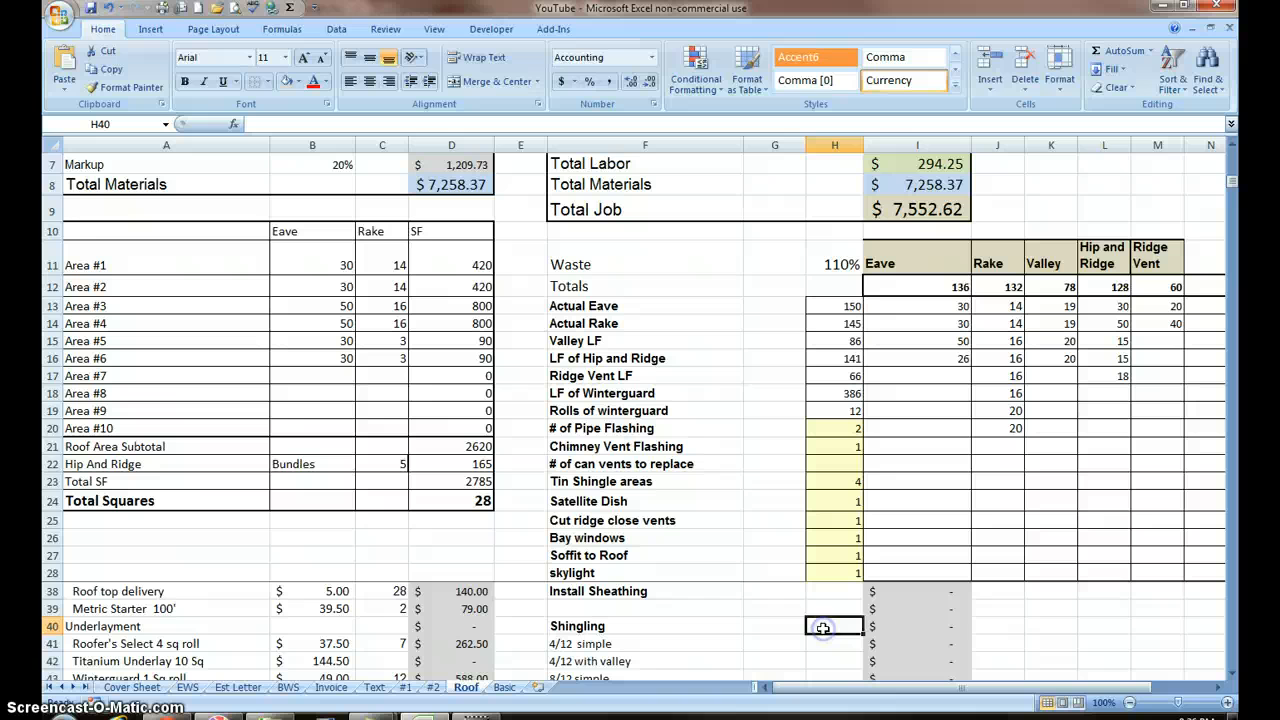
text(75.00)
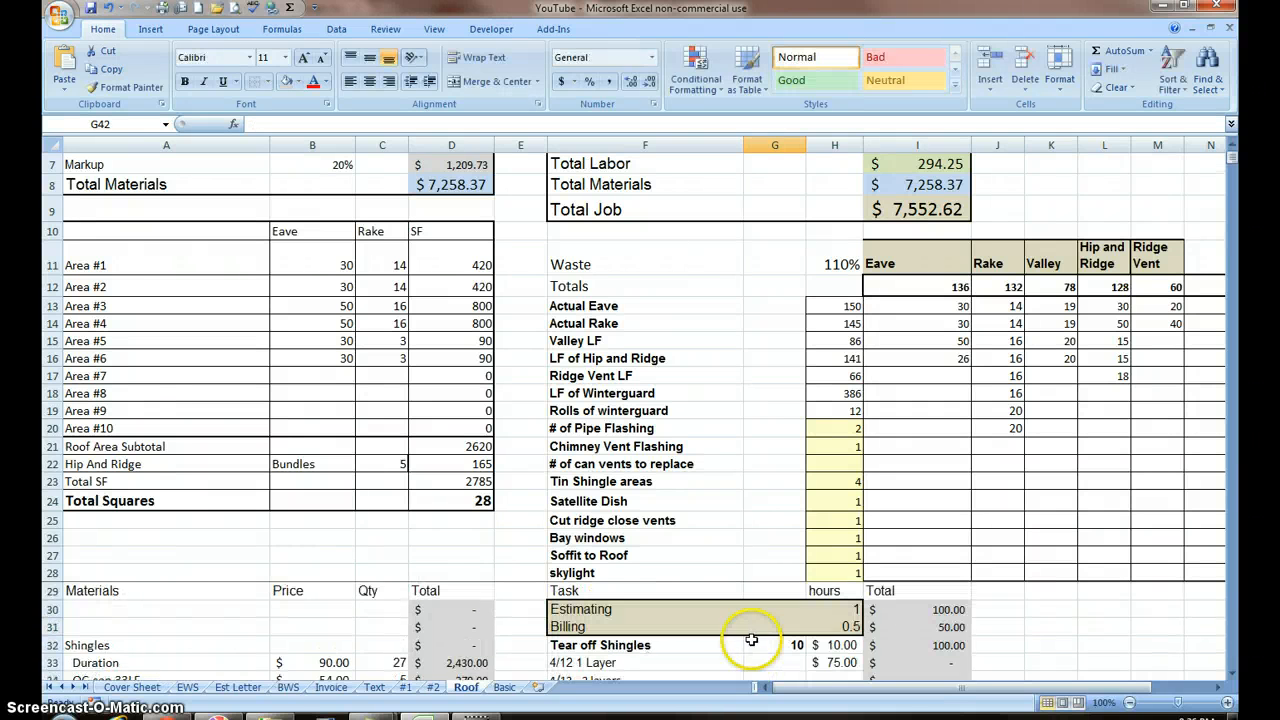
click(790, 645)
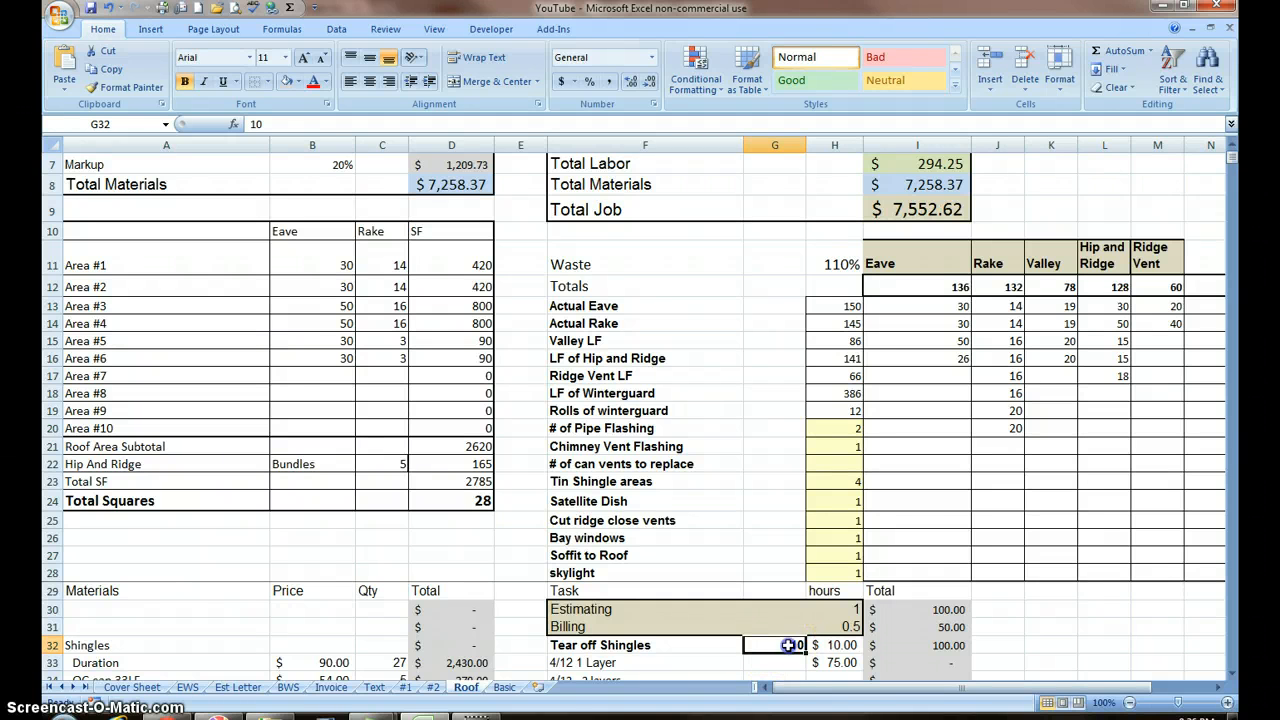
click(793, 645)
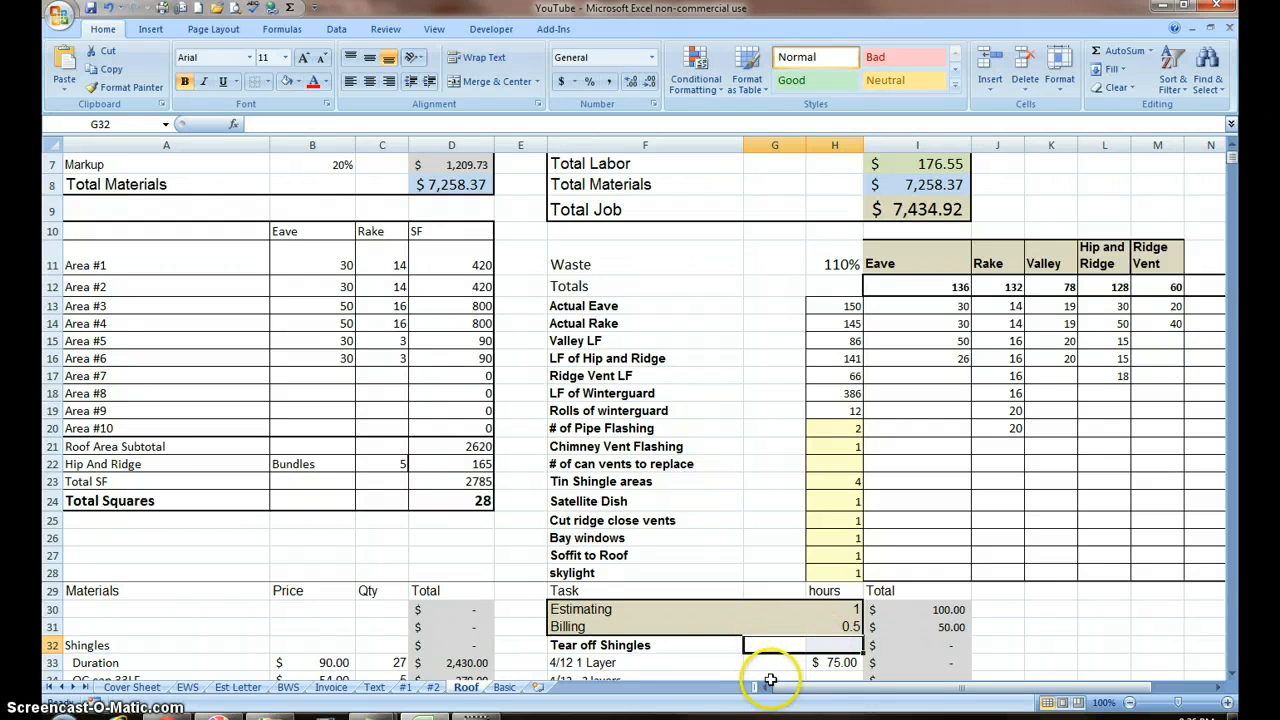
Set the 4/12 1 Layer and Shingling quantities to =D24, the 28 Total Squares.
click(775, 662)
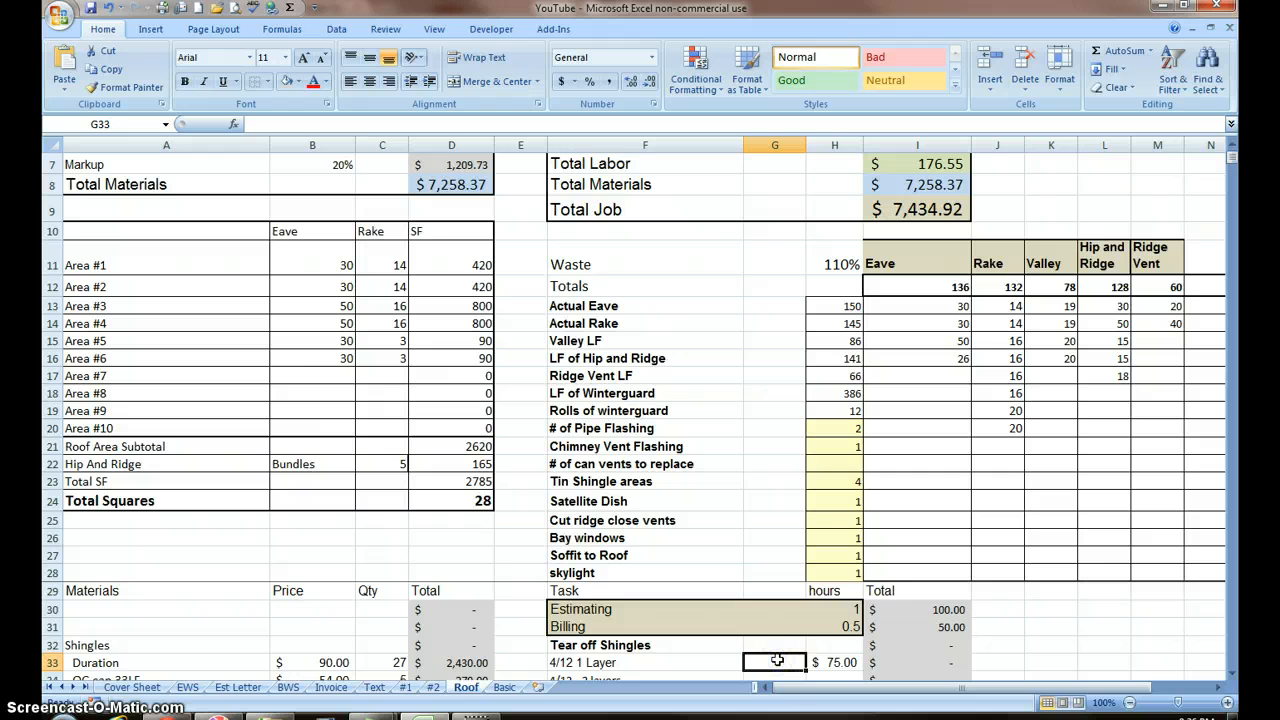
text(=)
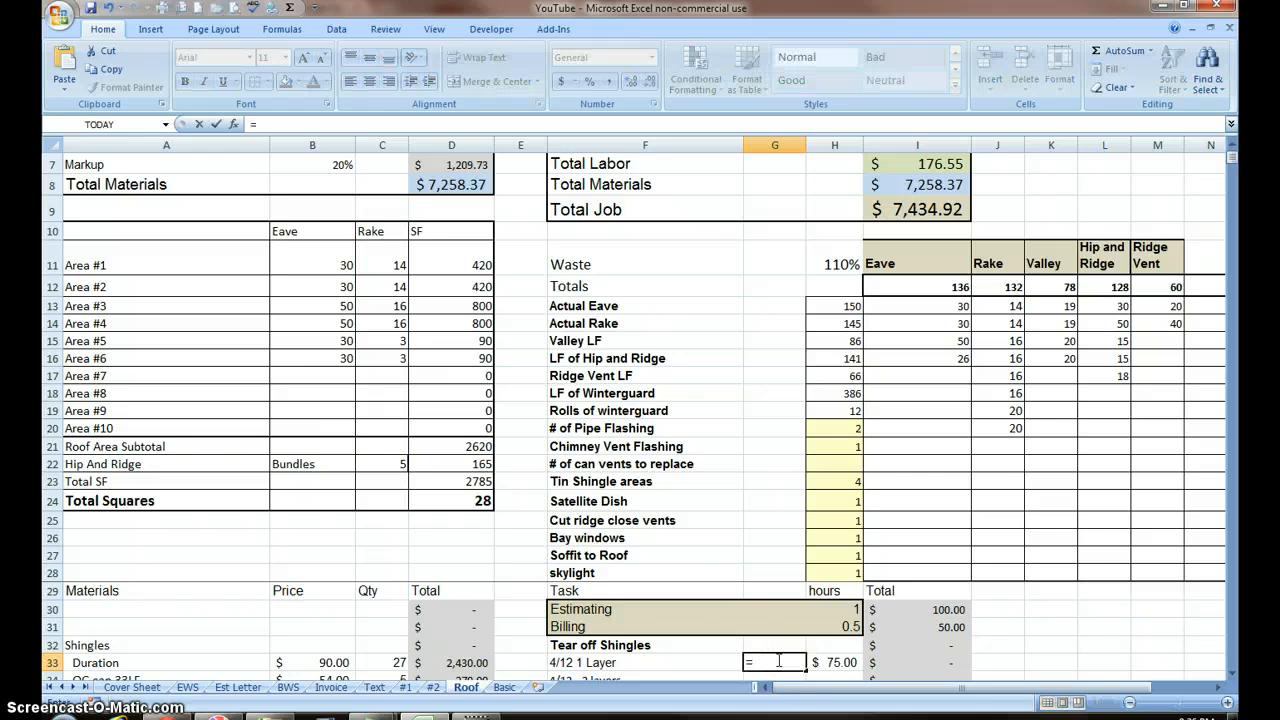
click(470, 500)
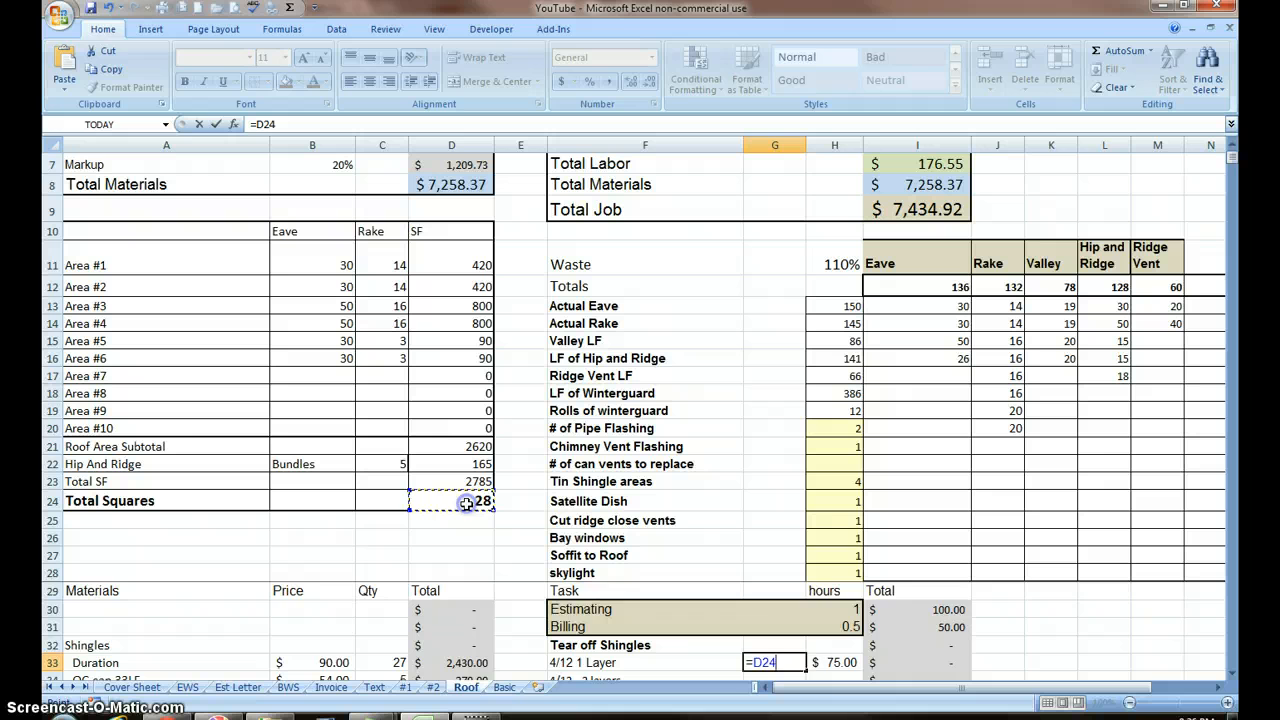
key(Return)
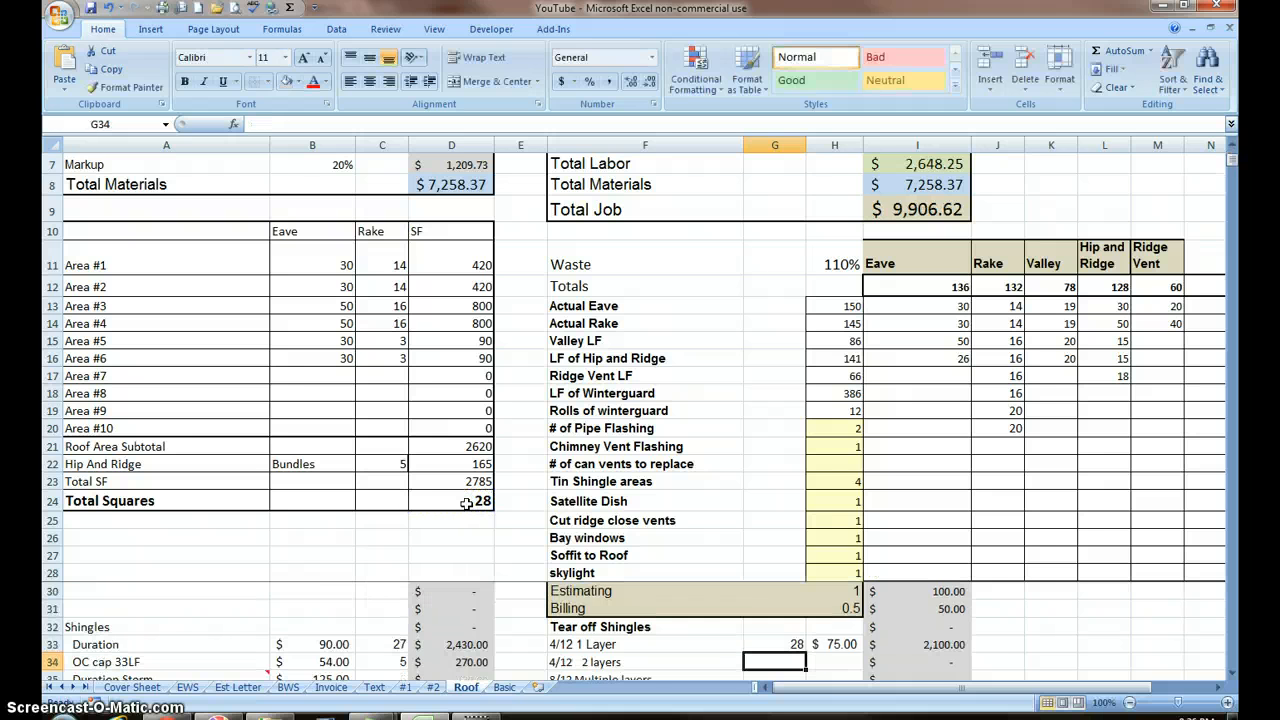
scroll(down, 3)
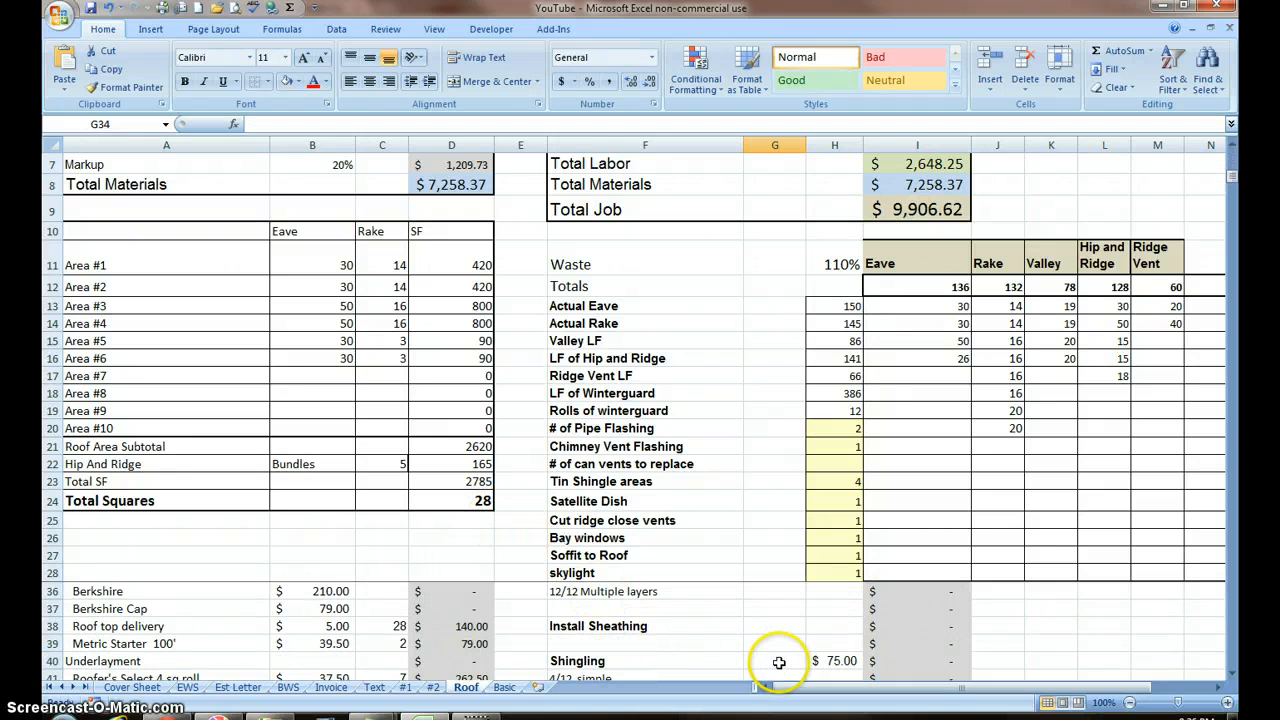
click(775, 661)
text(28)
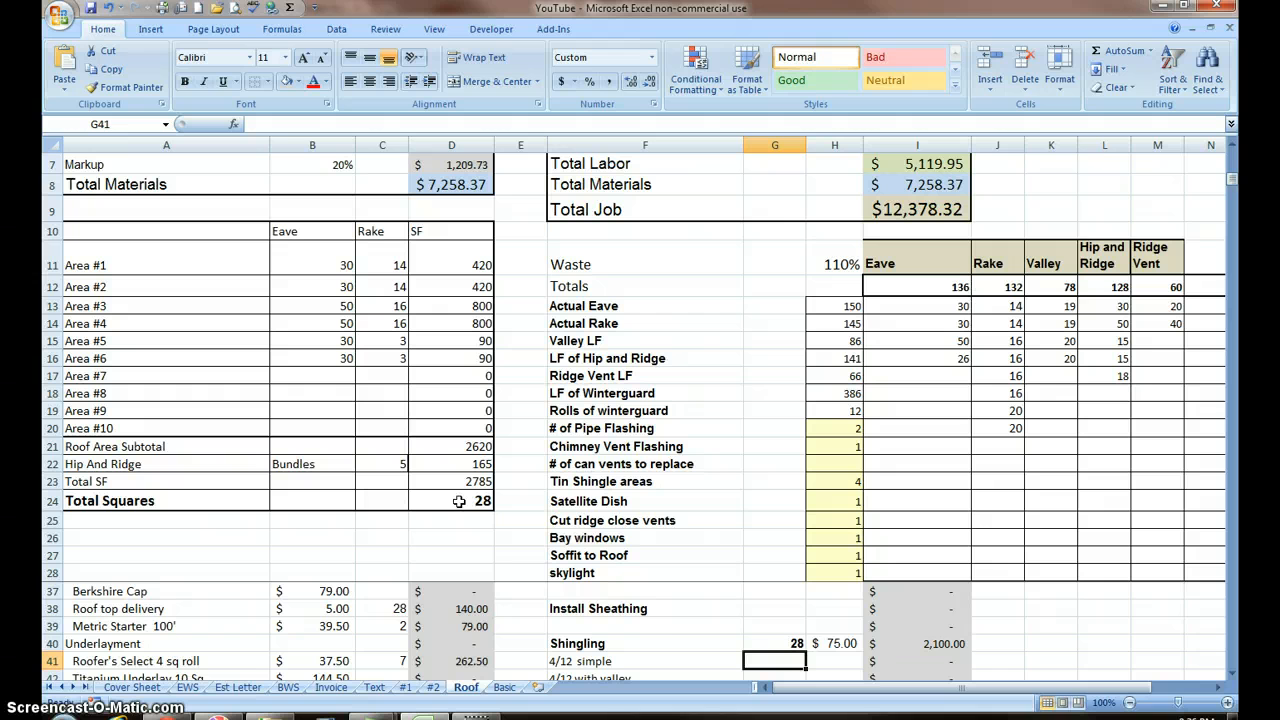
mouse_move(696, 616)
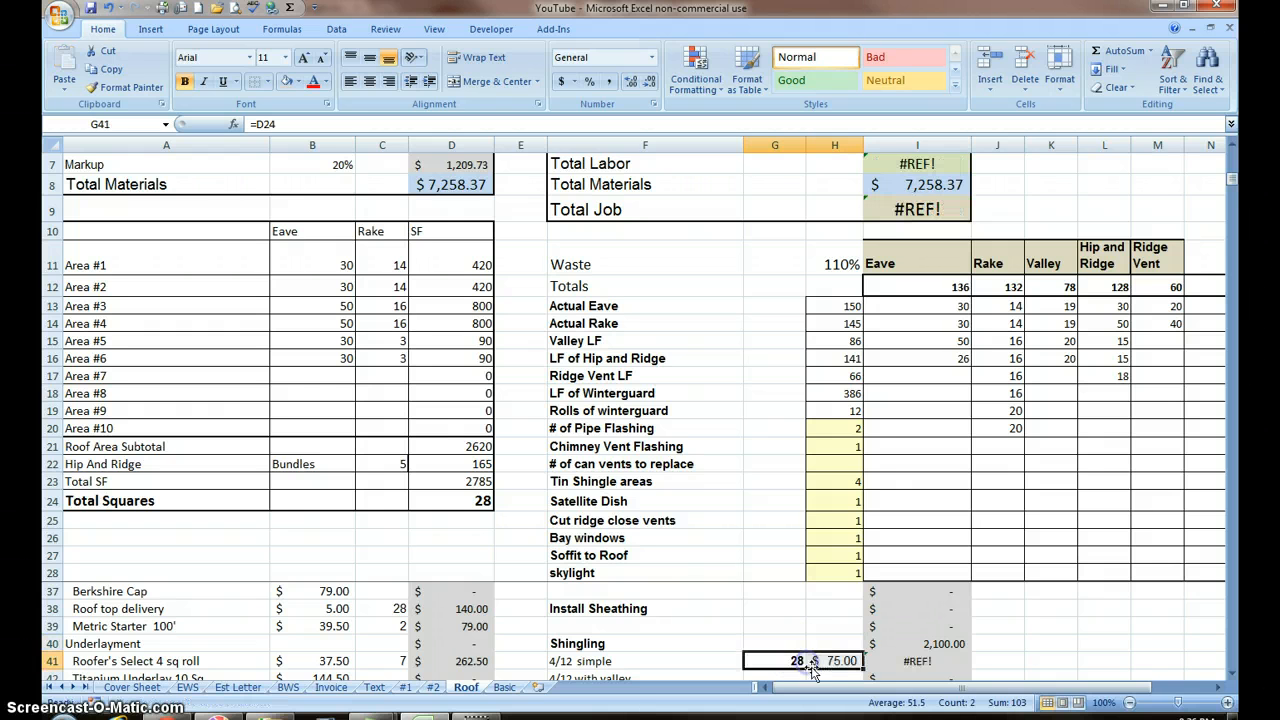
scroll(down, 3)
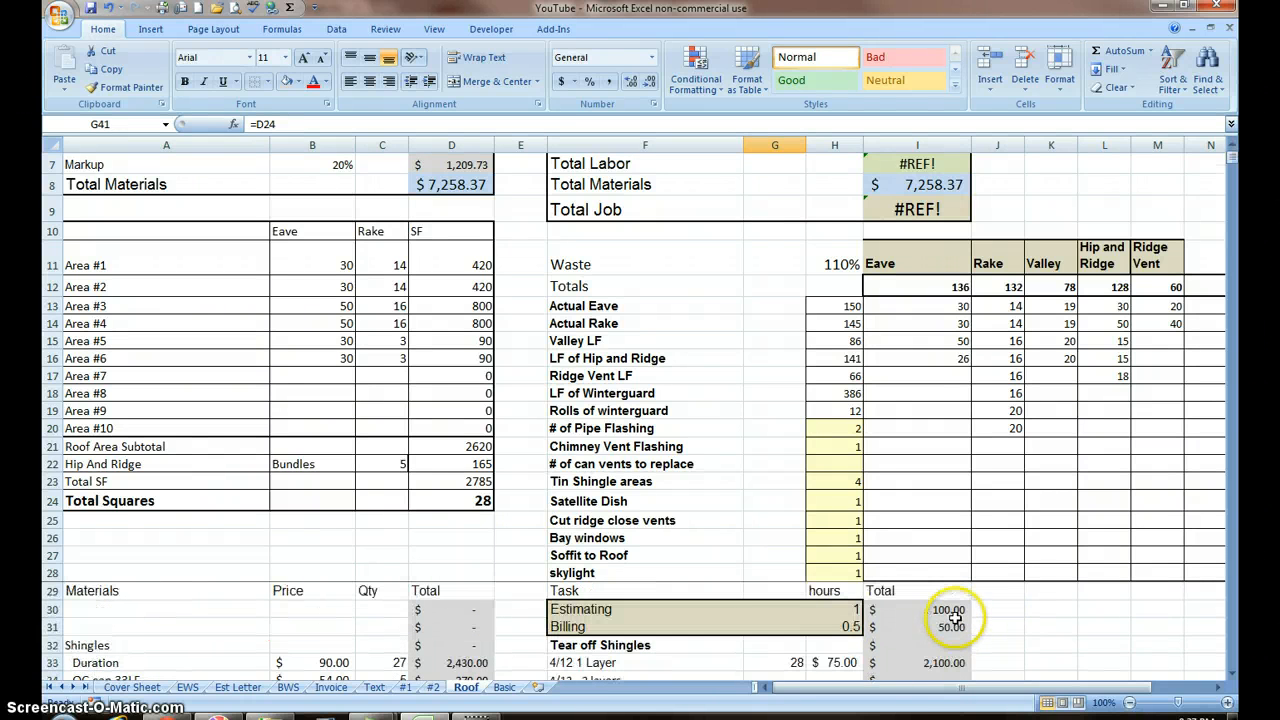
Fix the #REF! totals and enter a $100 rate from Tin Shingle areas onward.
click(916, 644)
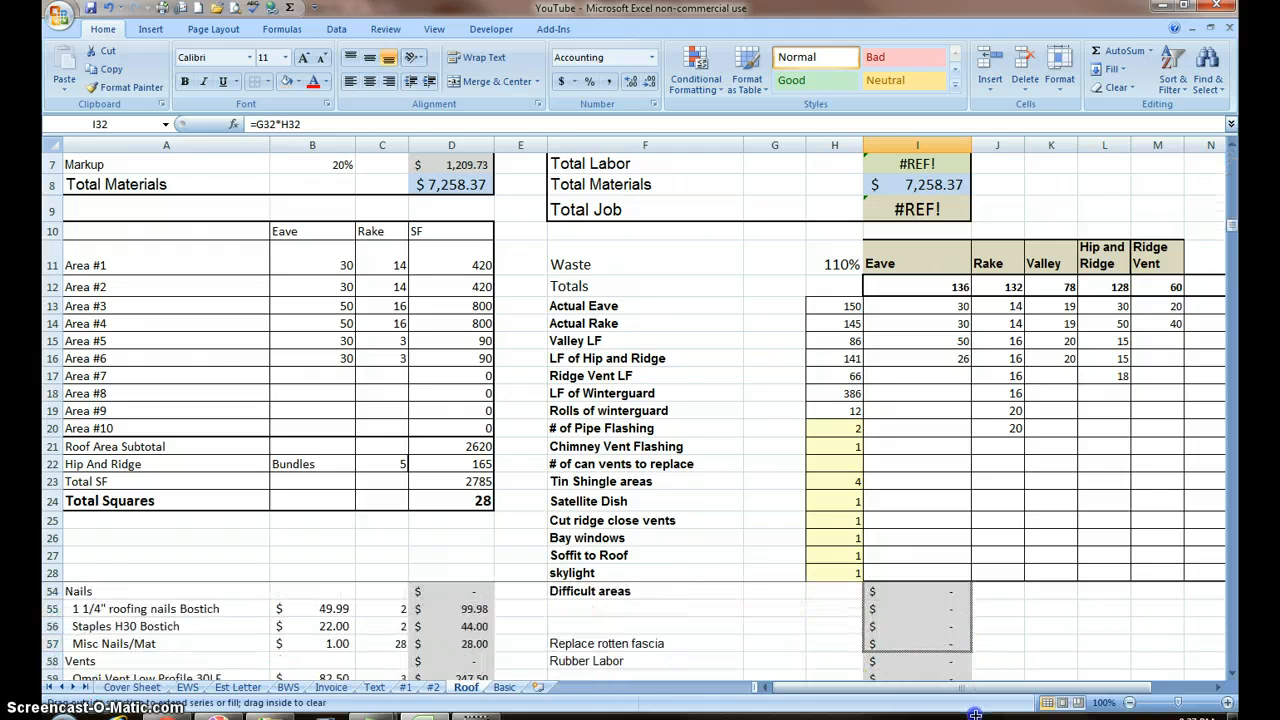
click(774, 601)
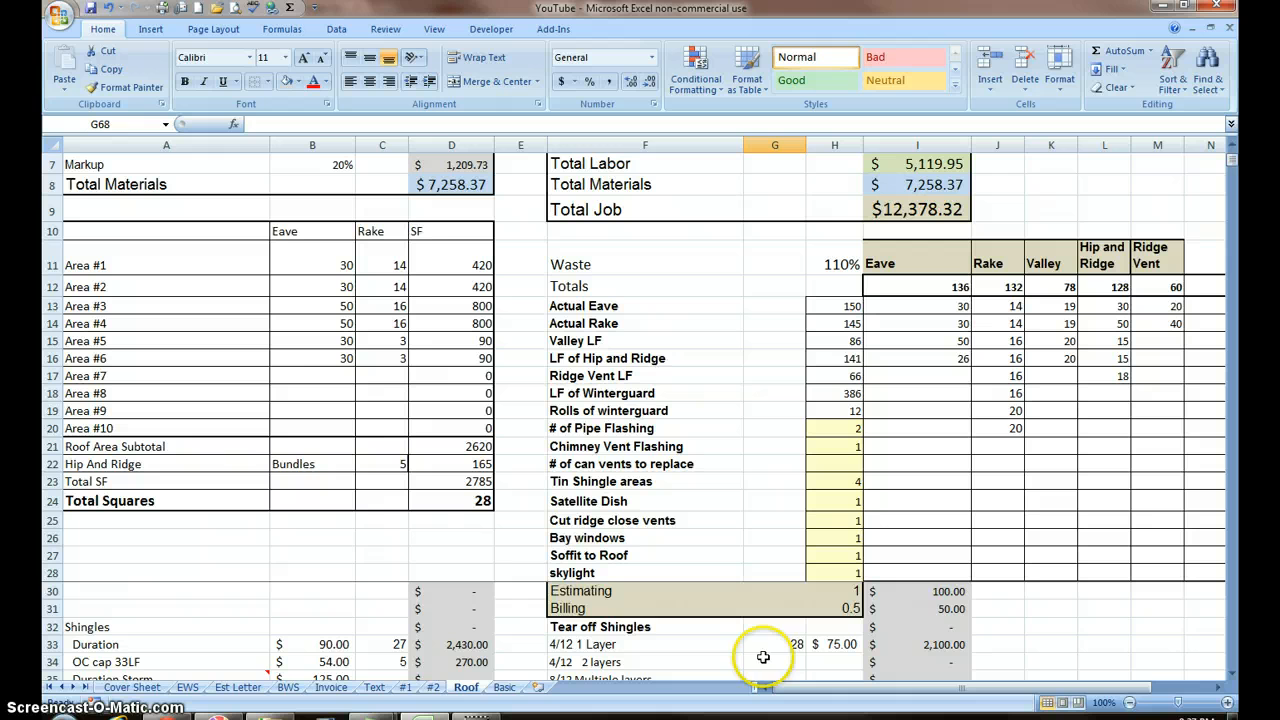
scroll(down, 3)
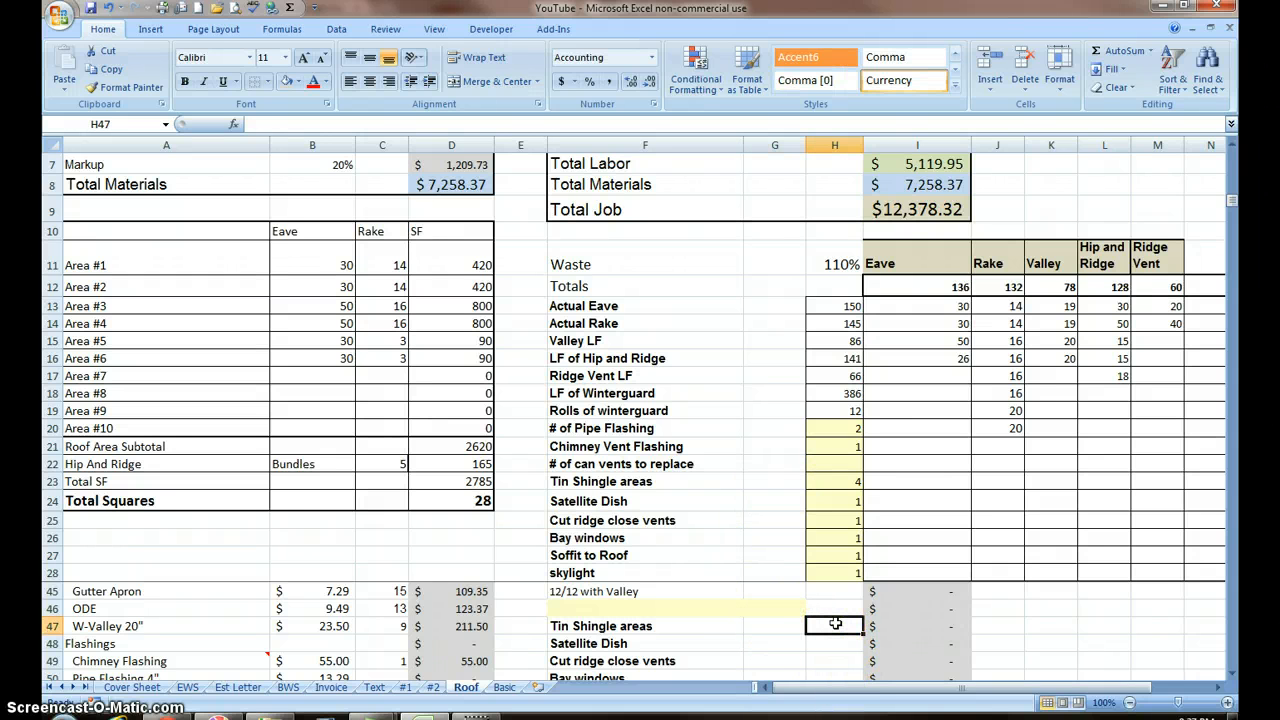
text(100)
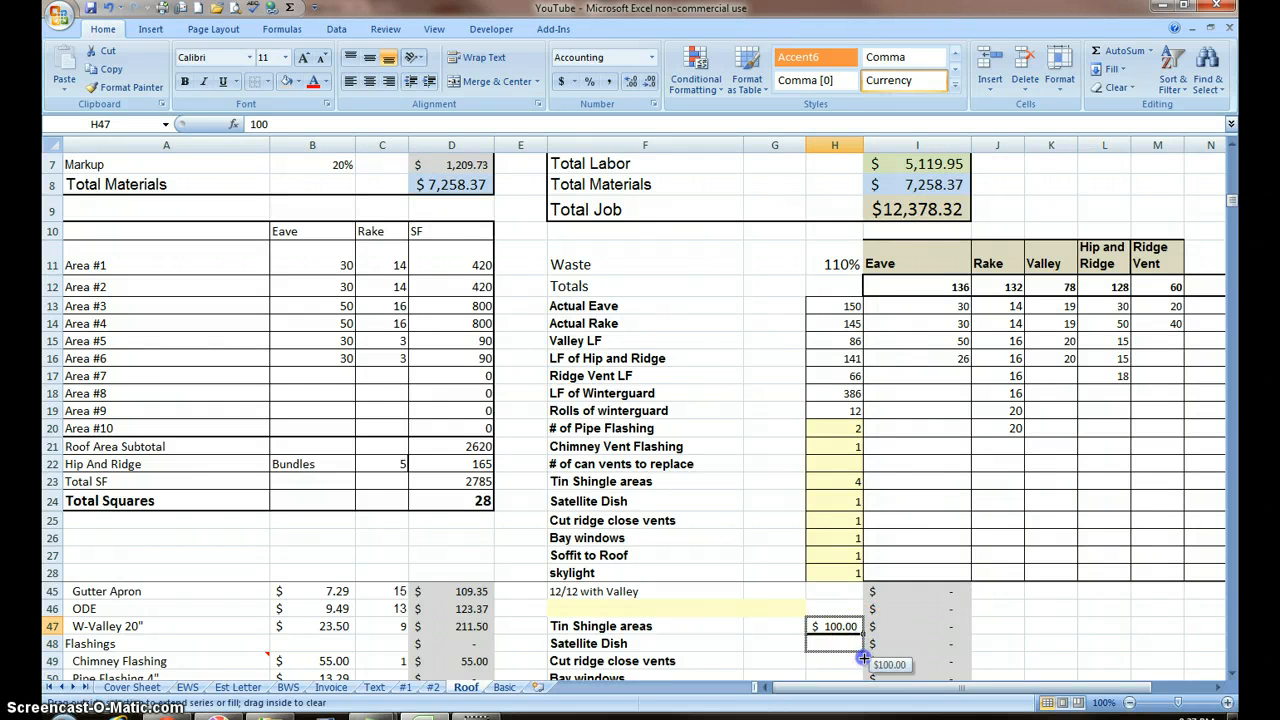
scroll(down, 3)
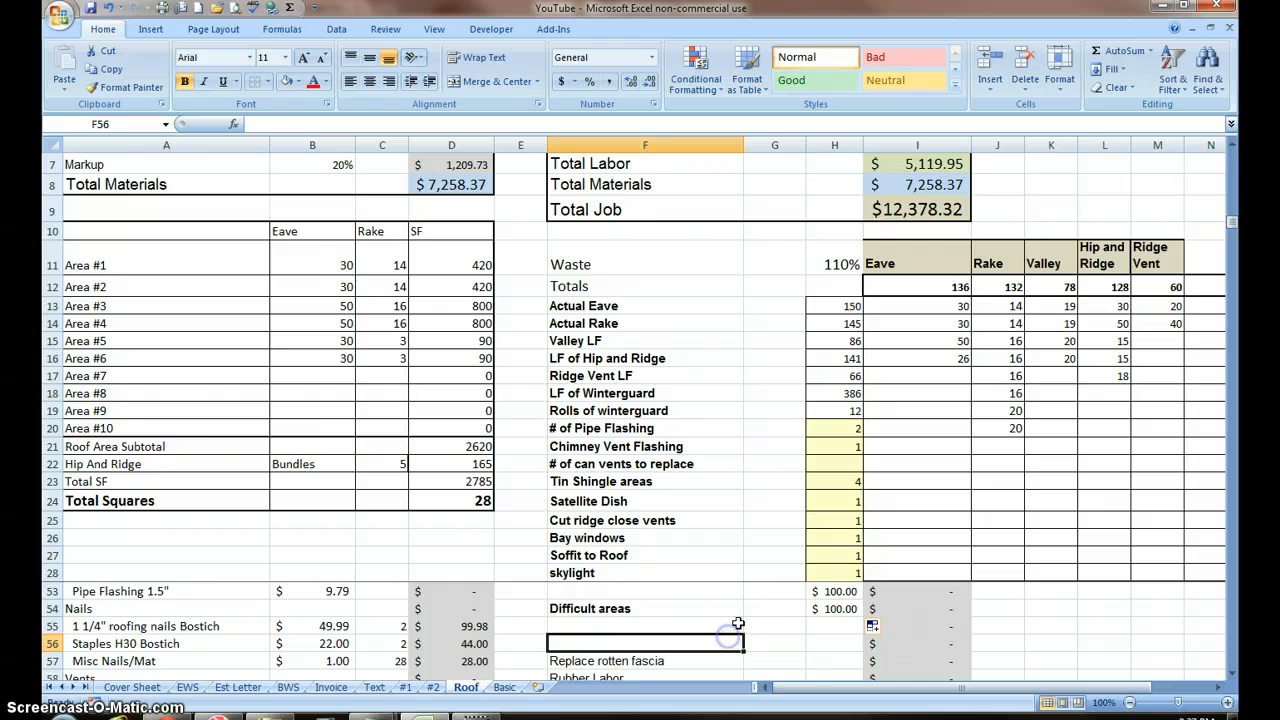
scroll(up, 3)
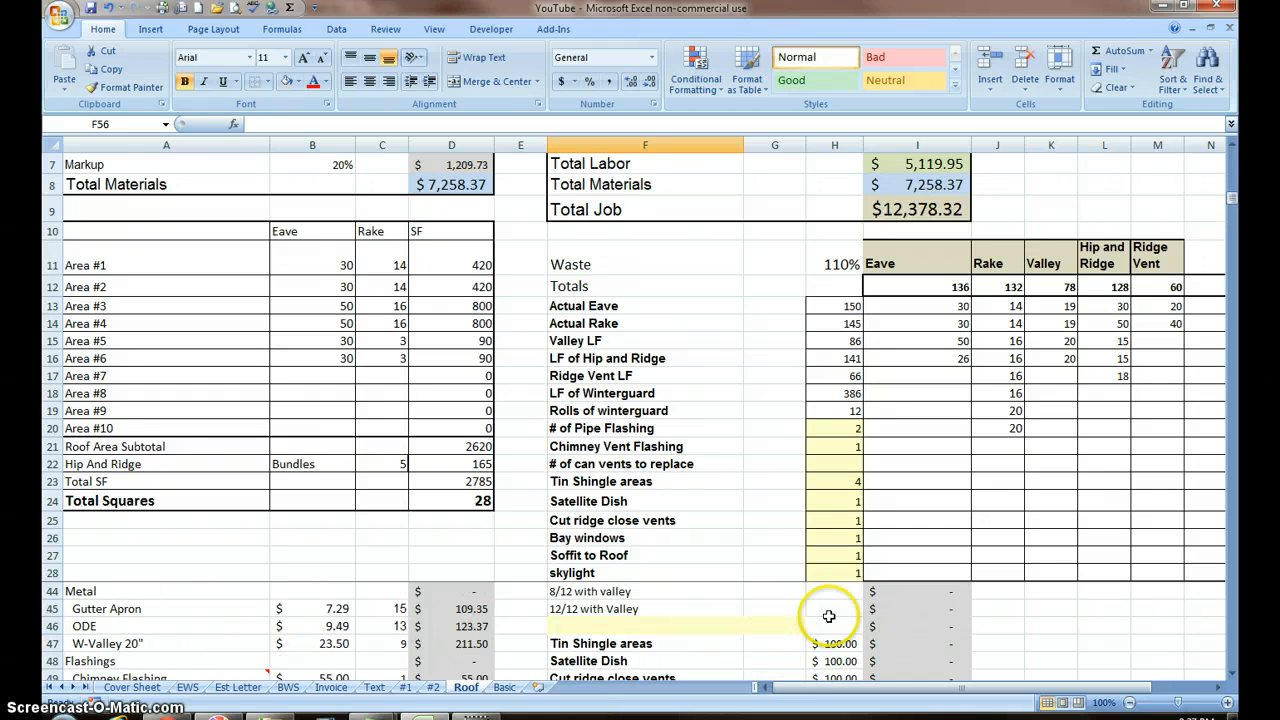
mouse_move(635, 525)
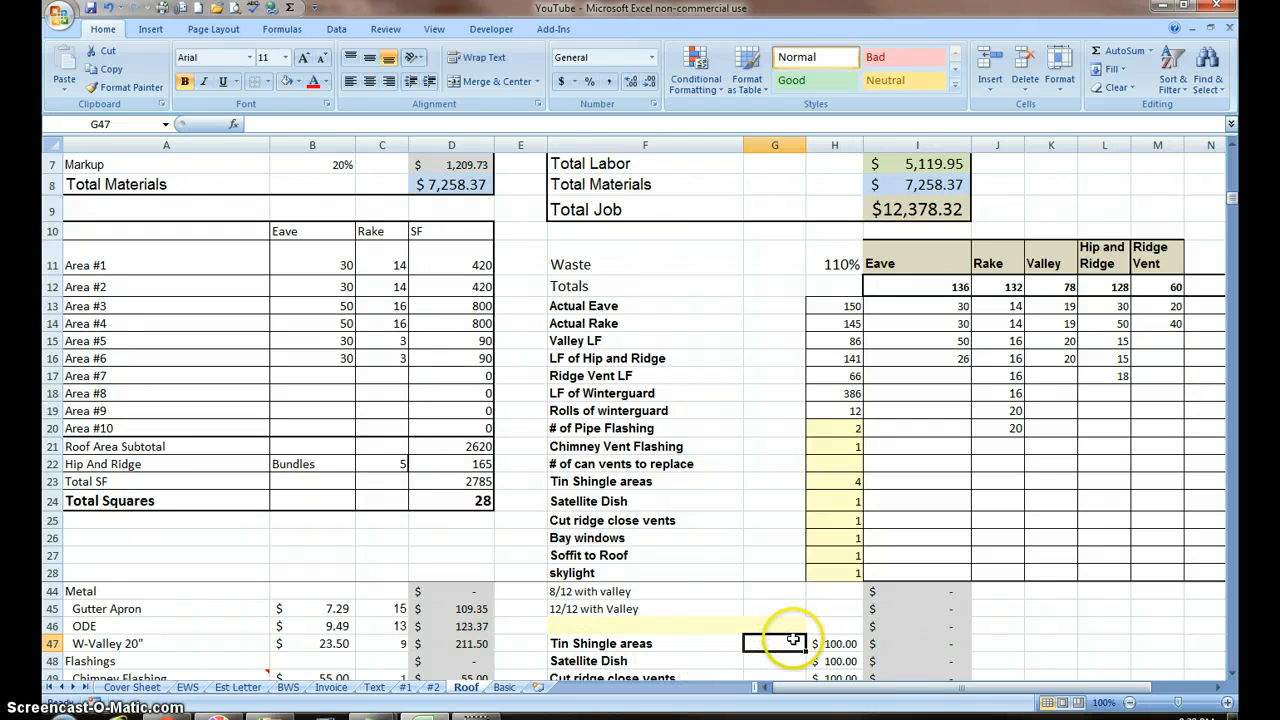
mouse_move(517, 460)
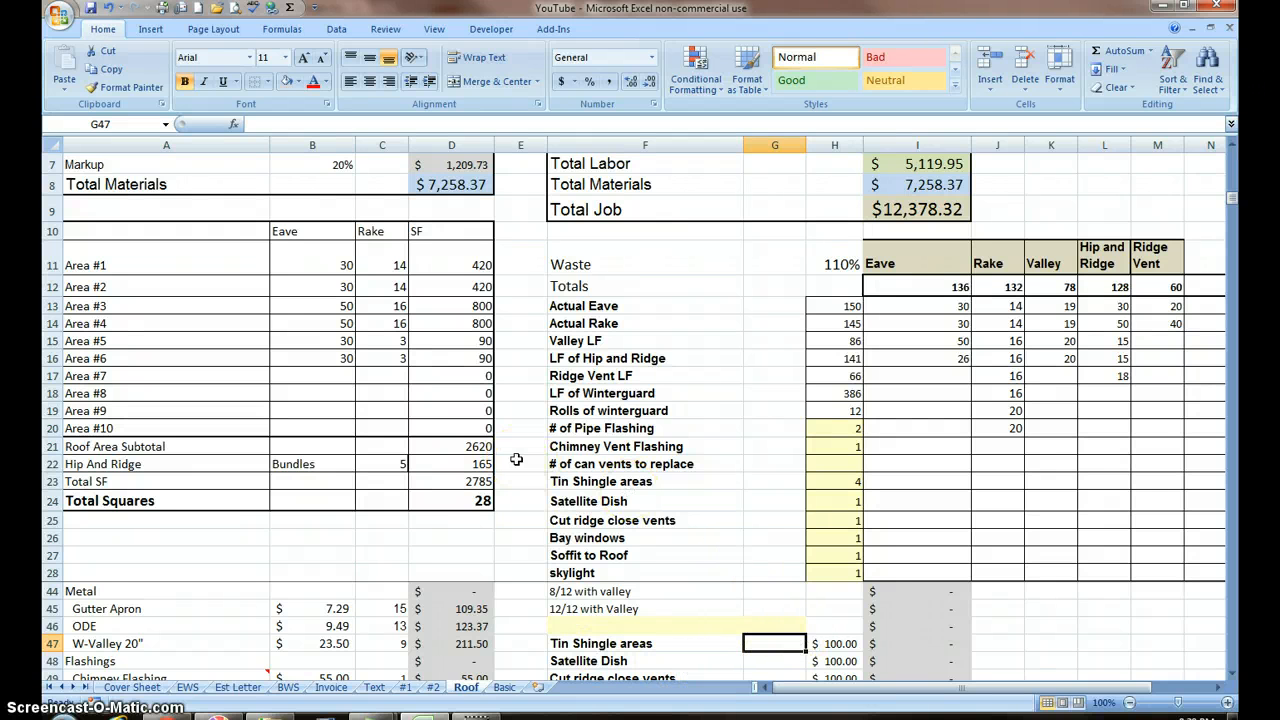
mouse_move(605, 323)
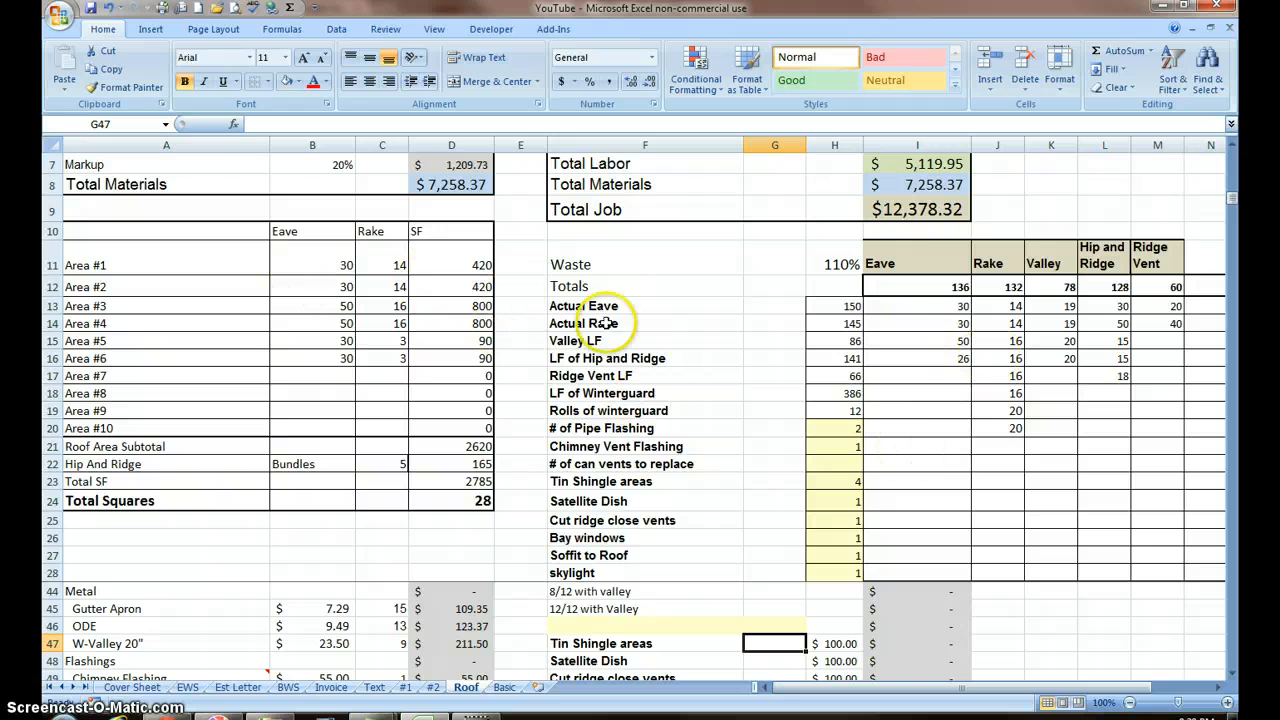
mouse_move(702, 379)
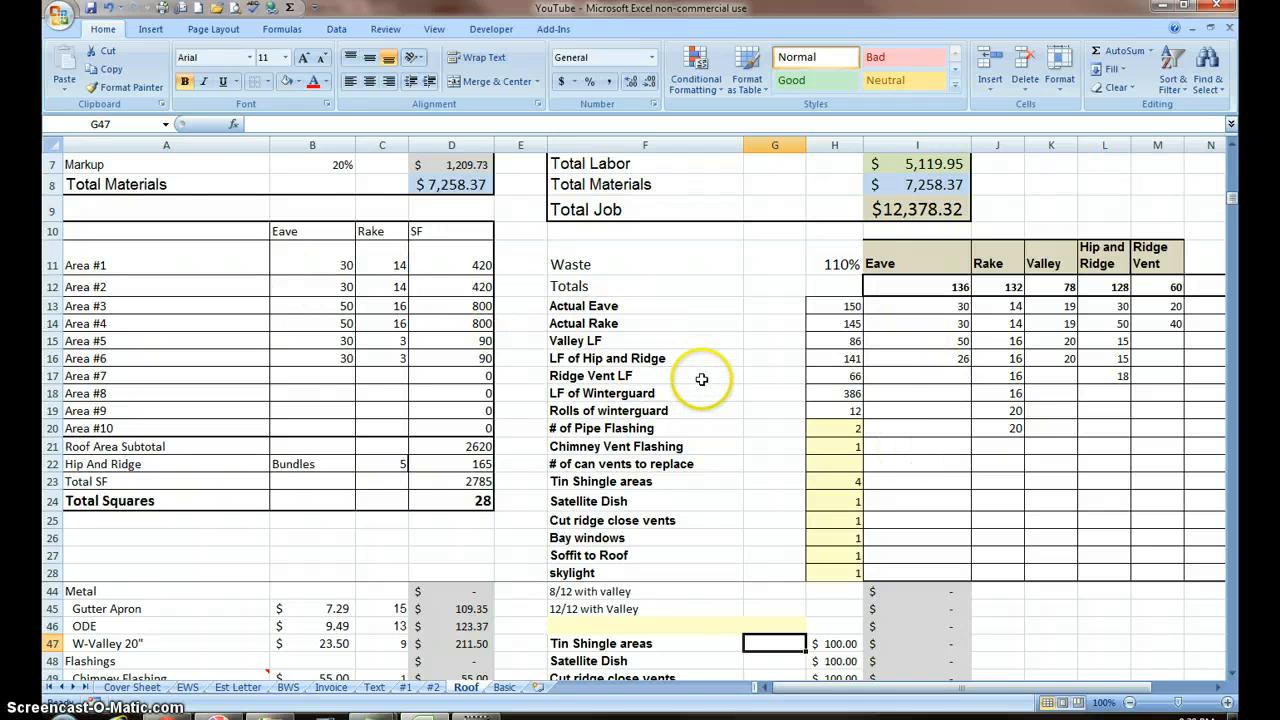
mouse_move(768, 582)
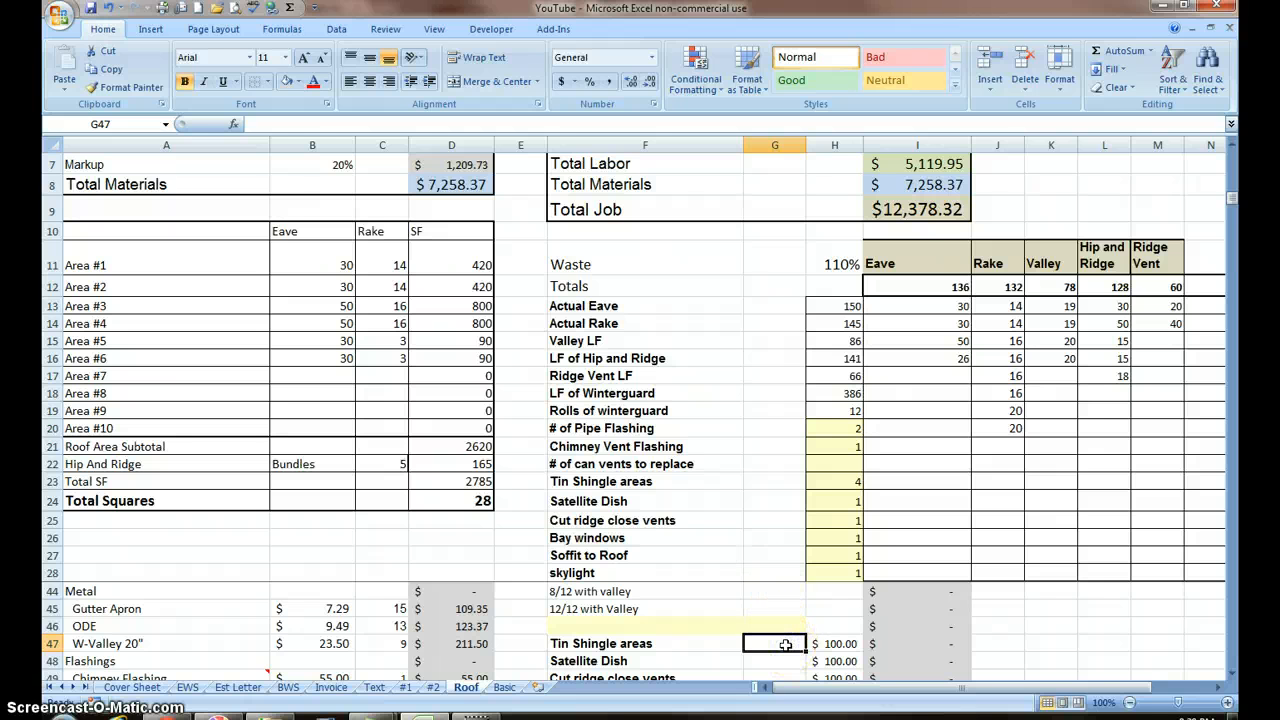
Link the Tin Shingle areas quantity to its count (=H23) and fill down to skylights.
text(=)
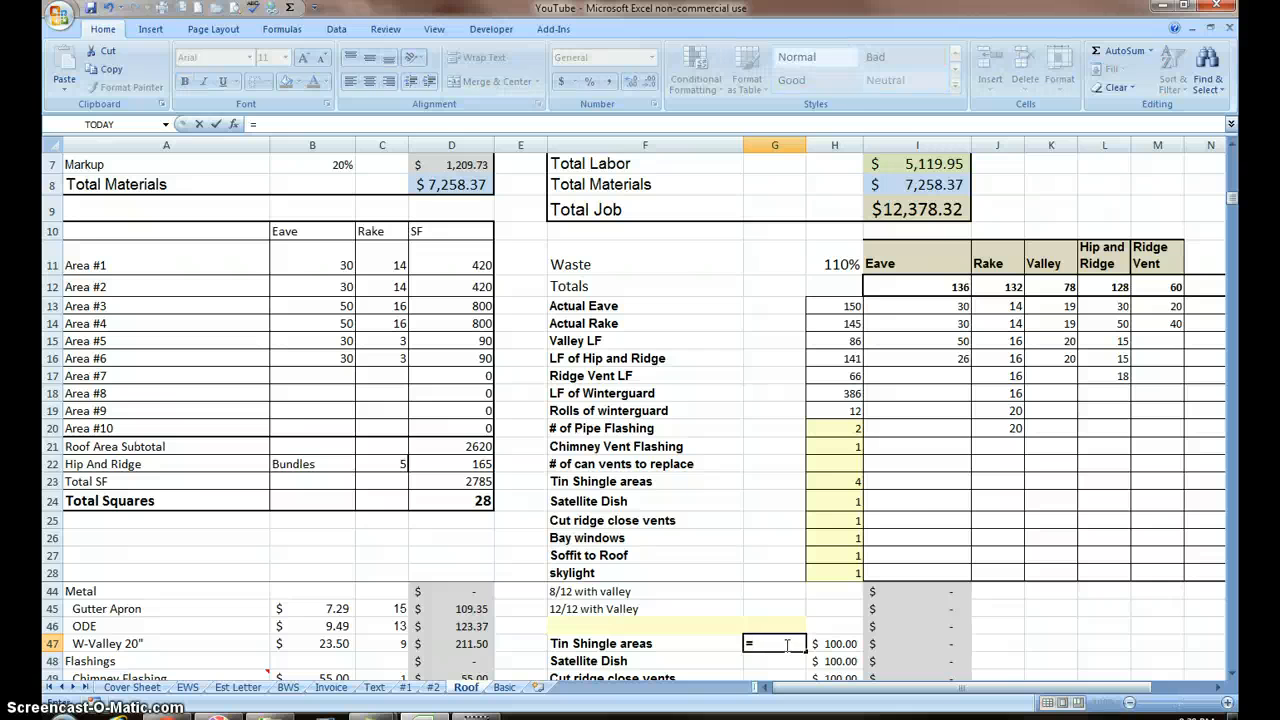
click(834, 481)
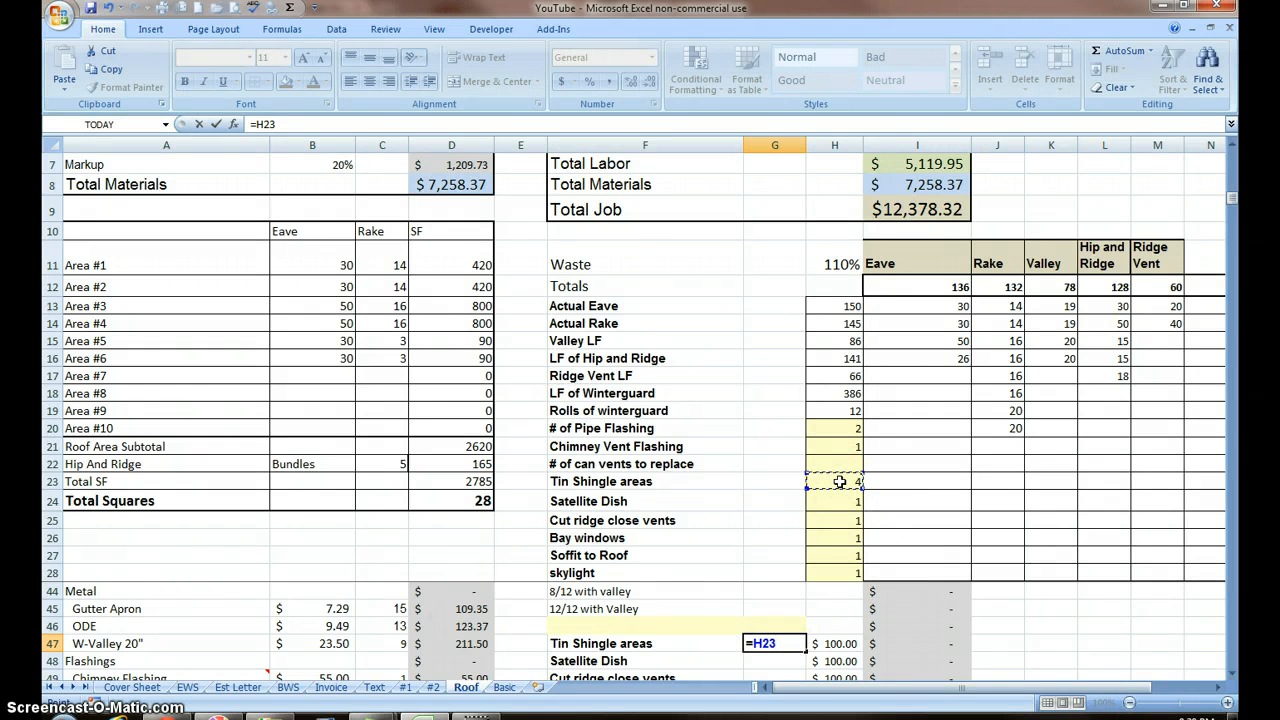
key(Return)
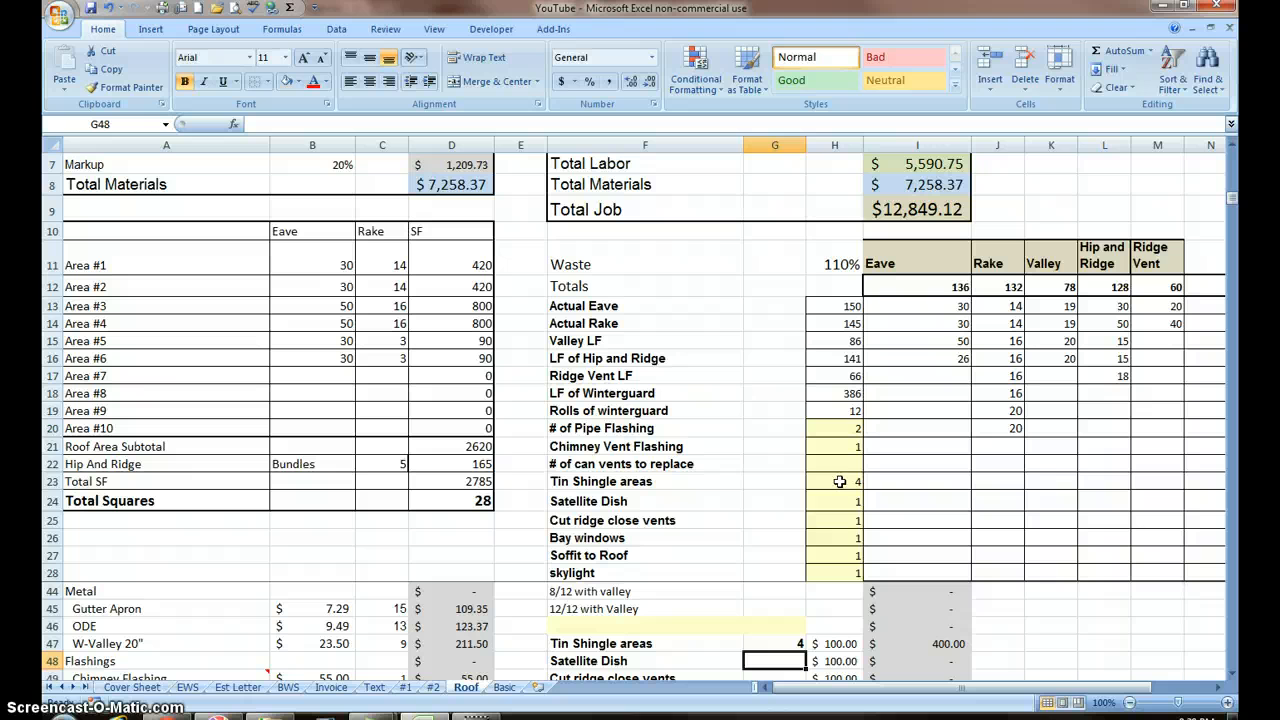
mouse_move(822, 508)
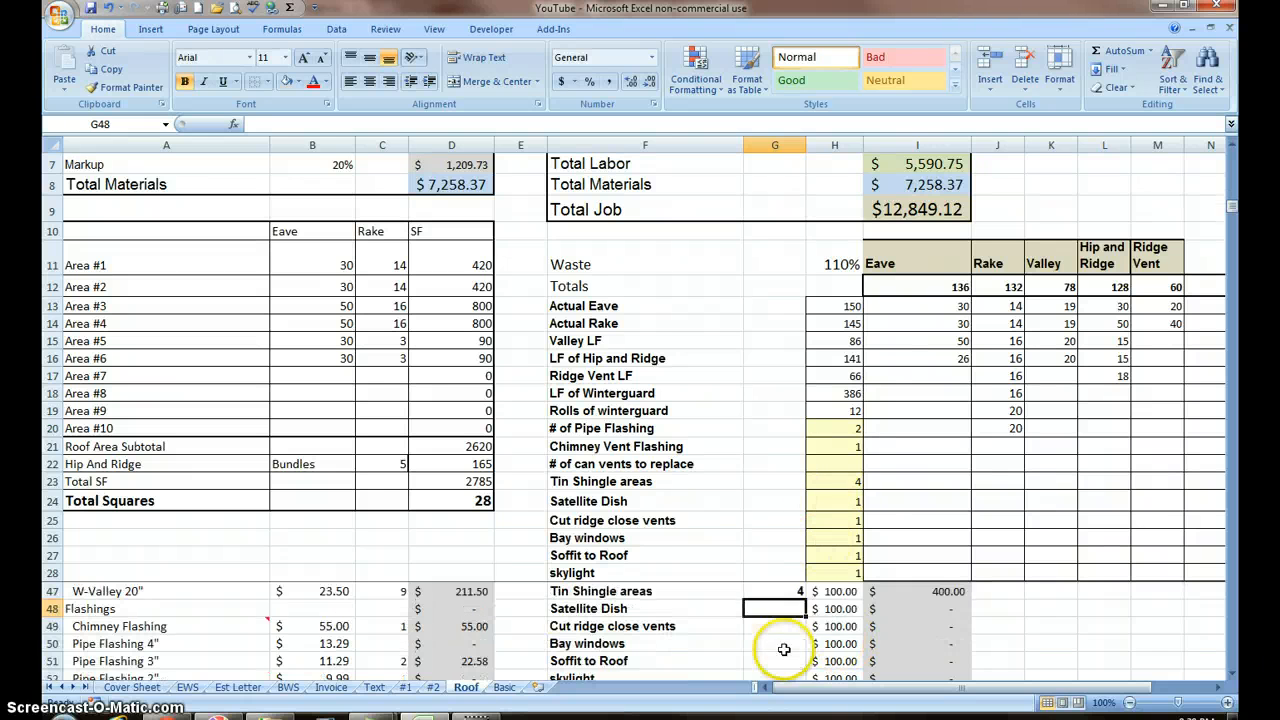
click(774, 591)
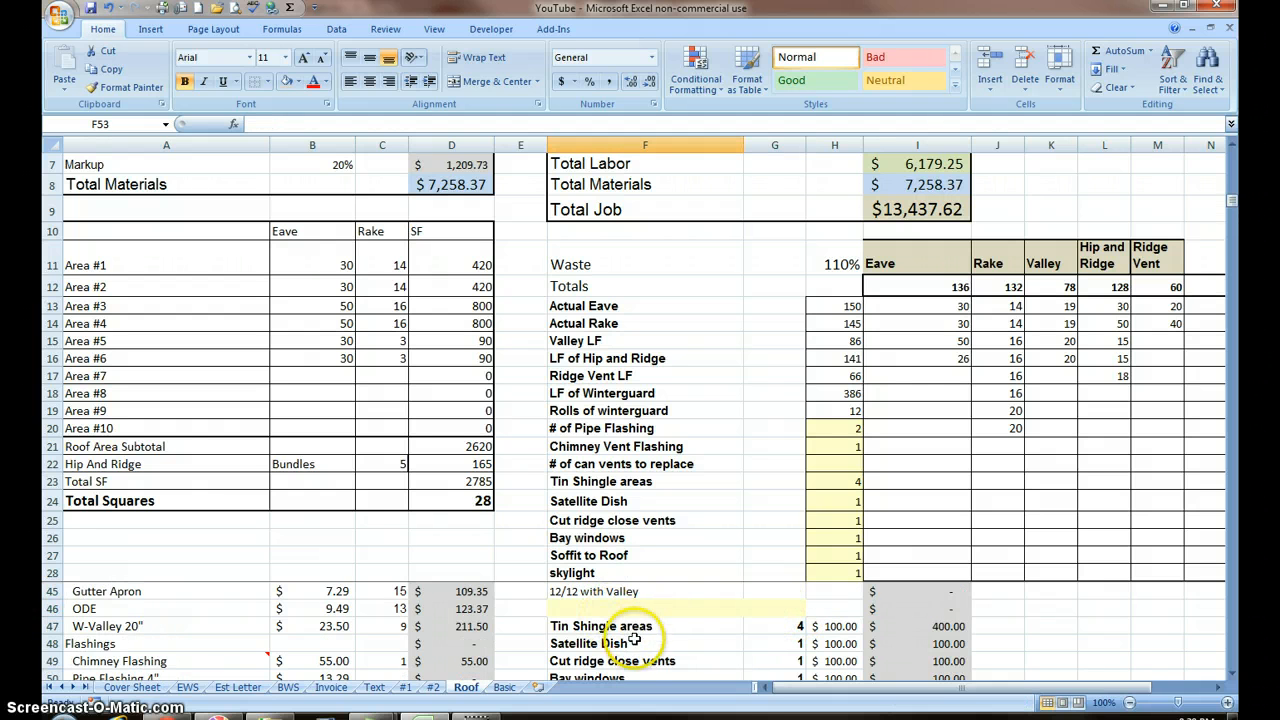
scroll(down, 3)
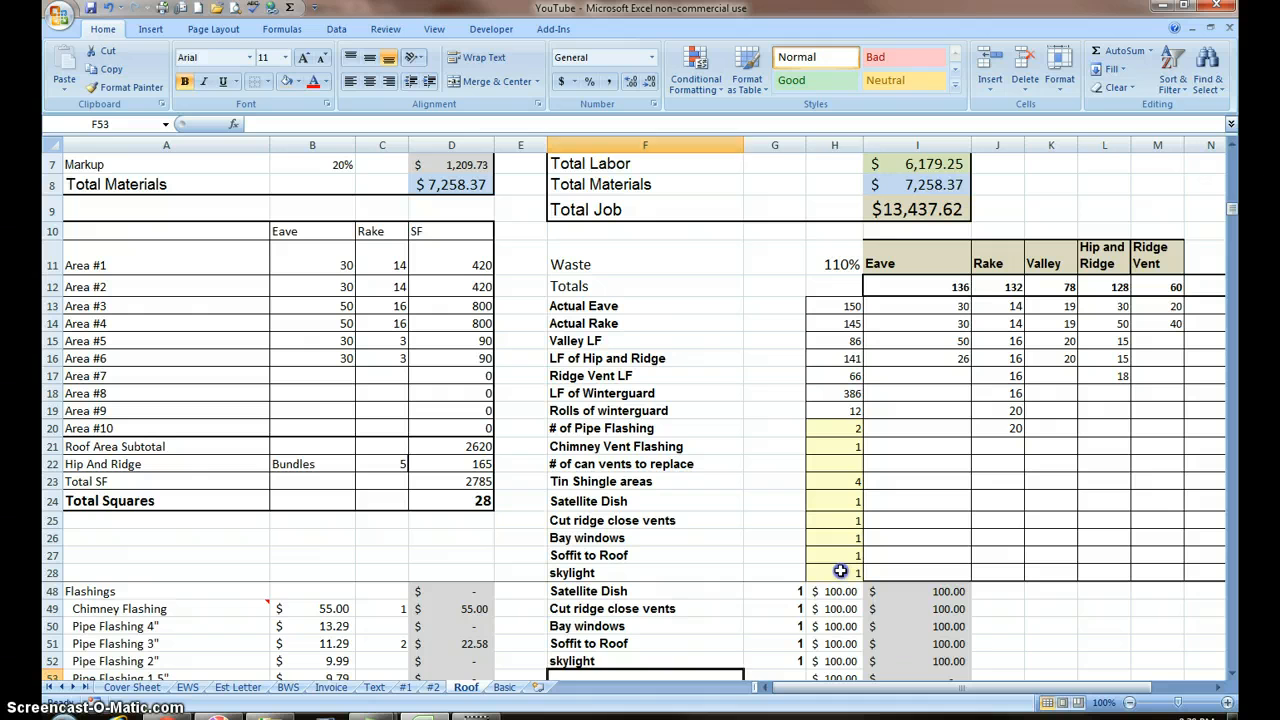
click(834, 572)
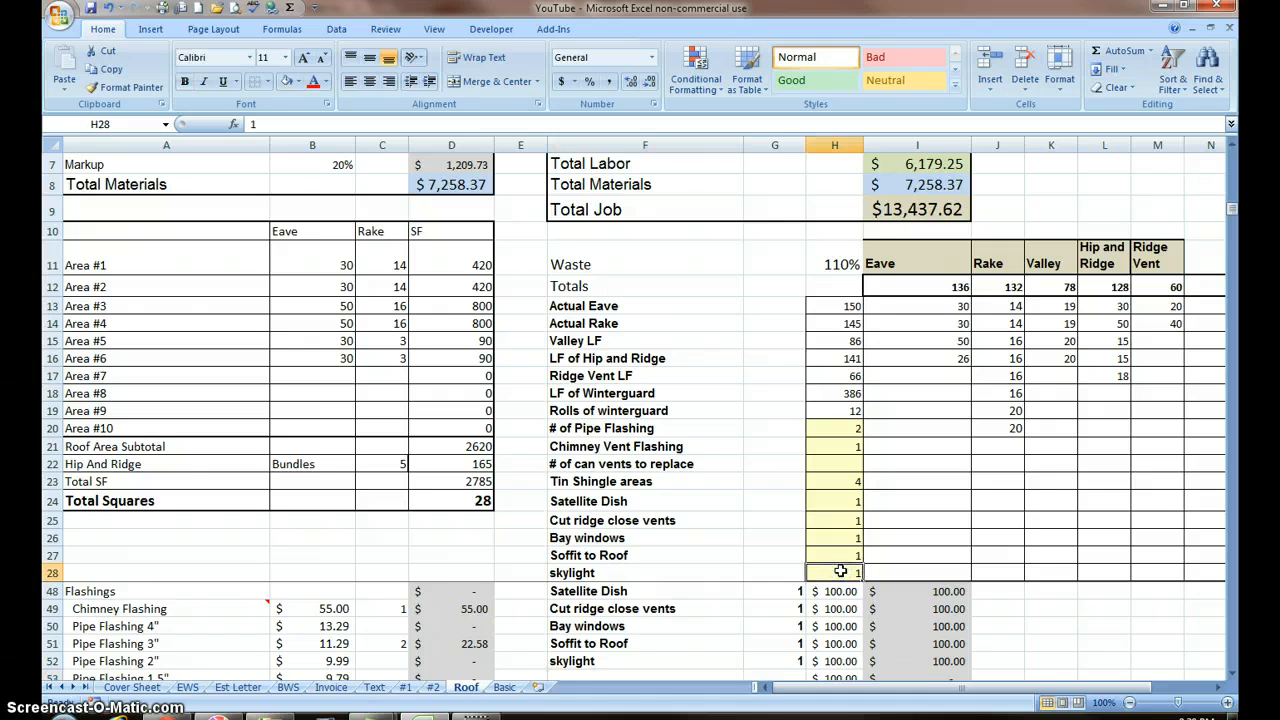
text(2)
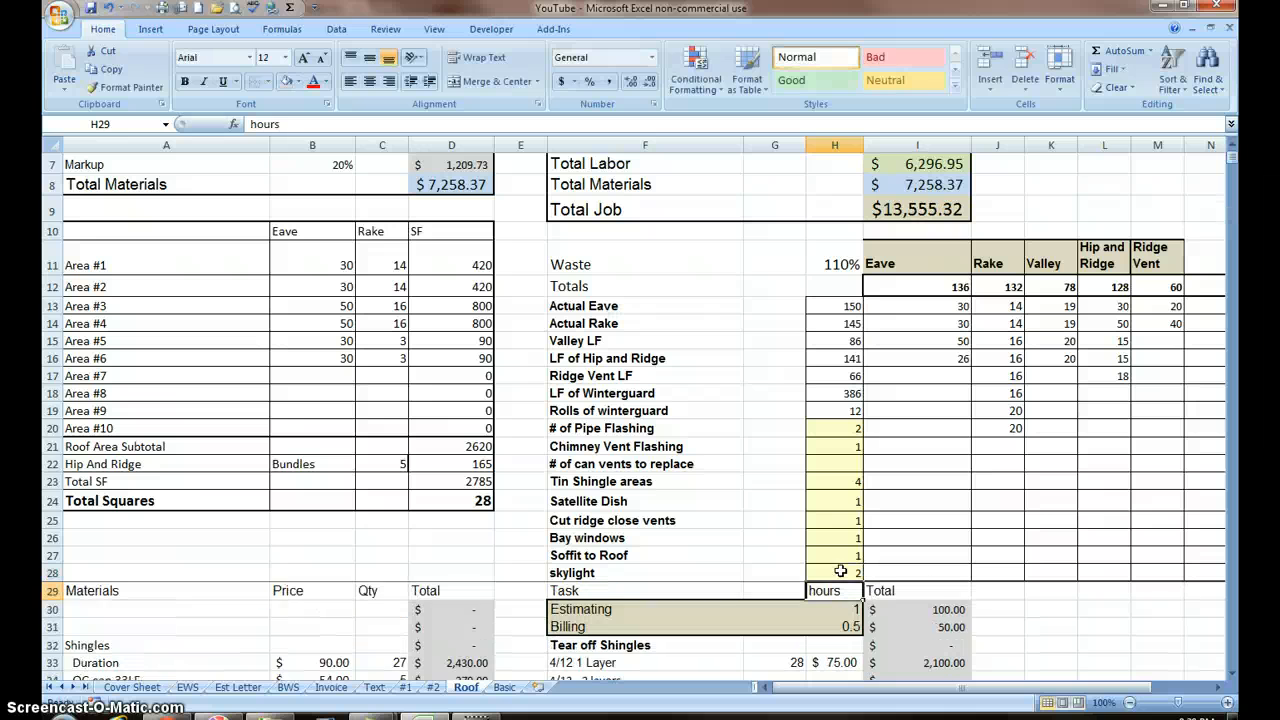
scroll(down, 3)
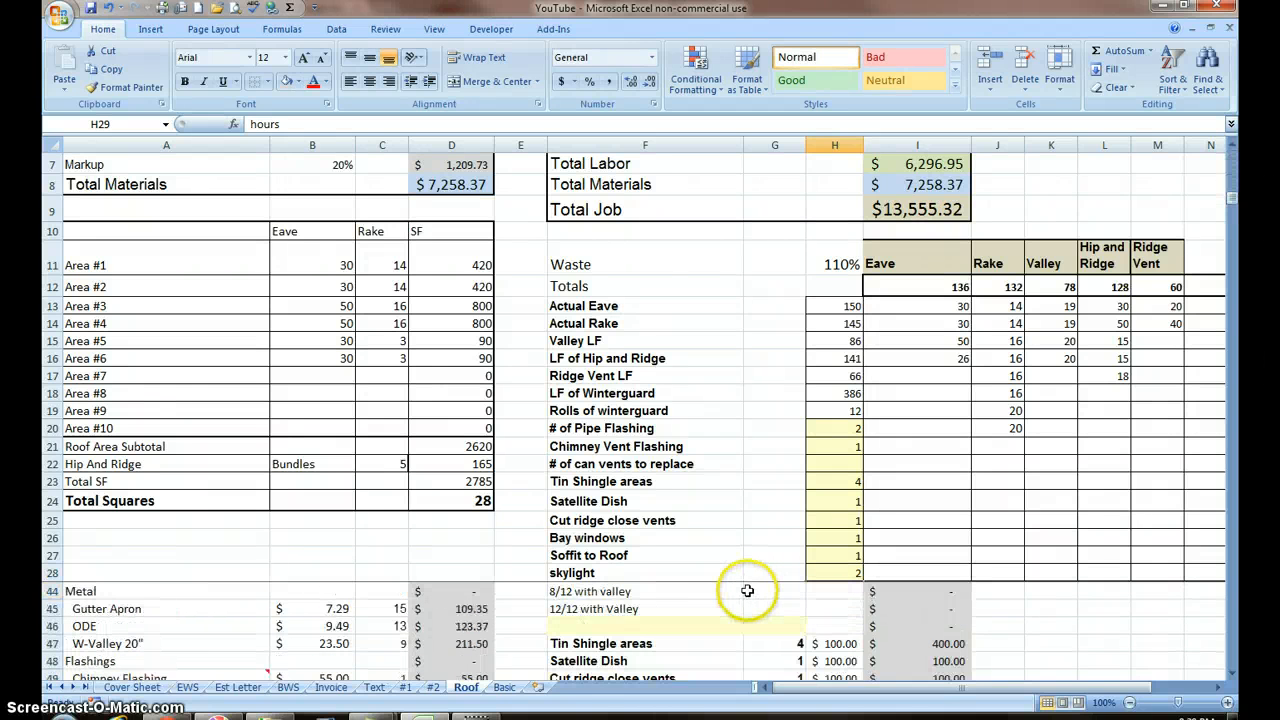
scroll(down, 3)
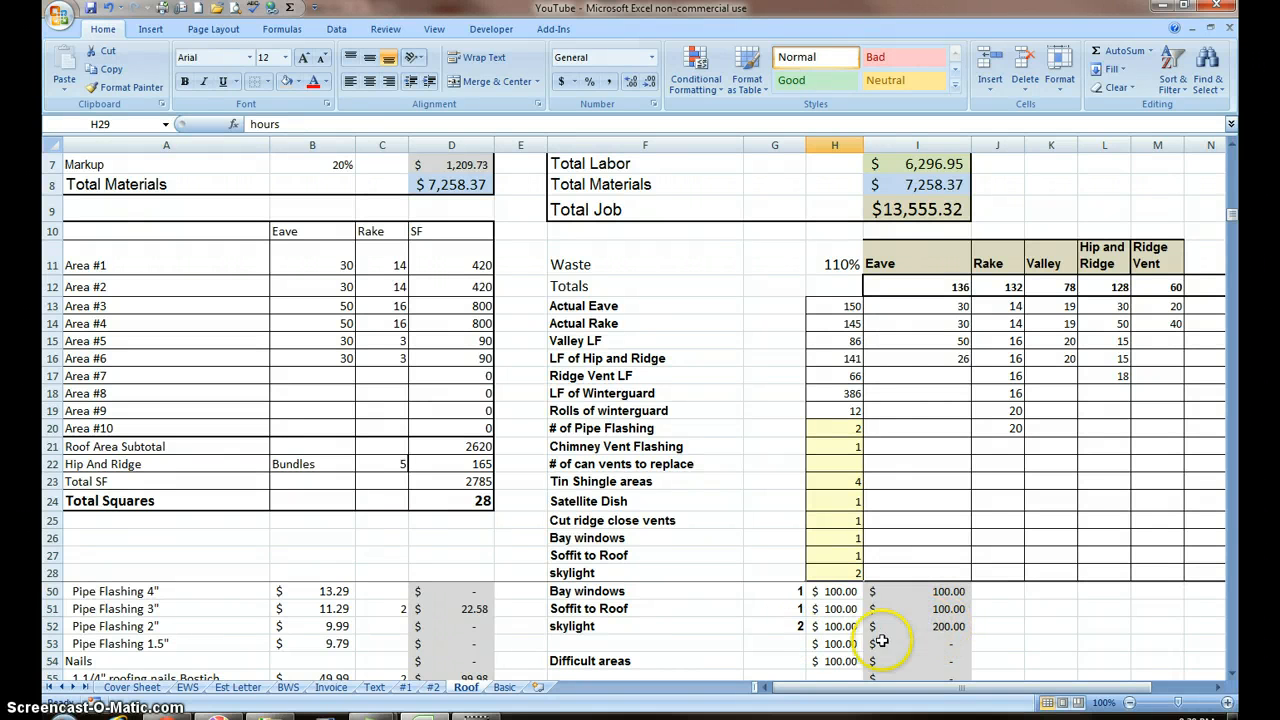
scroll(down, 3)
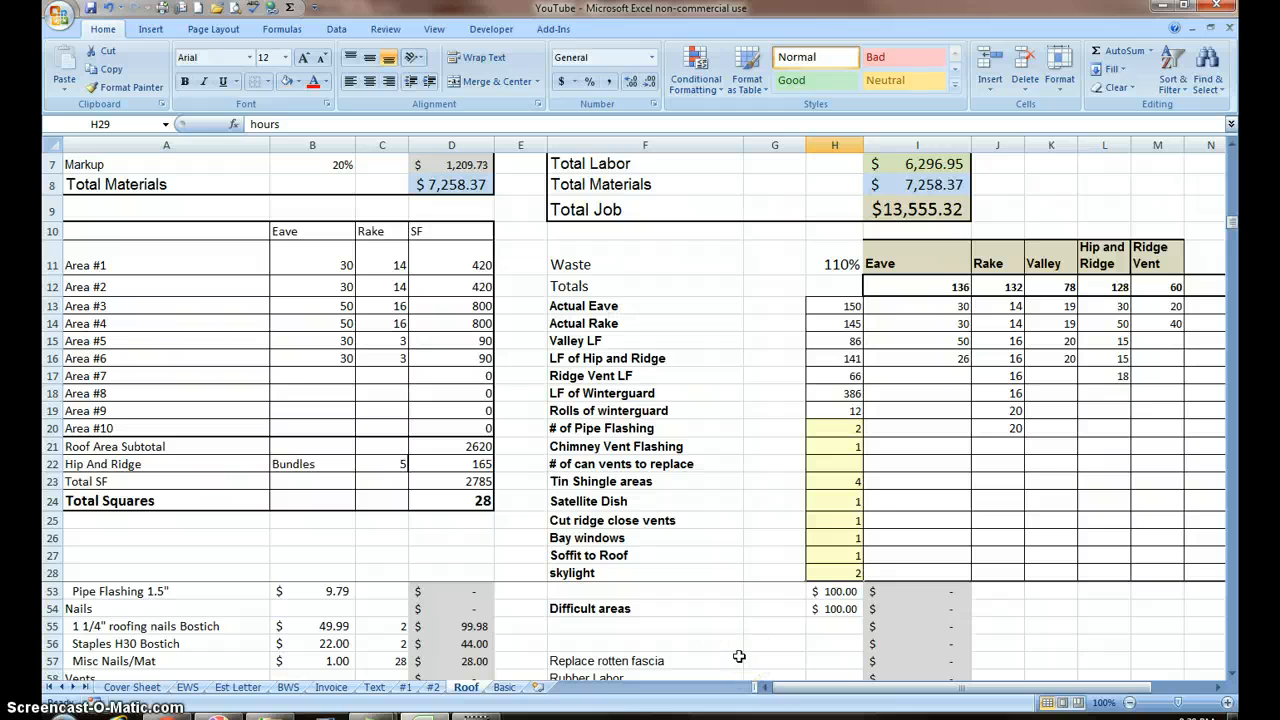
mouse_move(713, 568)
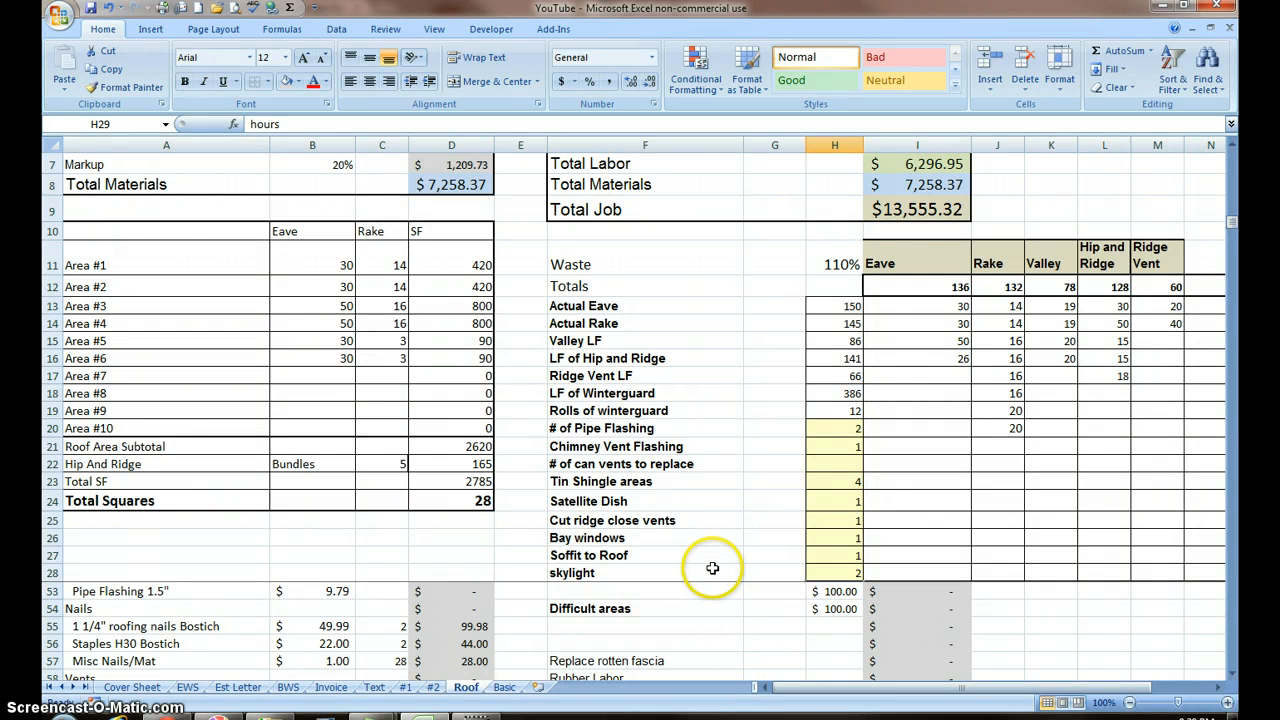
mouse_move(727, 258)
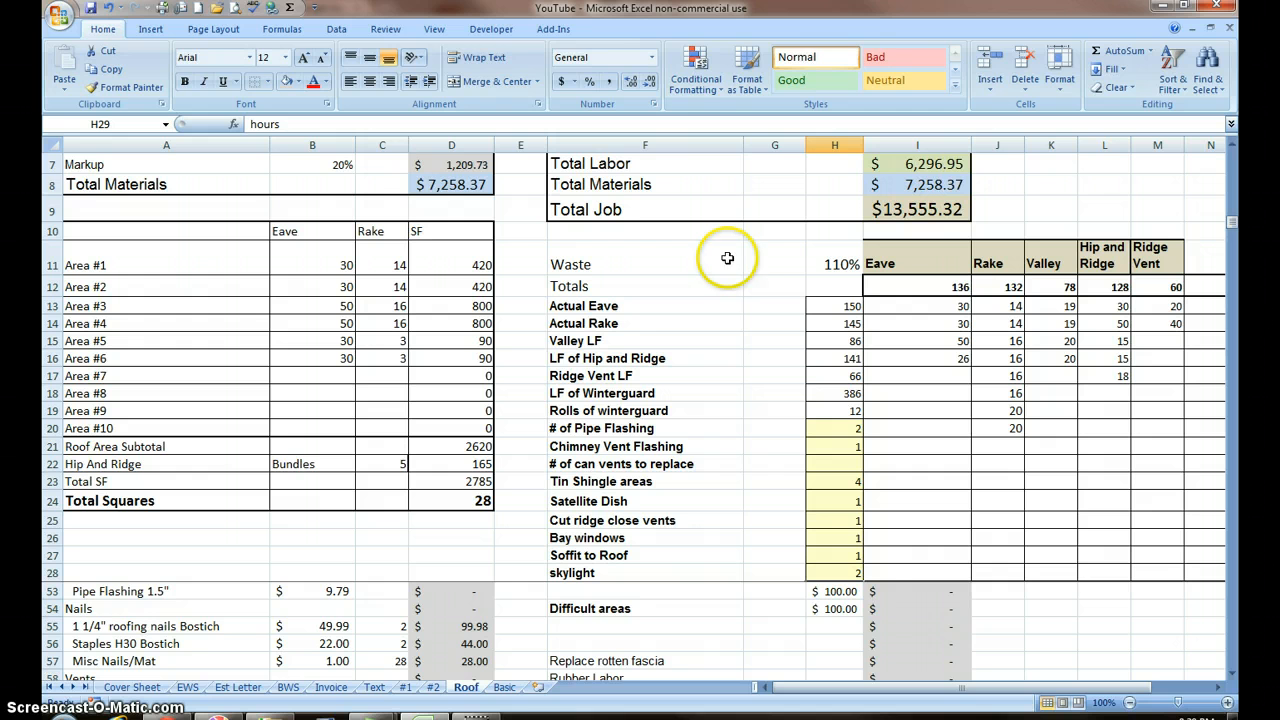
click(433, 28)
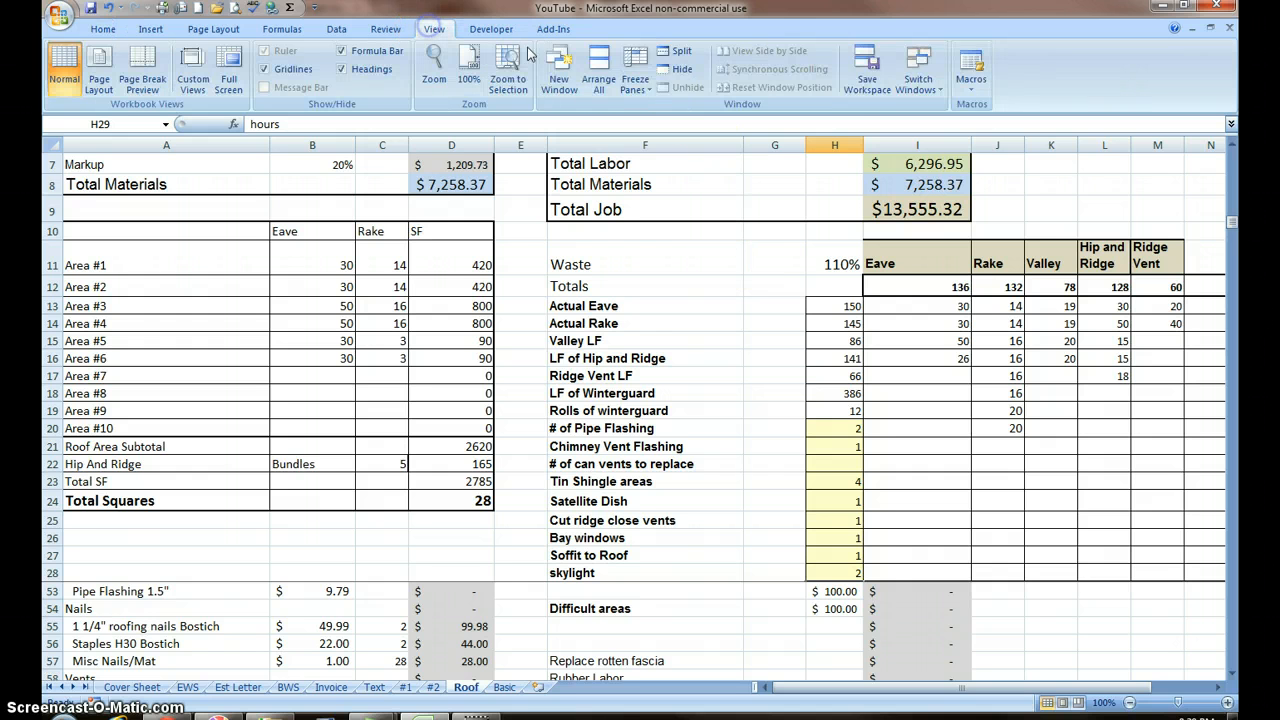
scroll(up, 3)
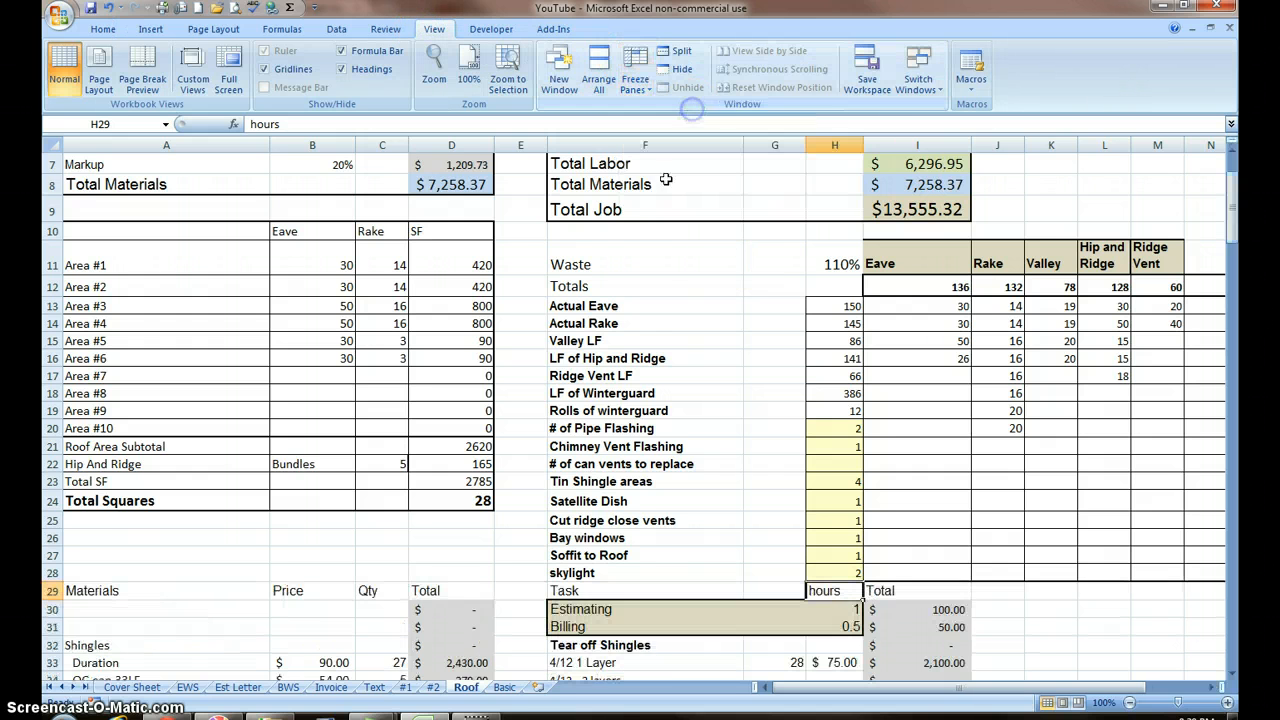
scroll(down, 3)
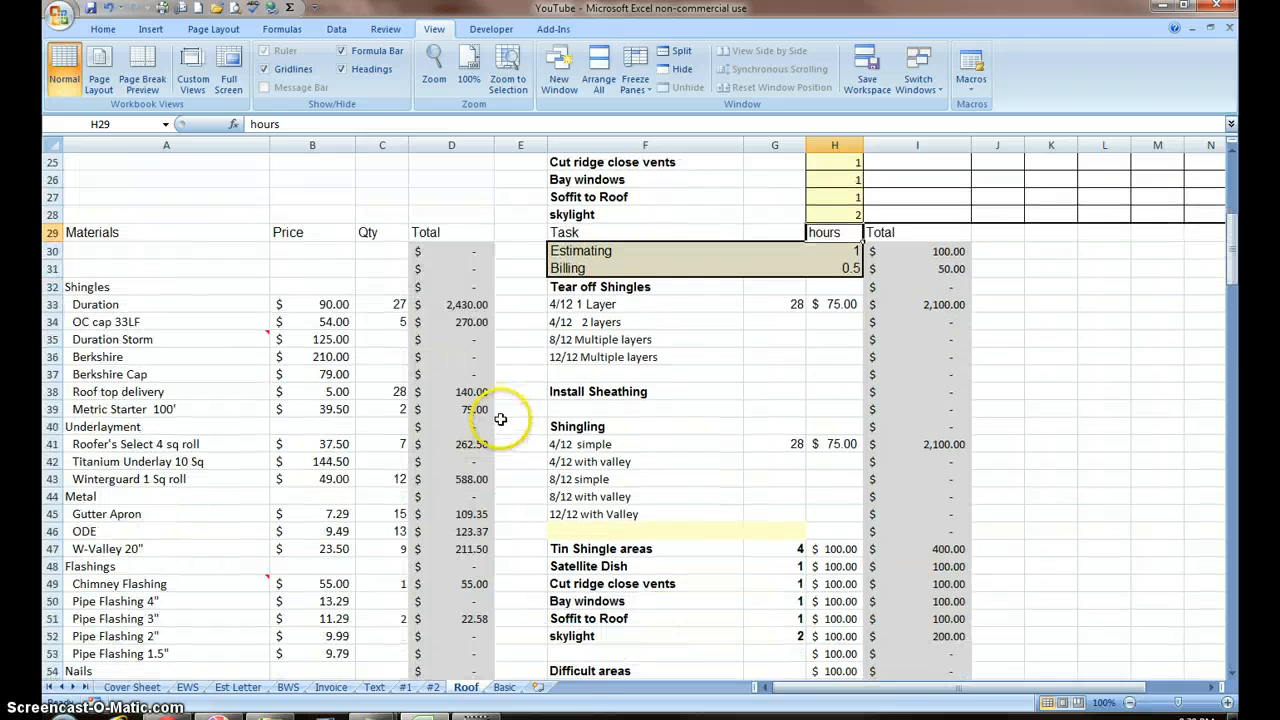
scroll(up, 3)
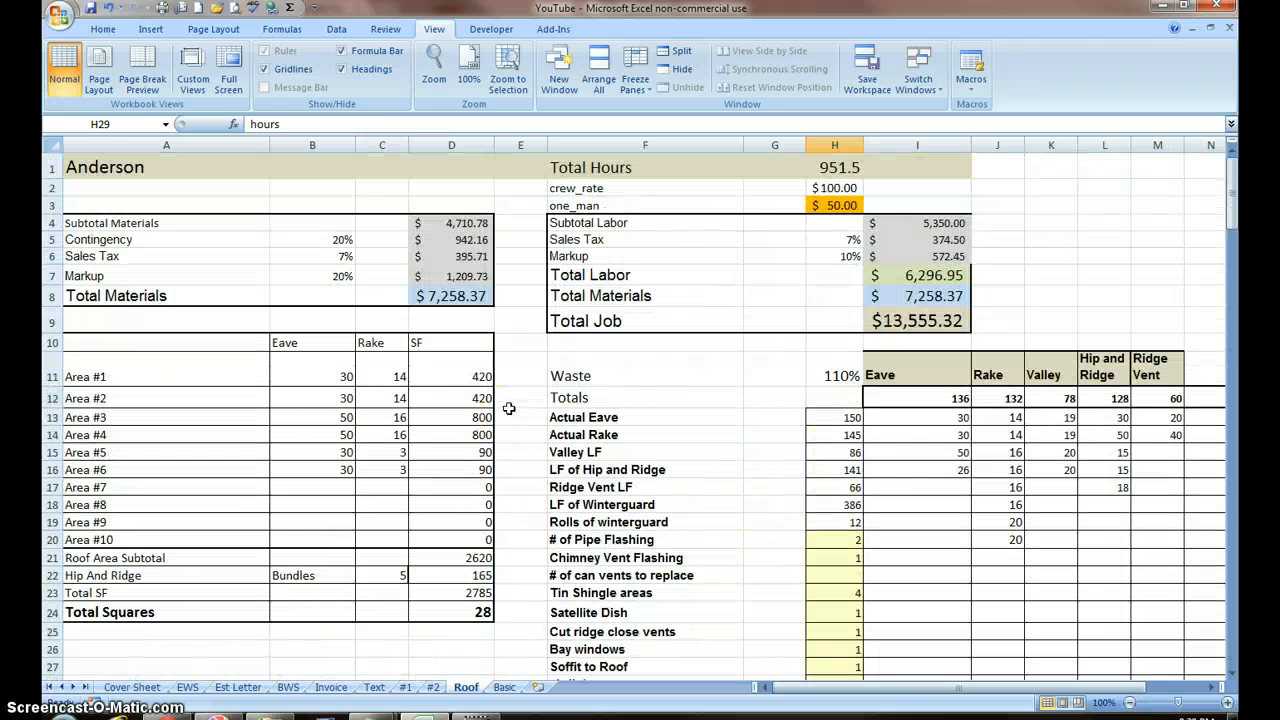
scroll(down, 3)
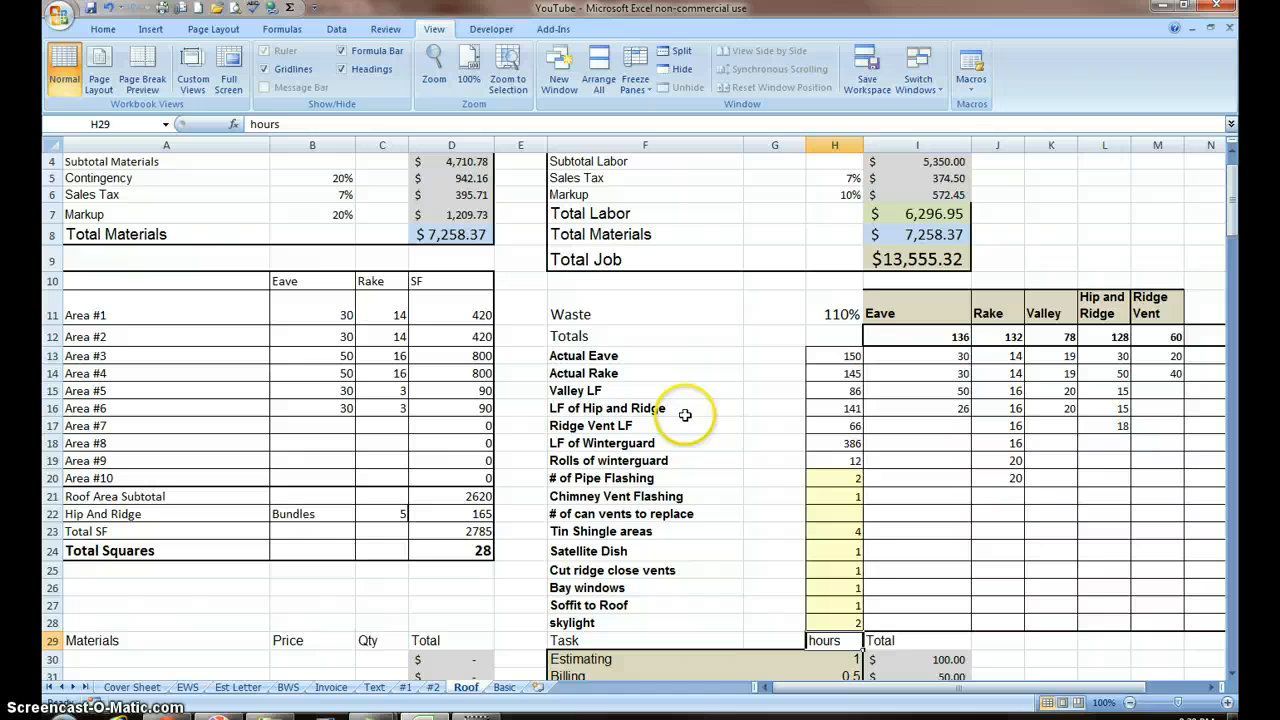
mouse_move(343, 450)
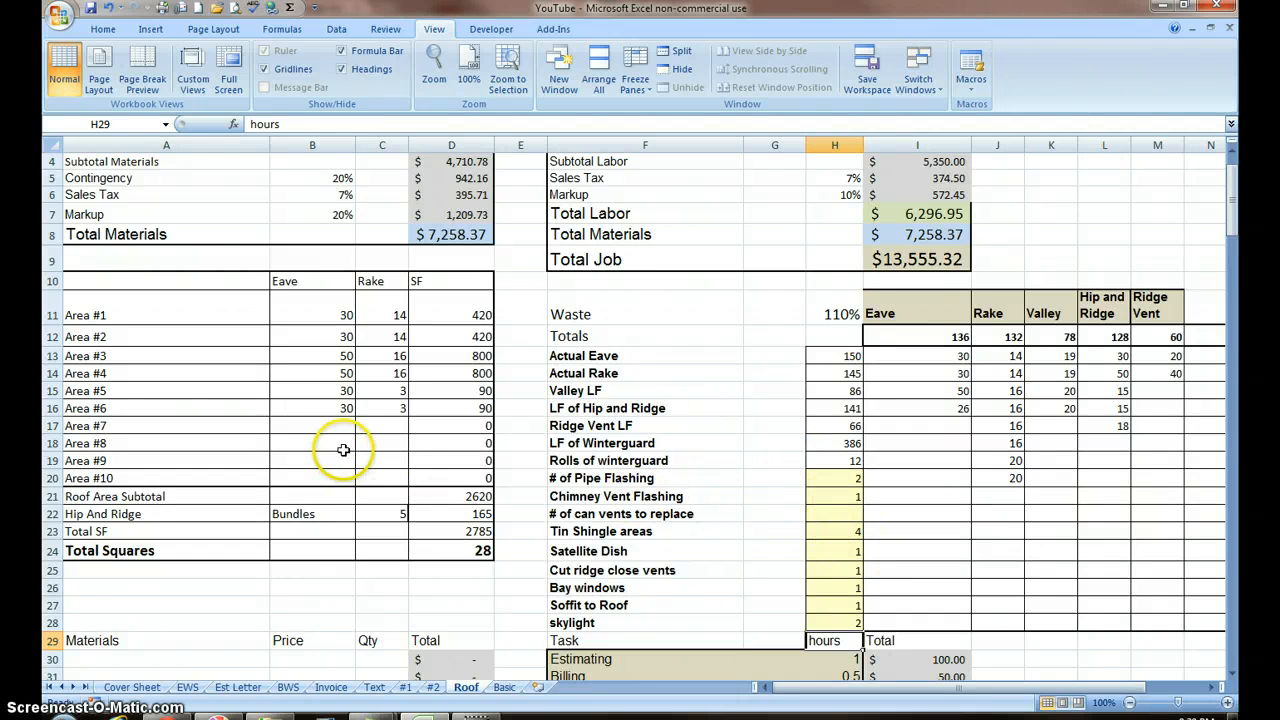
mouse_move(827, 531)
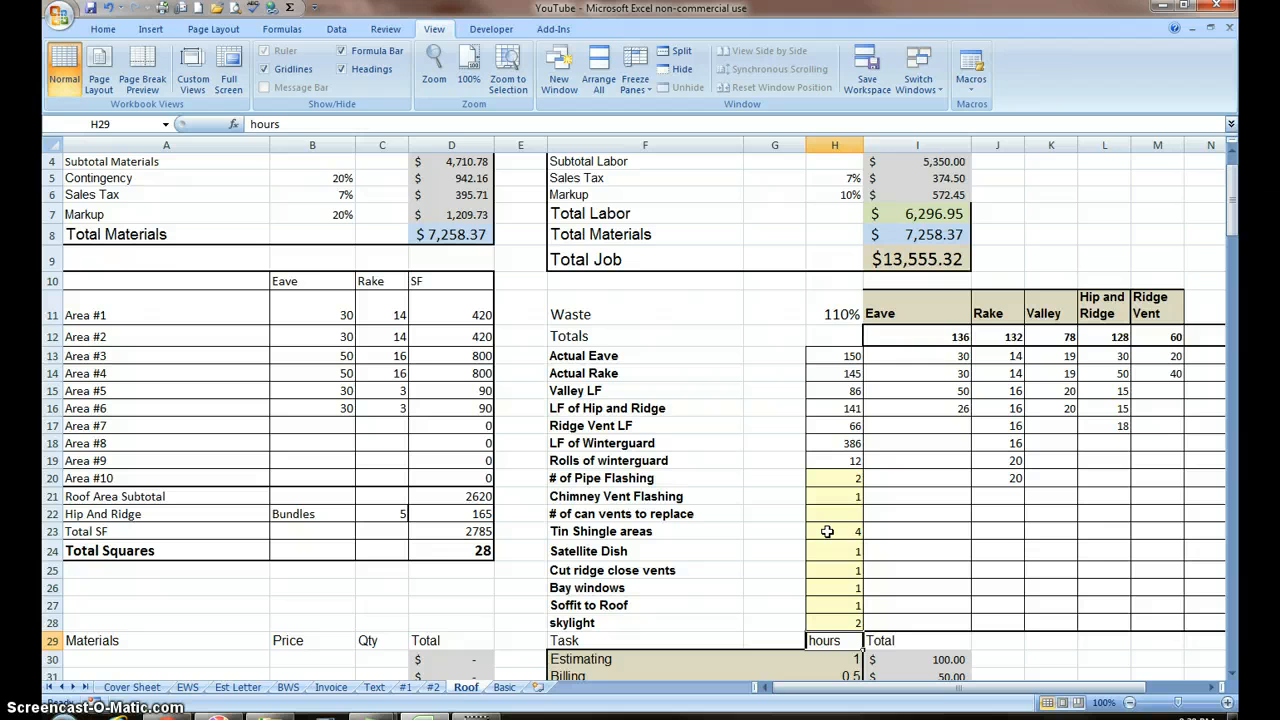
mouse_move(683, 586)
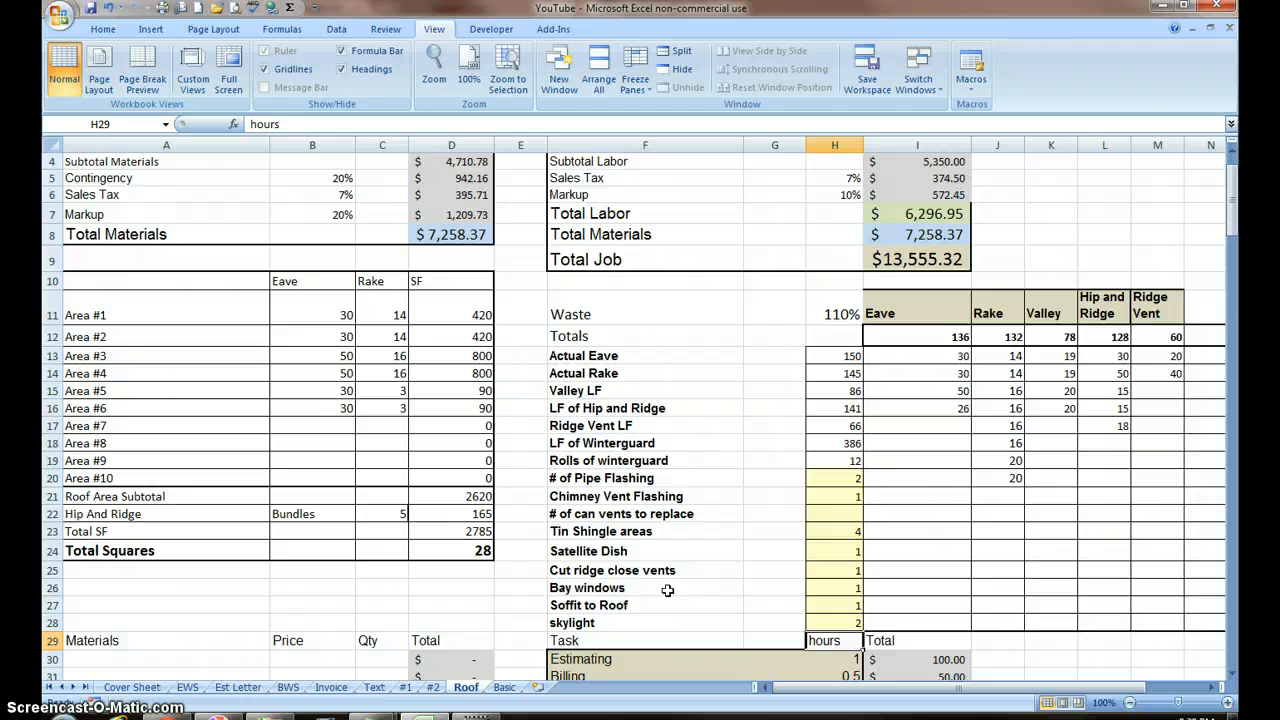
scroll(down, 3)
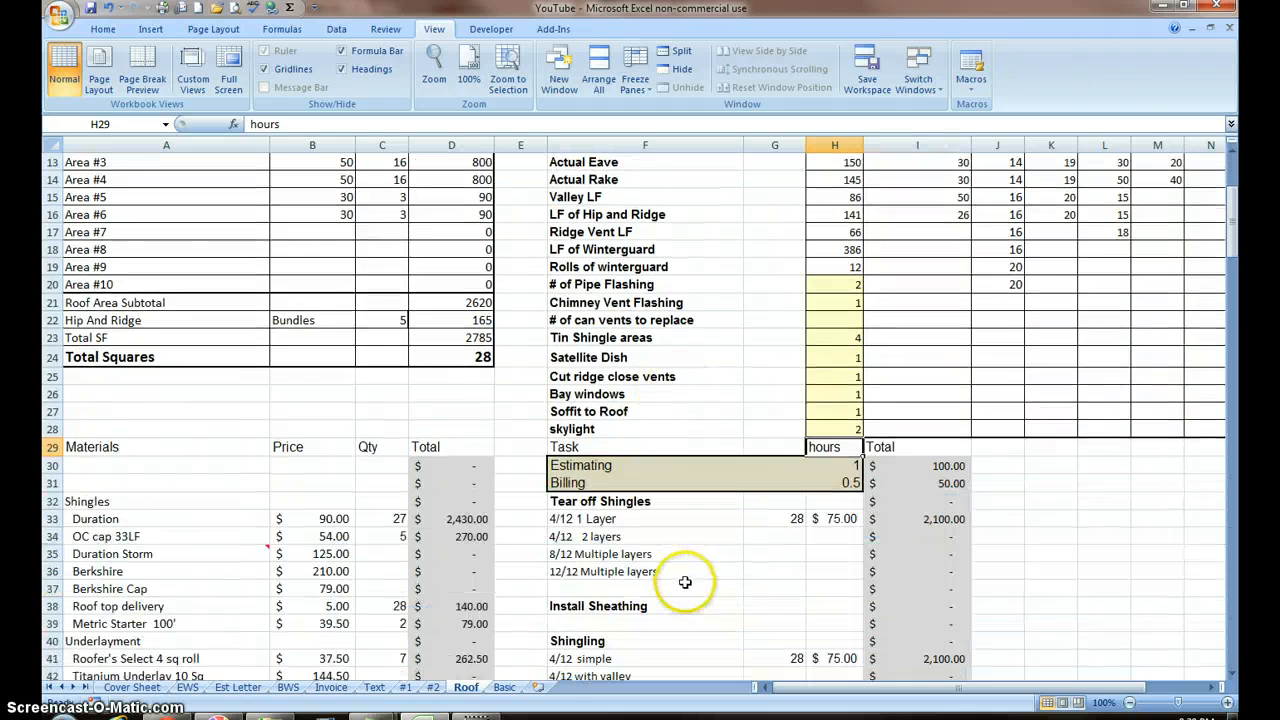
scroll(down, 3)
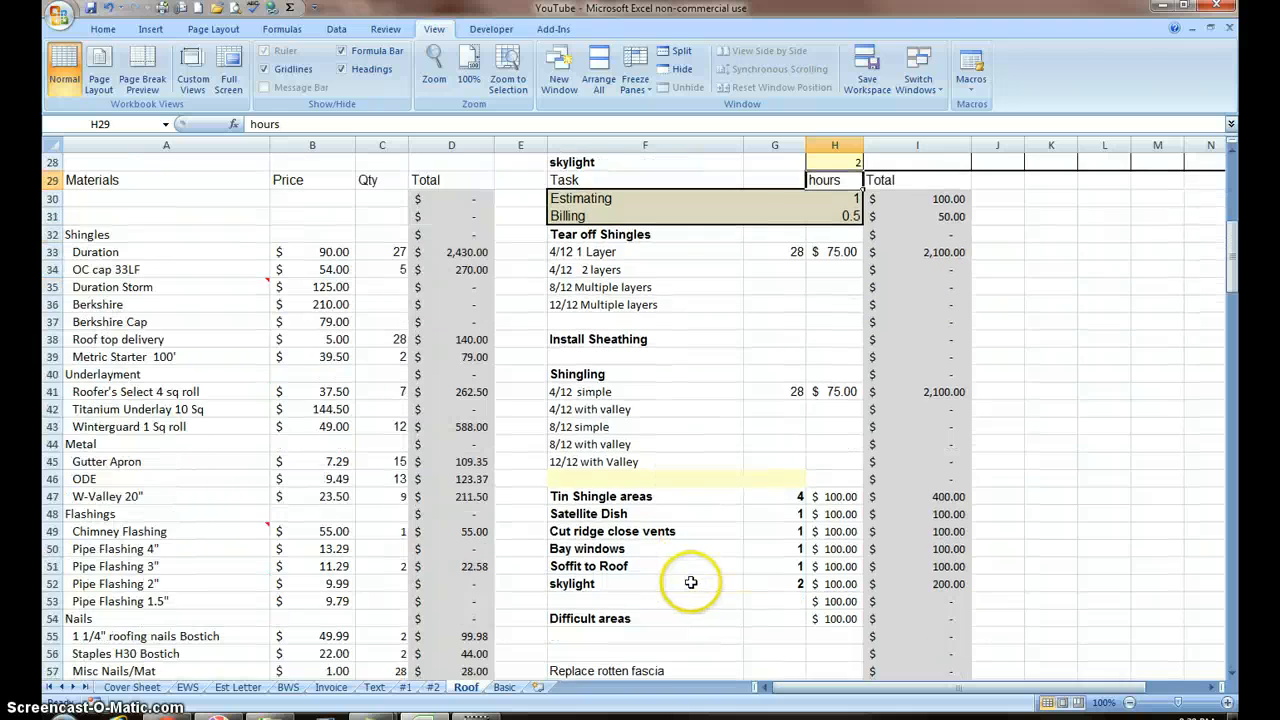
scroll(down, 3)
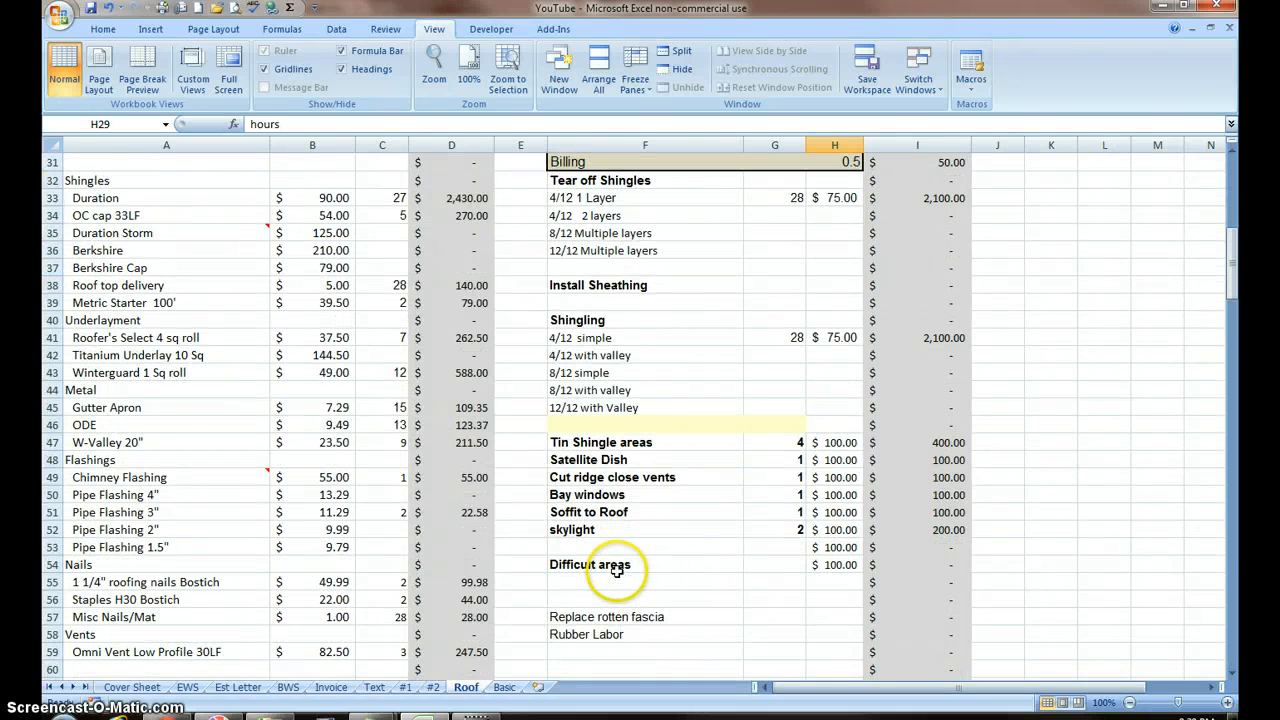
mouse_move(617, 617)
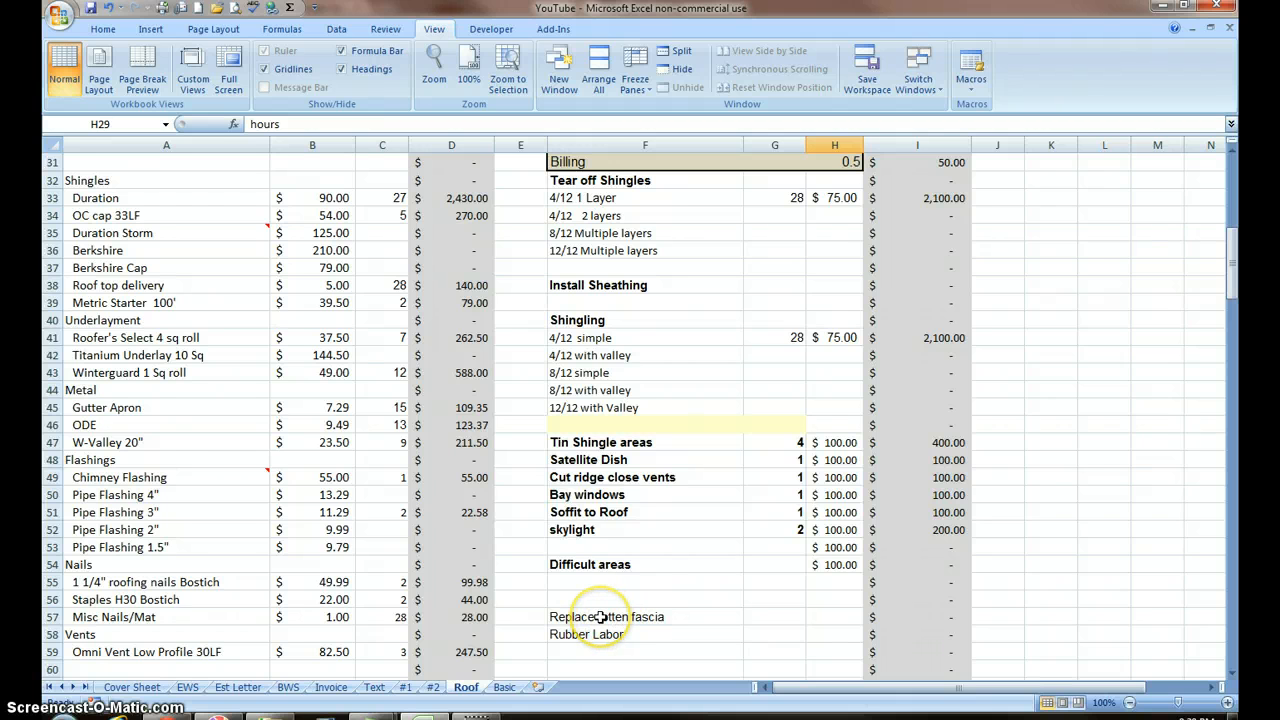
scroll(down, 3)
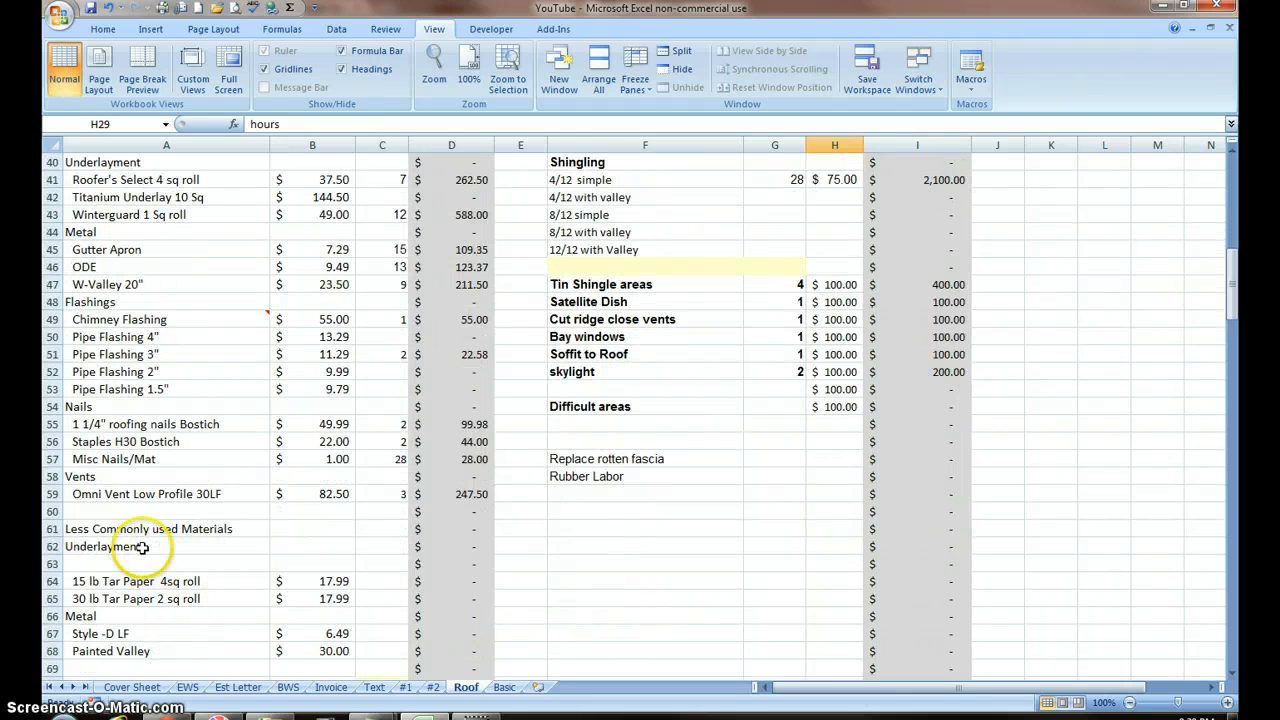
mouse_move(280, 539)
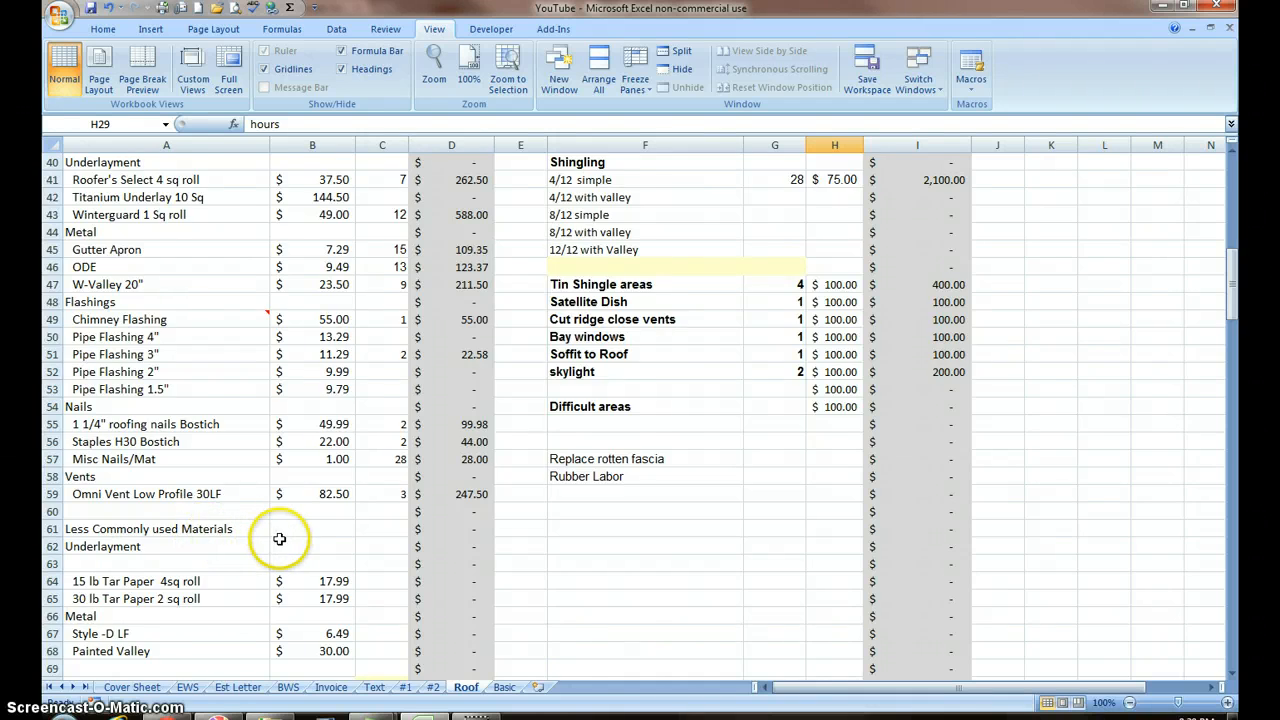
scroll(down, 3)
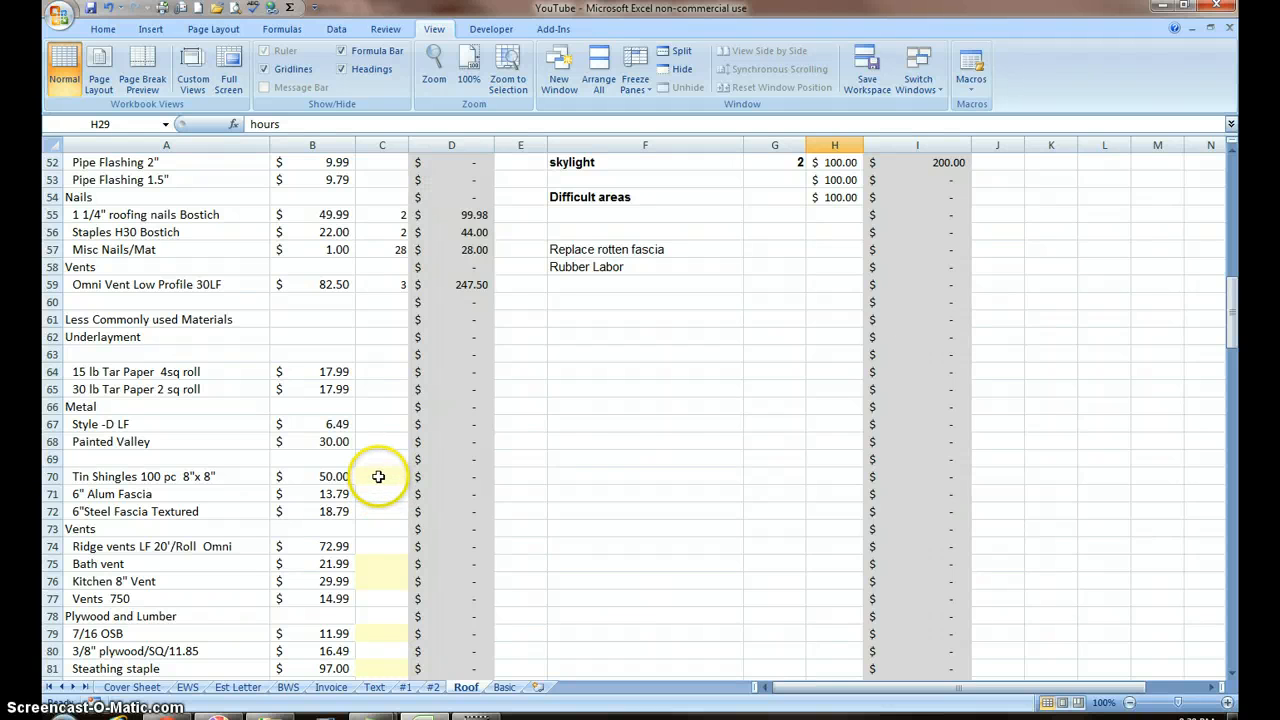
mouse_move(370, 476)
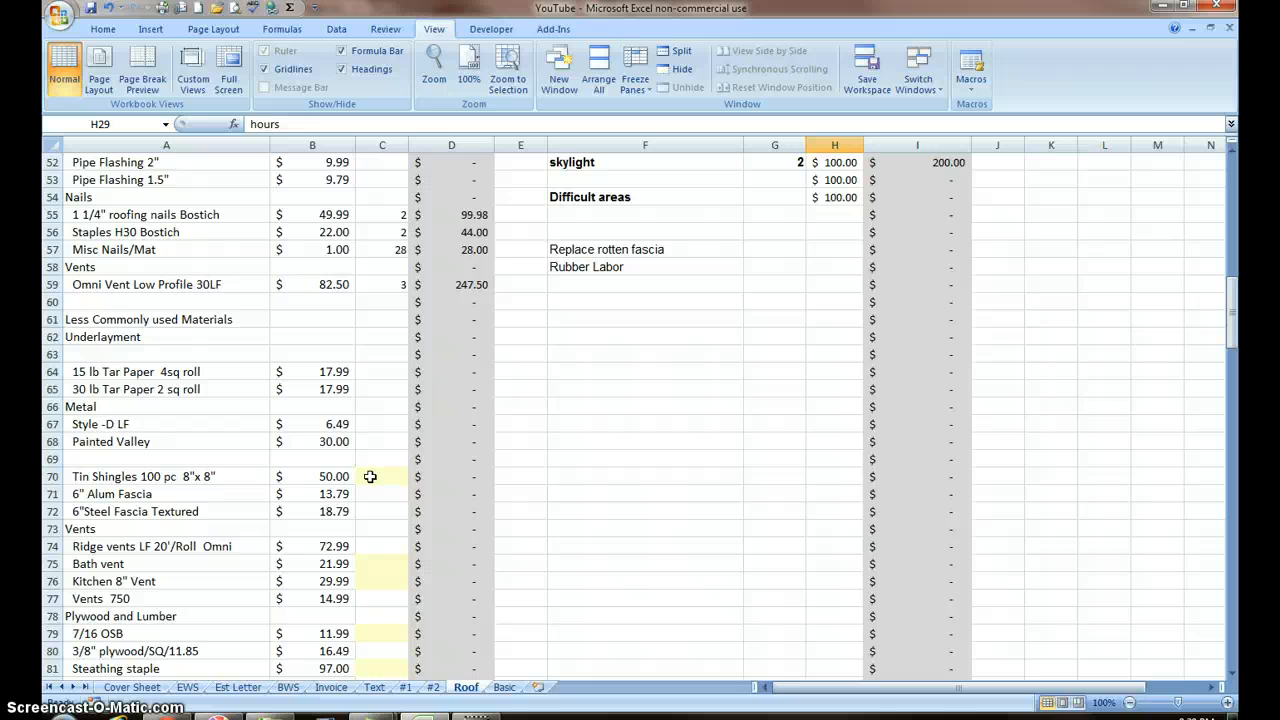
Enter 50 as the Tin Shingles 100 pc price, then return to the top tables.
drag(382, 371, 377, 613)
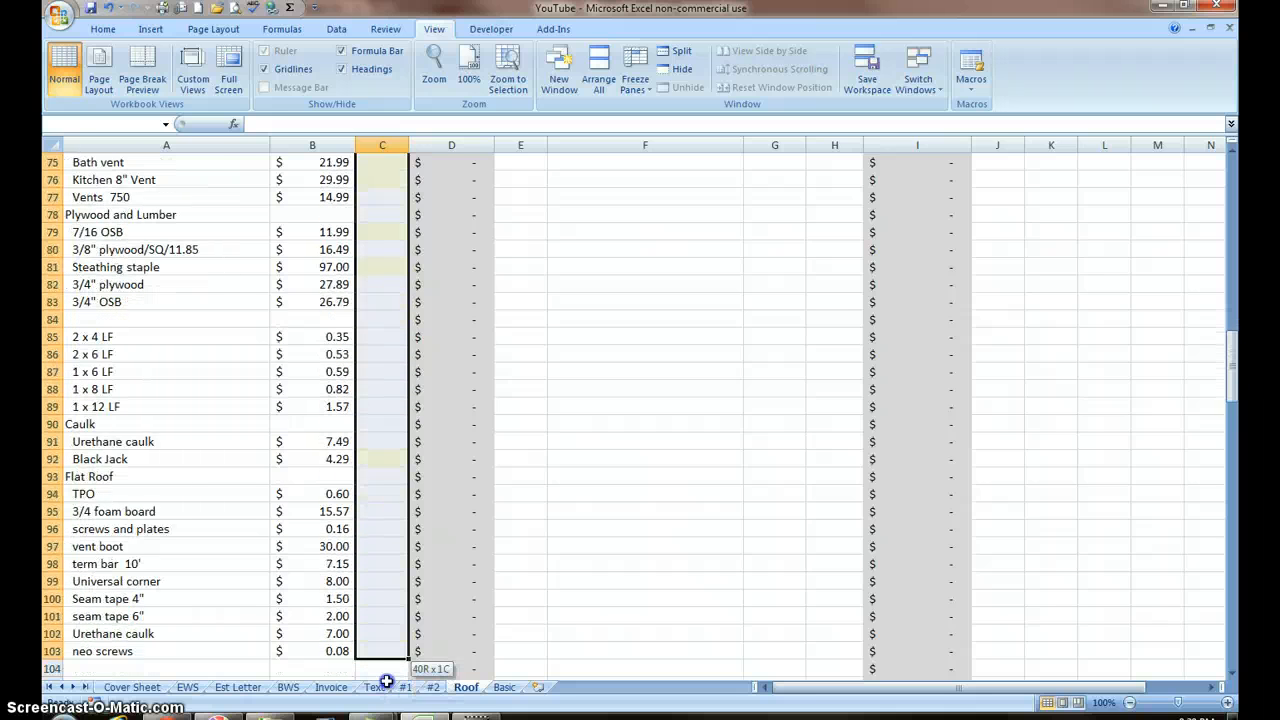
scroll(down, 3)
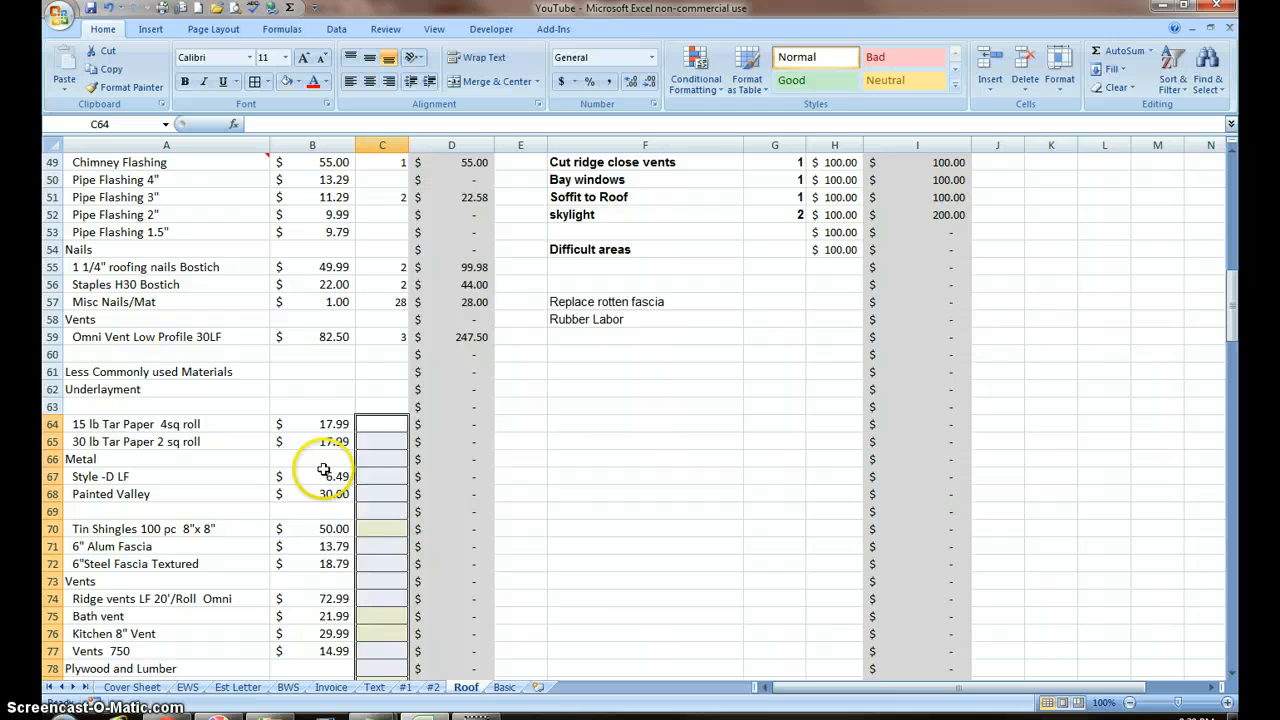
click(312, 528)
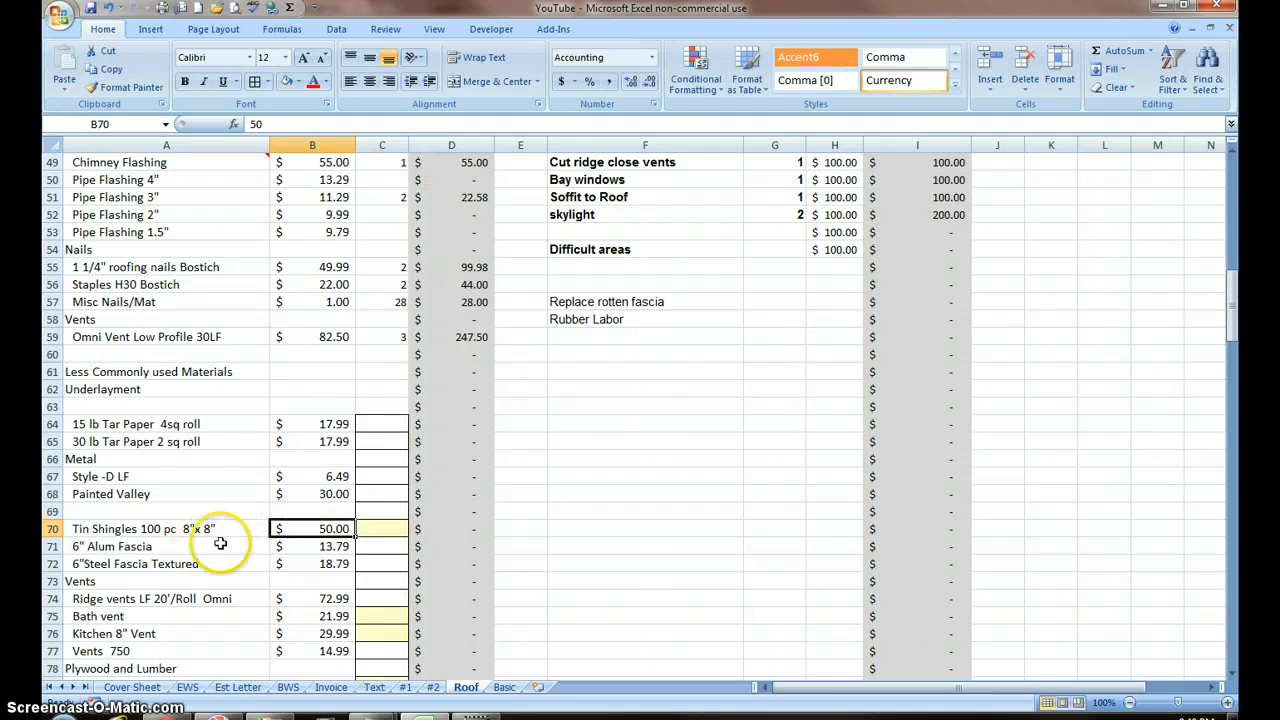
mouse_move(372, 533)
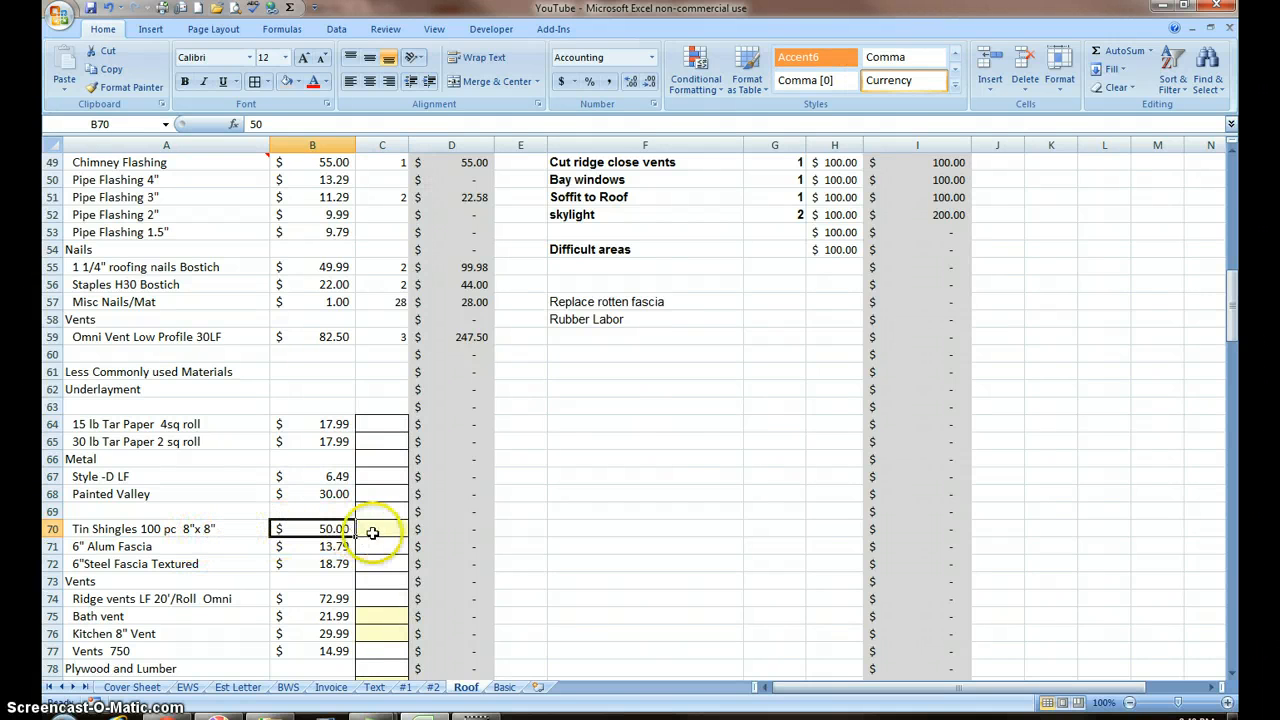
mouse_move(378, 533)
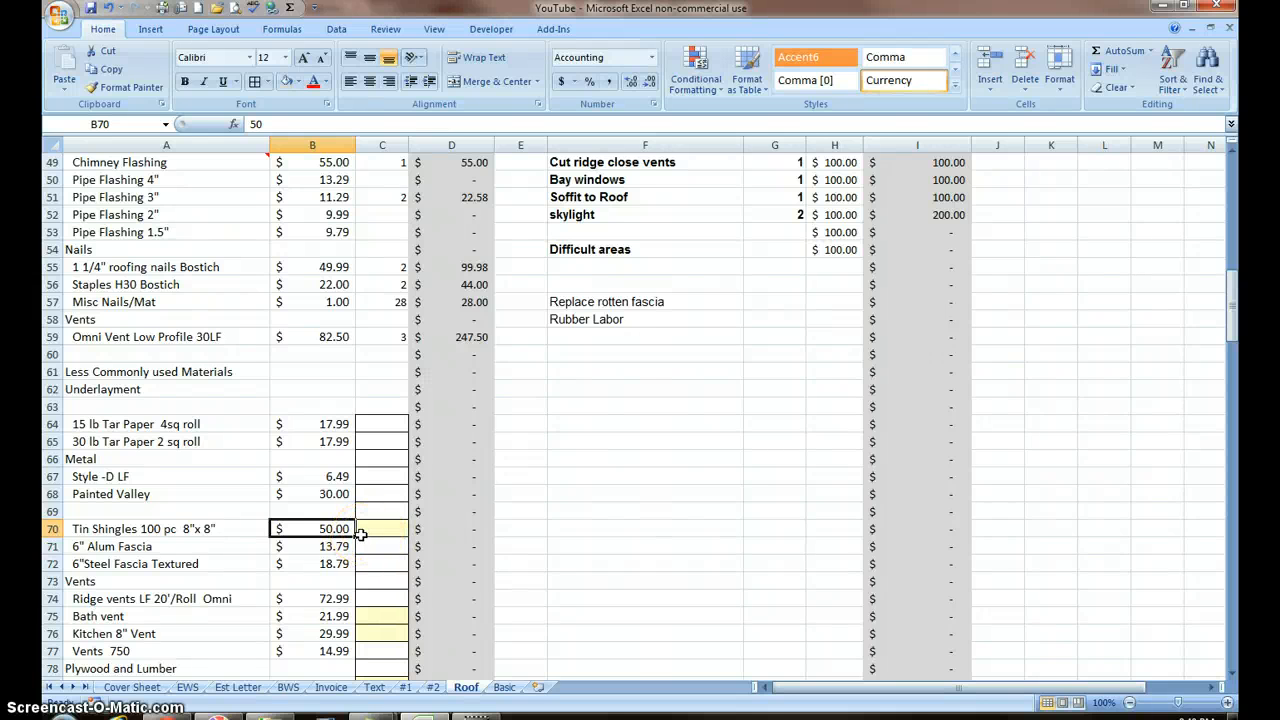
mouse_move(219, 623)
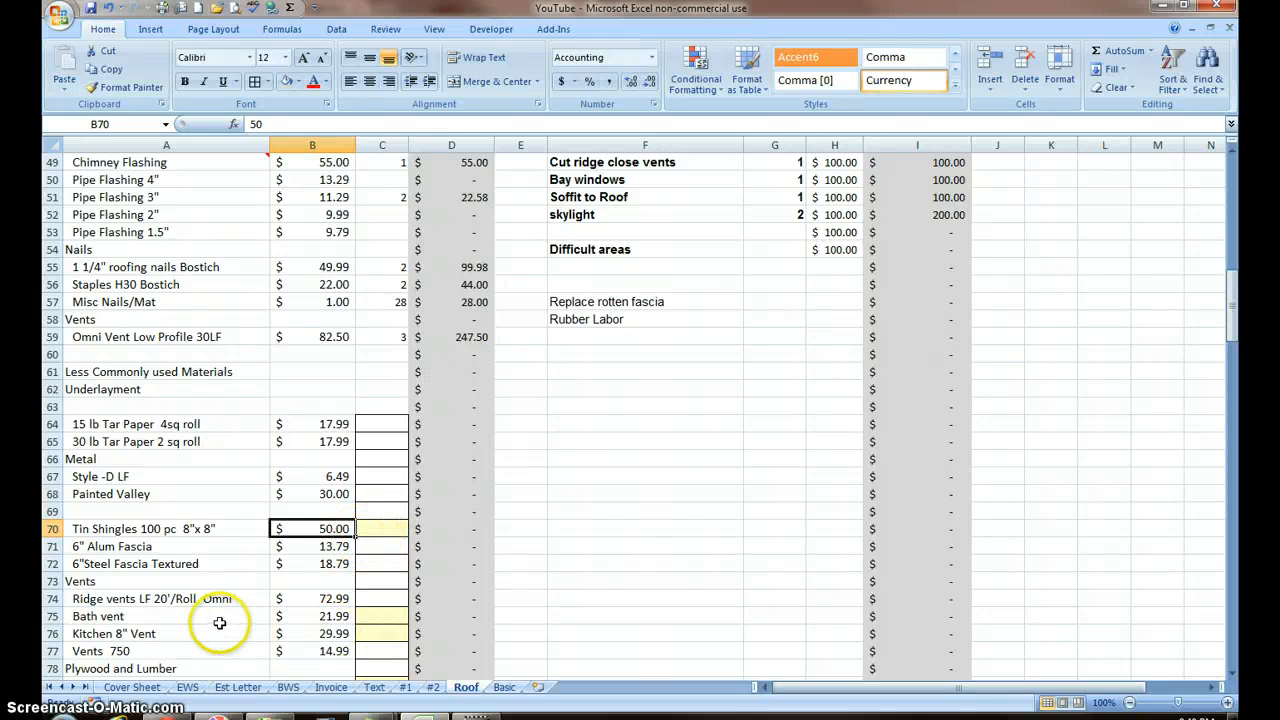
mouse_move(210, 641)
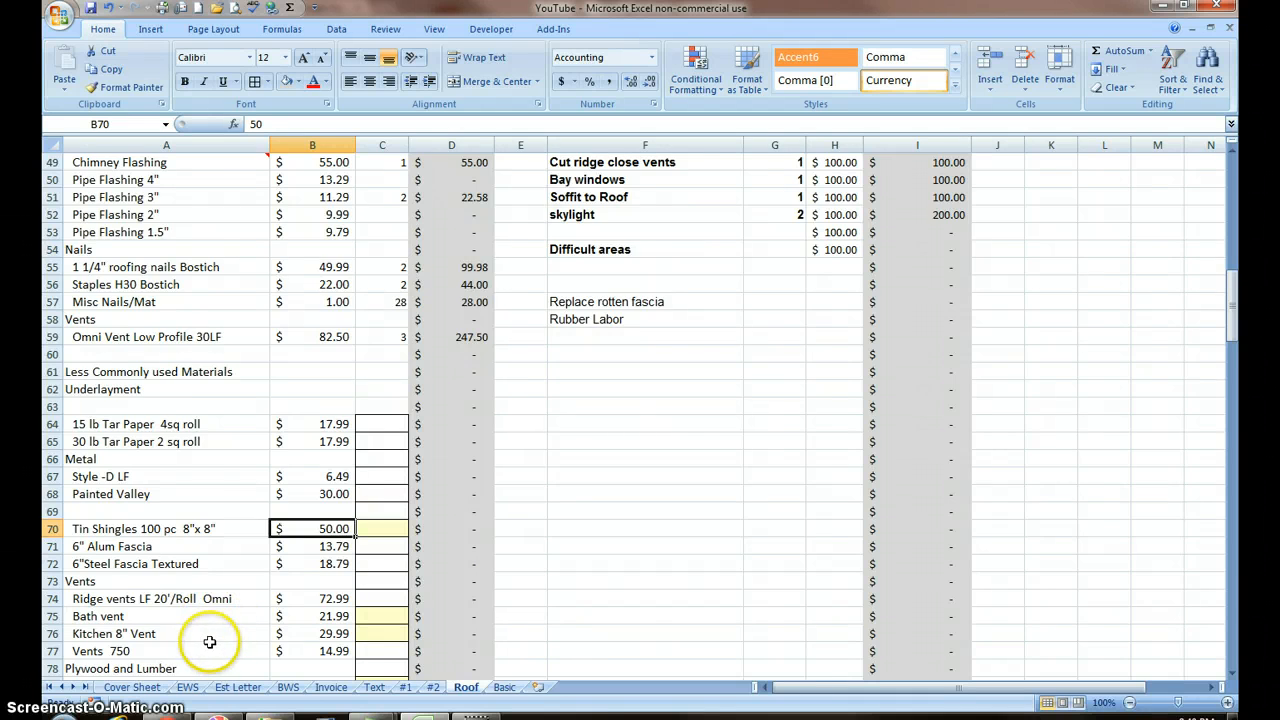
scroll(down, 3)
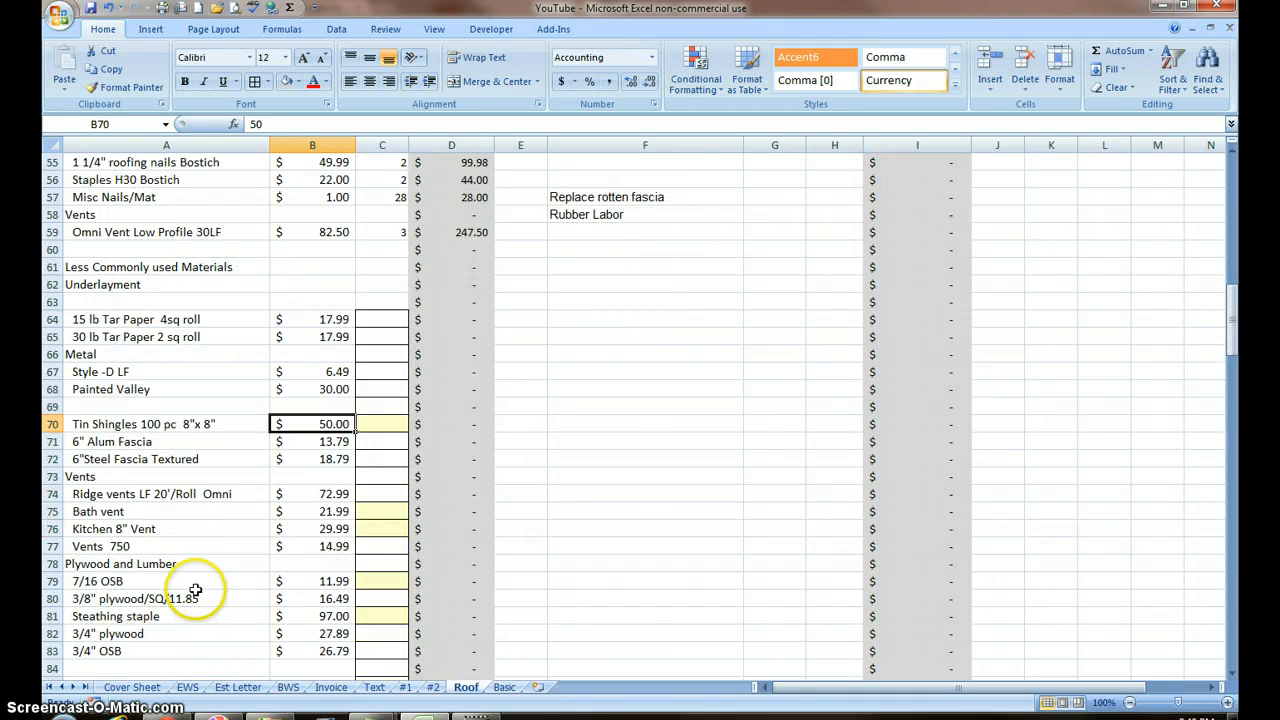
mouse_move(194, 585)
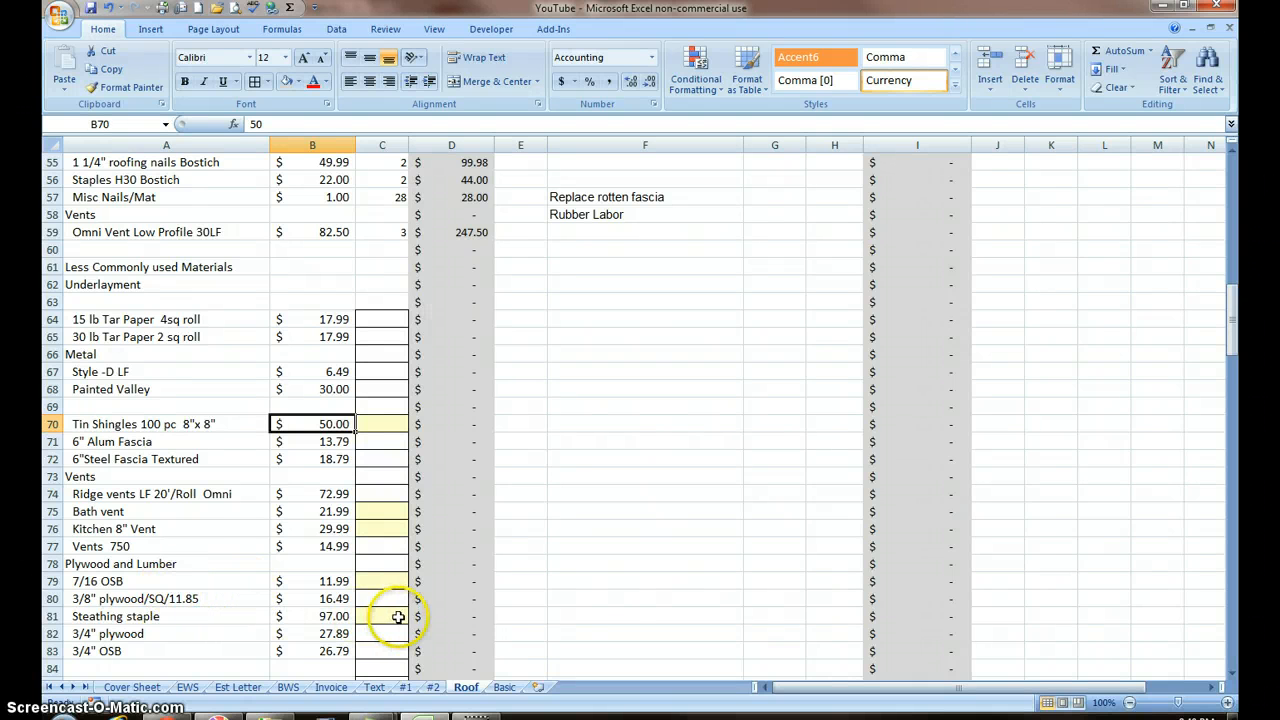
scroll(down, 3)
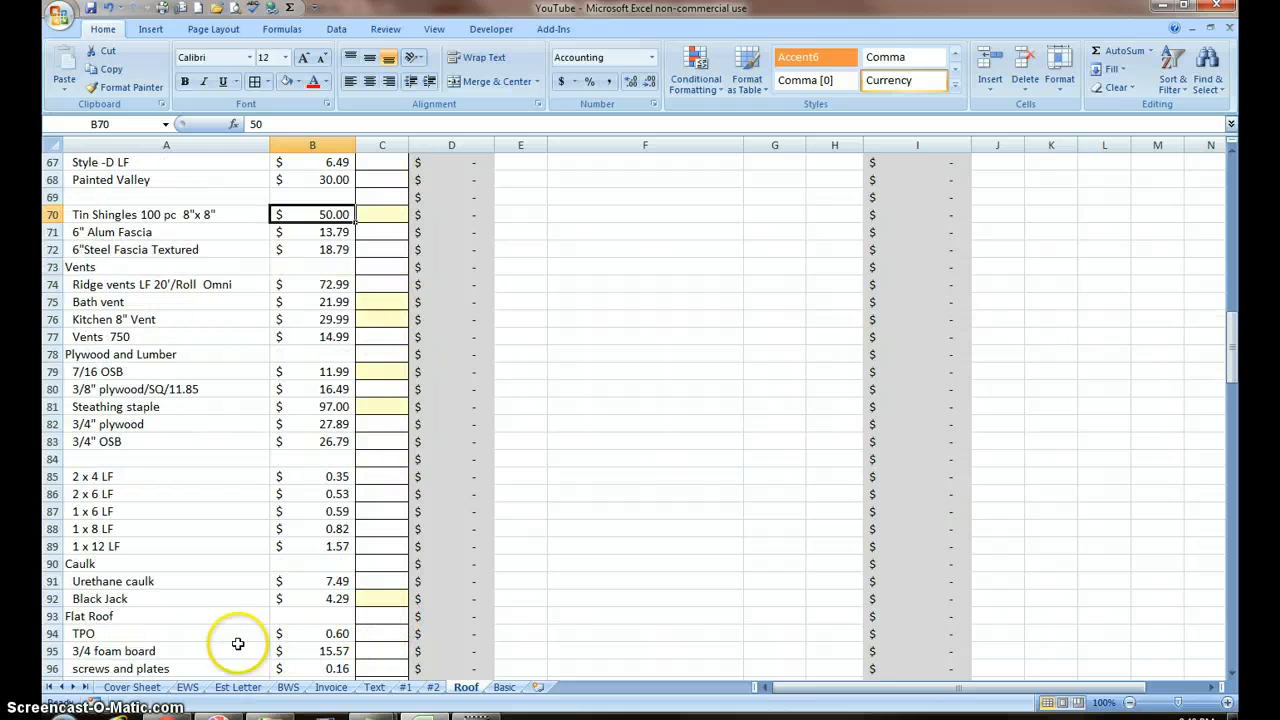
mouse_move(155, 601)
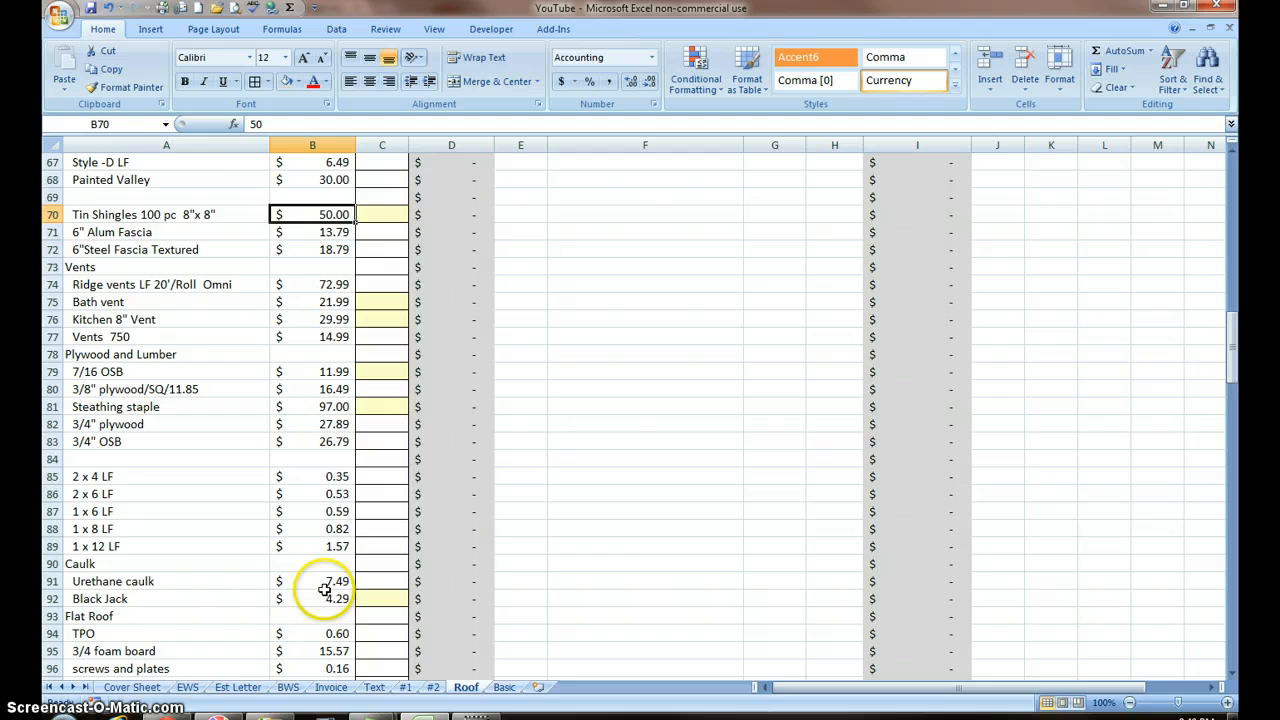
scroll(up, 3)
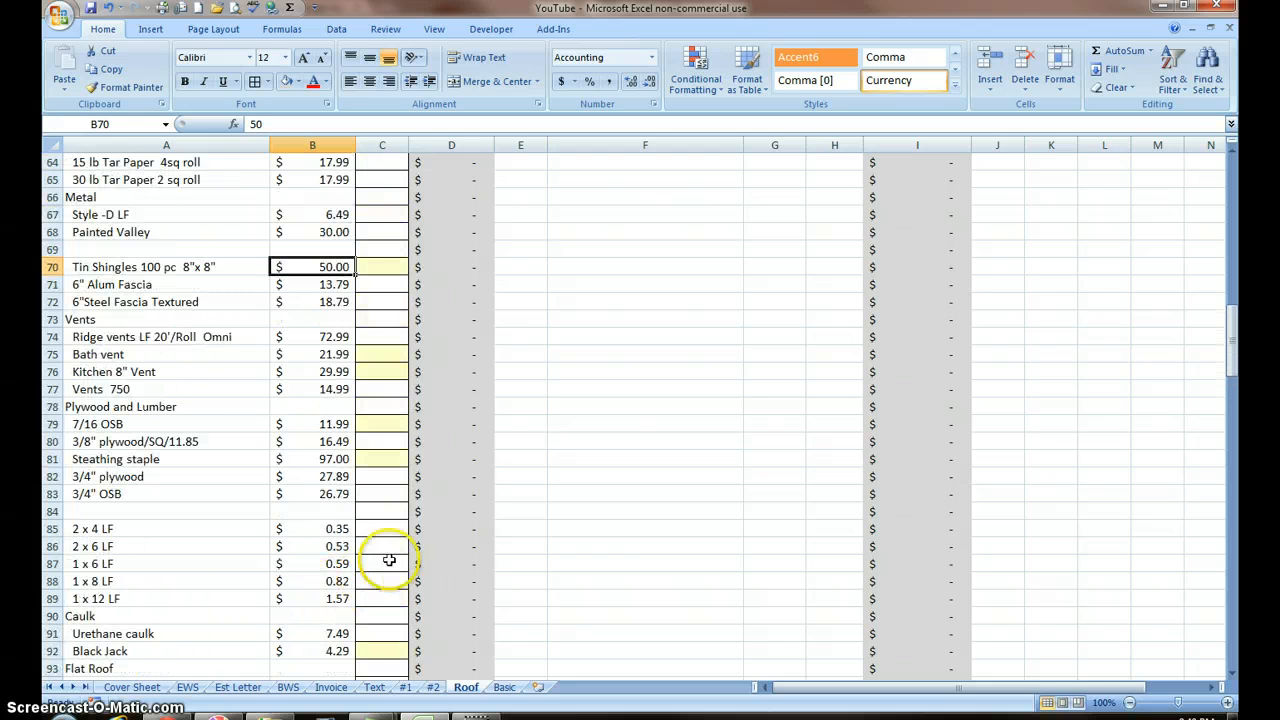
scroll(up, 3)
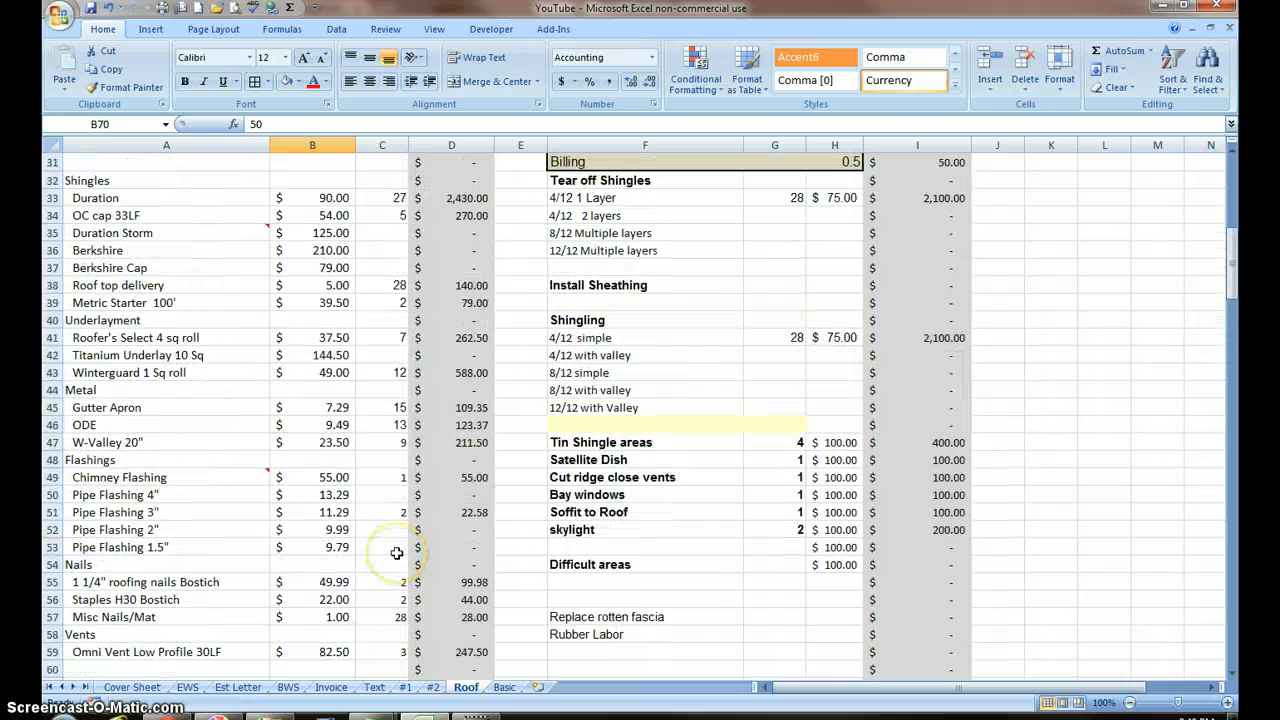
scroll(up, 3)
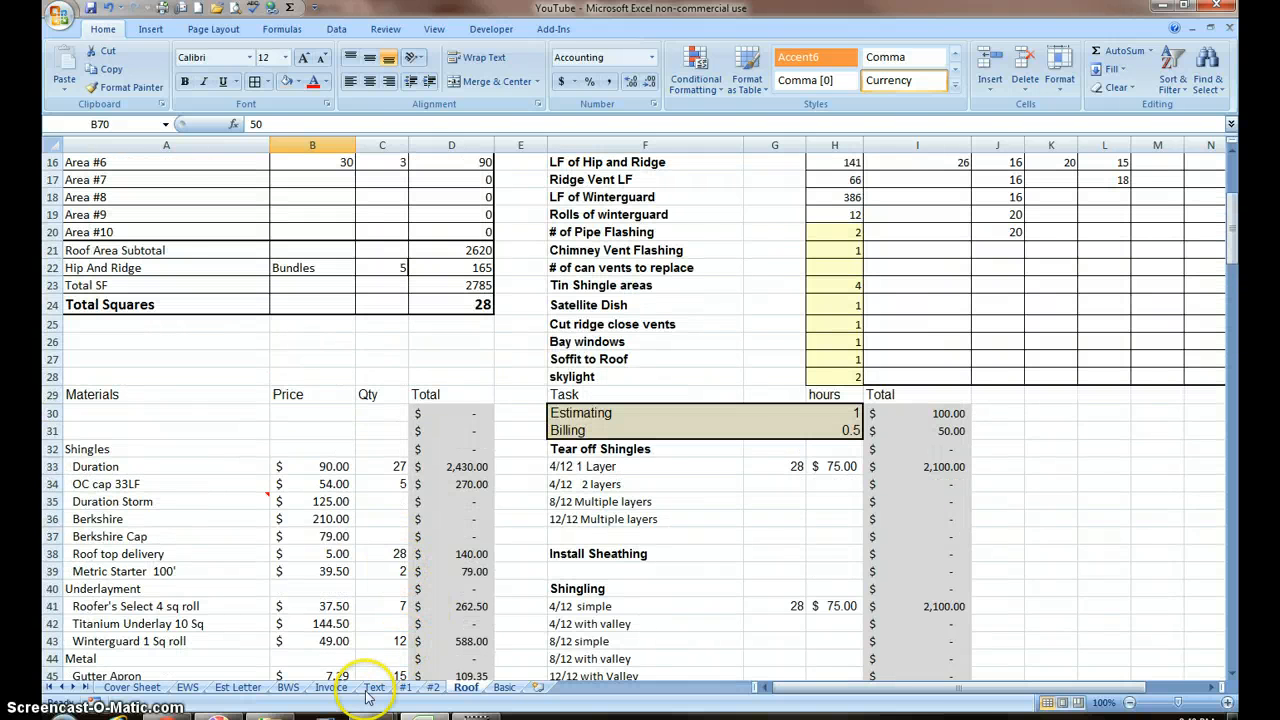
Copy the Text sheet's Tear off block (A61:E63) and return to the Roof sheet.
click(374, 687)
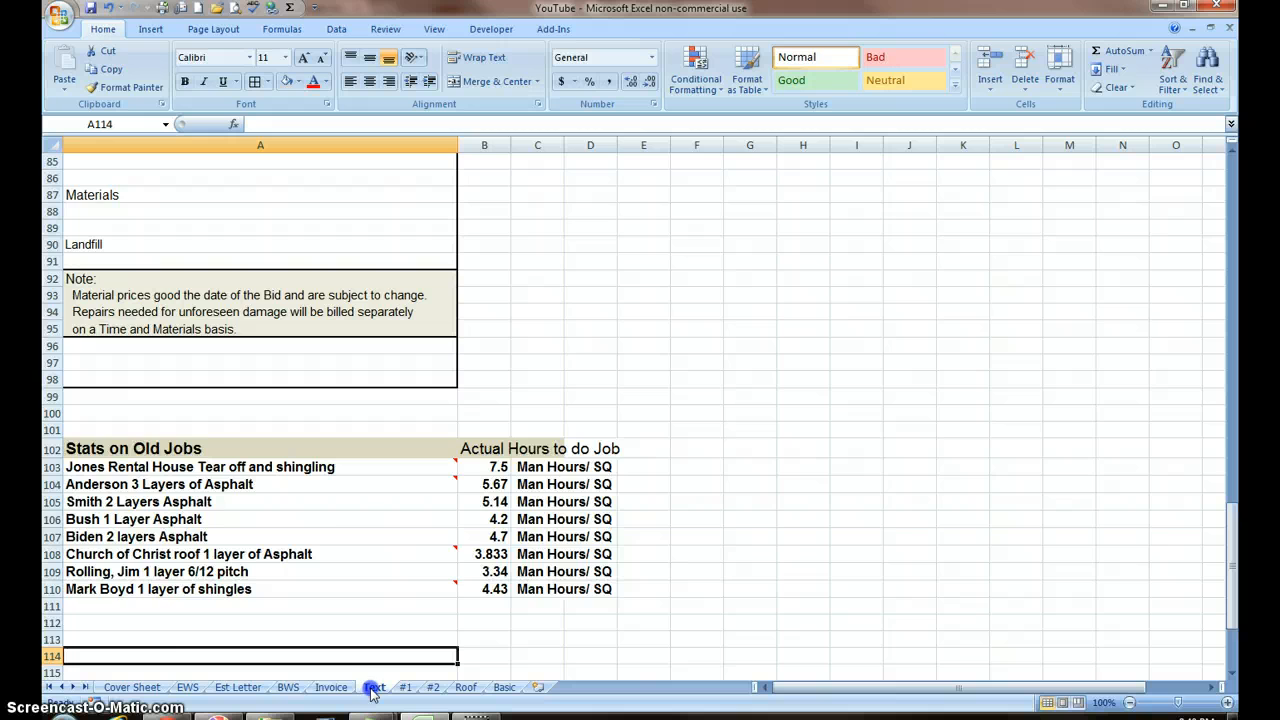
scroll(up, 3)
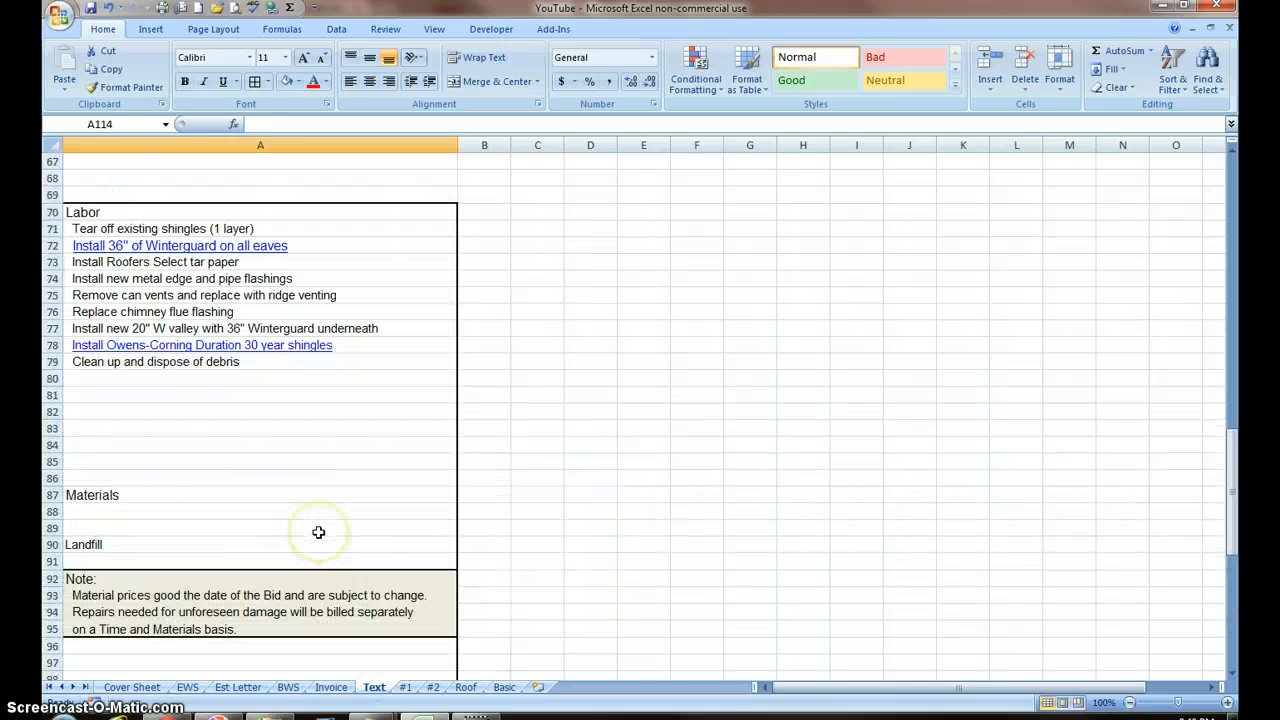
scroll(up, 3)
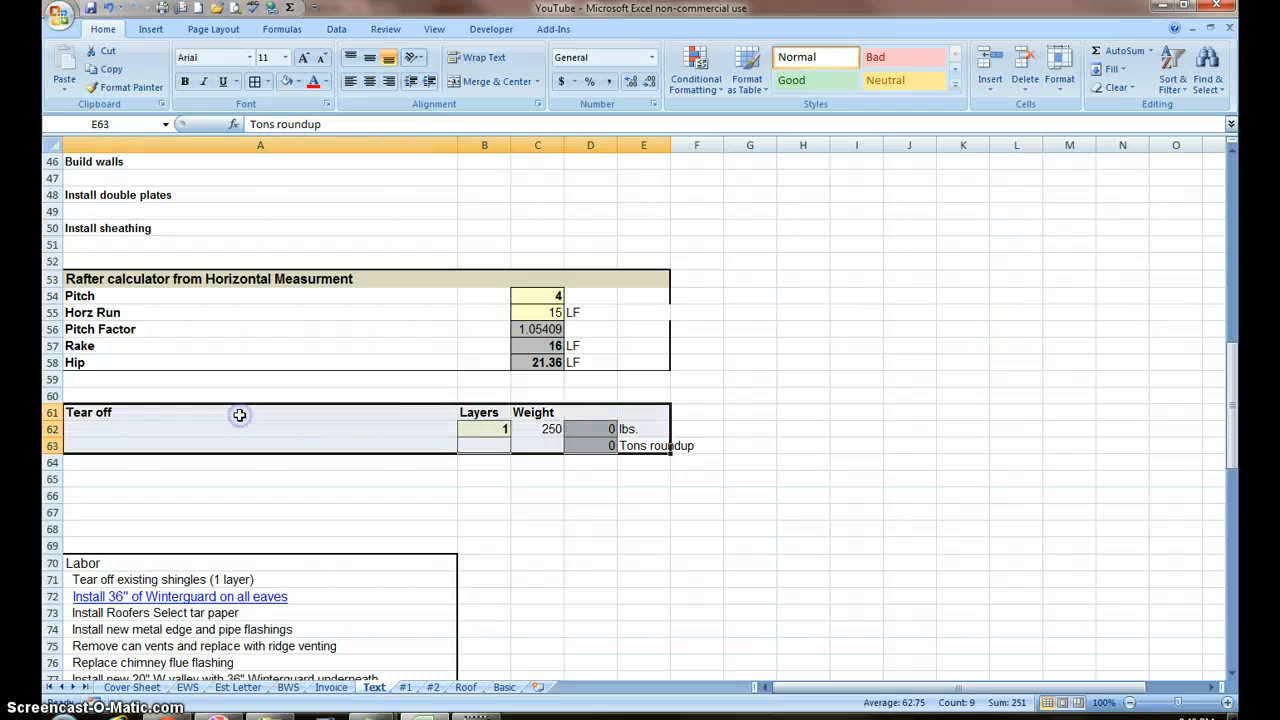
click(108, 69)
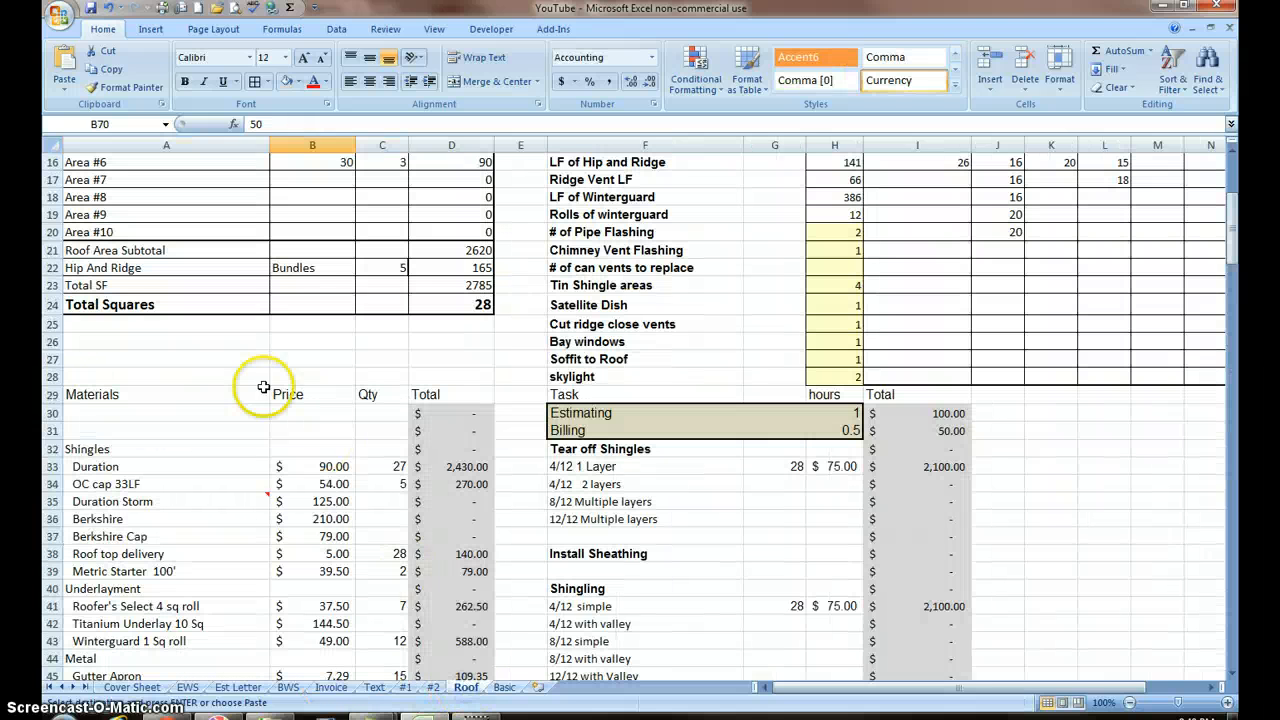
mouse_move(122, 330)
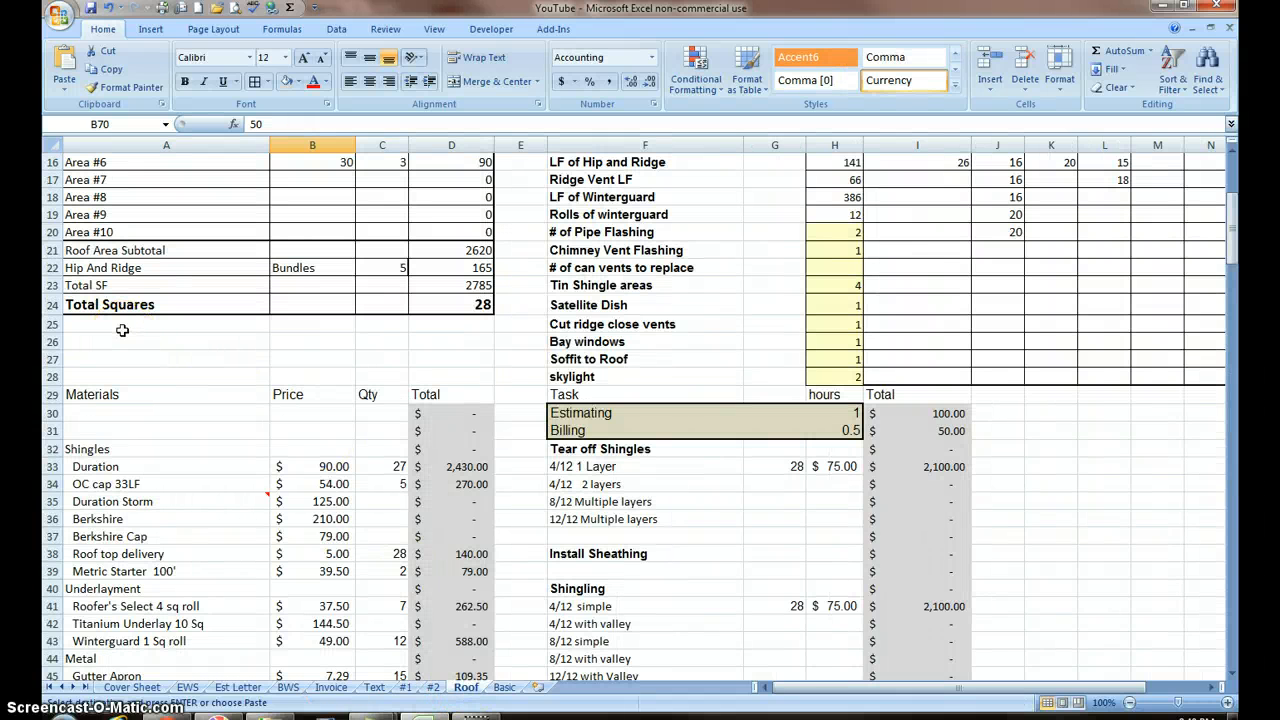
mouse_move(115, 337)
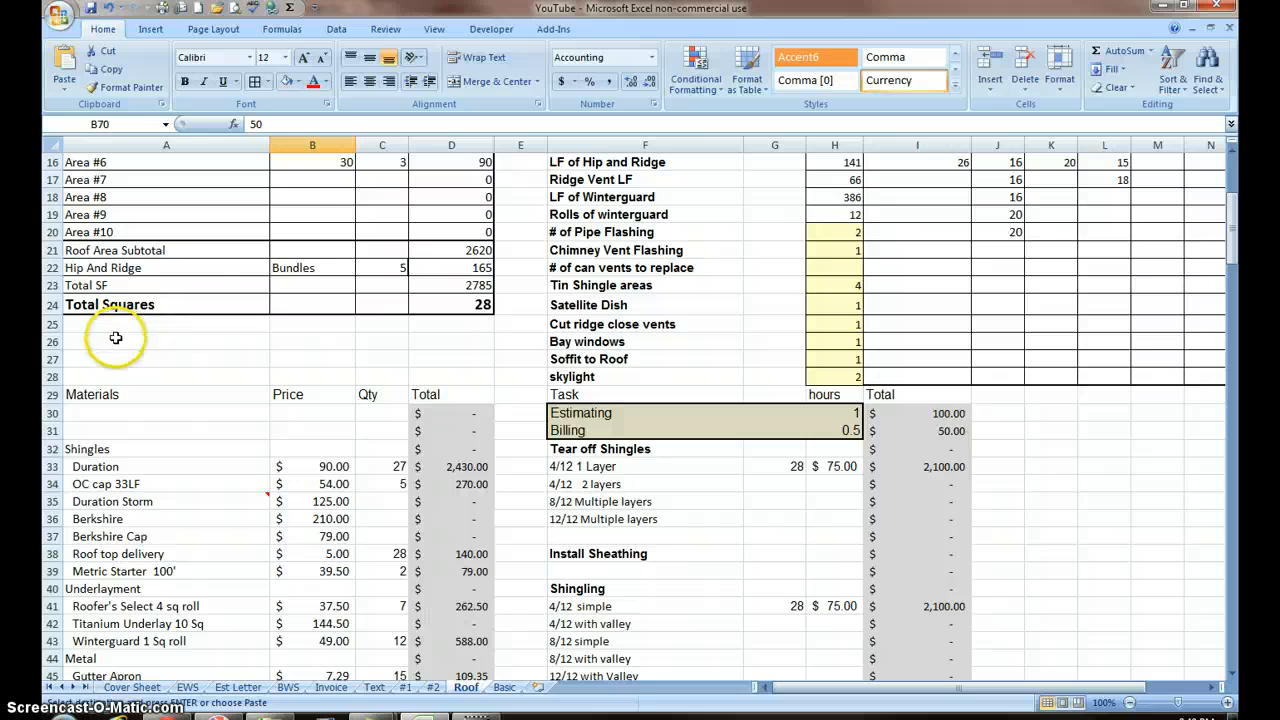
Paste the Tear off block at A25 and verify the 7,000 lbs and 4 tons formulas.
click(166, 324)
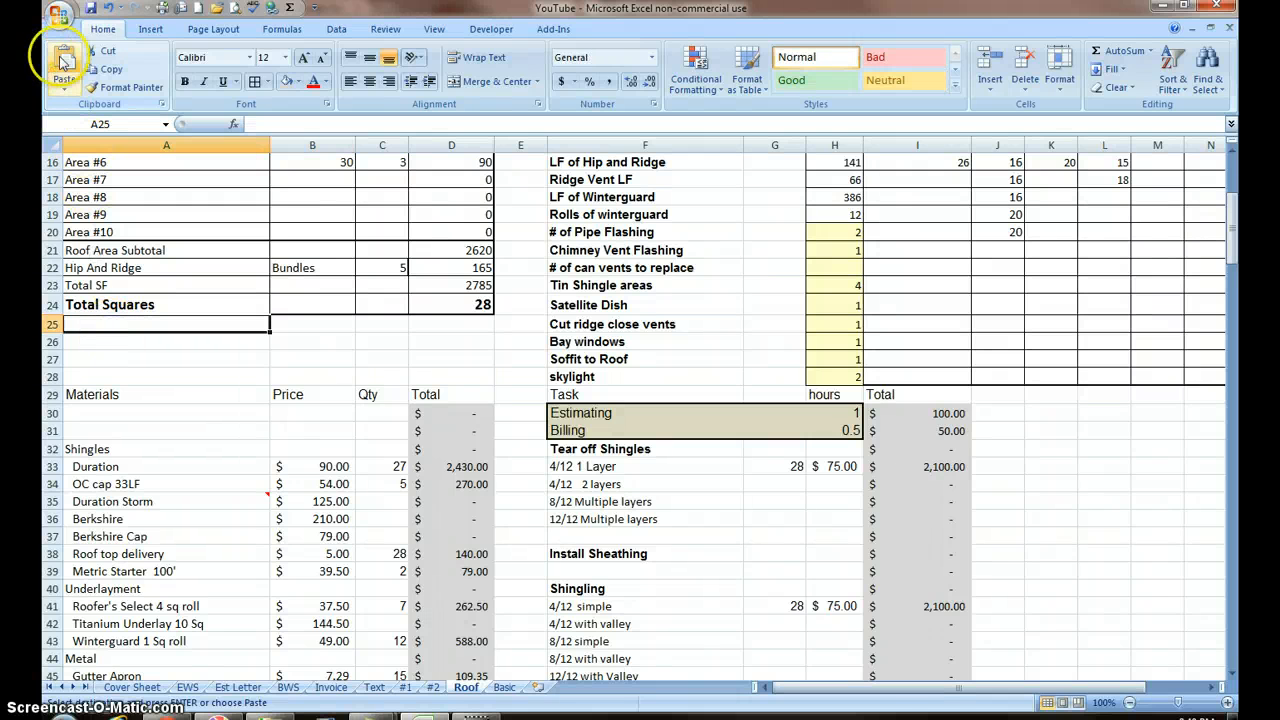
click(63, 70)
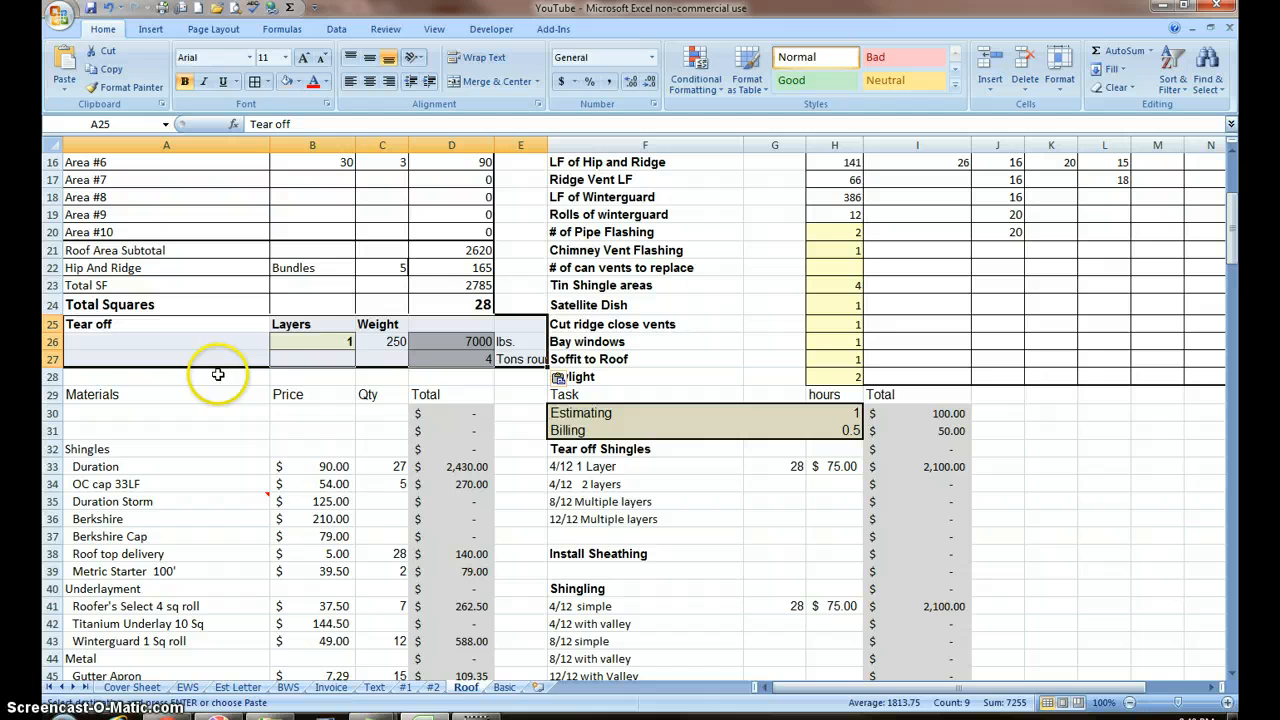
click(166, 358)
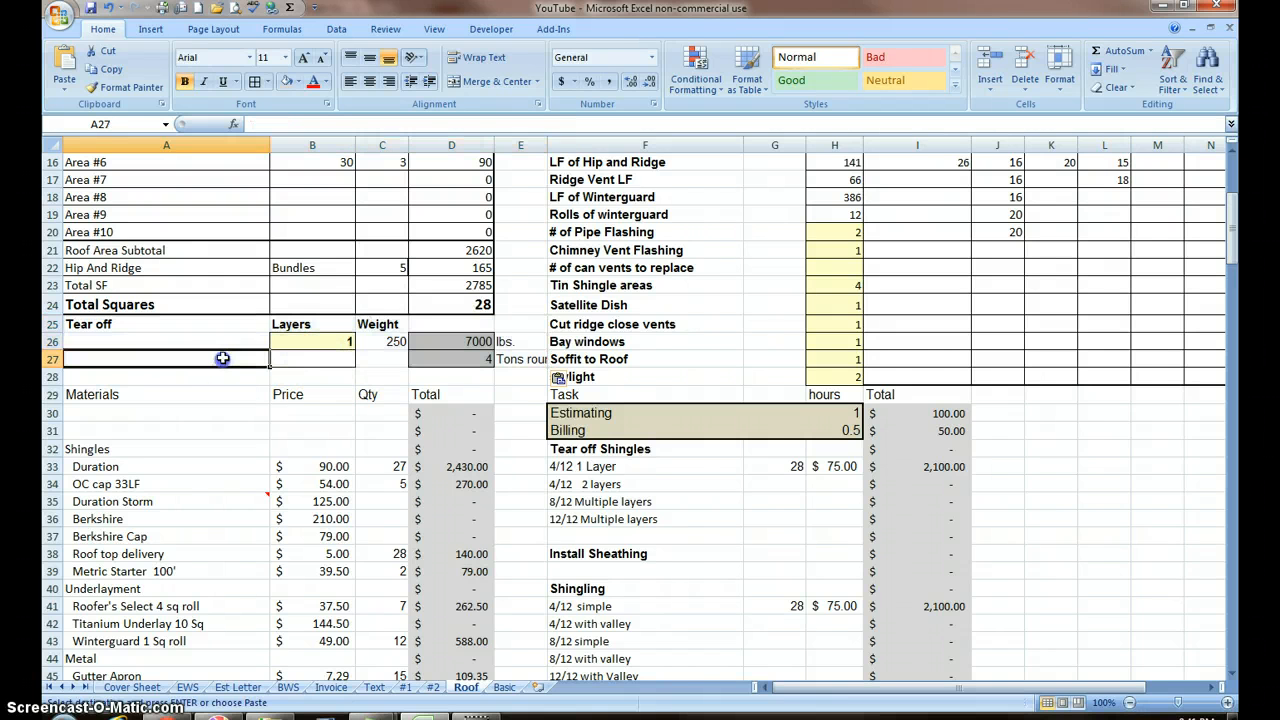
scroll(up, 3)
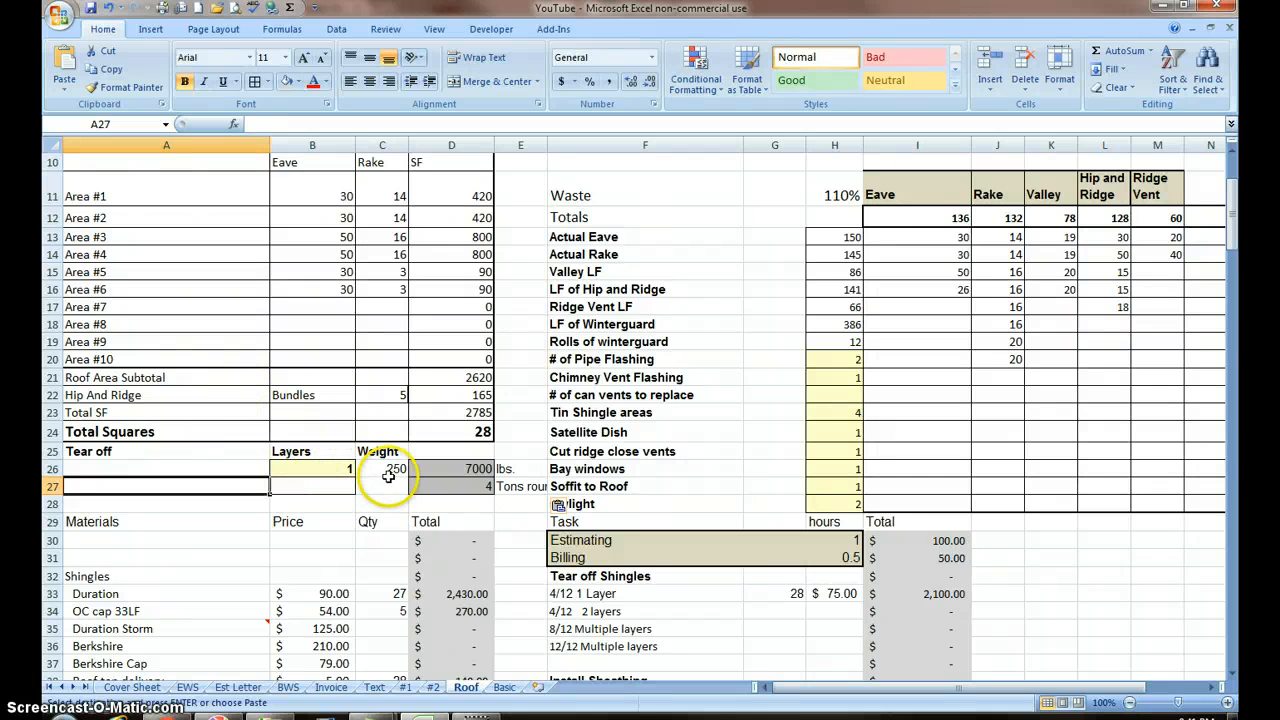
click(312, 468)
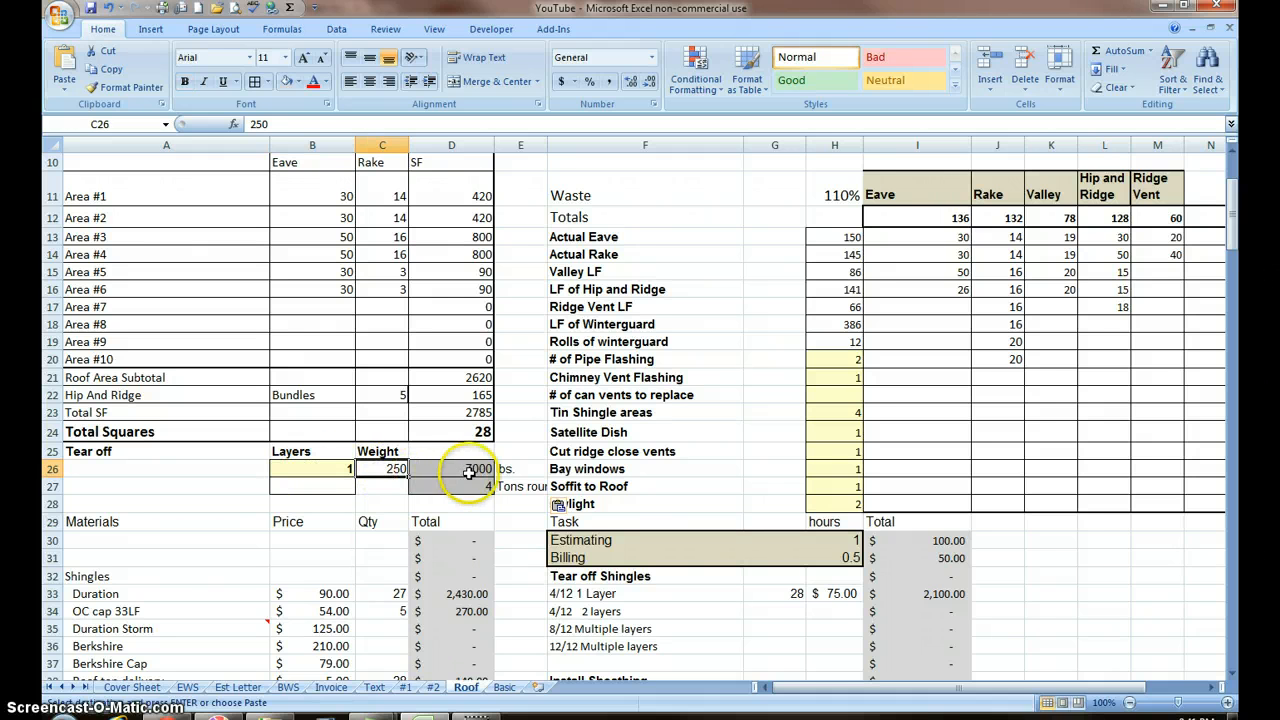
click(451, 468)
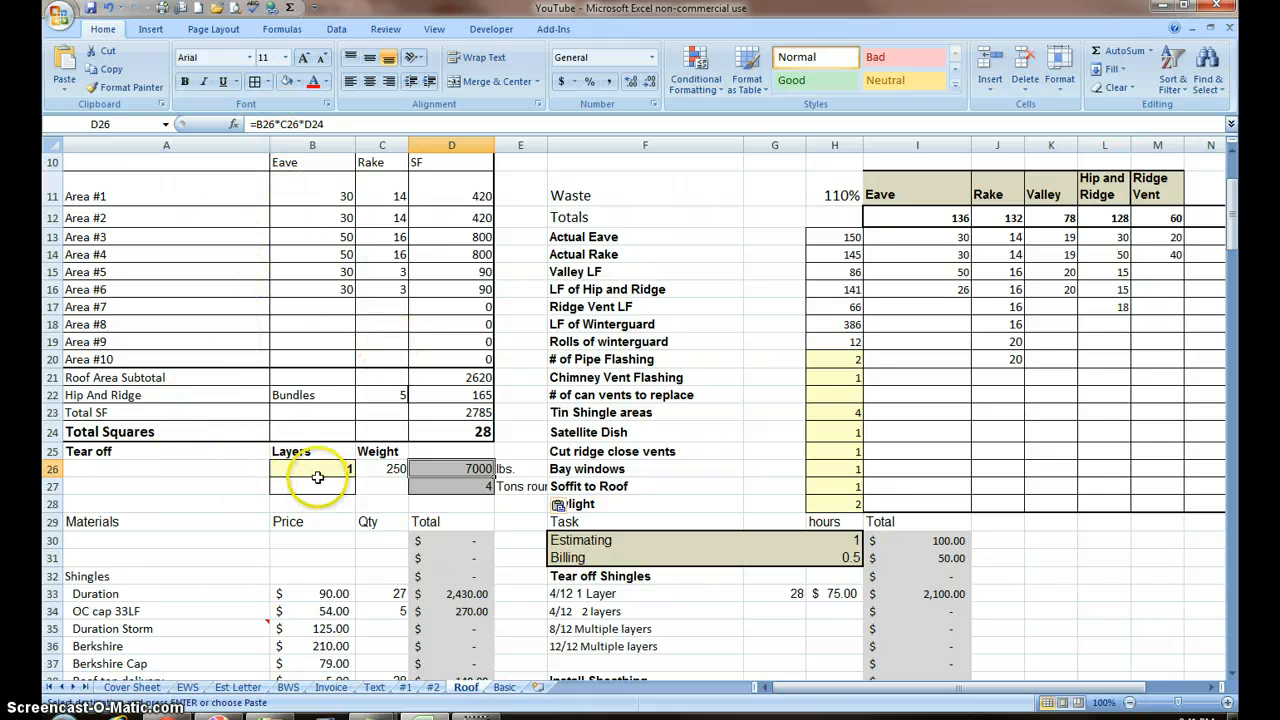
mouse_move(328, 268)
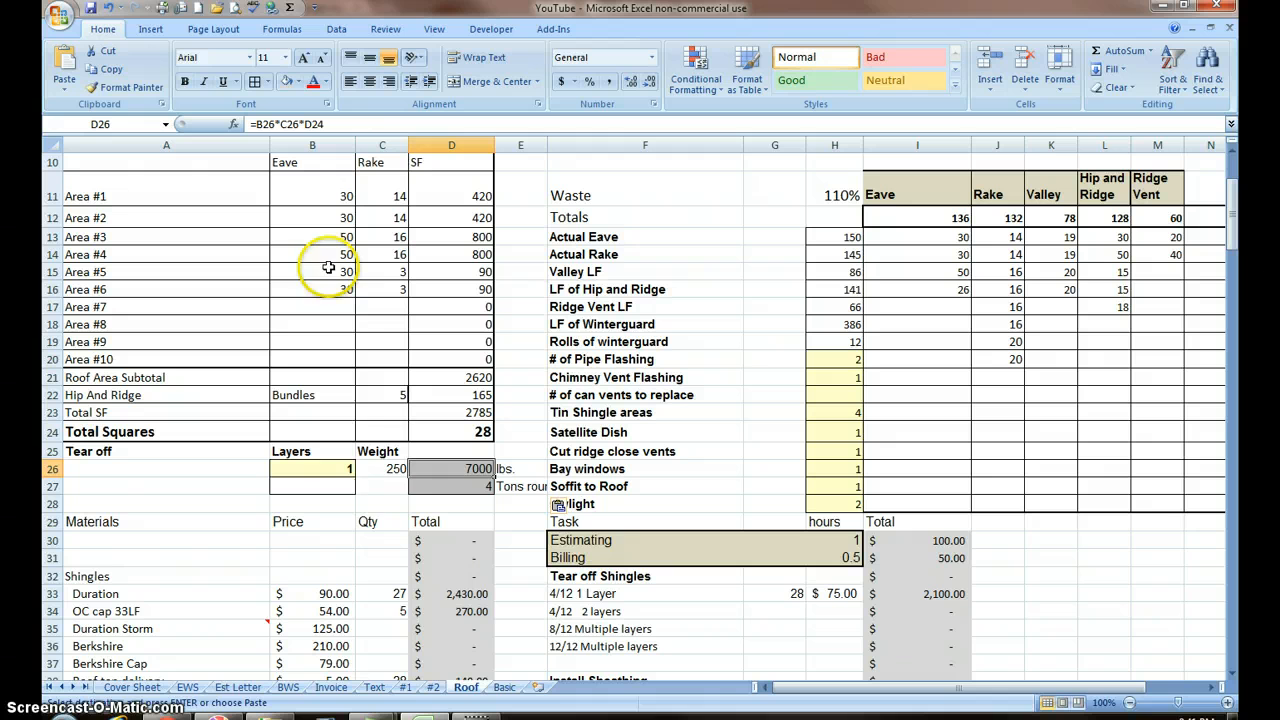
mouse_move(362, 476)
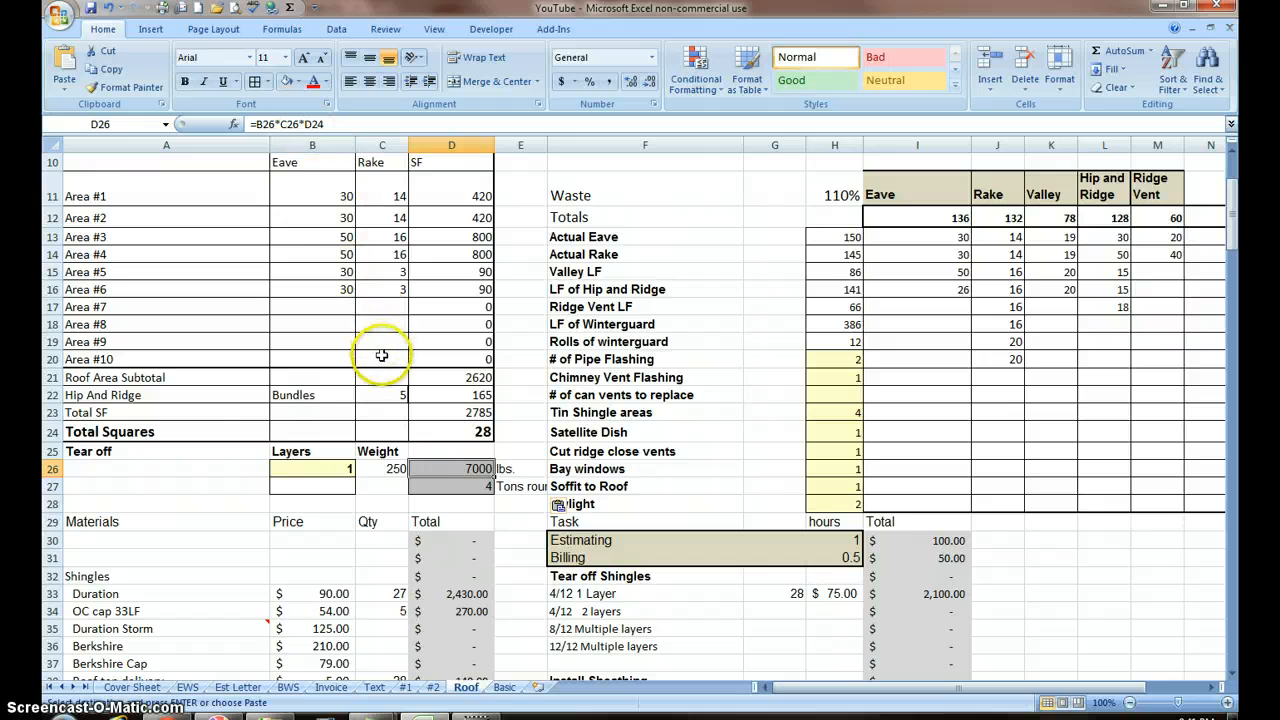
mouse_move(470, 431)
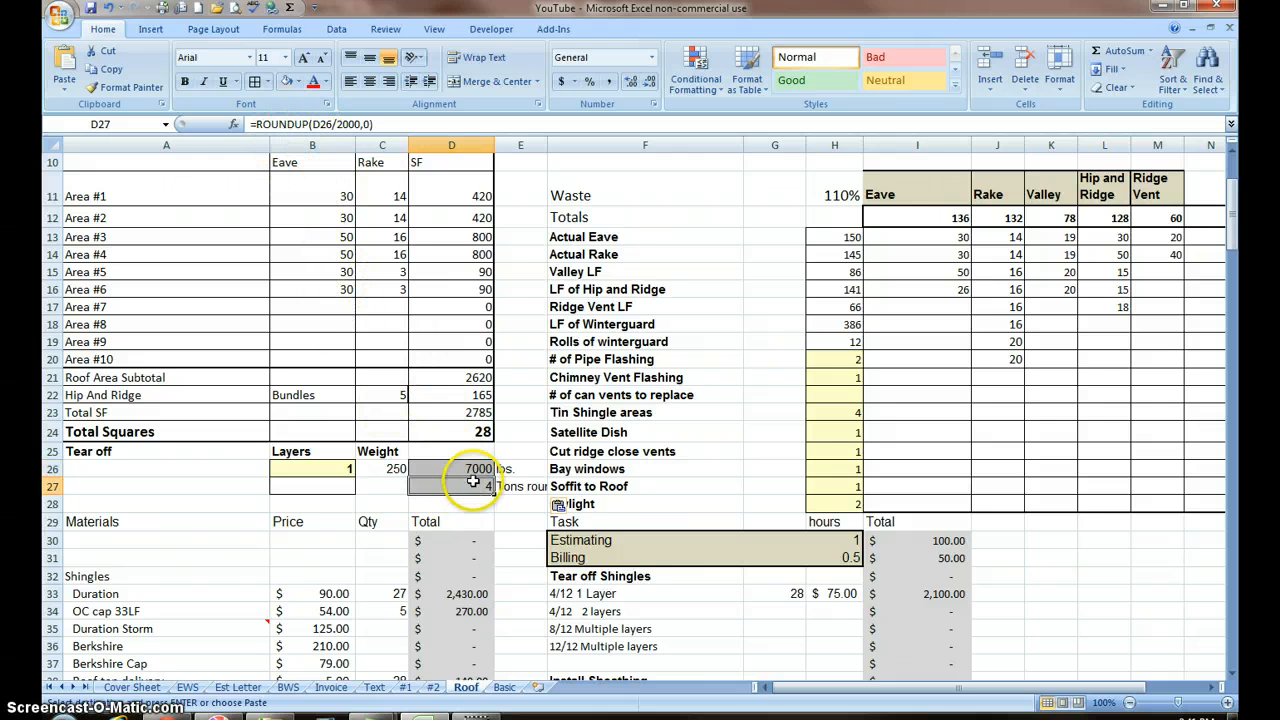
mouse_move(360, 124)
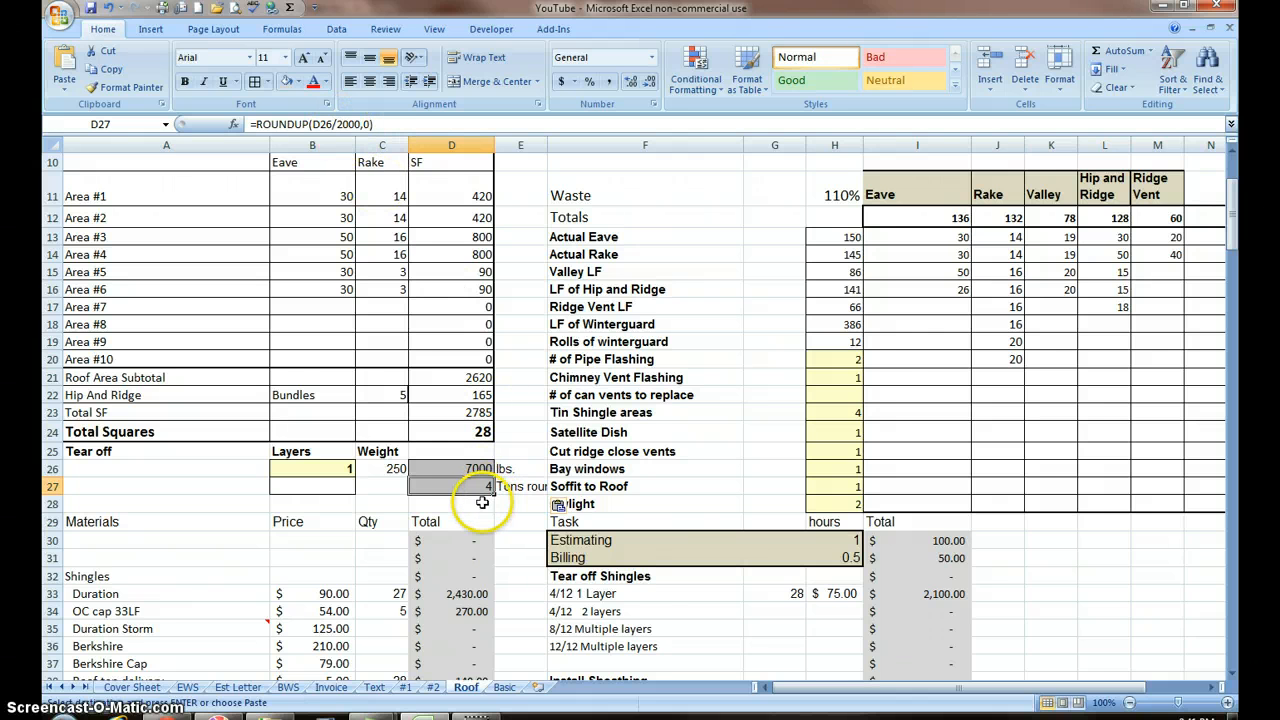
scroll(up, 3)
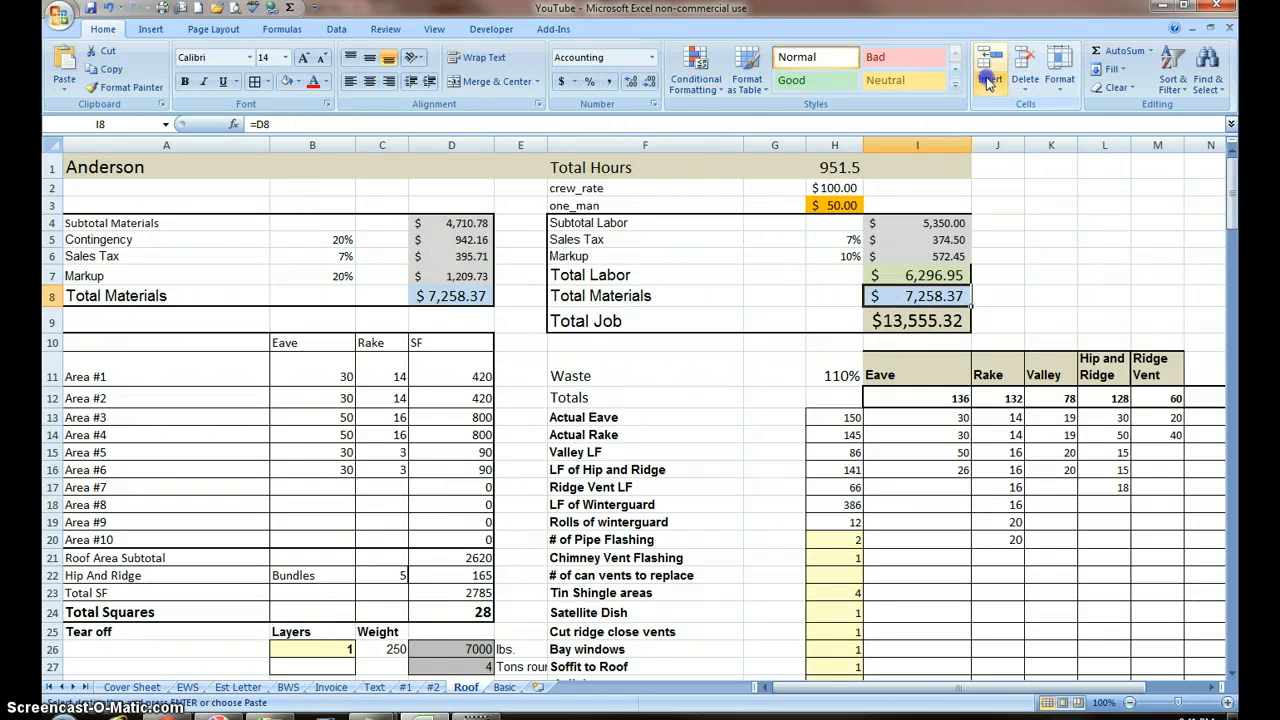
Insert blank sheet rows in the totals area above Total Materials and Total Job.
click(989, 78)
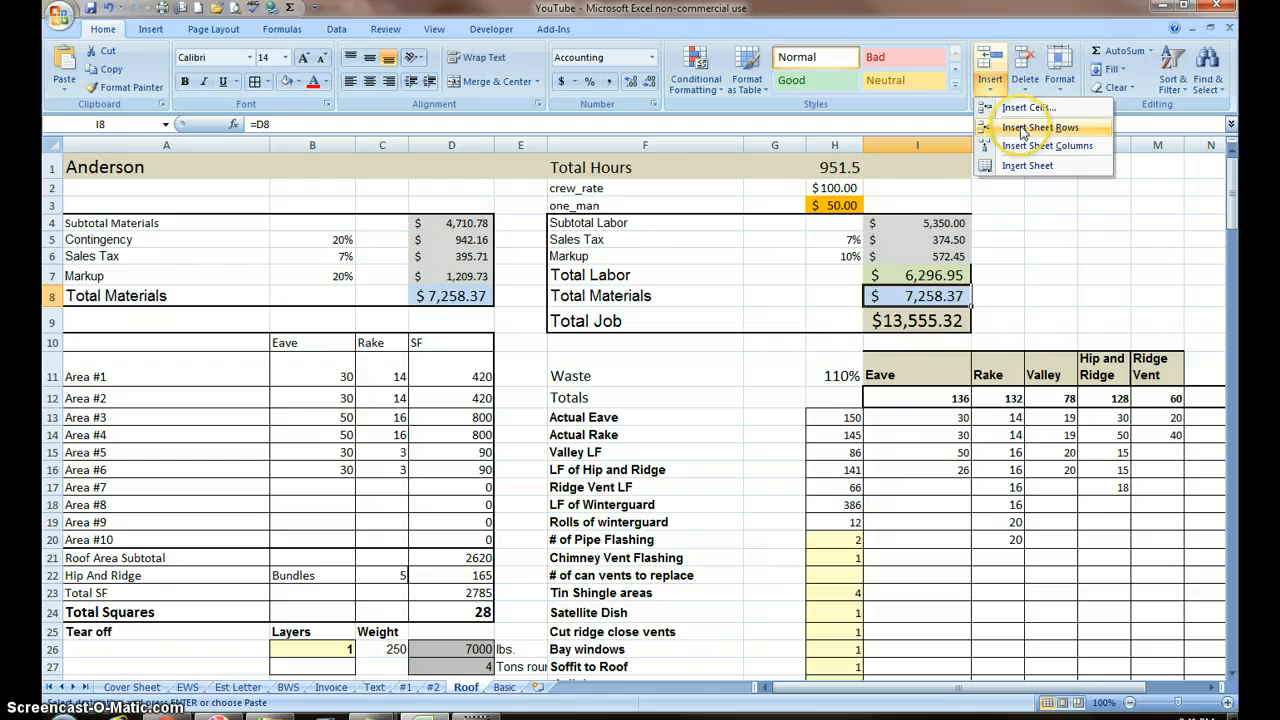
click(1040, 127)
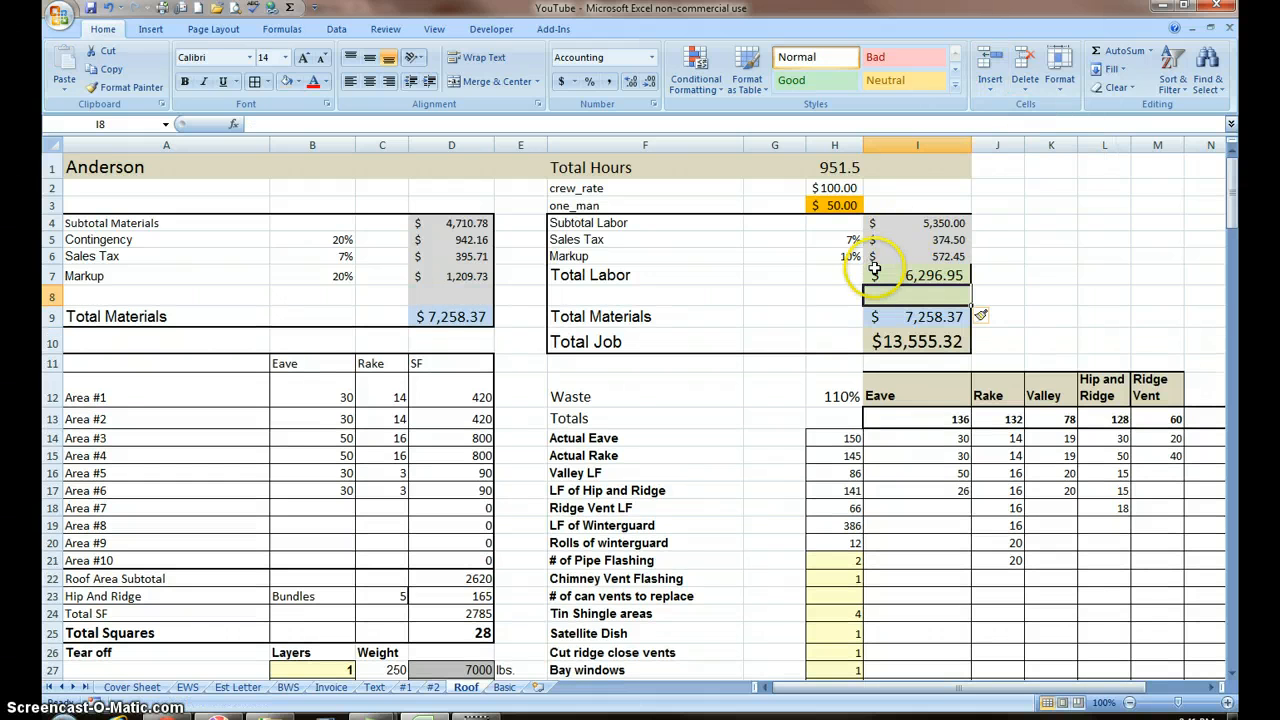
mouse_move(895, 237)
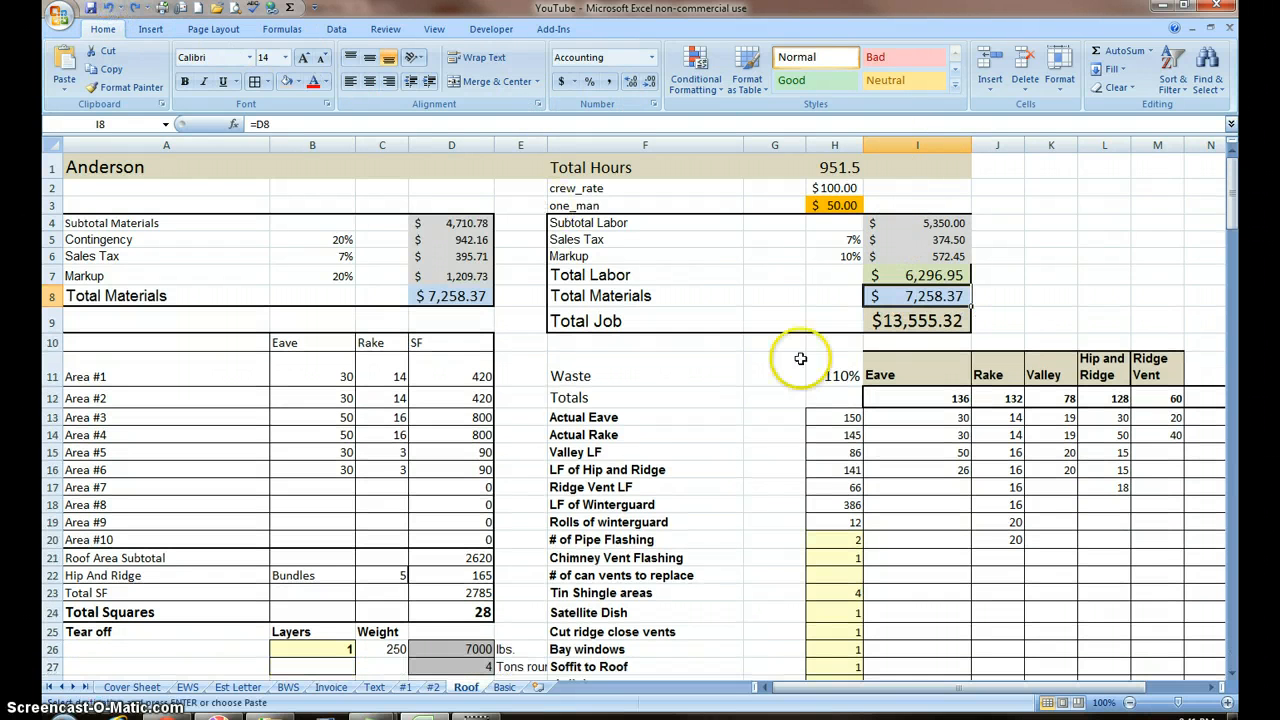
mouse_move(917, 320)
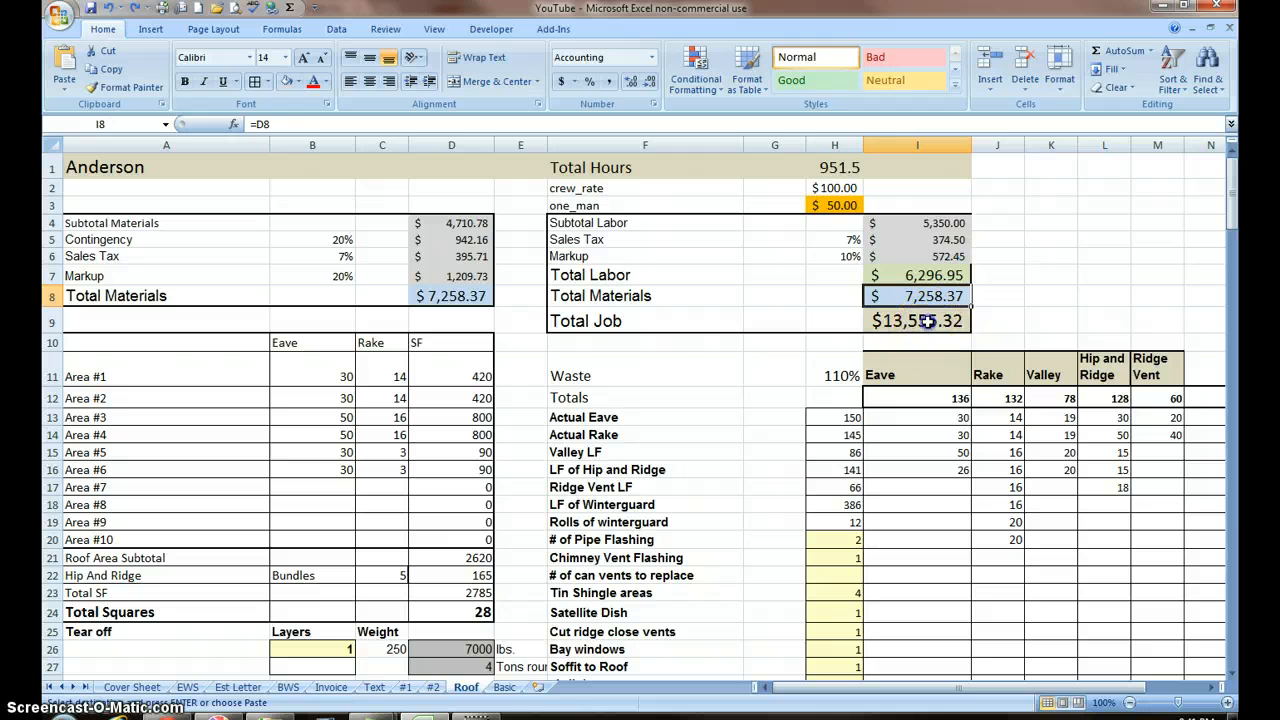
click(989, 79)
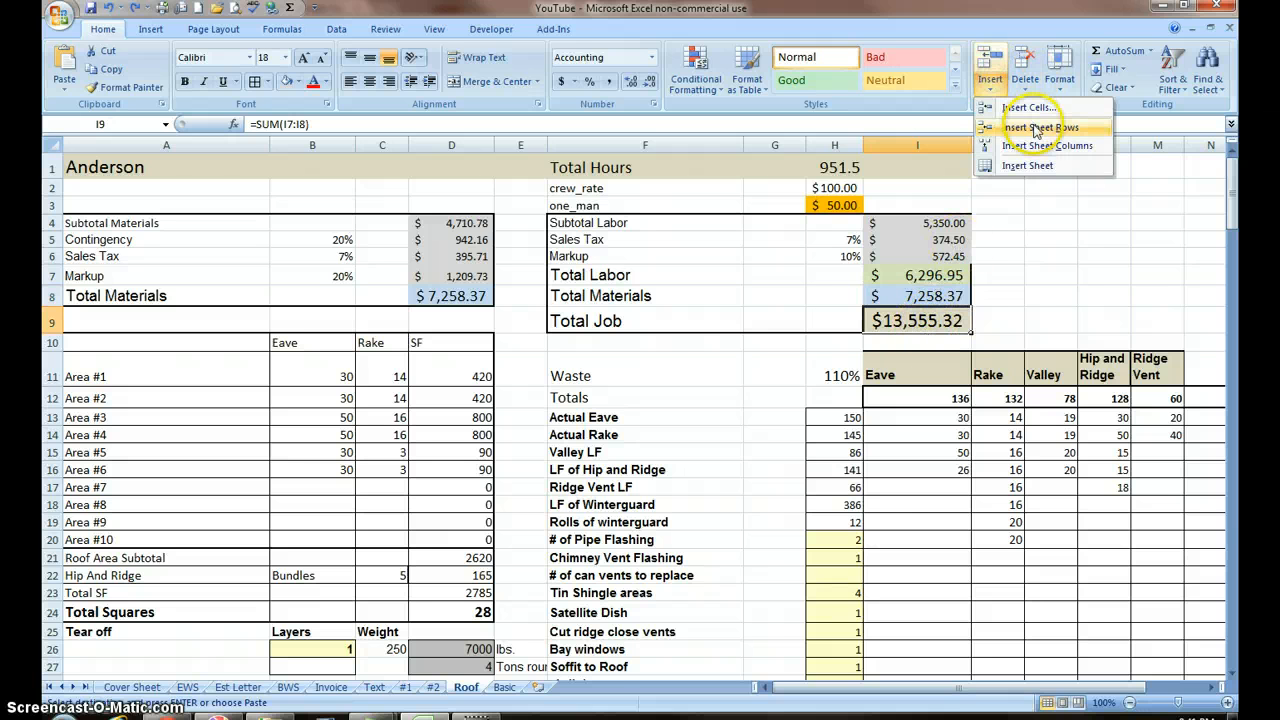
click(1041, 127)
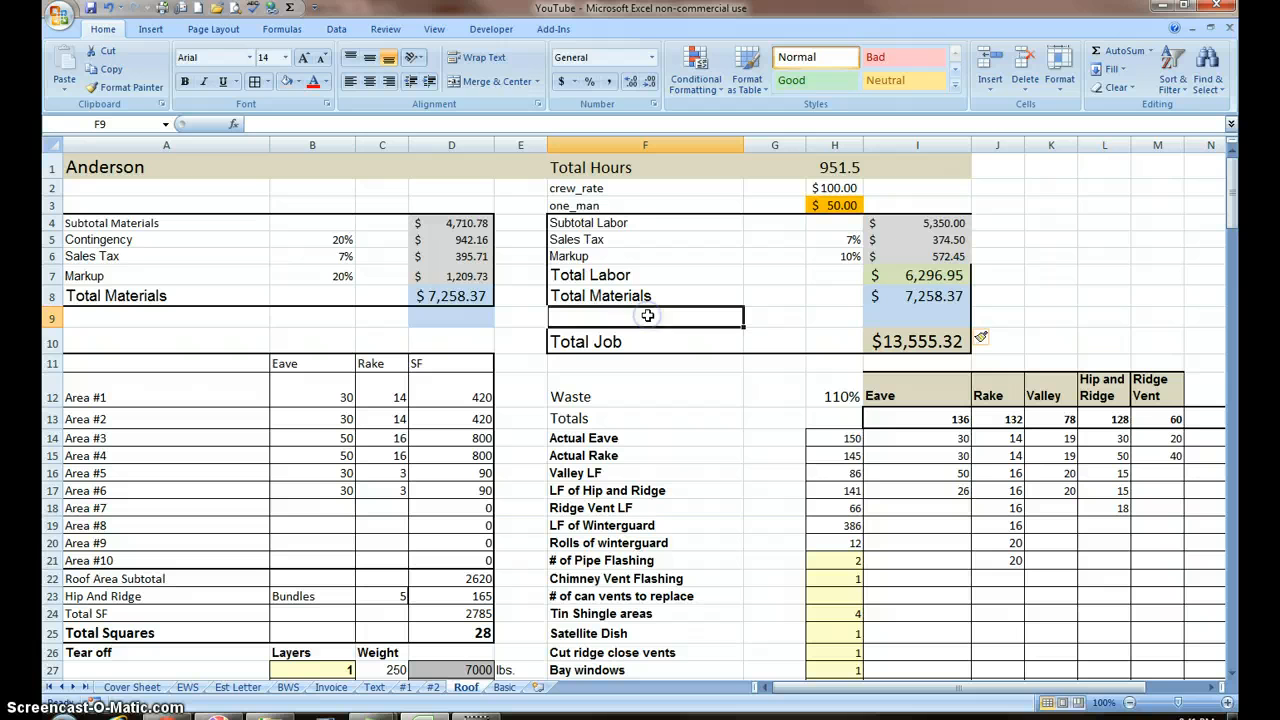
Label the new totals row 'Landfill Fee'.
text(Land)
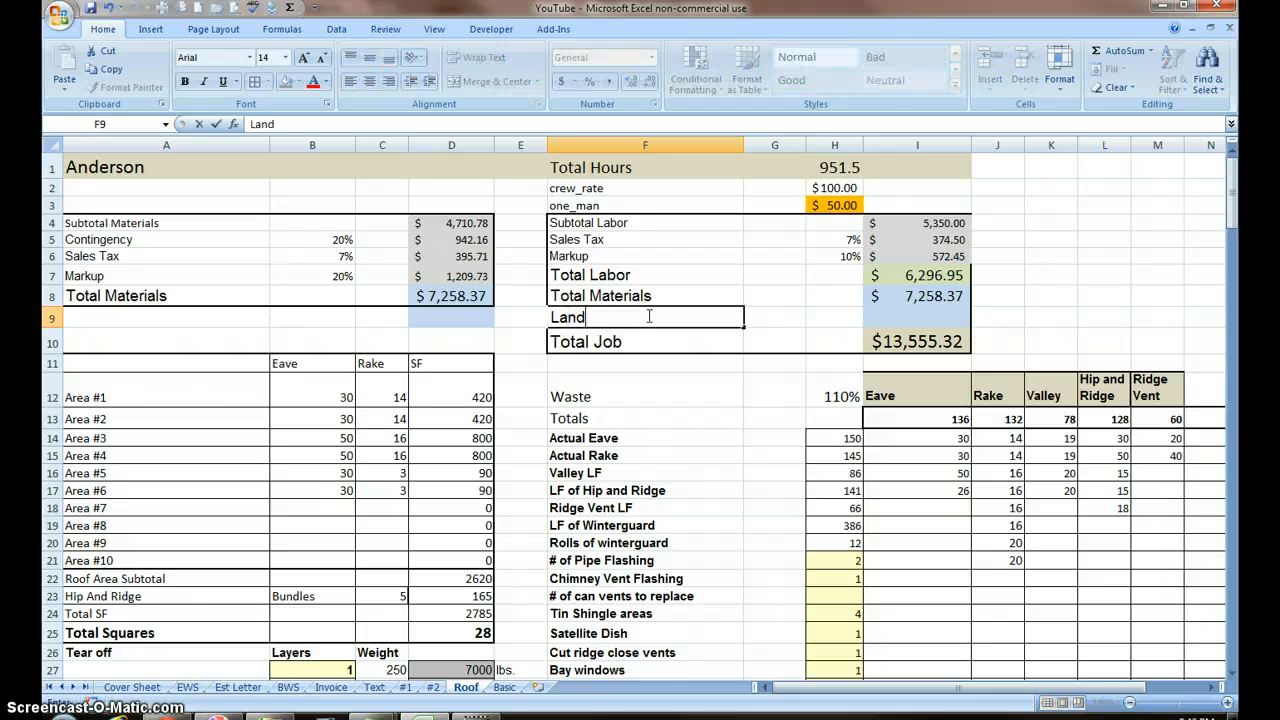
text(fill)
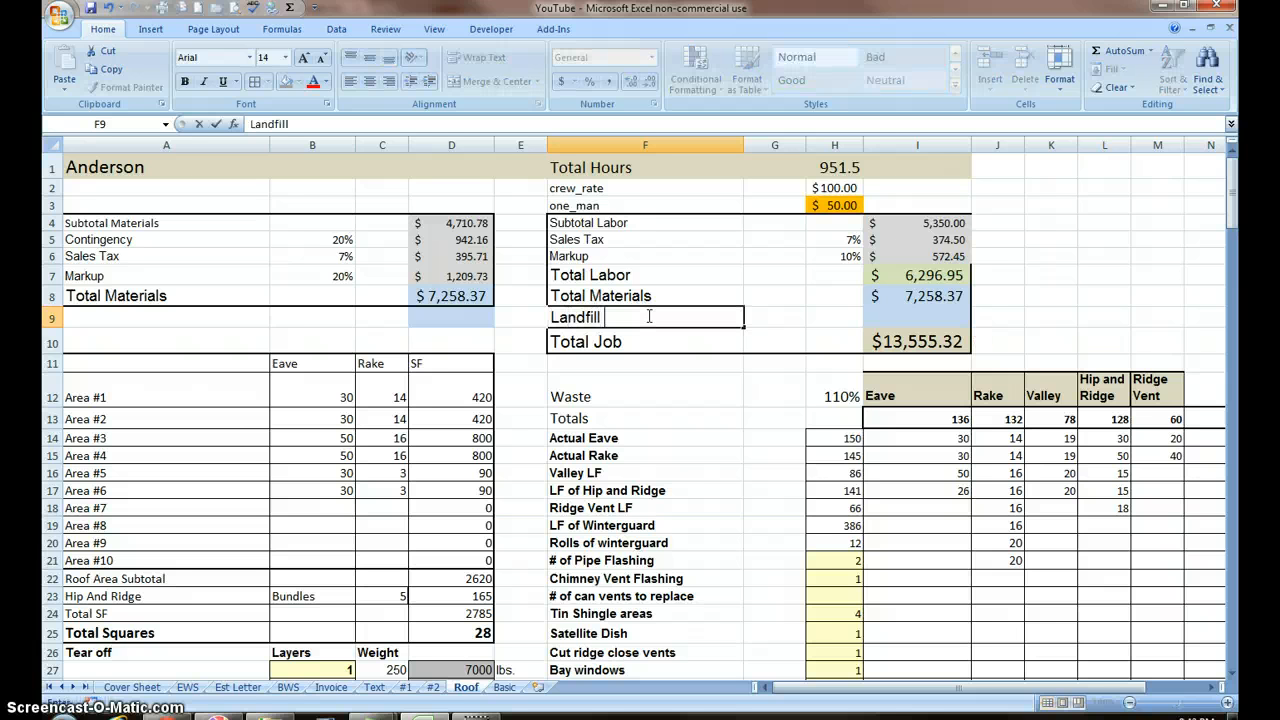
text(Fee)
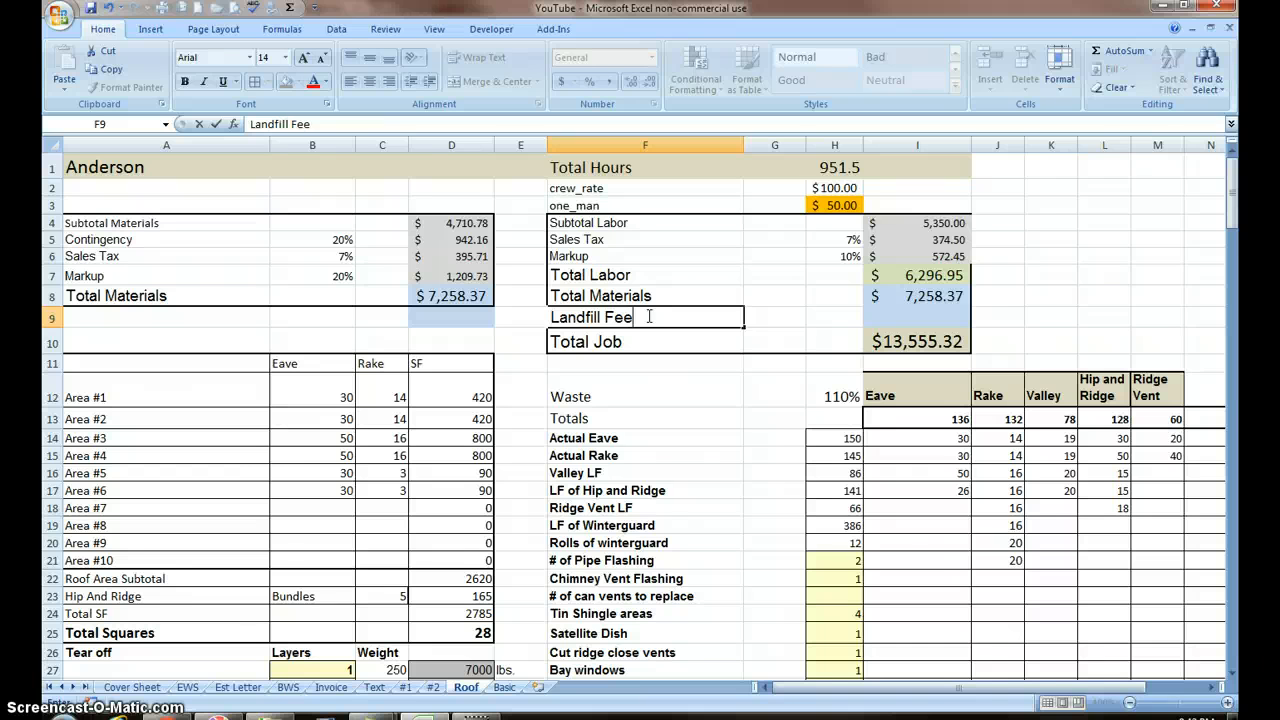
click(916, 317)
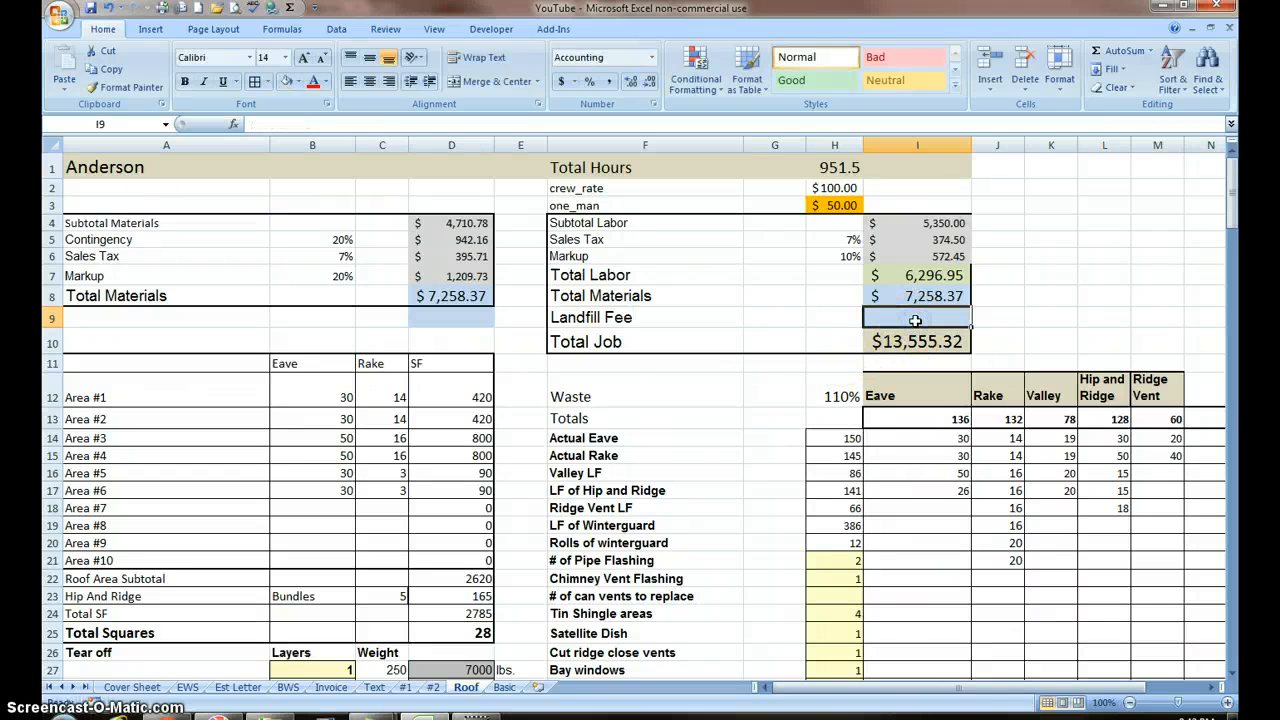
Enter =D28*50 in I9 so the Landfill Fee shows $200.00, then recheck the formula.
text(=)
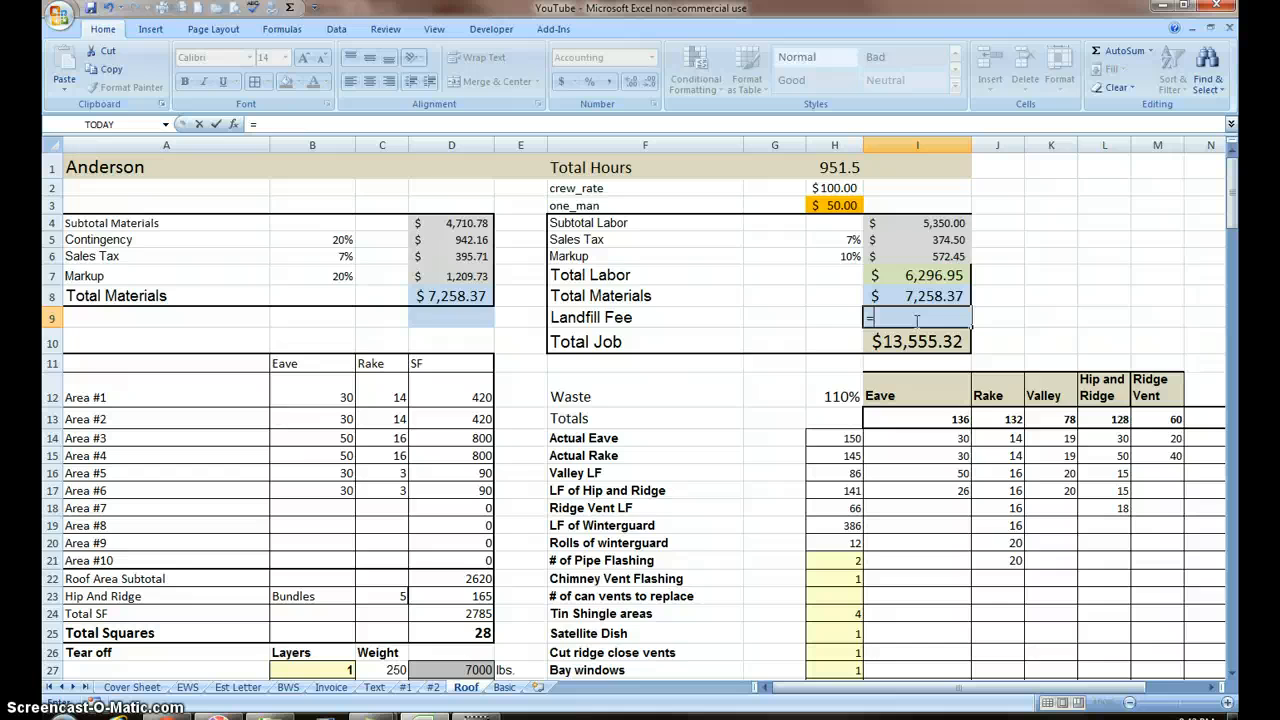
scroll(down, 3)
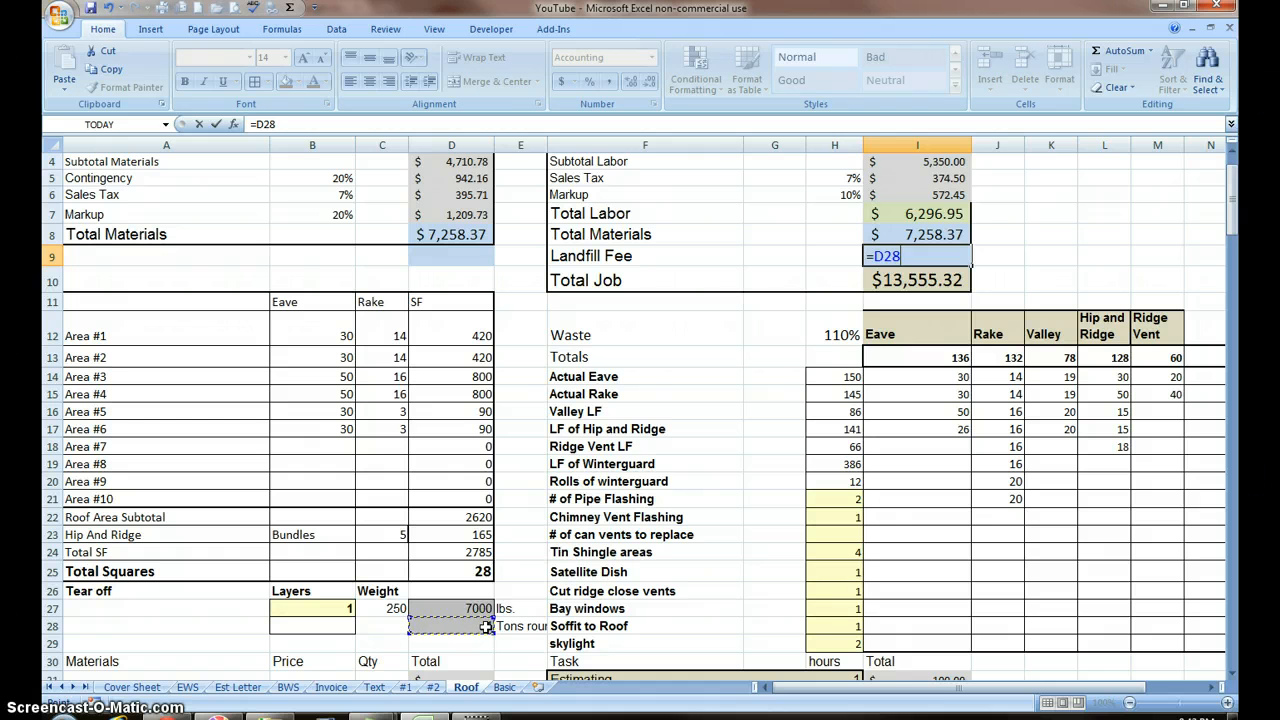
text(*50)
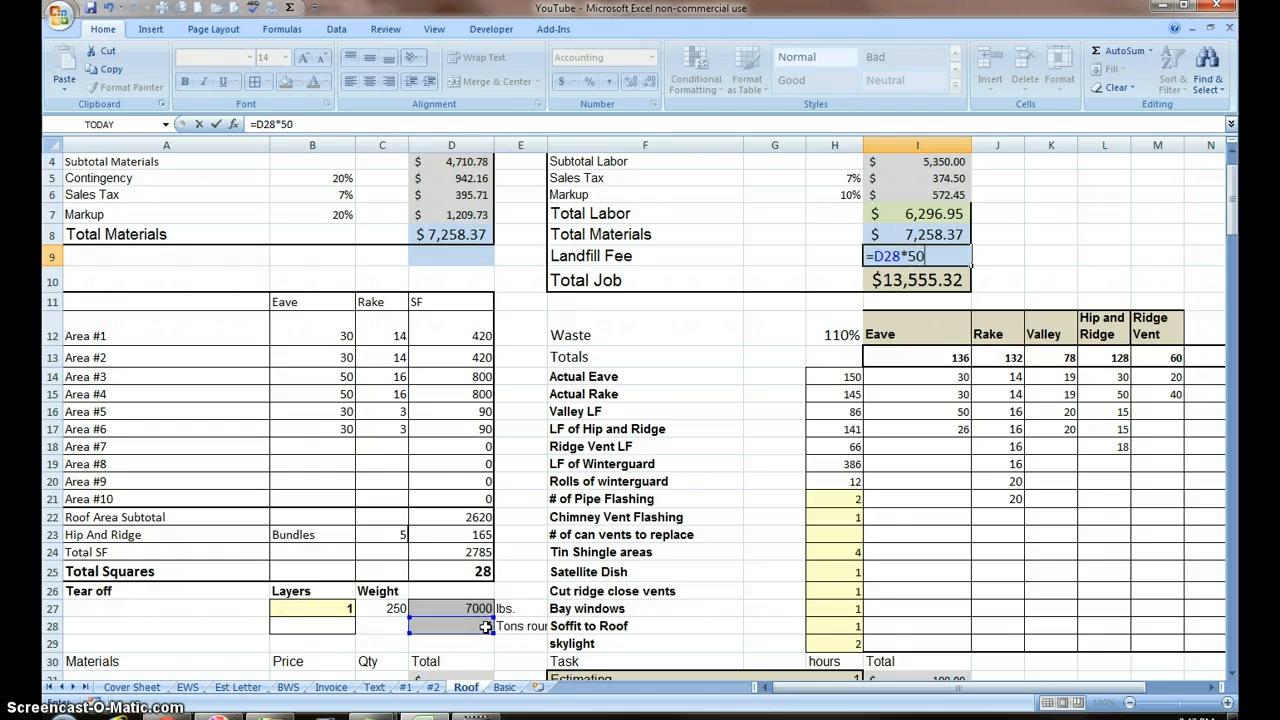
key(Return)
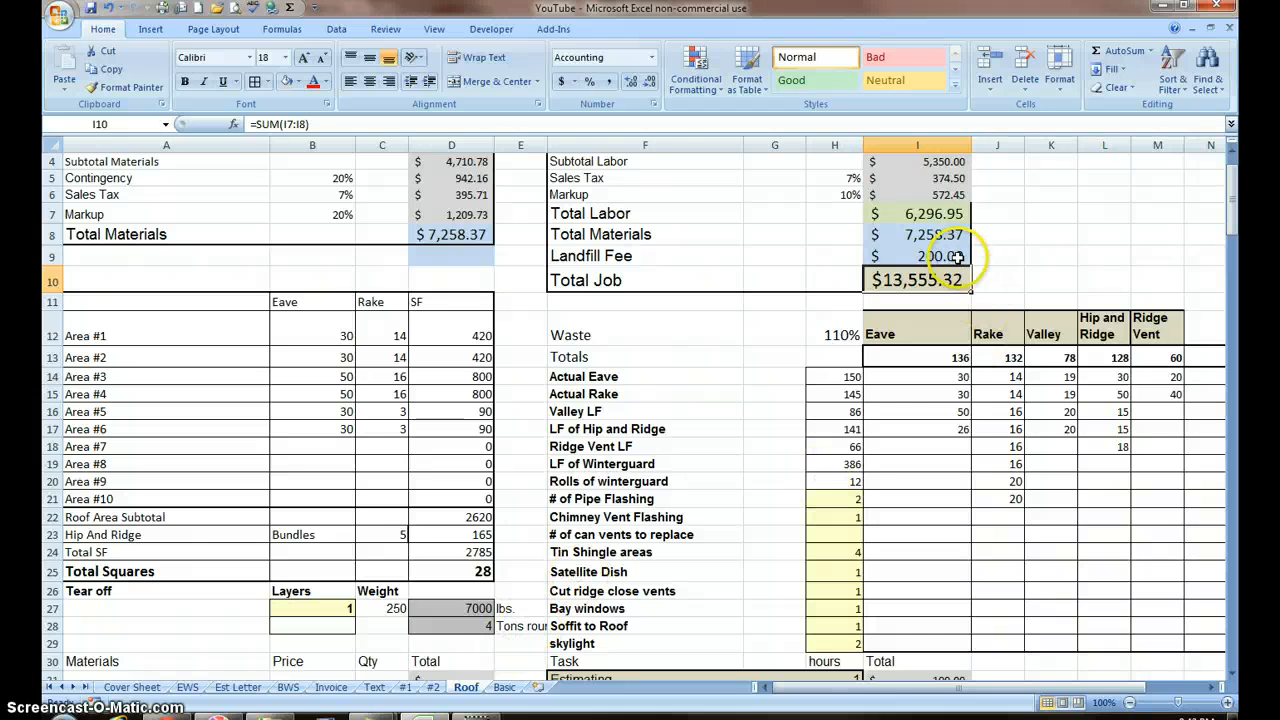
click(916, 256)
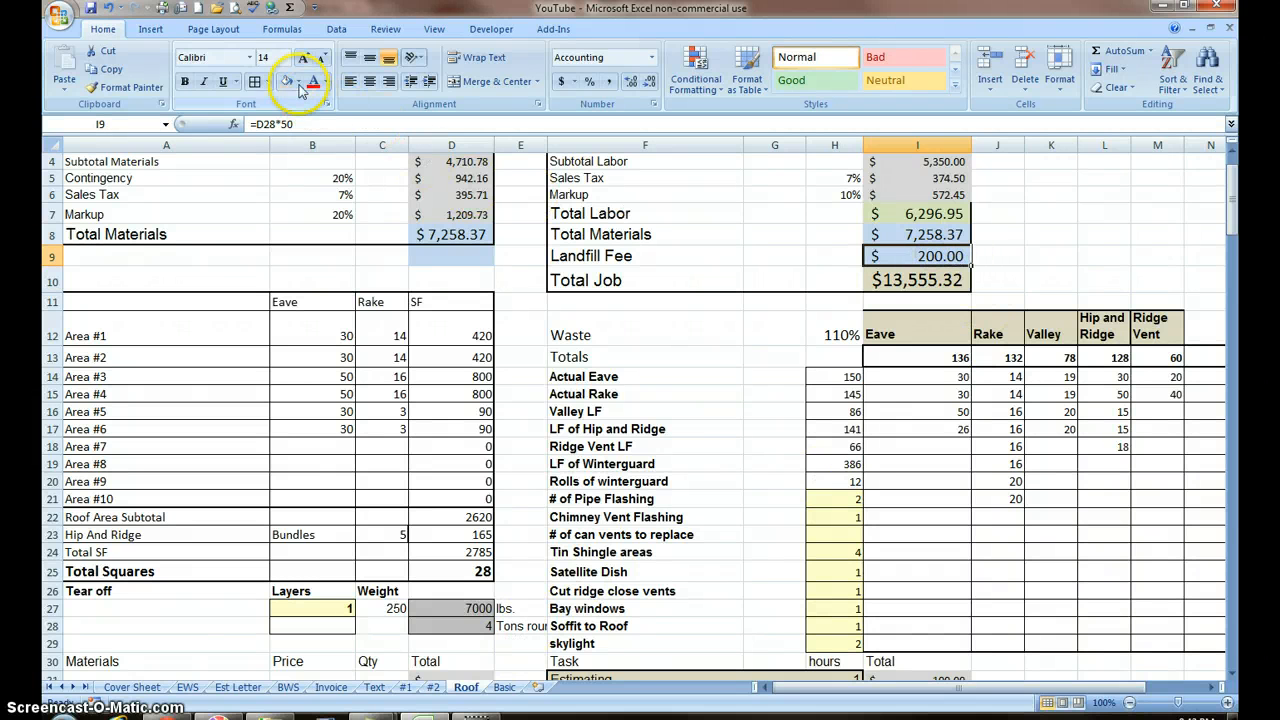
click(298, 81)
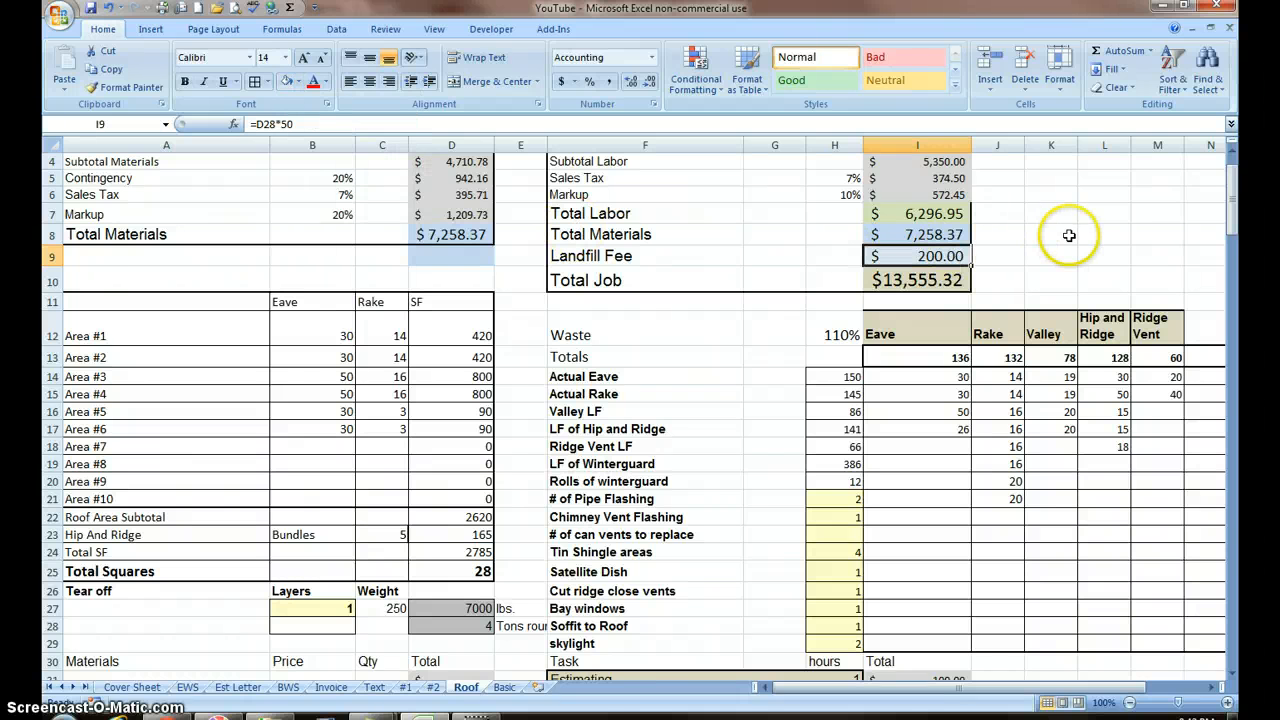
click(1051, 234)
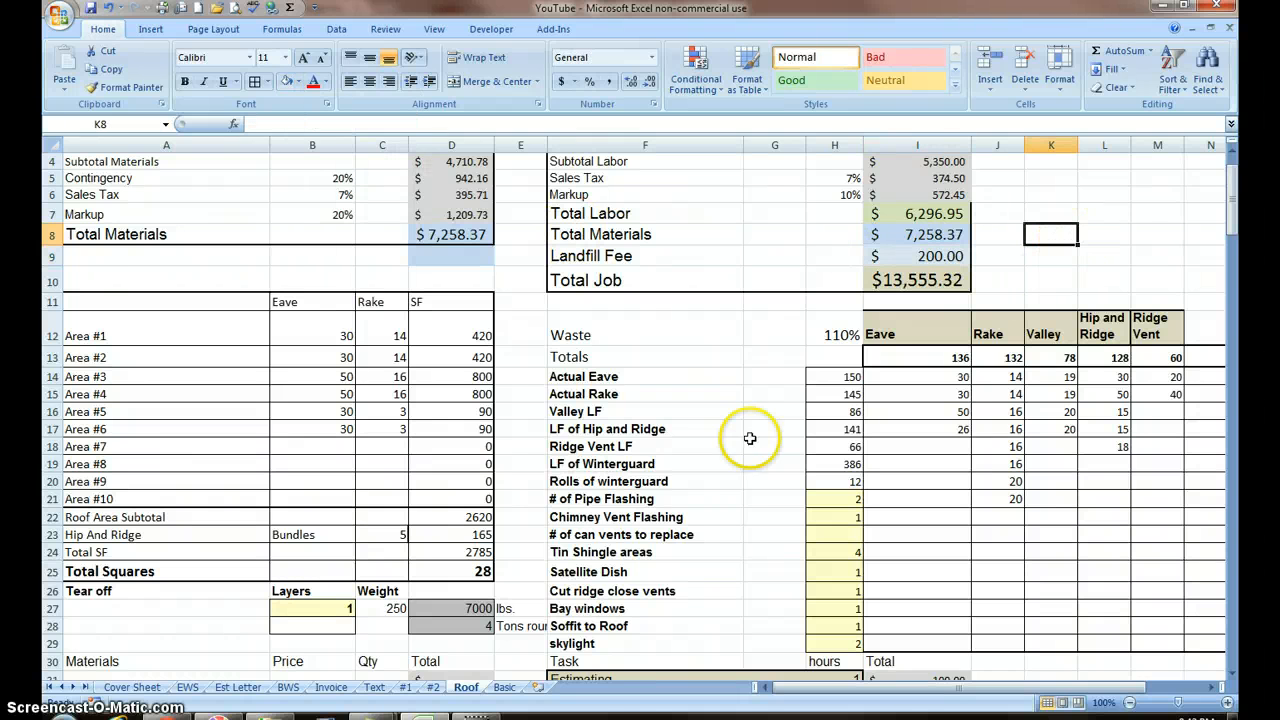
Copy the Text sheet's rafter calculator block A53:D58 and return to cell J1 on Roof.
scroll(up, 3)
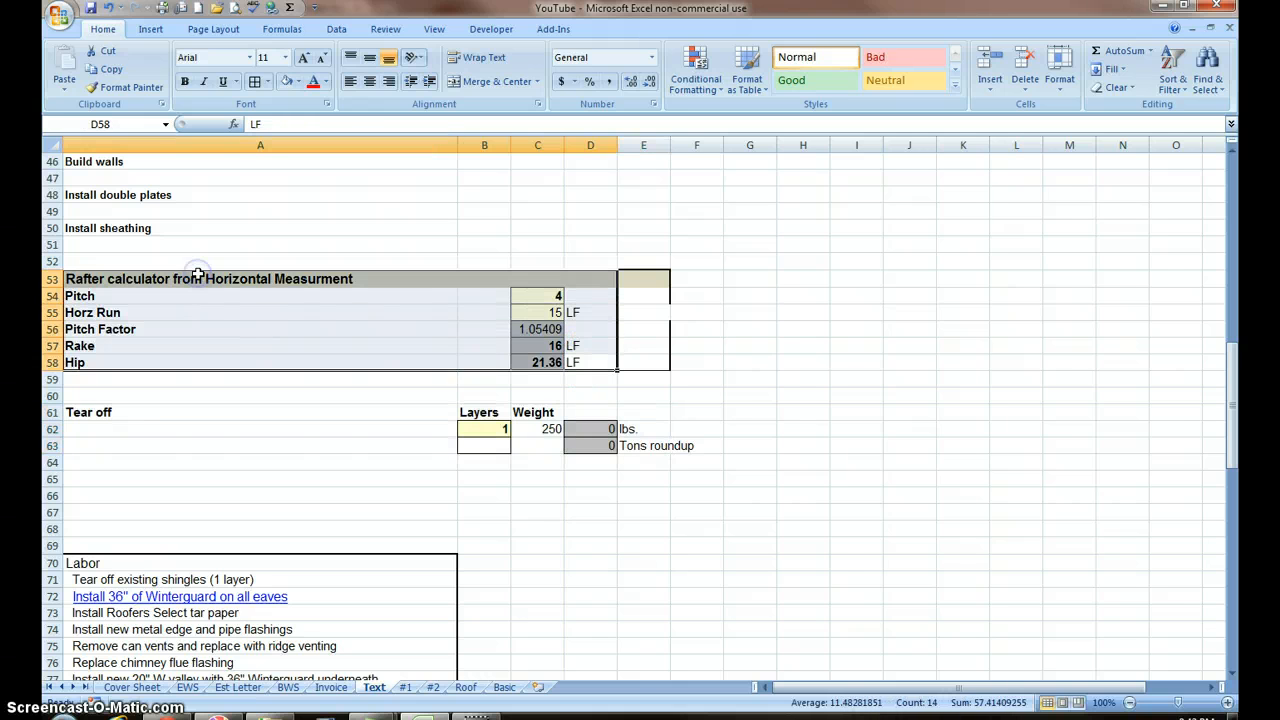
mouse_move(131, 253)
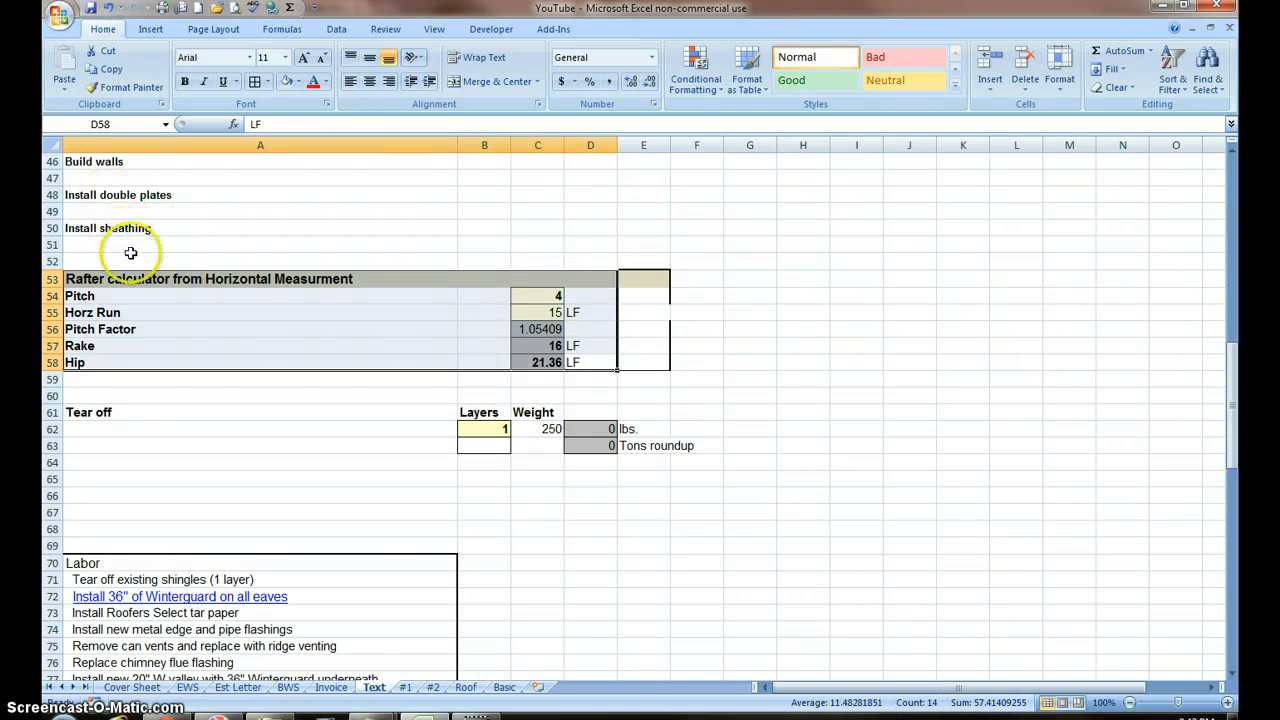
click(111, 69)
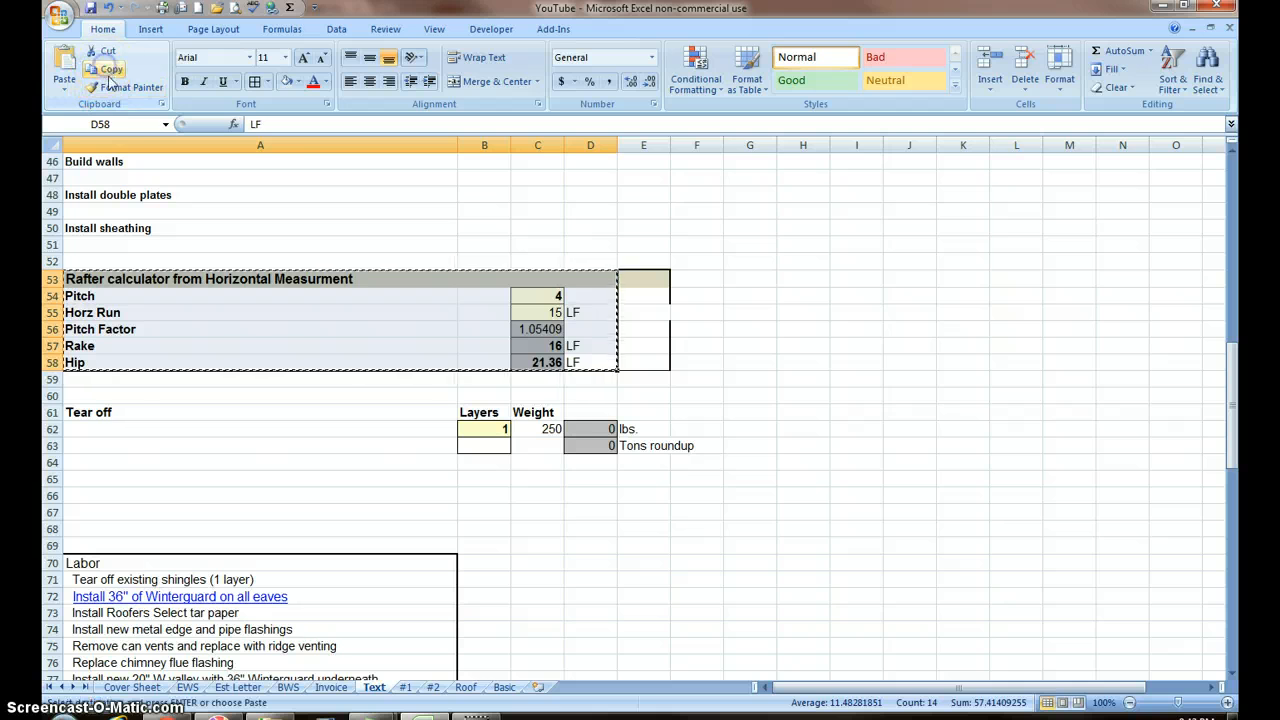
click(465, 687)
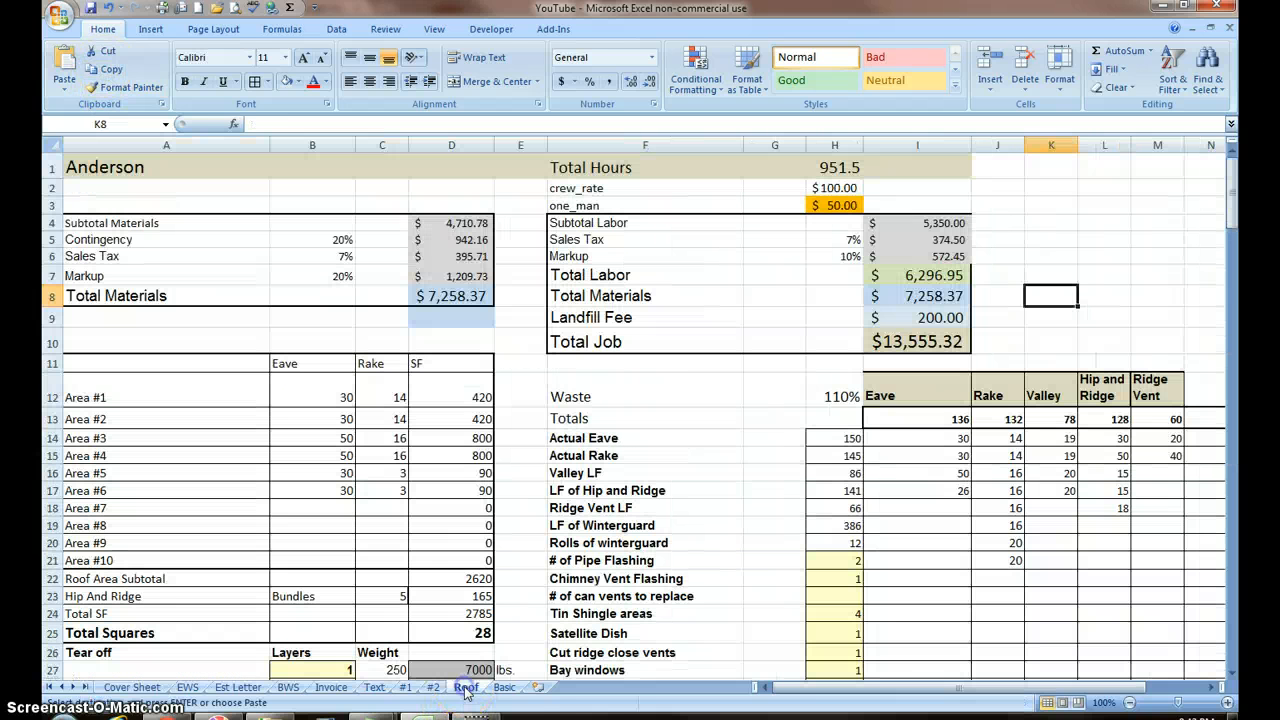
click(997, 167)
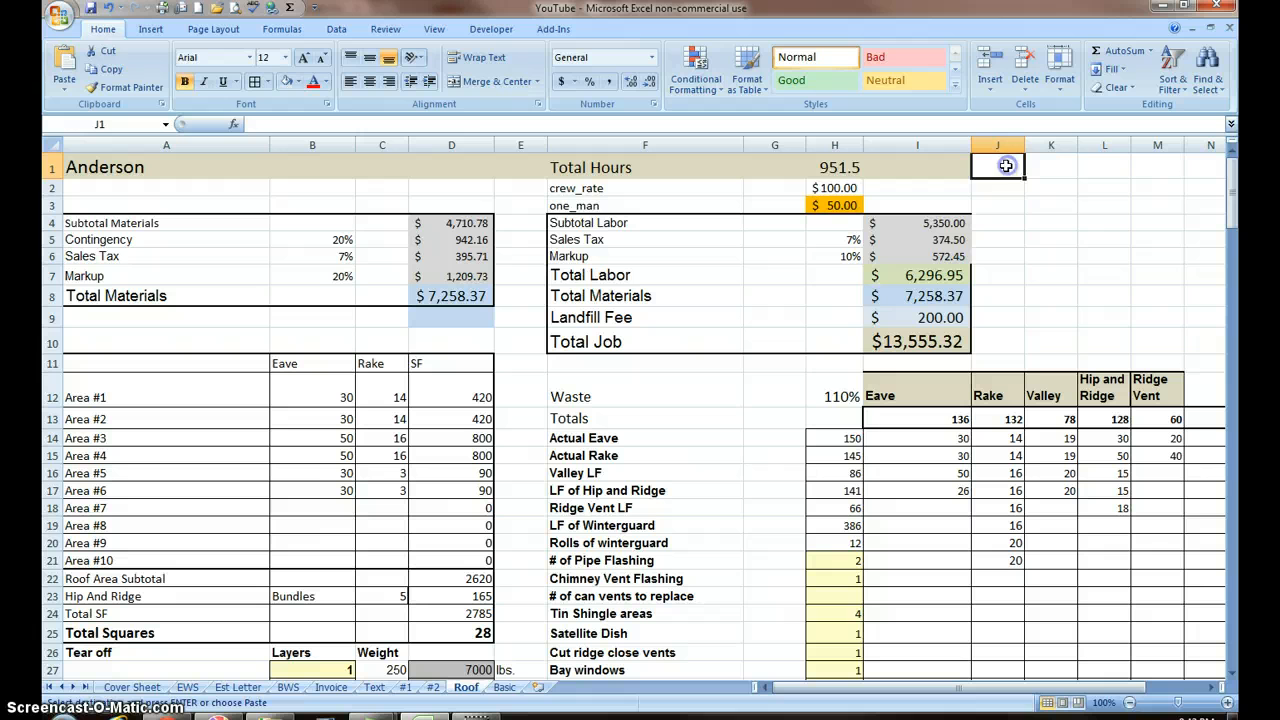
mouse_move(63, 62)
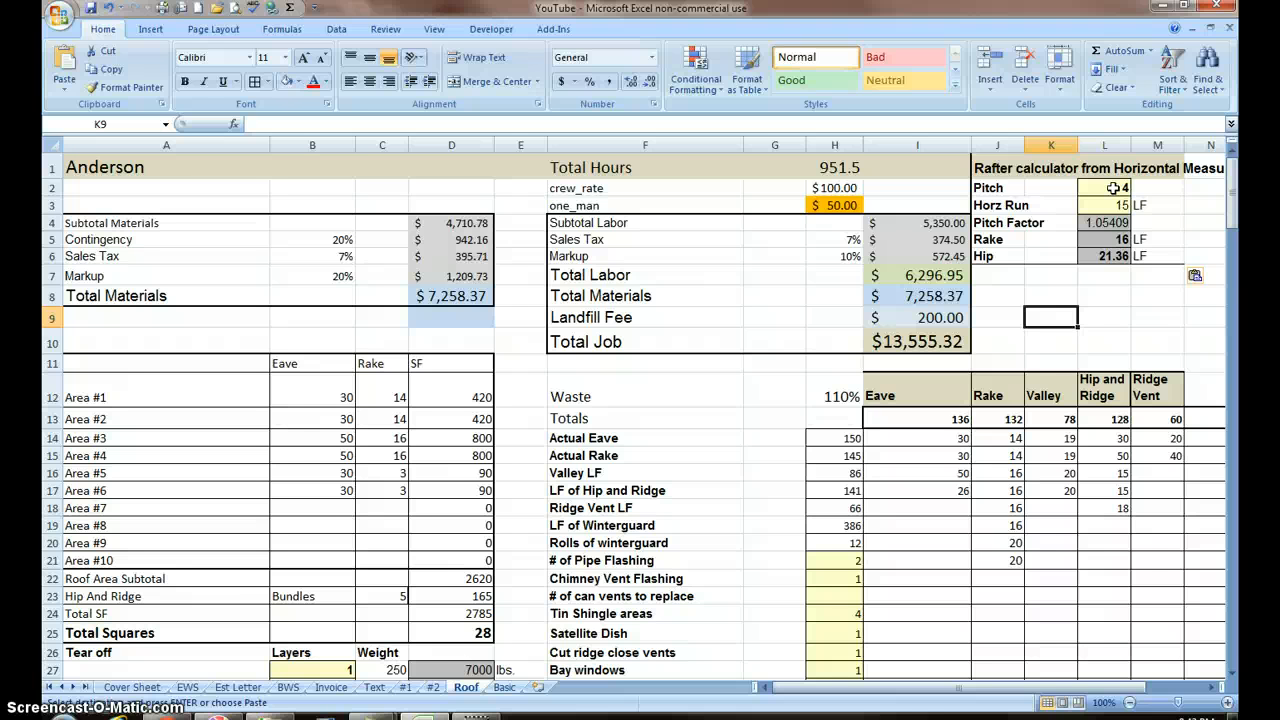
mouse_move(1155, 278)
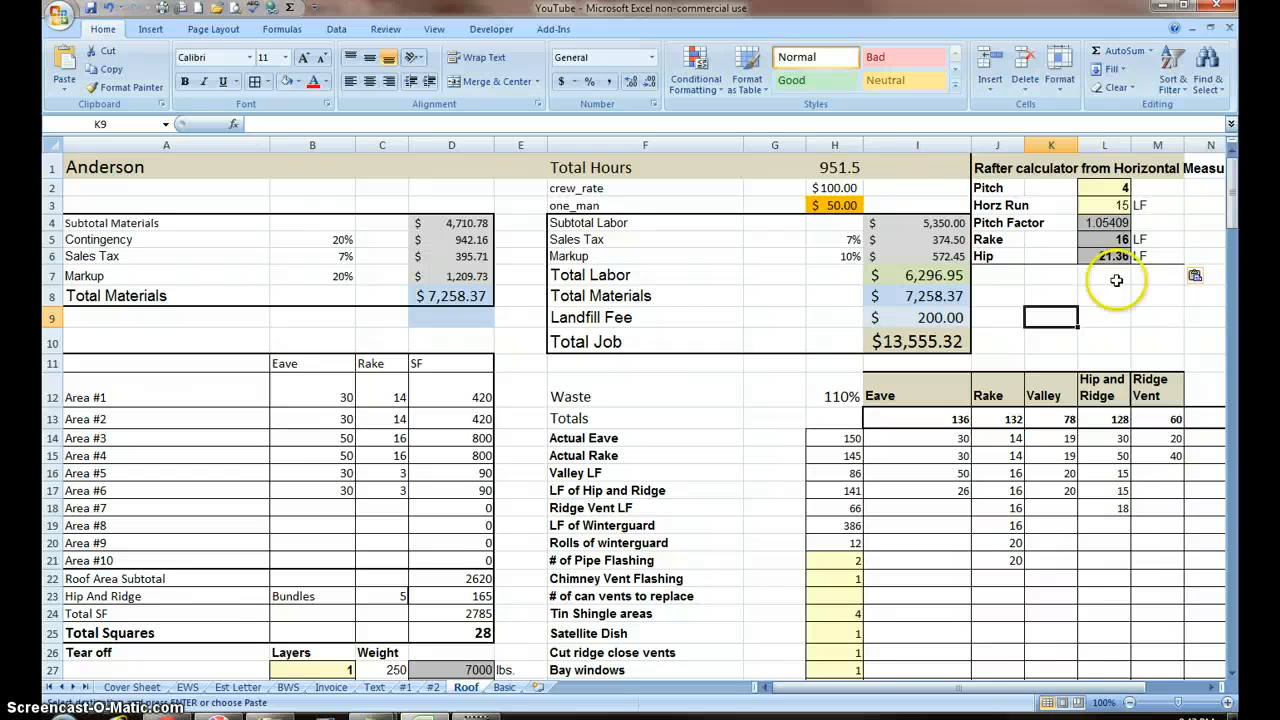
mouse_move(1023, 207)
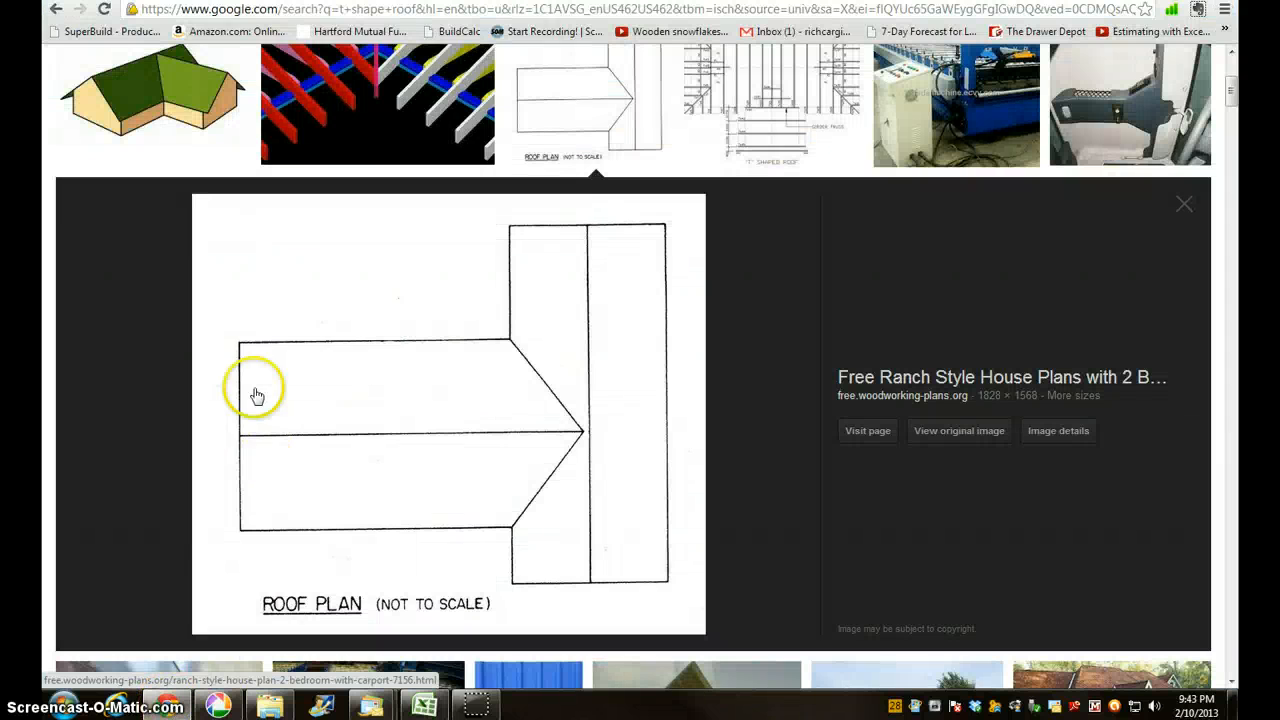
mouse_move(245, 353)
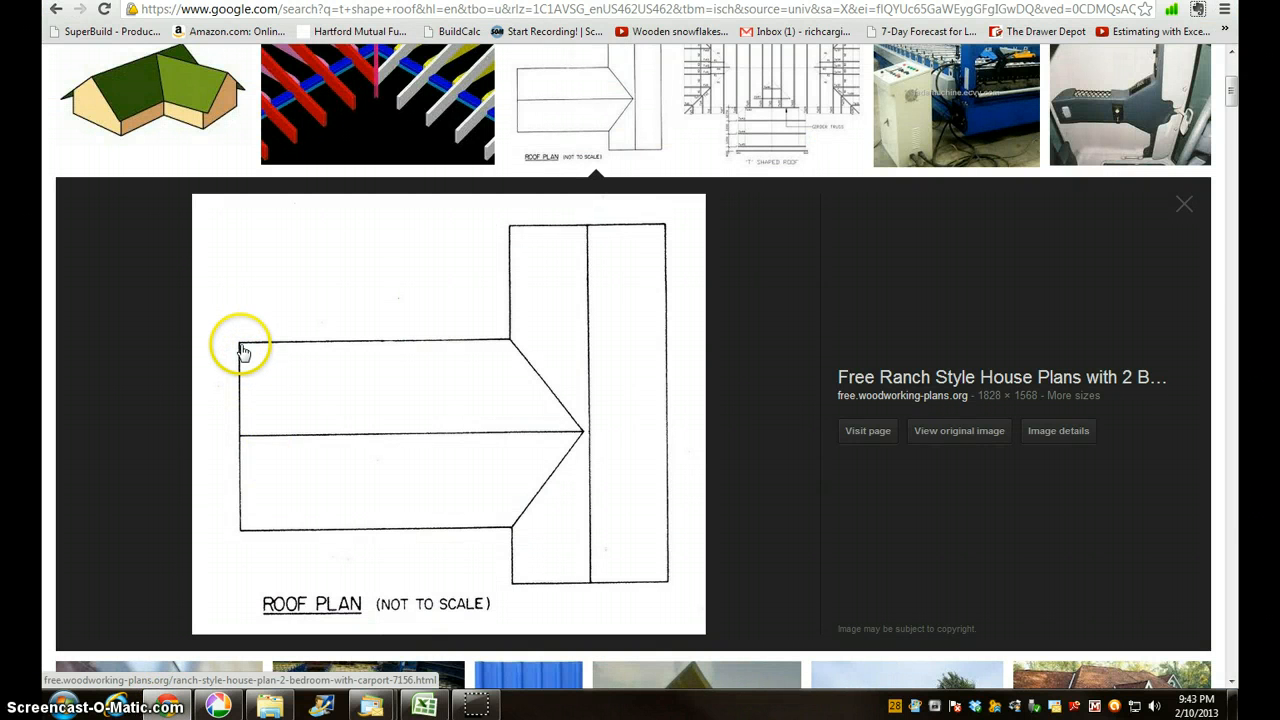
mouse_move(239, 360)
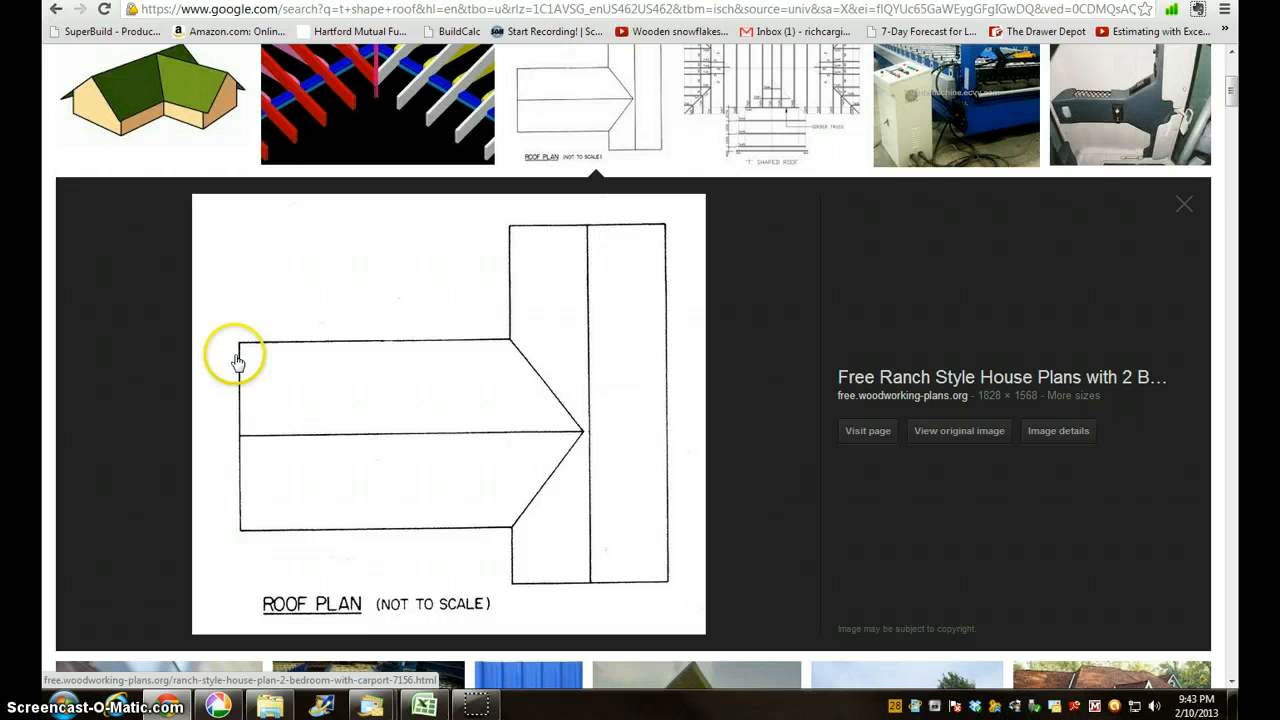
mouse_move(273, 540)
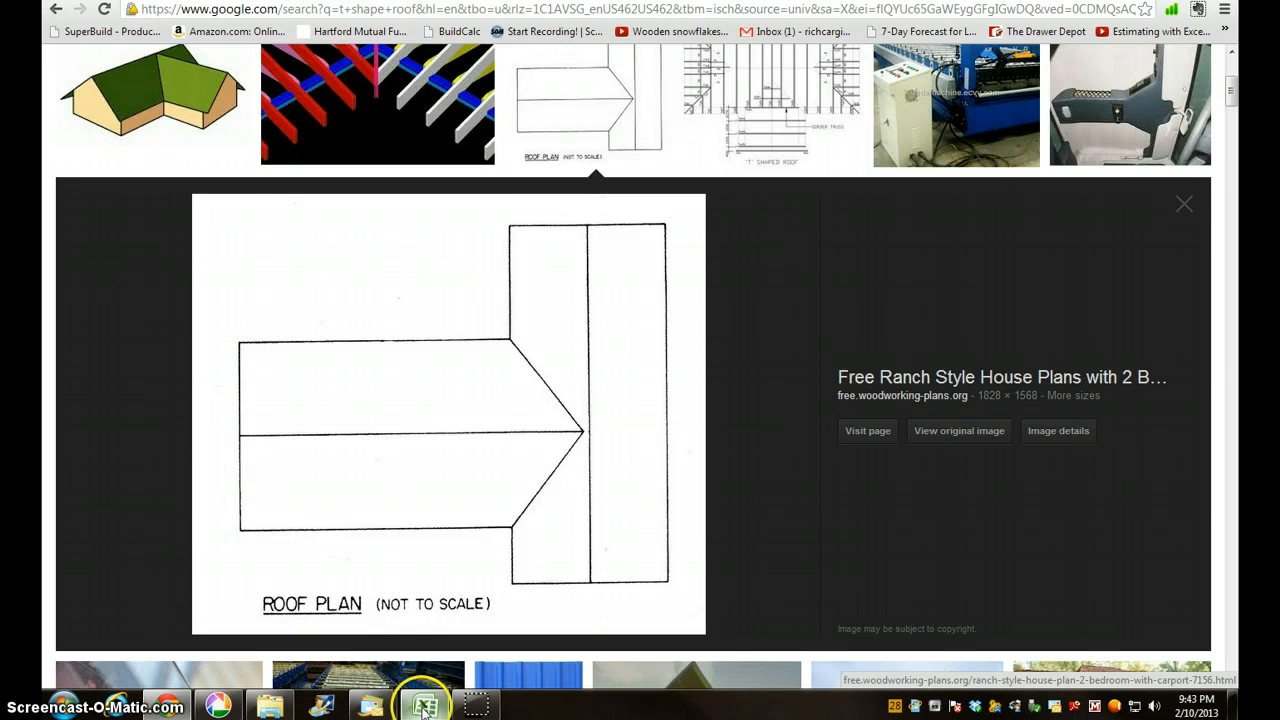
Leave the T-shaped roof plan image and bring the Excel workbook back up.
click(423, 705)
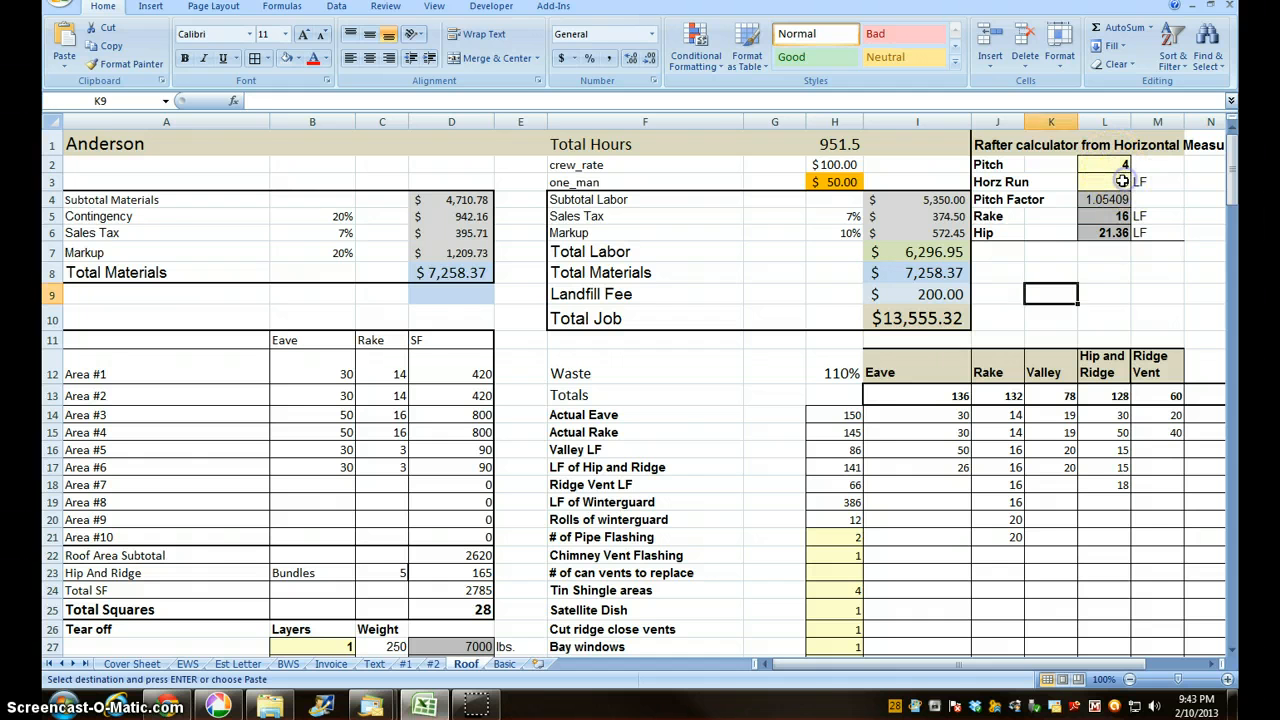
Set the horizontal run in L3 to 14, giving a 15 ft rake and 20.025 ft hip.
click(1104, 181)
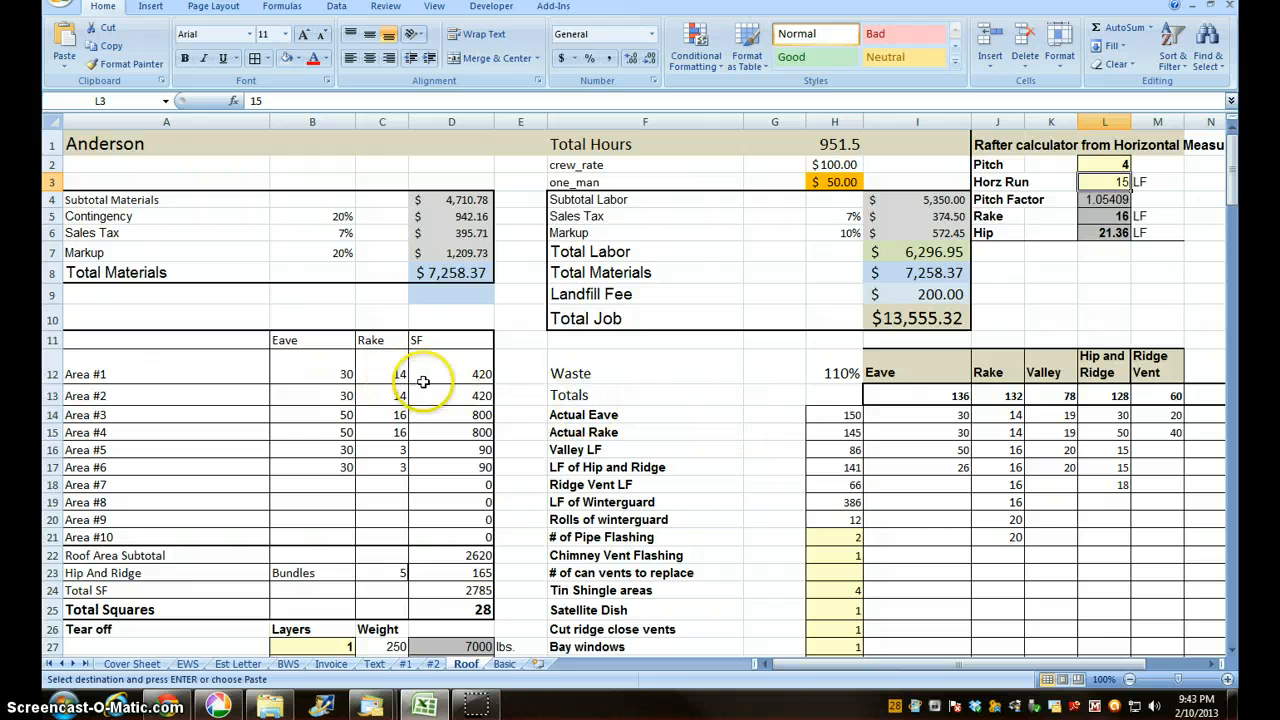
text(14)
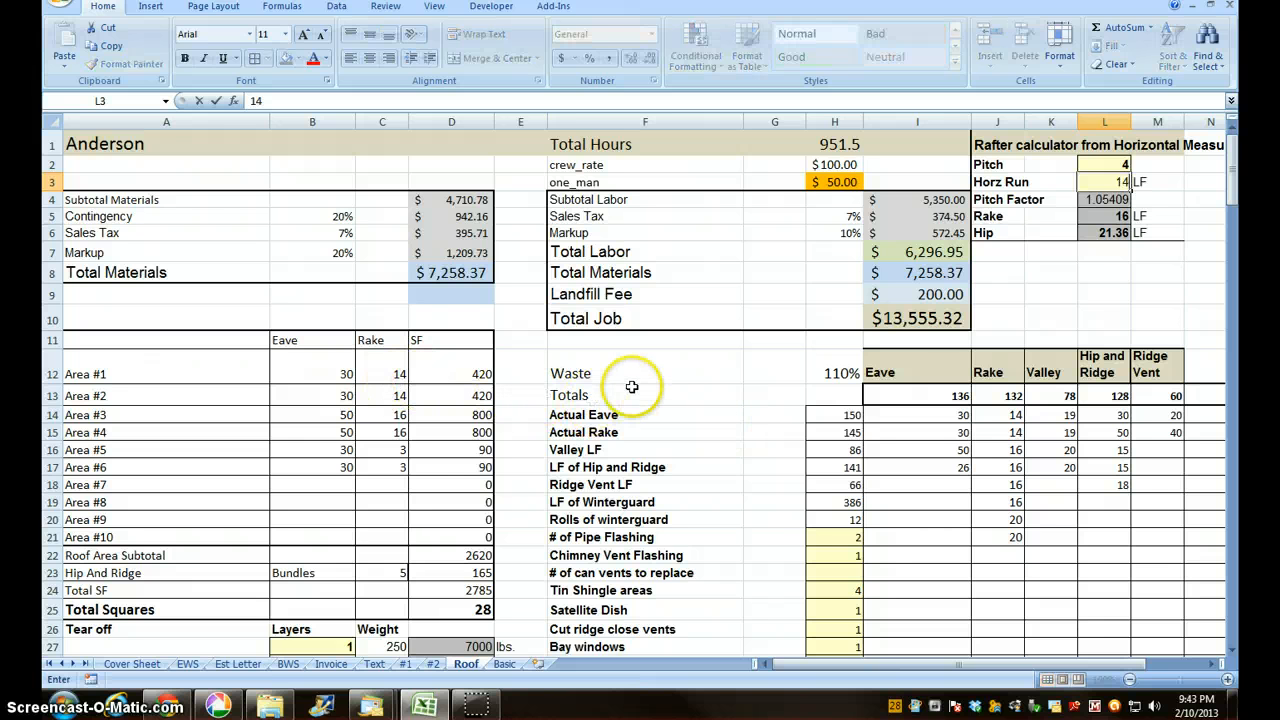
mouse_move(1065, 275)
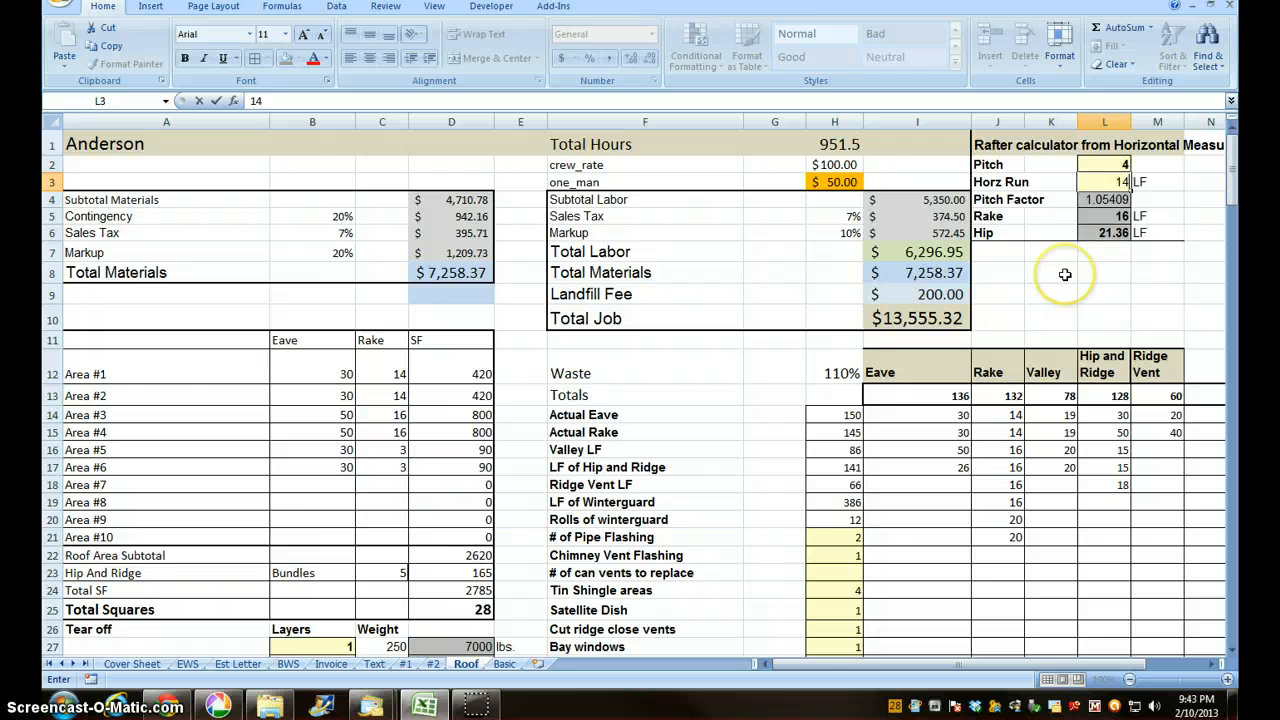
click(1050, 272)
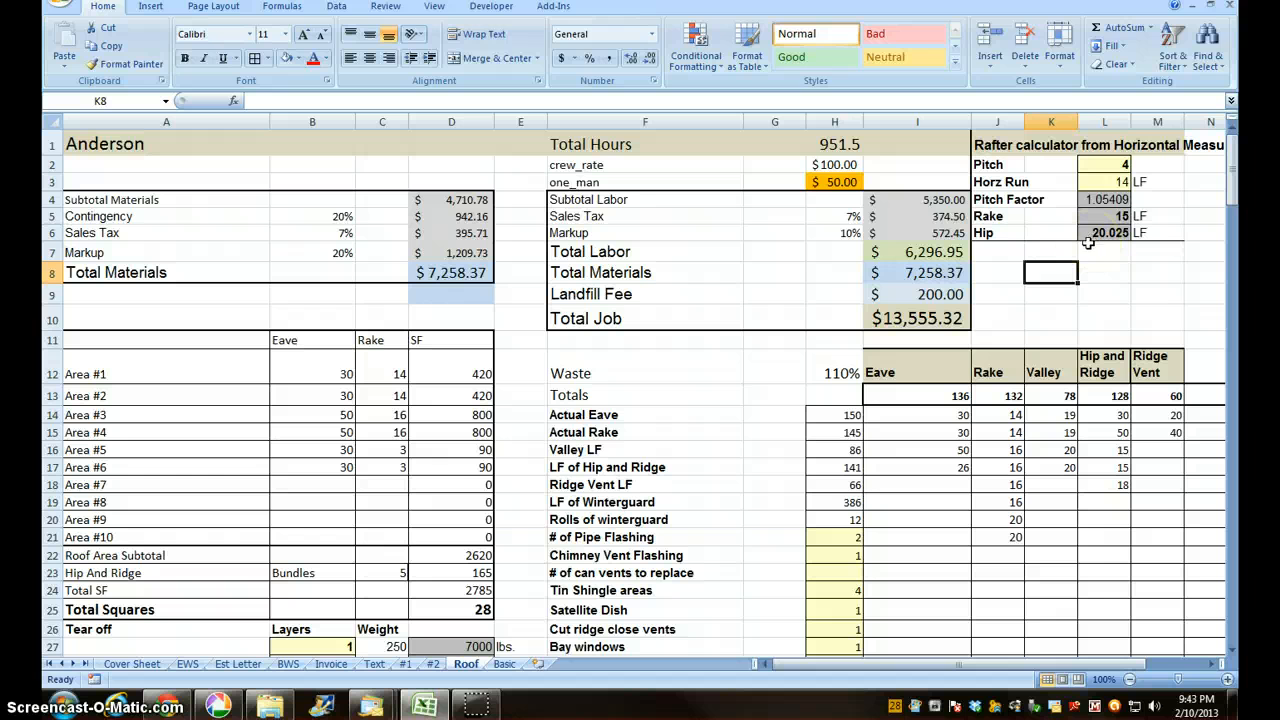
mouse_move(507, 580)
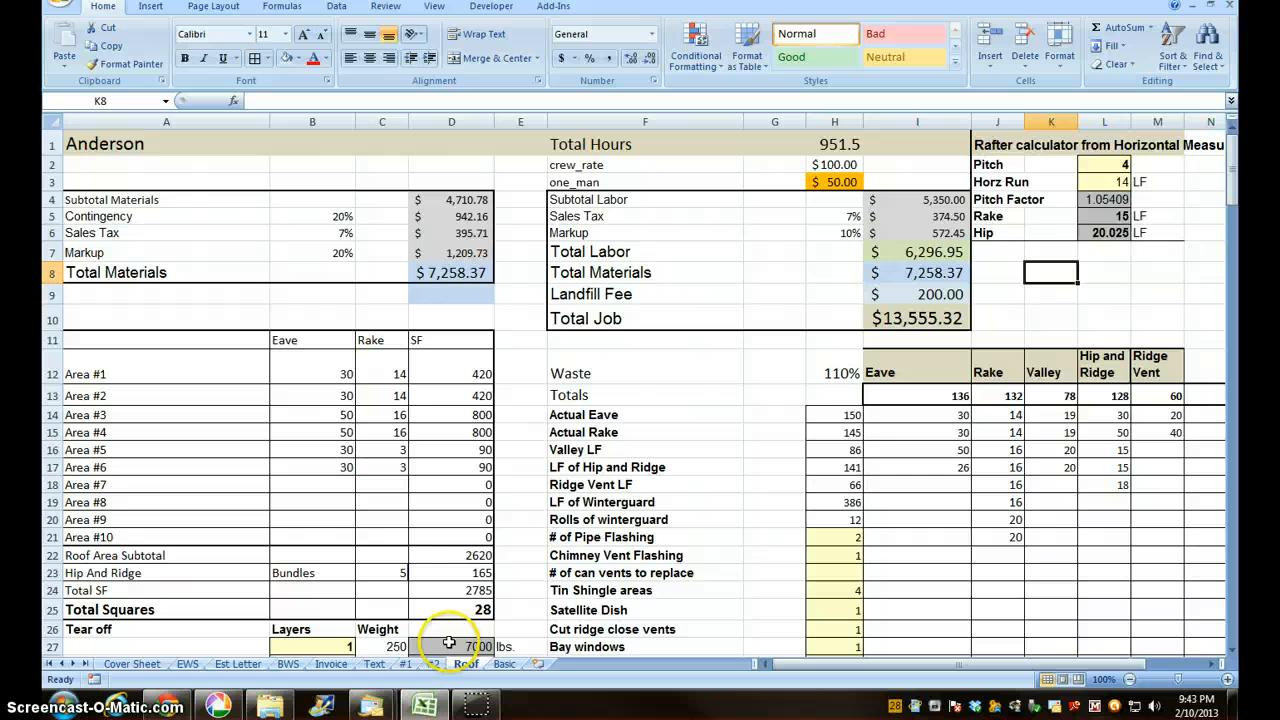
click(1104, 199)
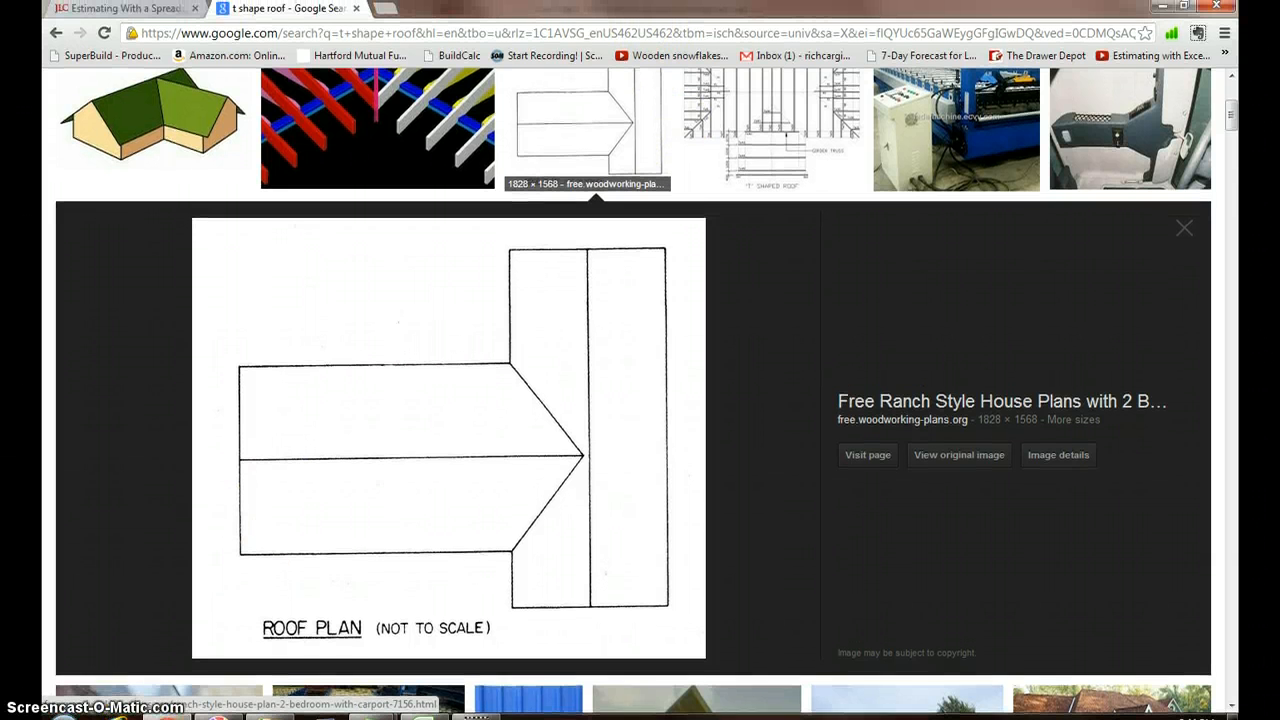
Read the JLC spreadsheet estimating article down to 'Finding the Square Root', then return to Excel.
click(120, 9)
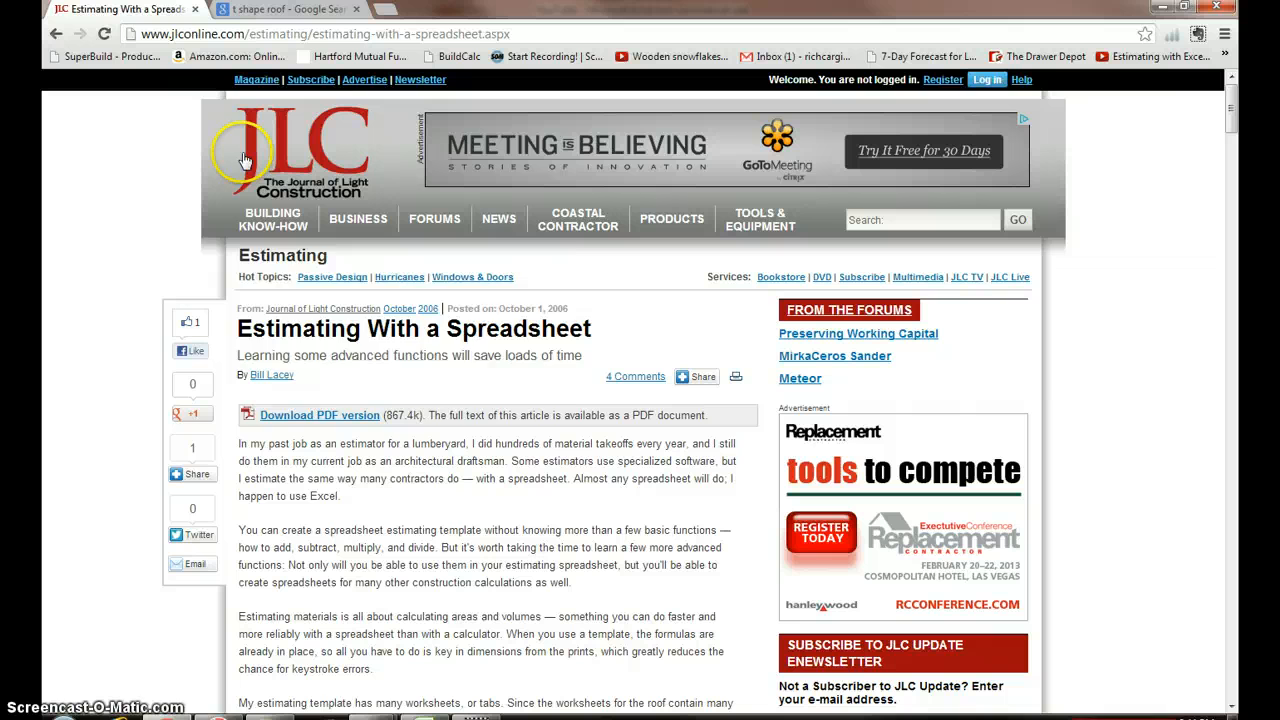
mouse_move(802, 447)
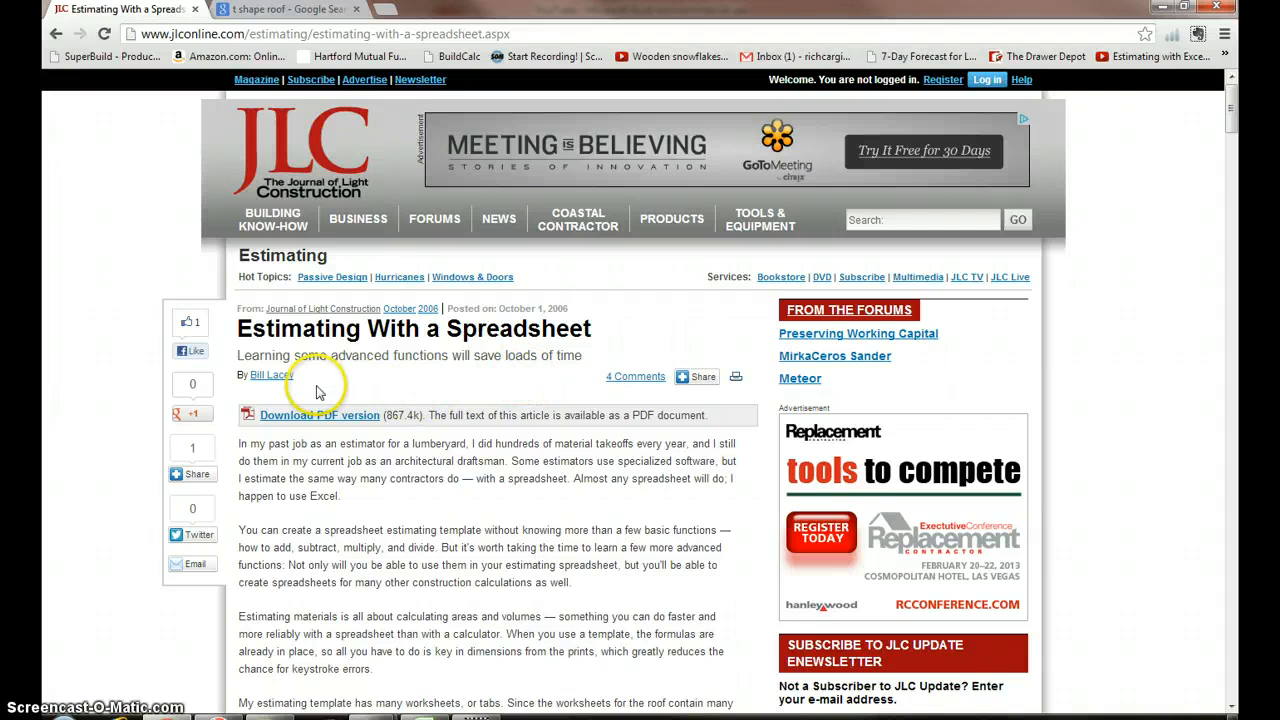
mouse_move(435, 322)
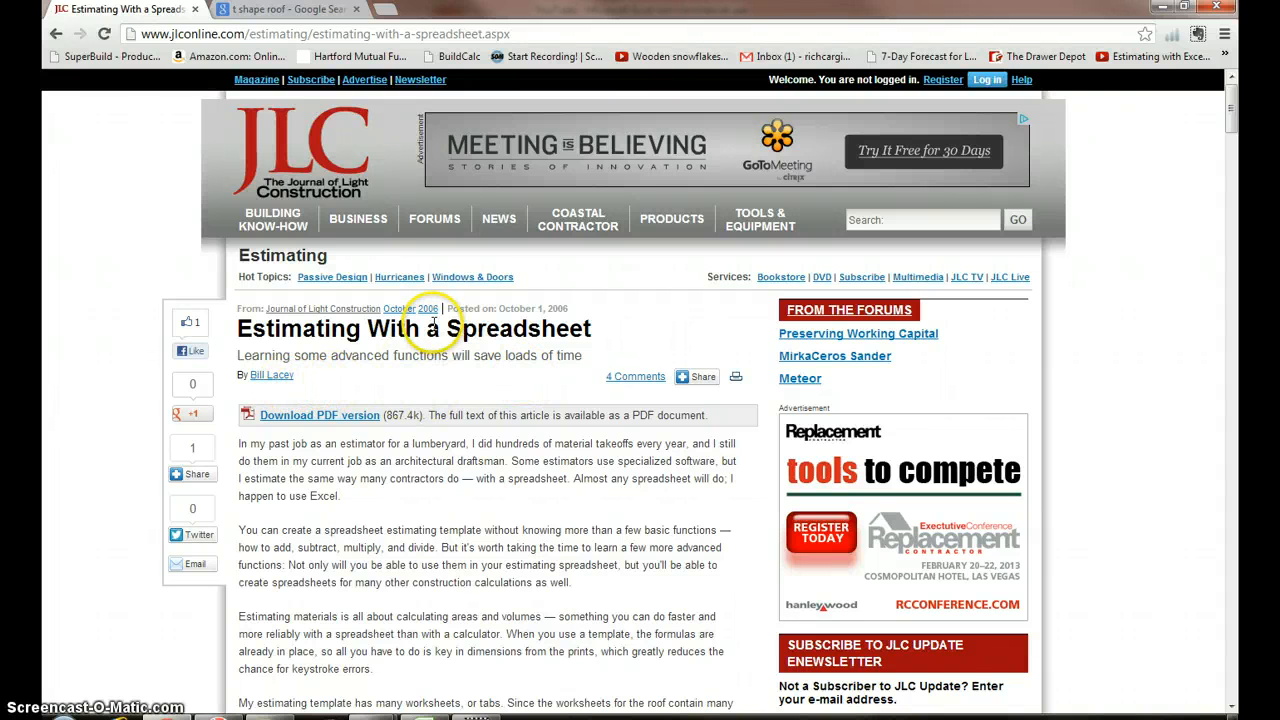
mouse_move(480, 450)
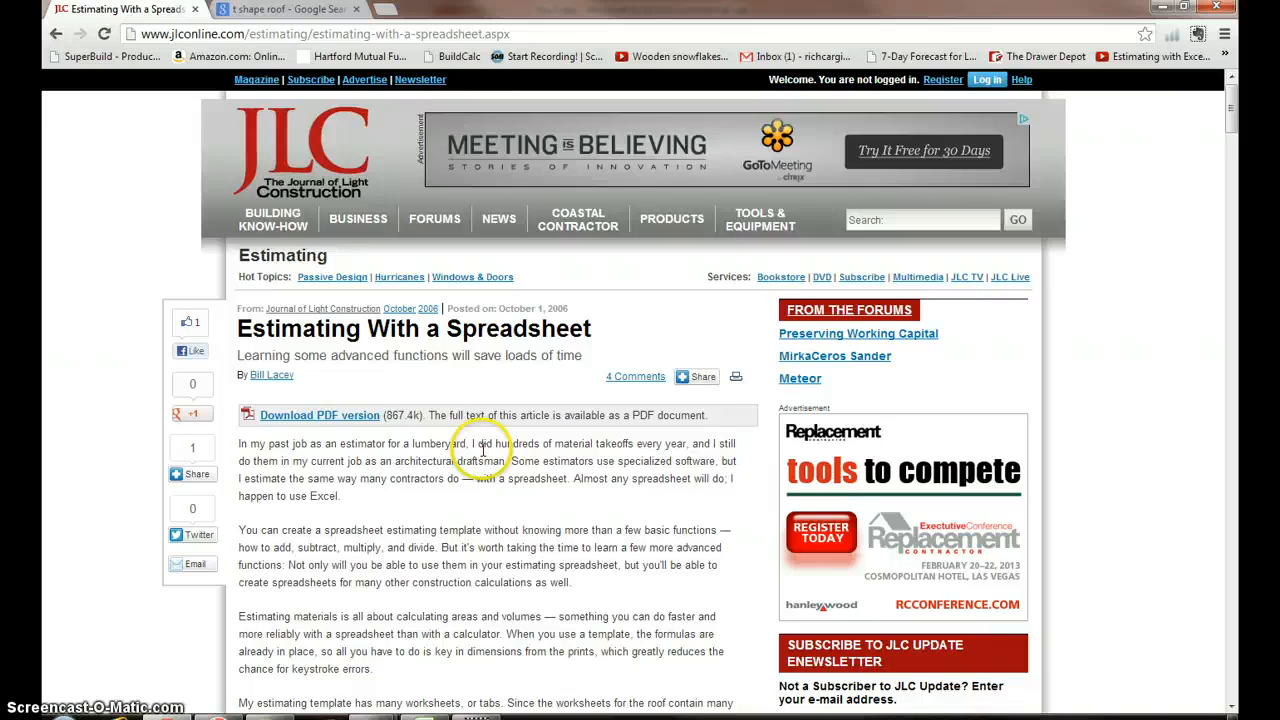
scroll(down, 3)
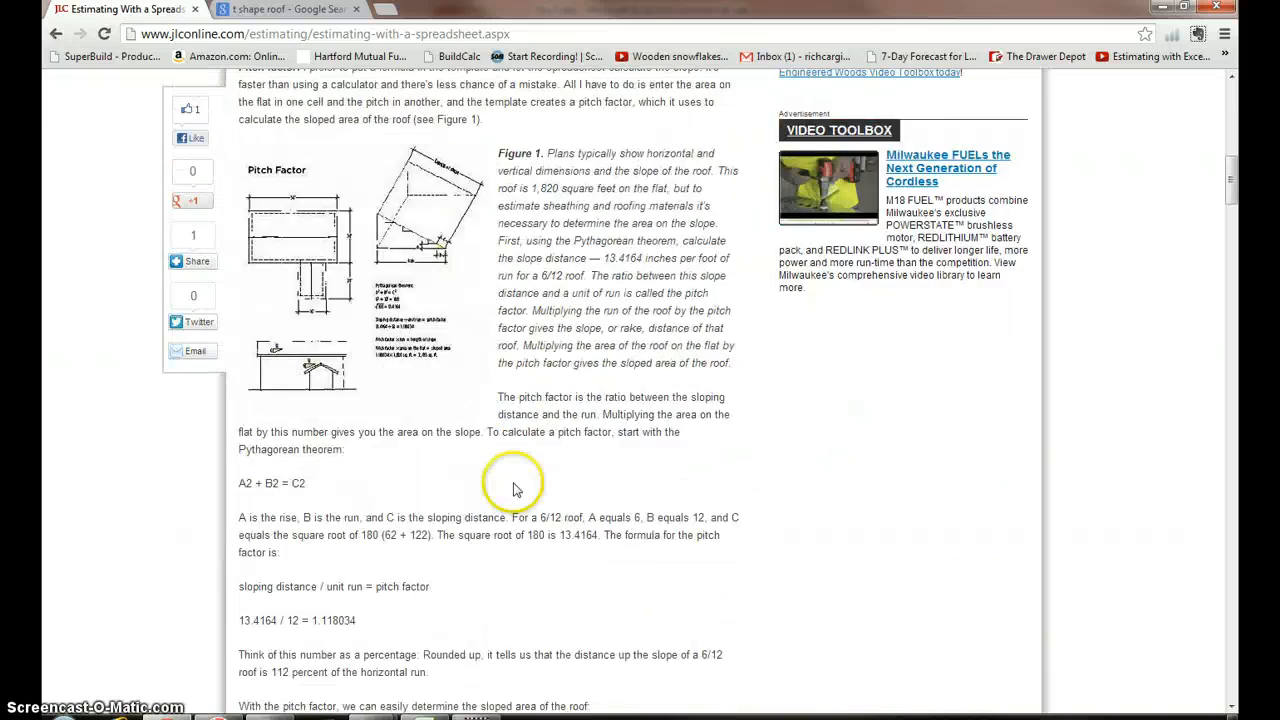
scroll(down, 3)
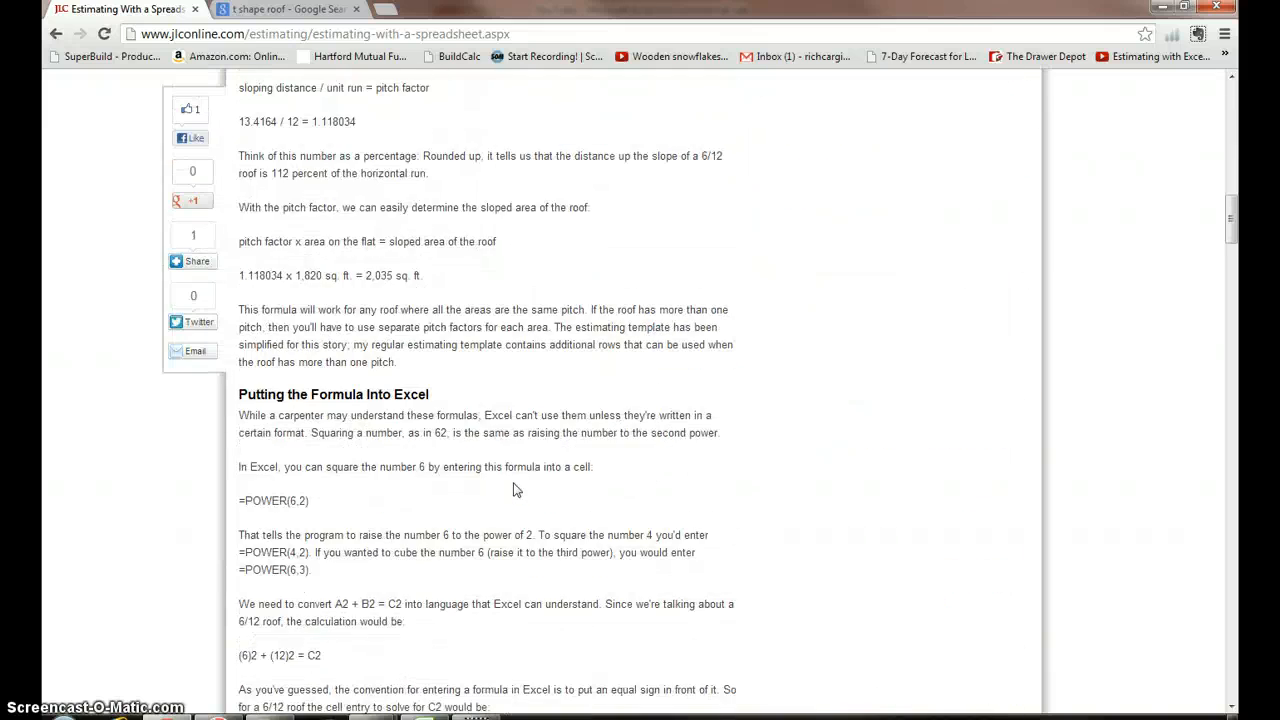
scroll(down, 3)
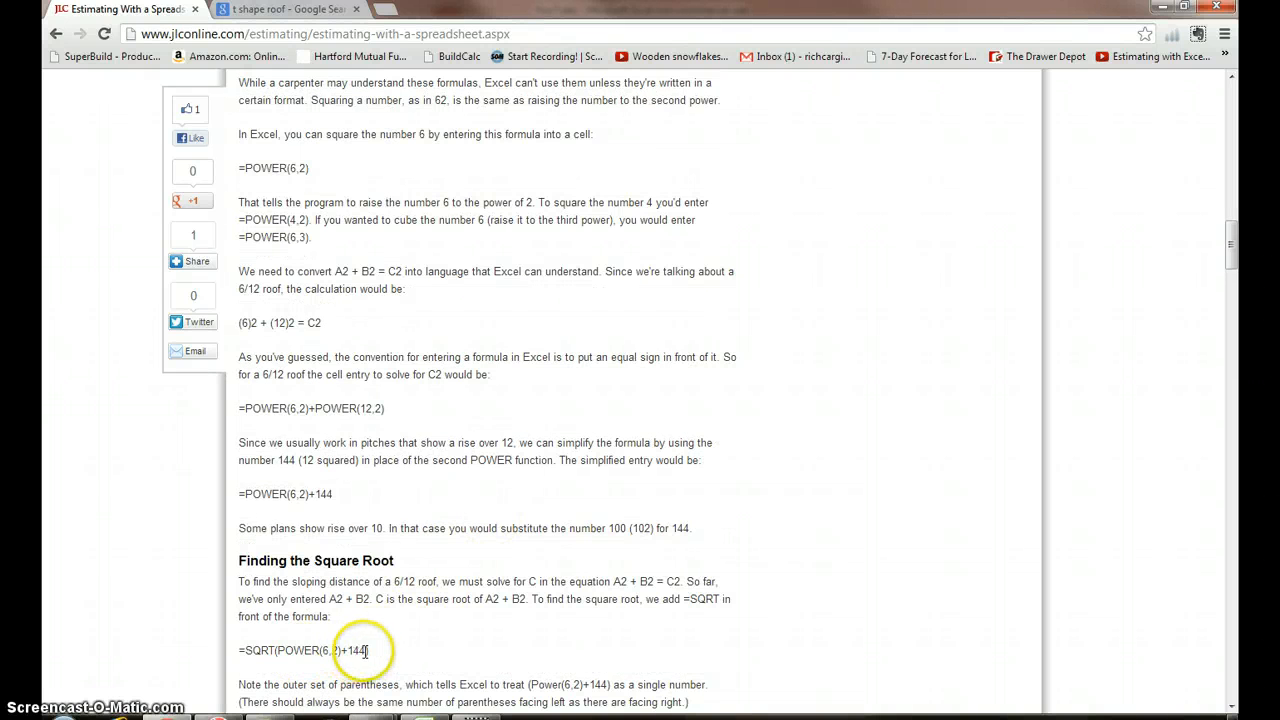
mouse_move(351, 615)
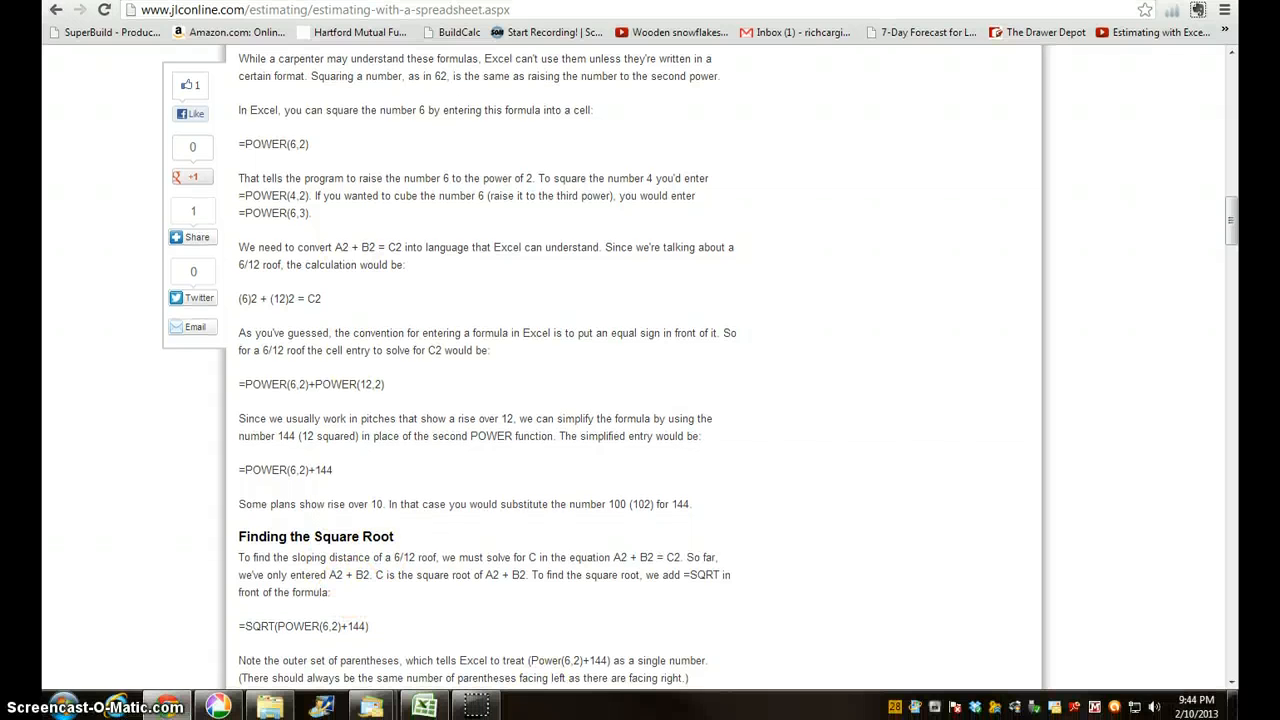
click(424, 706)
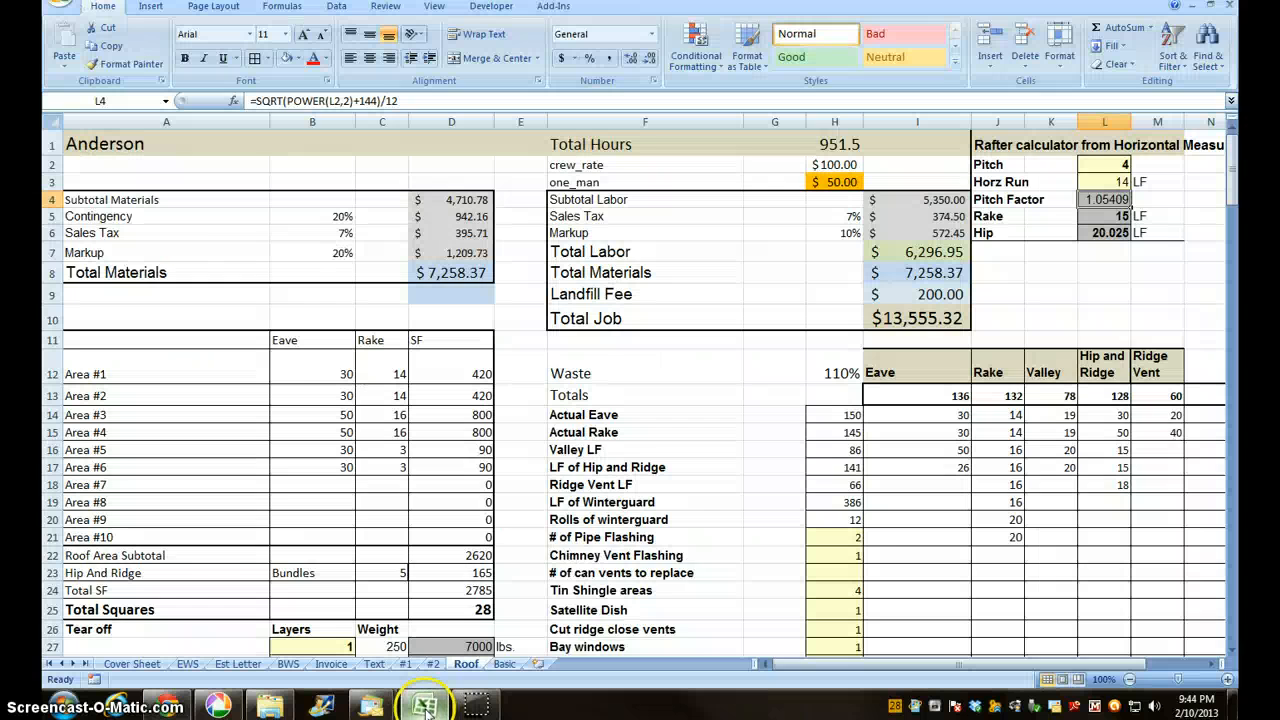
mouse_move(705, 482)
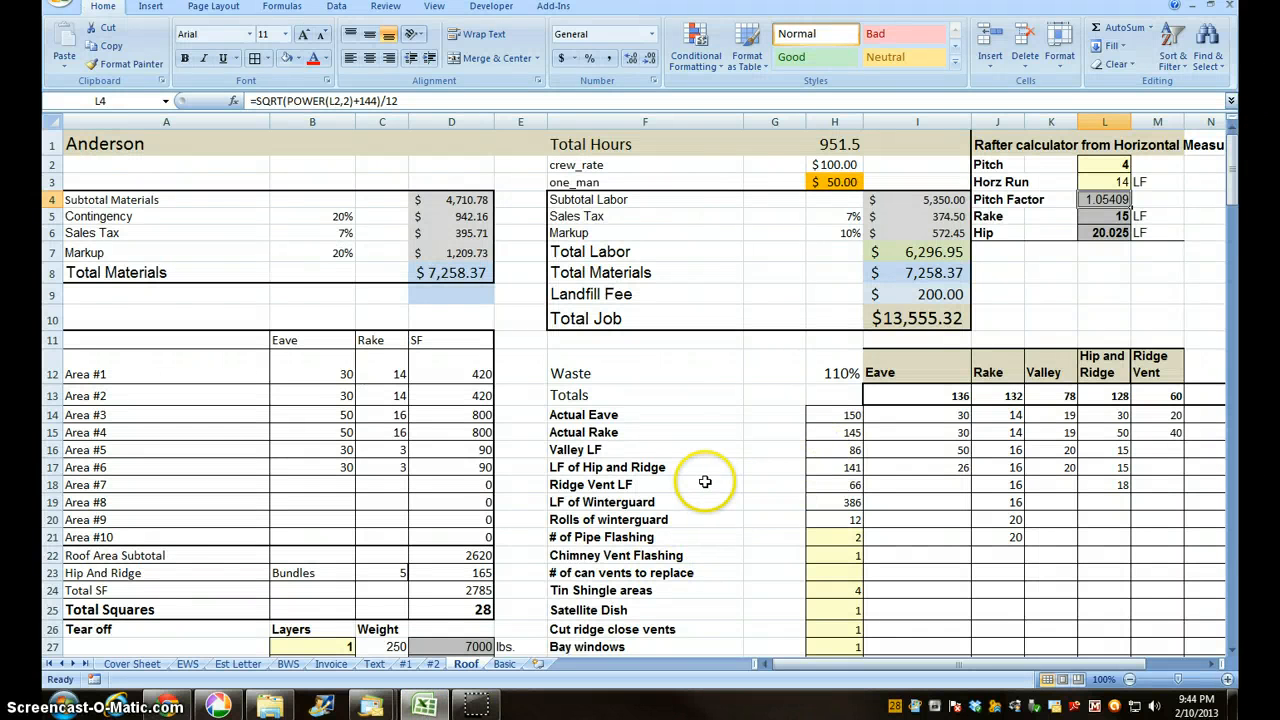
mouse_move(1153, 244)
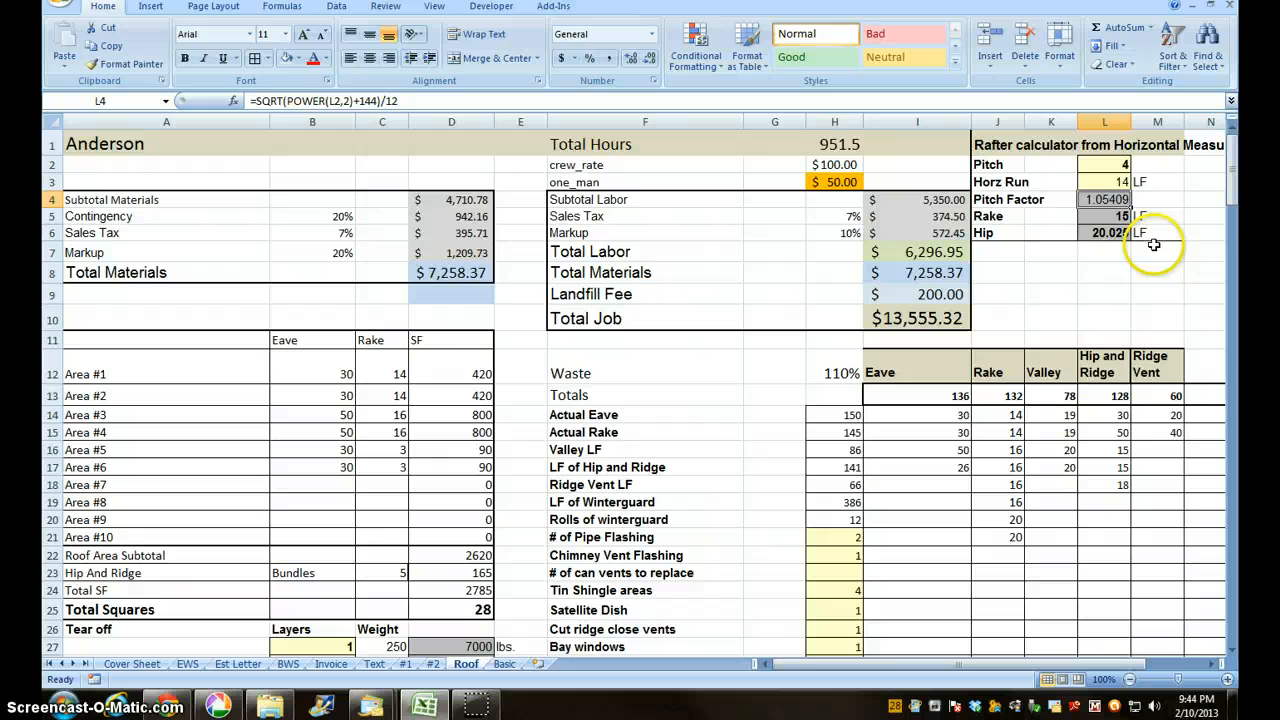
mouse_move(1133, 254)
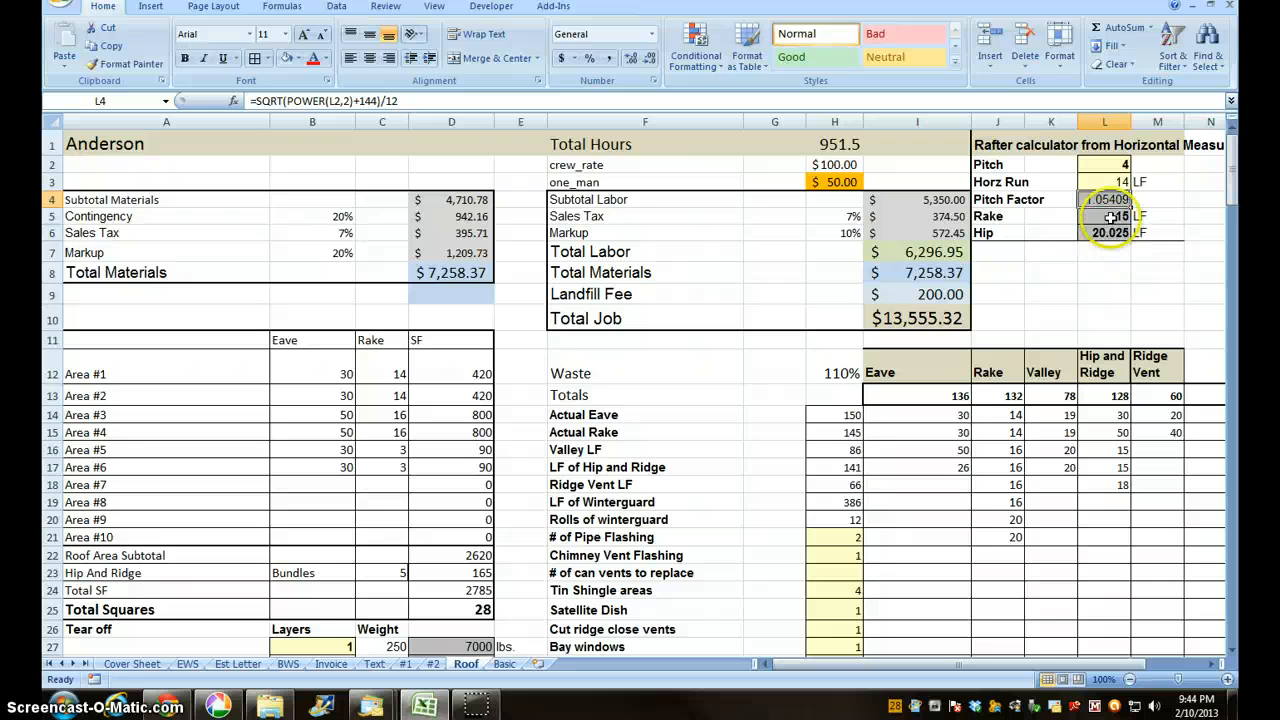
mouse_move(1100, 178)
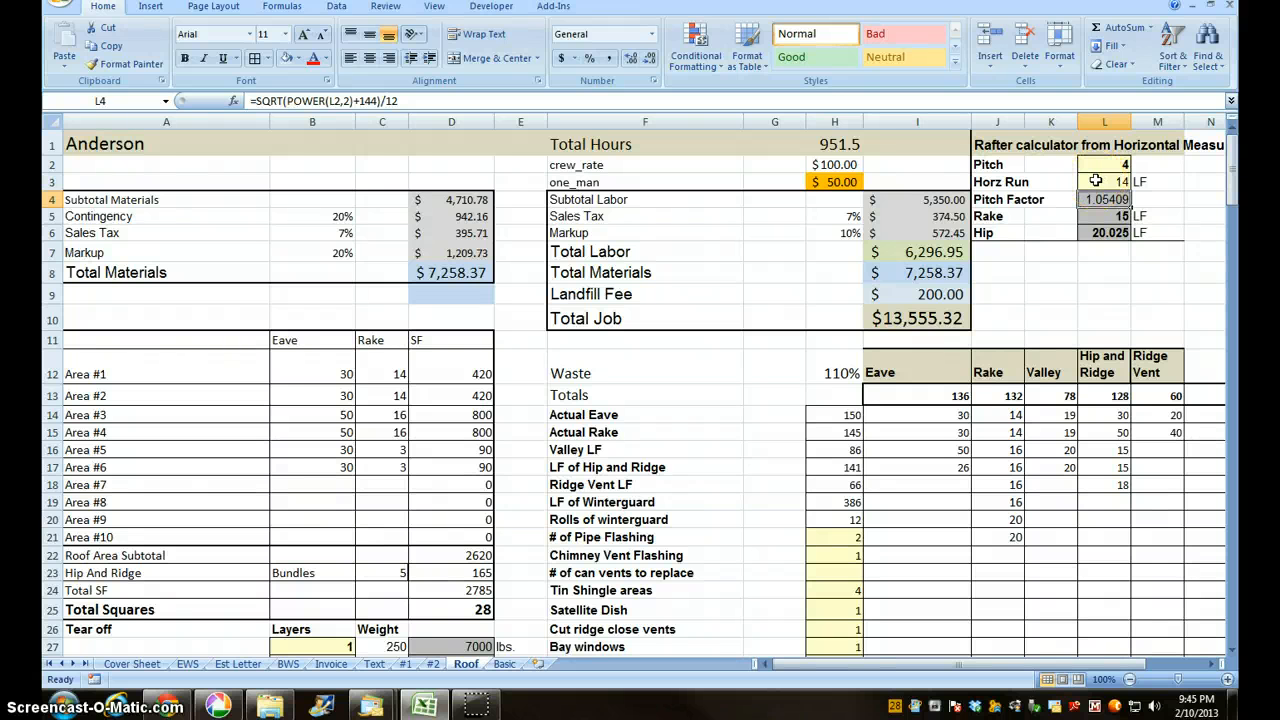
mouse_move(1023, 281)
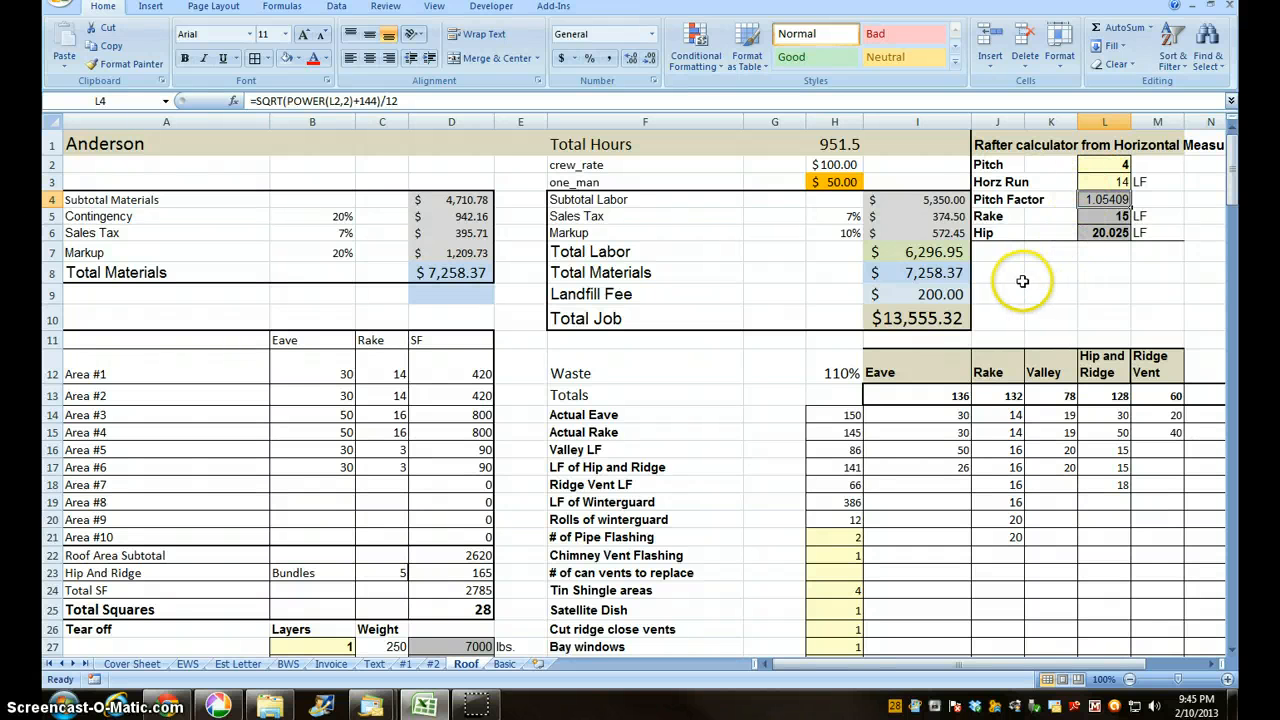
mouse_move(1001, 281)
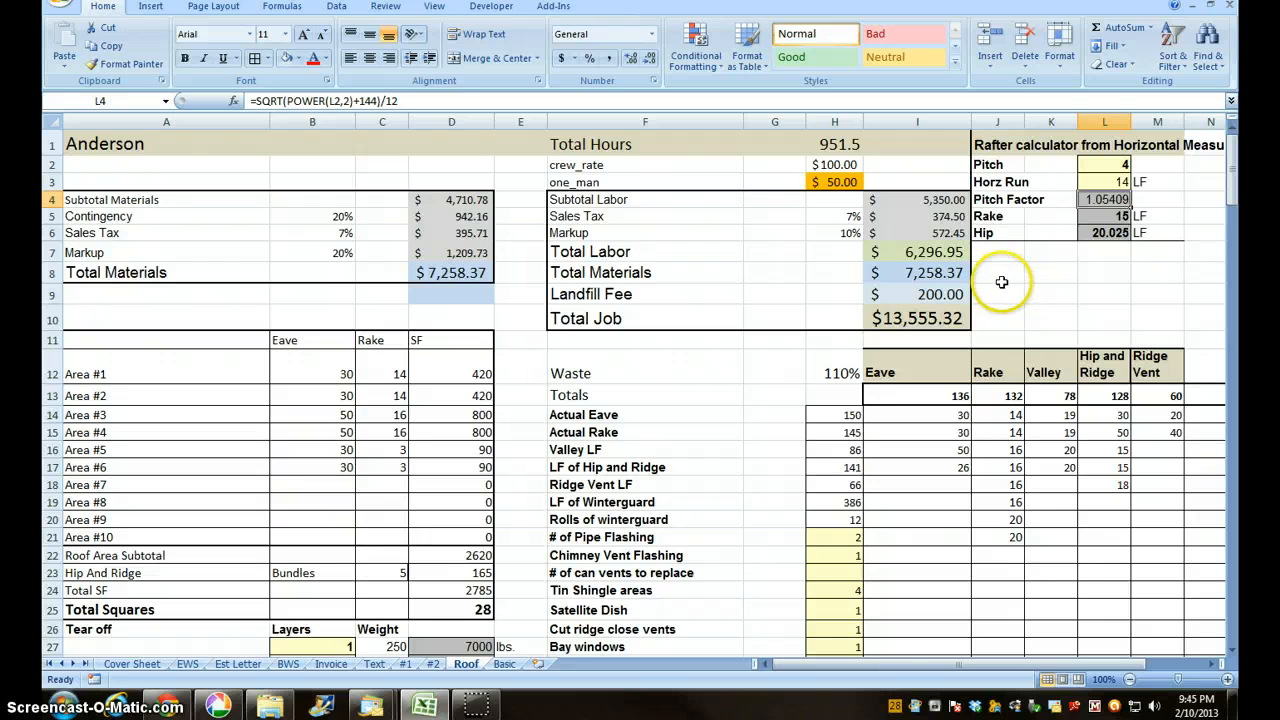
Scroll the Roof sheet, then switch to the Est Letter sheet for Anderson.
scroll(down, 3)
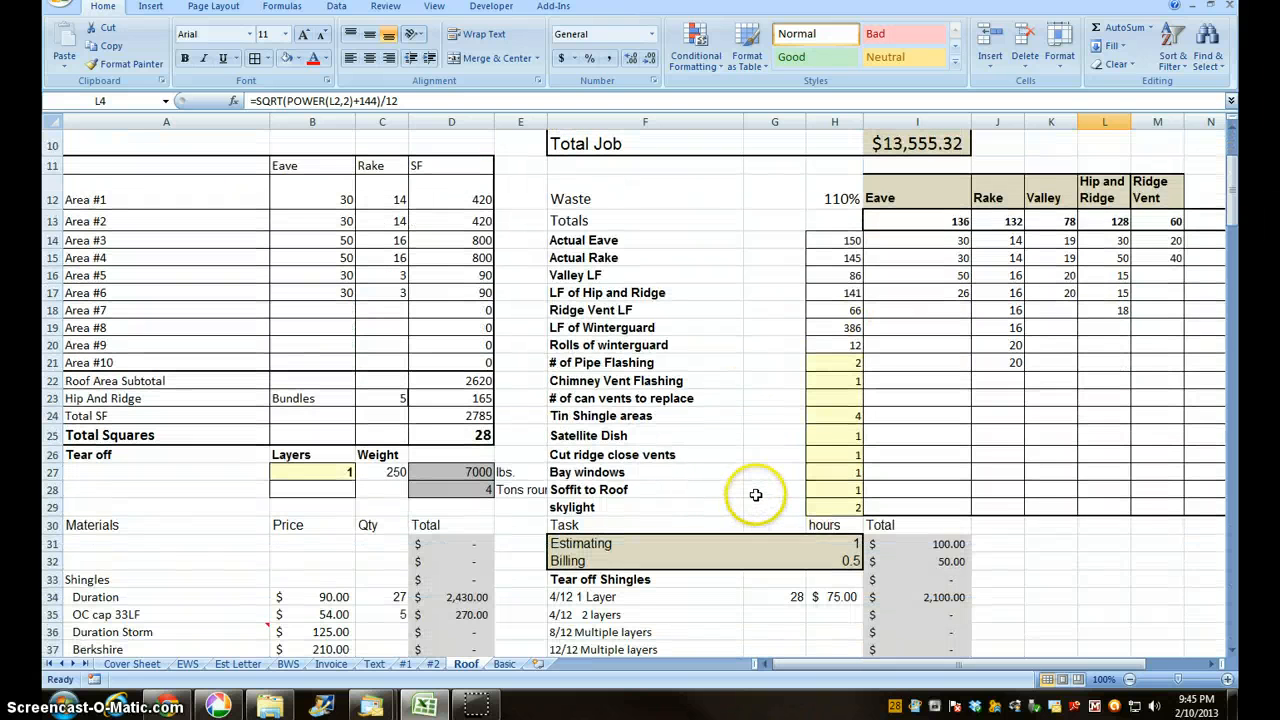
scroll(up, 3)
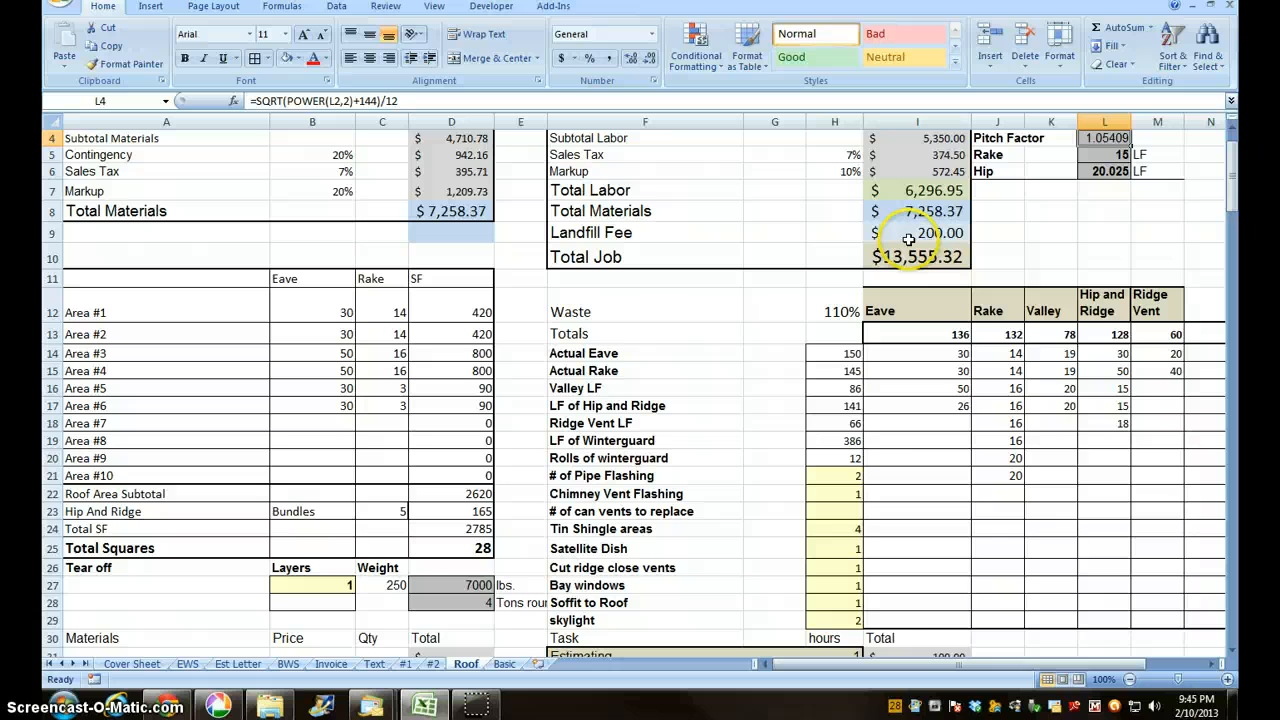
scroll(down, 3)
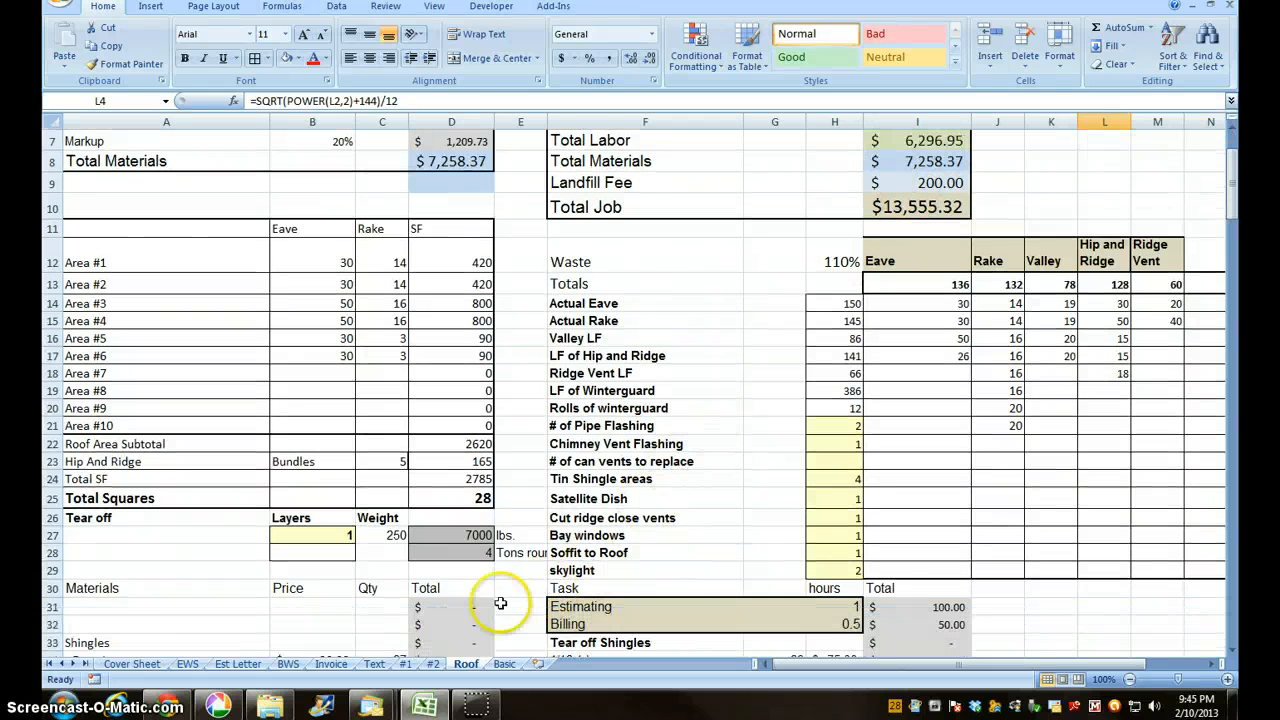
click(237, 664)
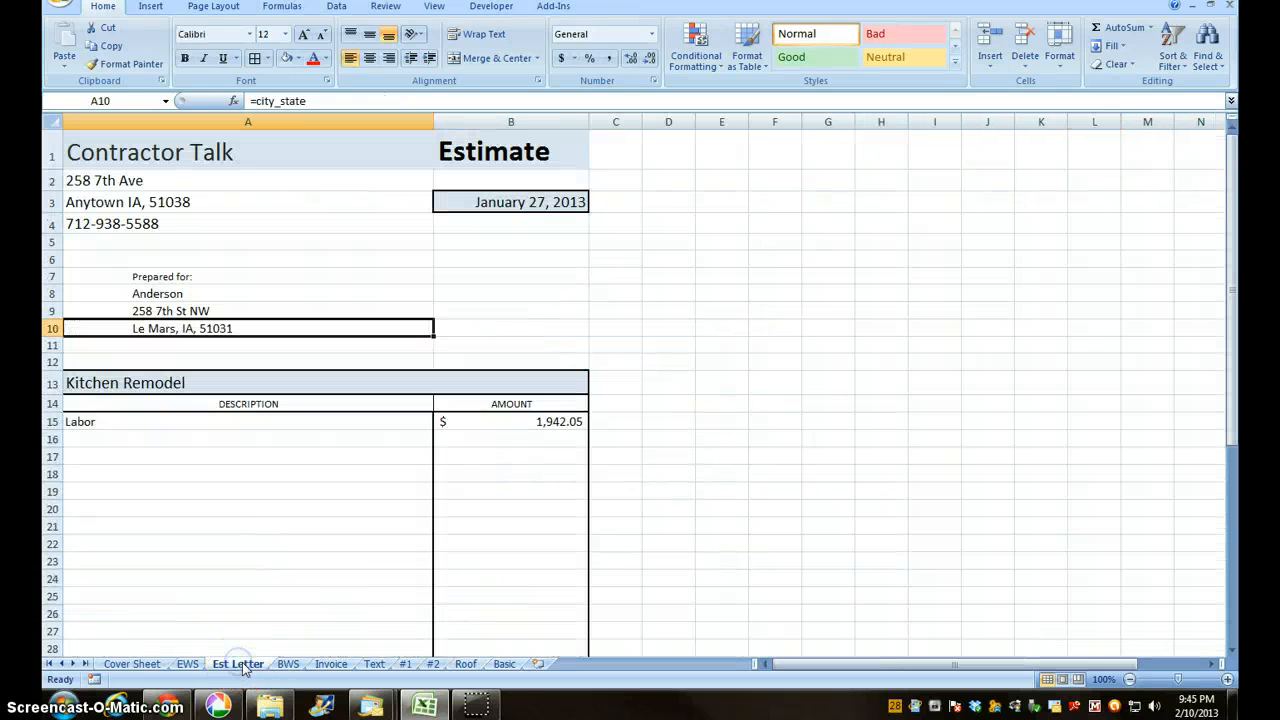
Copy Est Letter before Roof, keeping existing range names, and rename it 'Est Let Roof'.
right_click(237, 663)
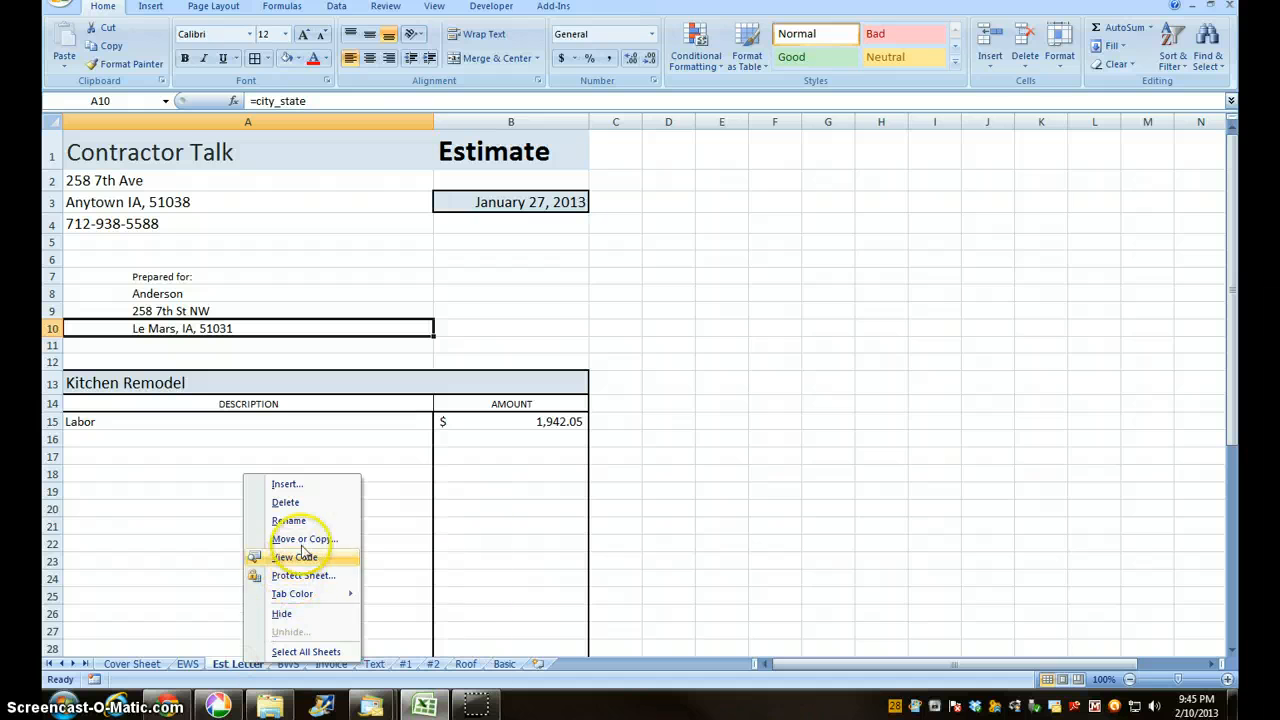
click(303, 539)
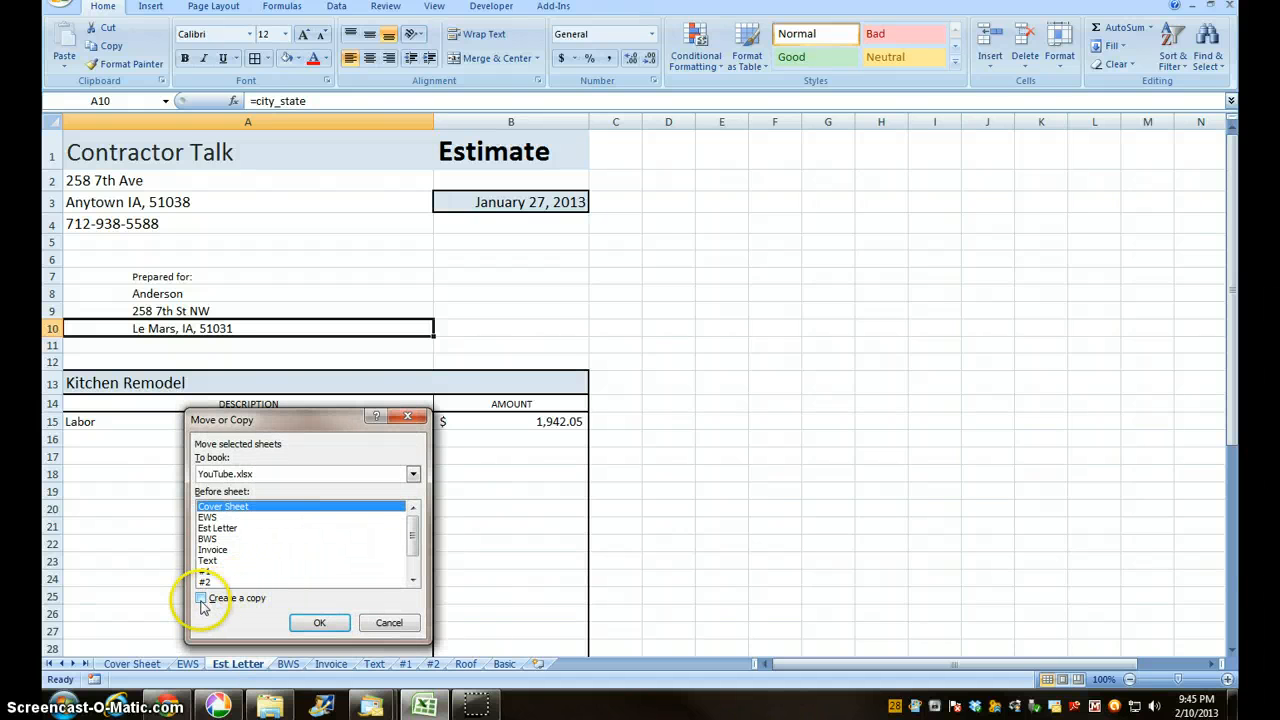
click(201, 598)
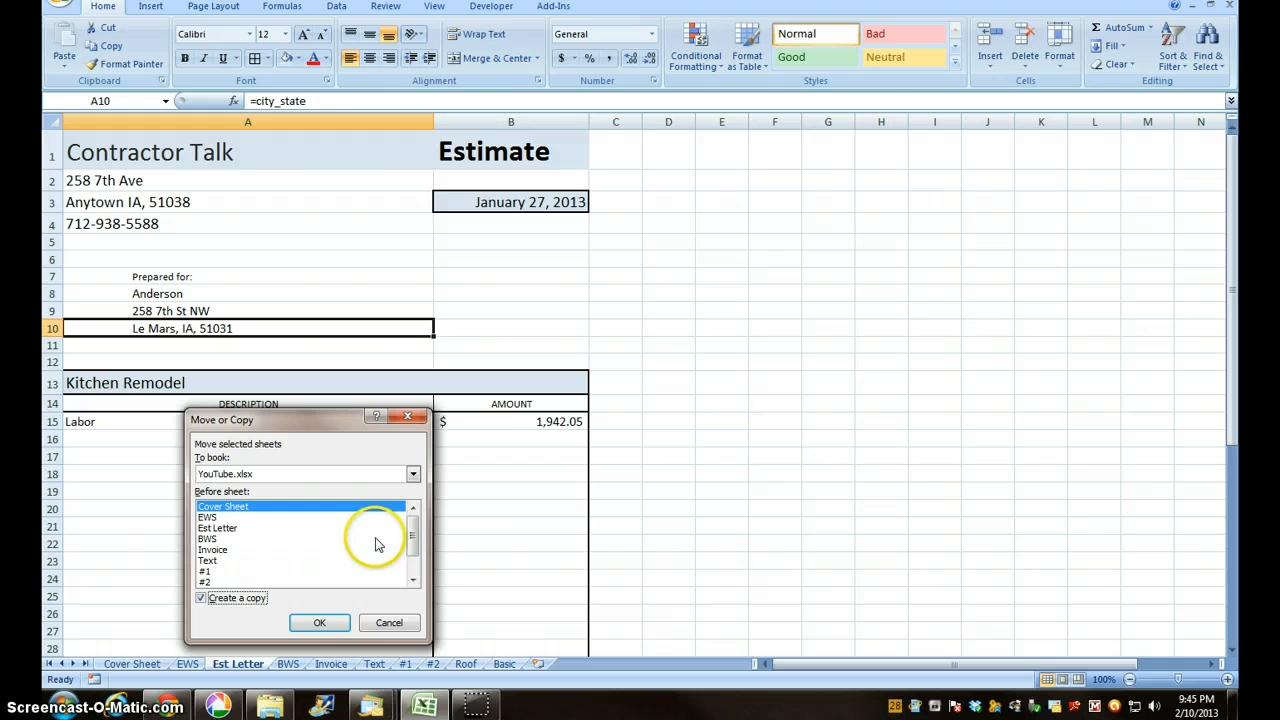
scroll(down, 3)
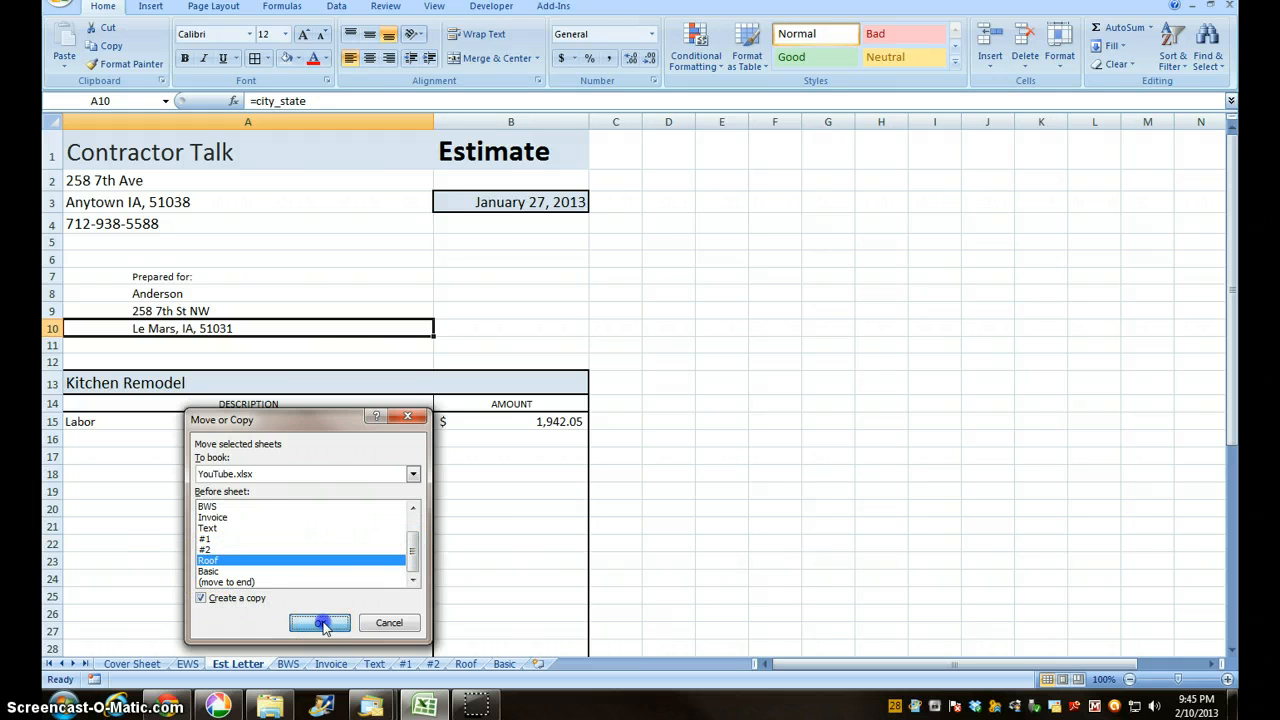
click(320, 622)
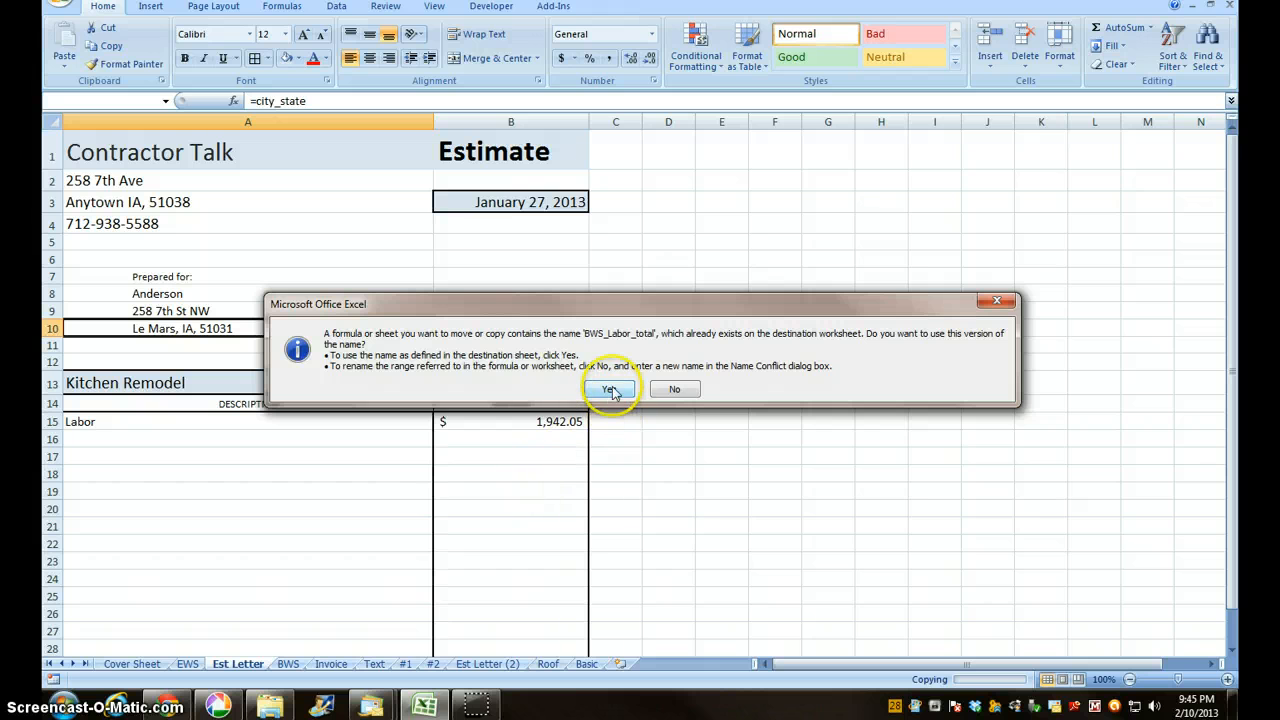
click(611, 389)
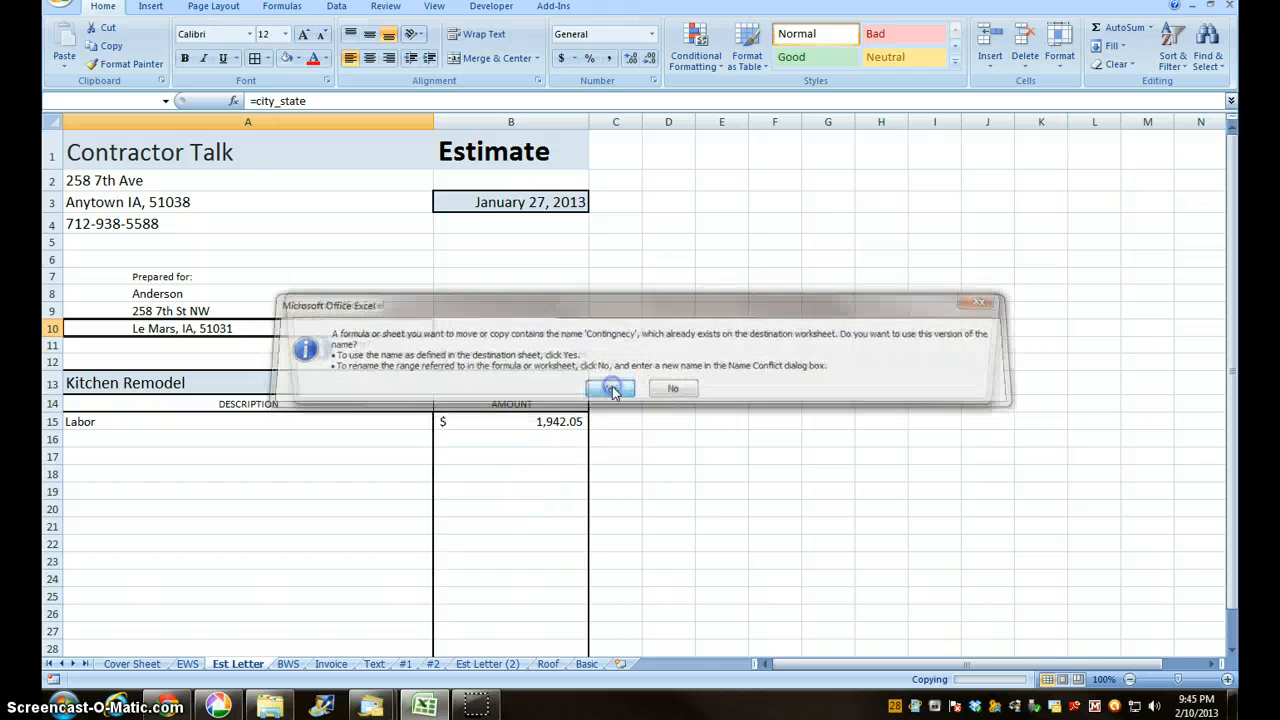
click(612, 388)
text(Roof)
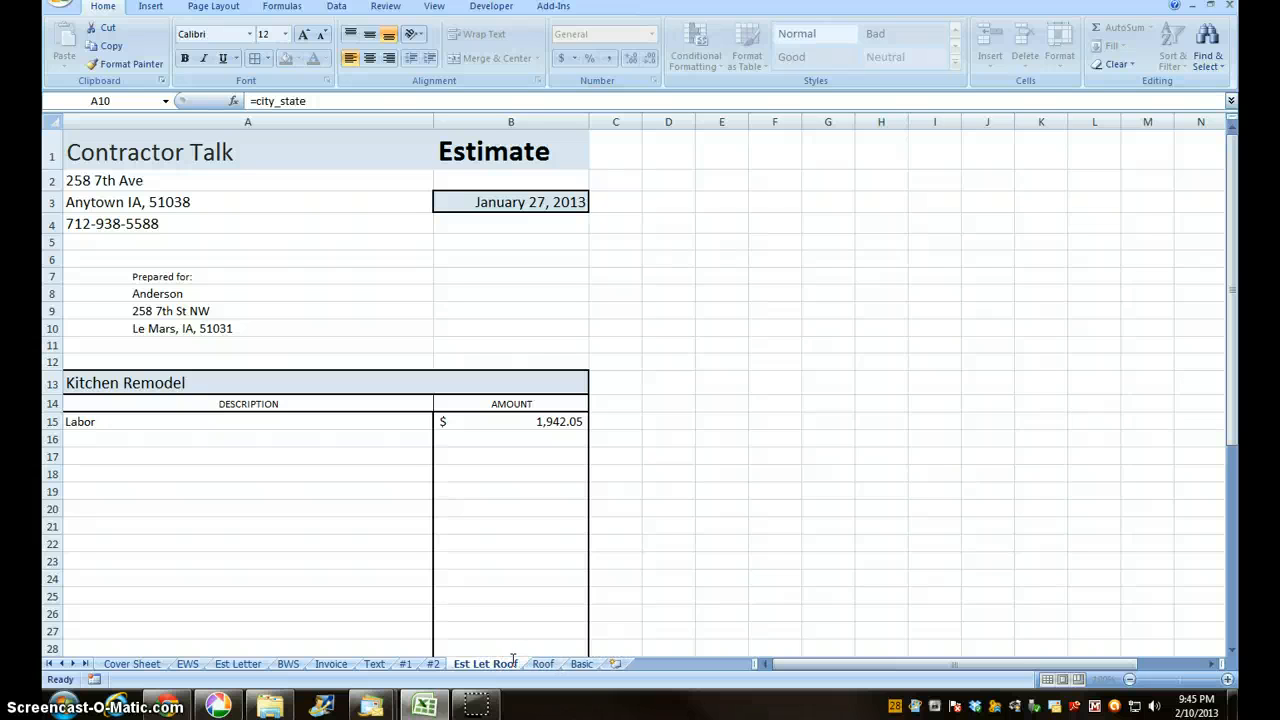
mouse_move(531, 598)
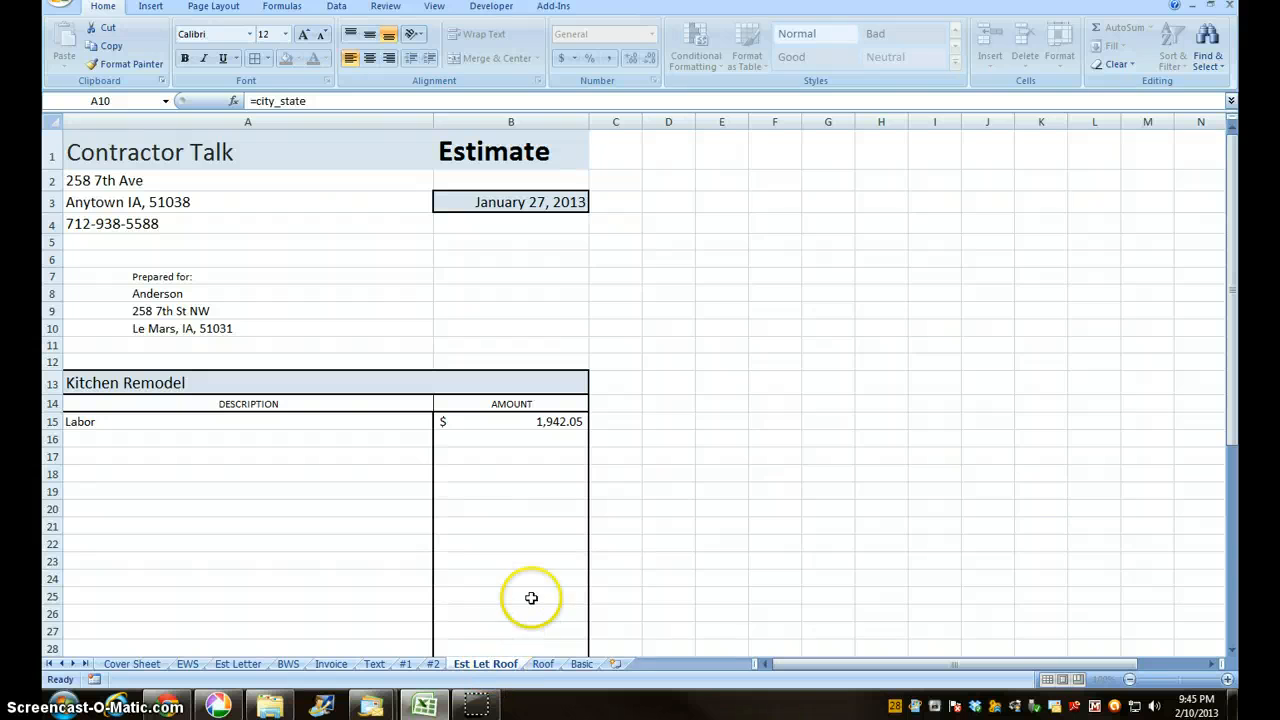
right_click(485, 663)
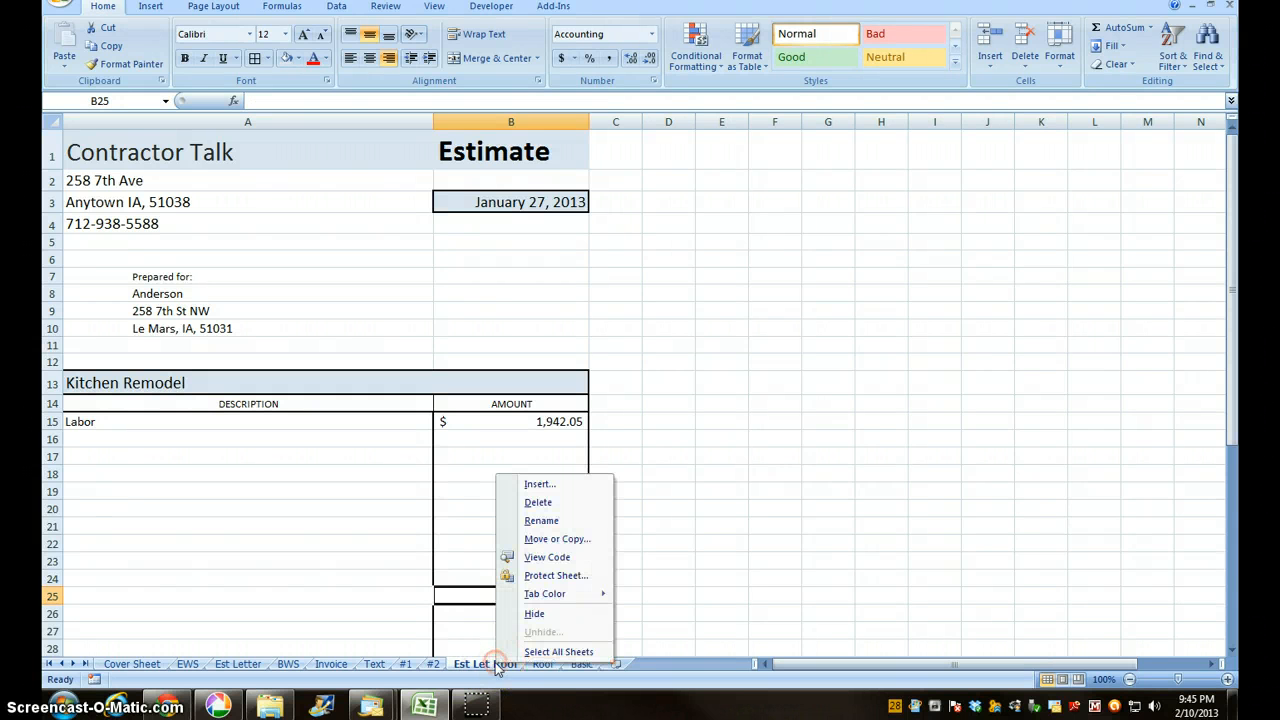
Move the Est Let Roof sheet to sit after Roof, before Basic.
click(552, 538)
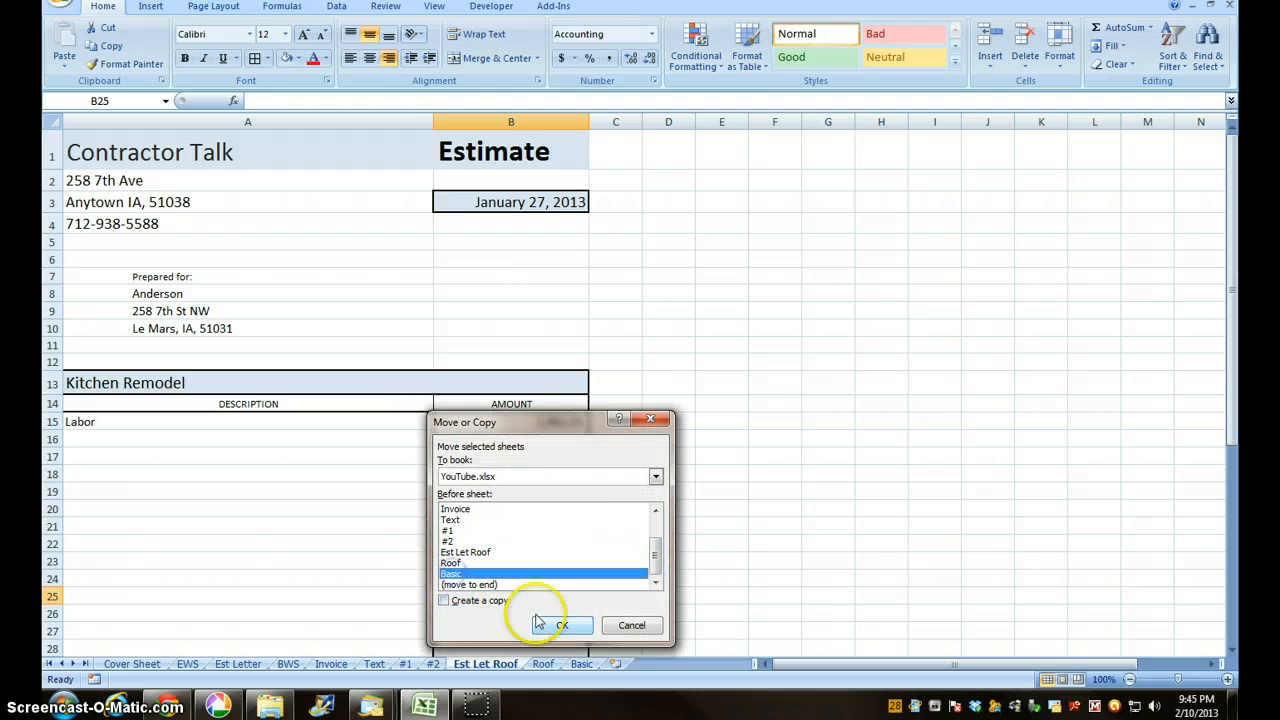
click(560, 625)
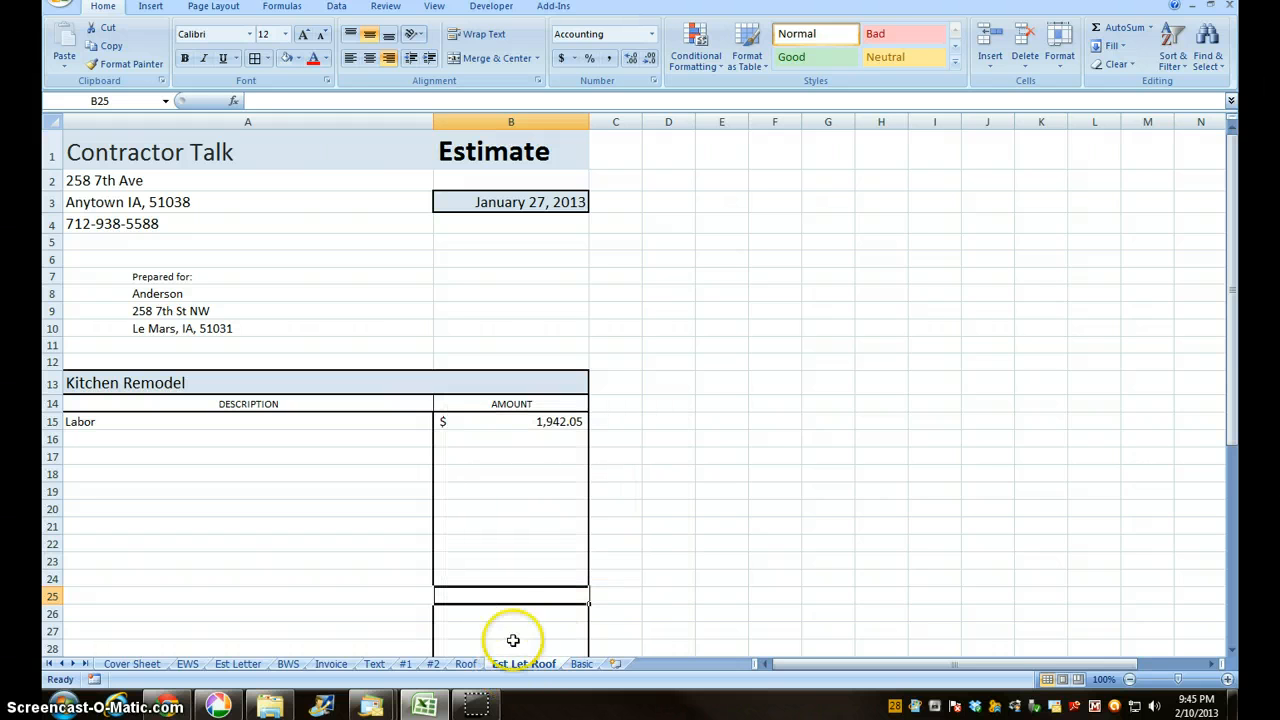
mouse_move(543, 422)
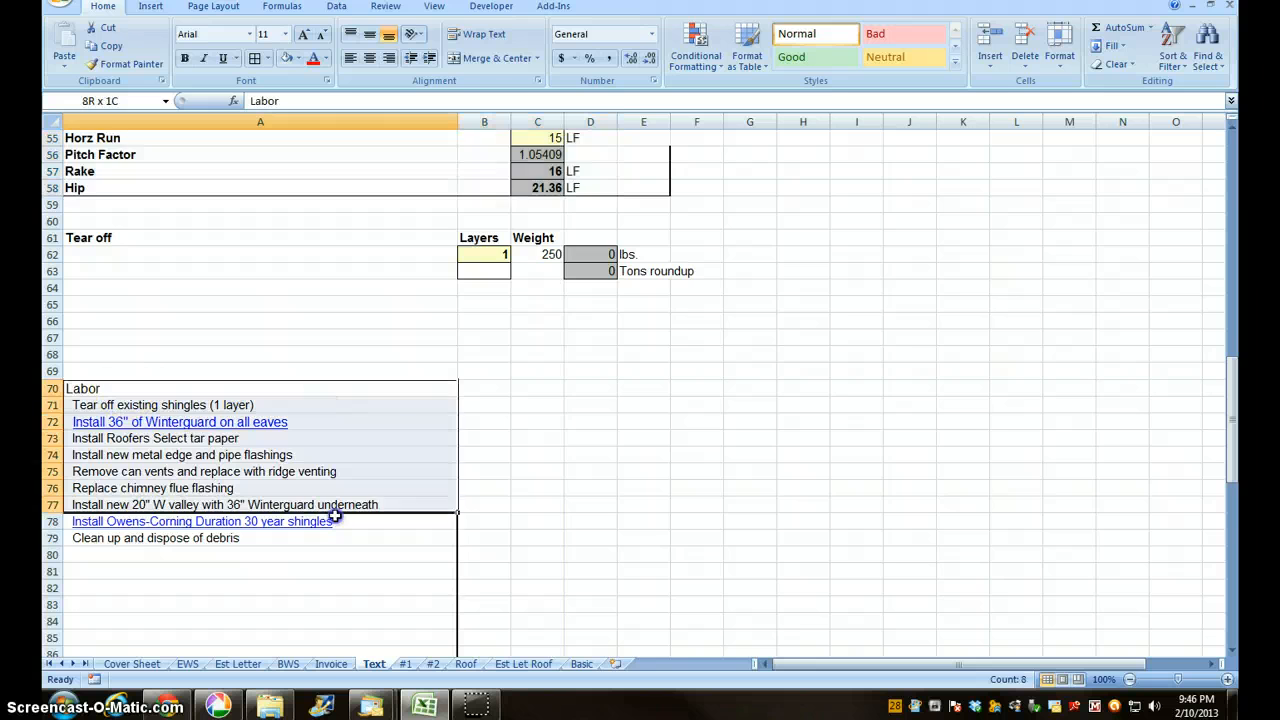
Copy the Labor task list from Text and paste it at B15 on Est Let Roof.
scroll(down, 3)
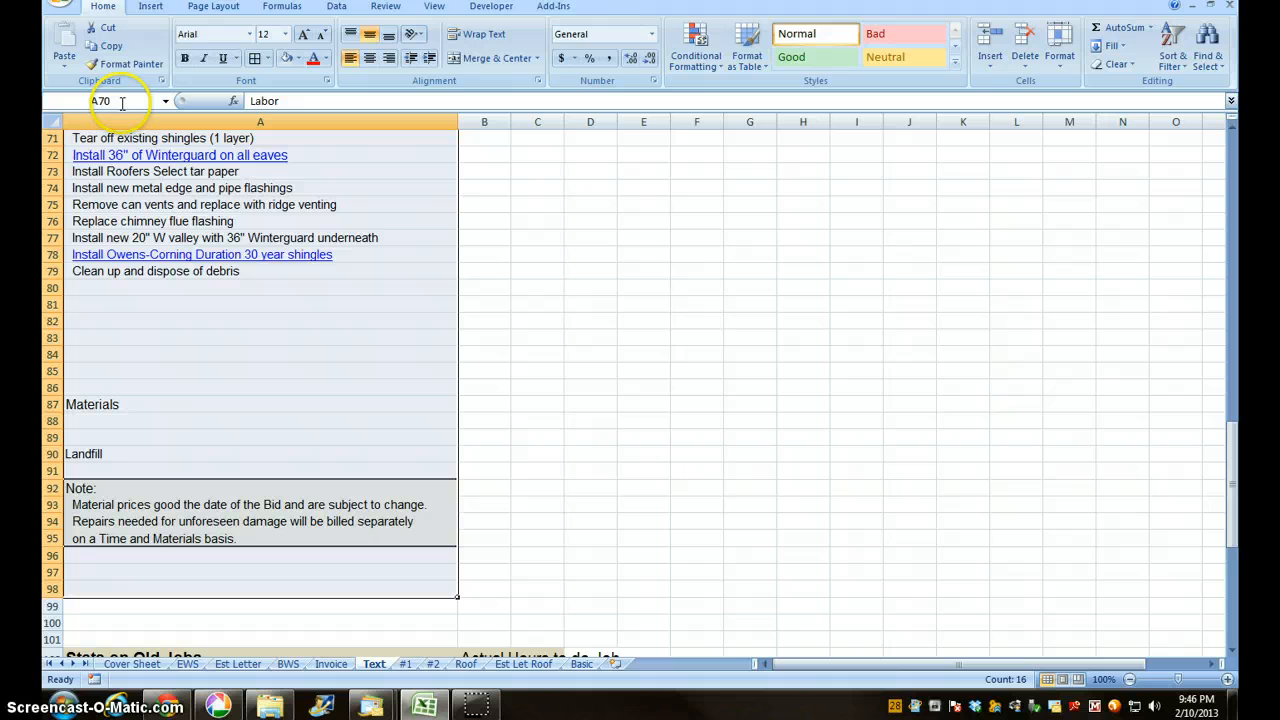
click(108, 46)
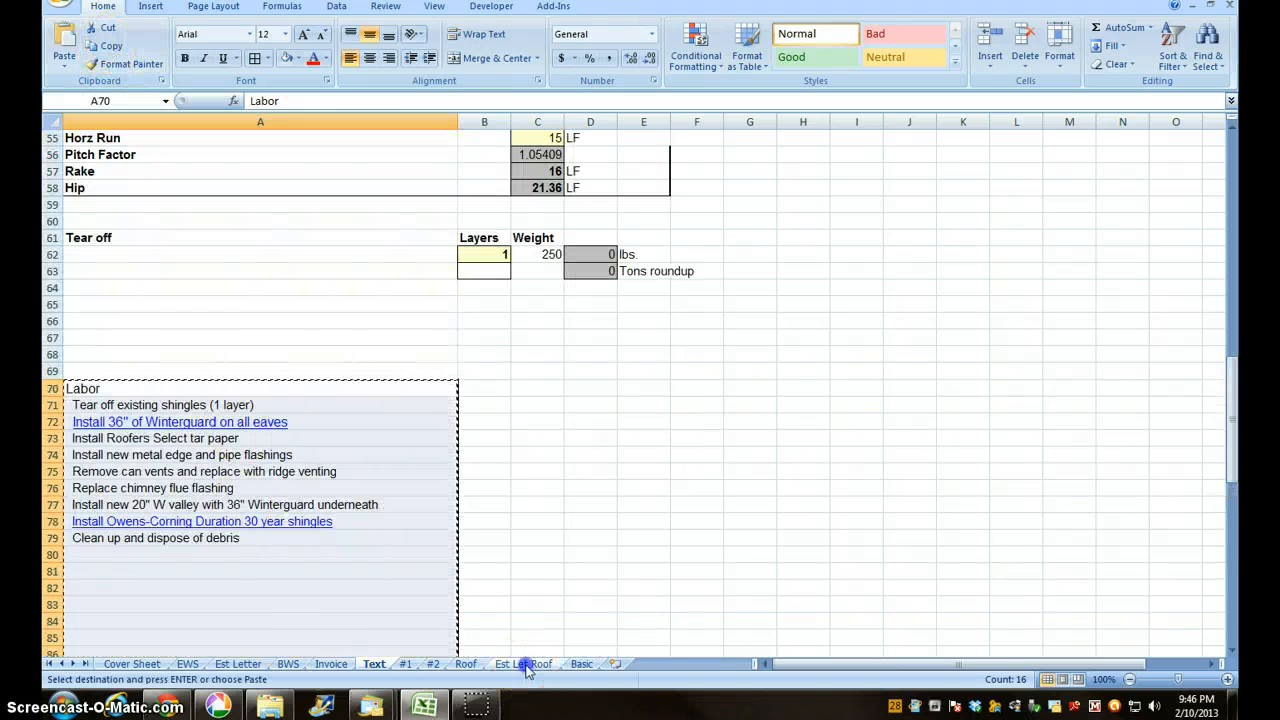
click(522, 664)
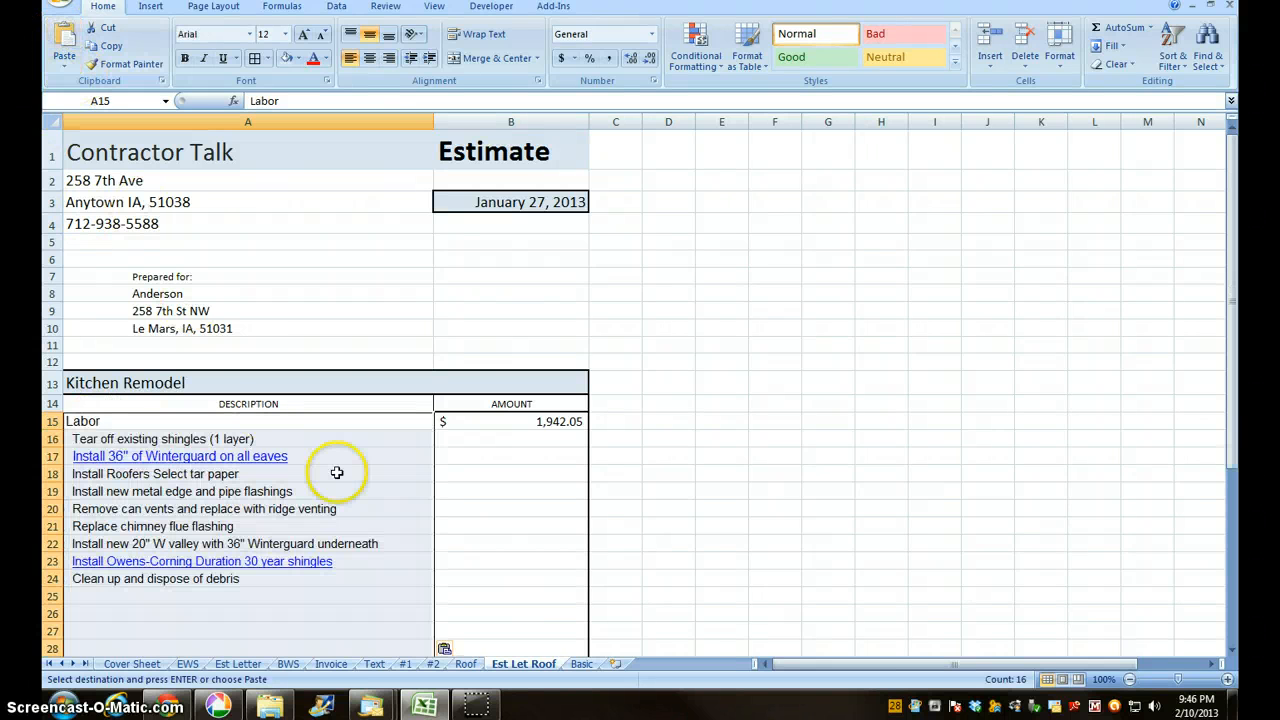
click(510, 421)
text(=)
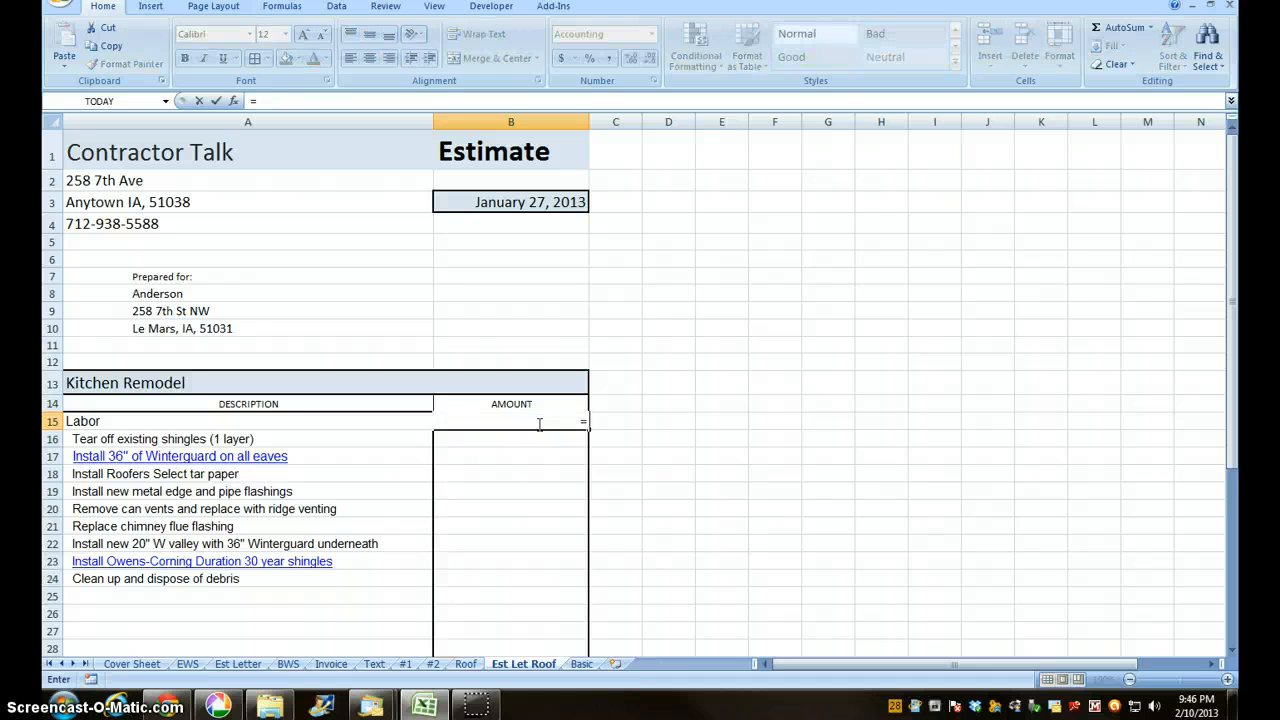
Clear the leftover 1,720.03 amount and start a Materials formula referencing the Roof sheet.
click(465, 664)
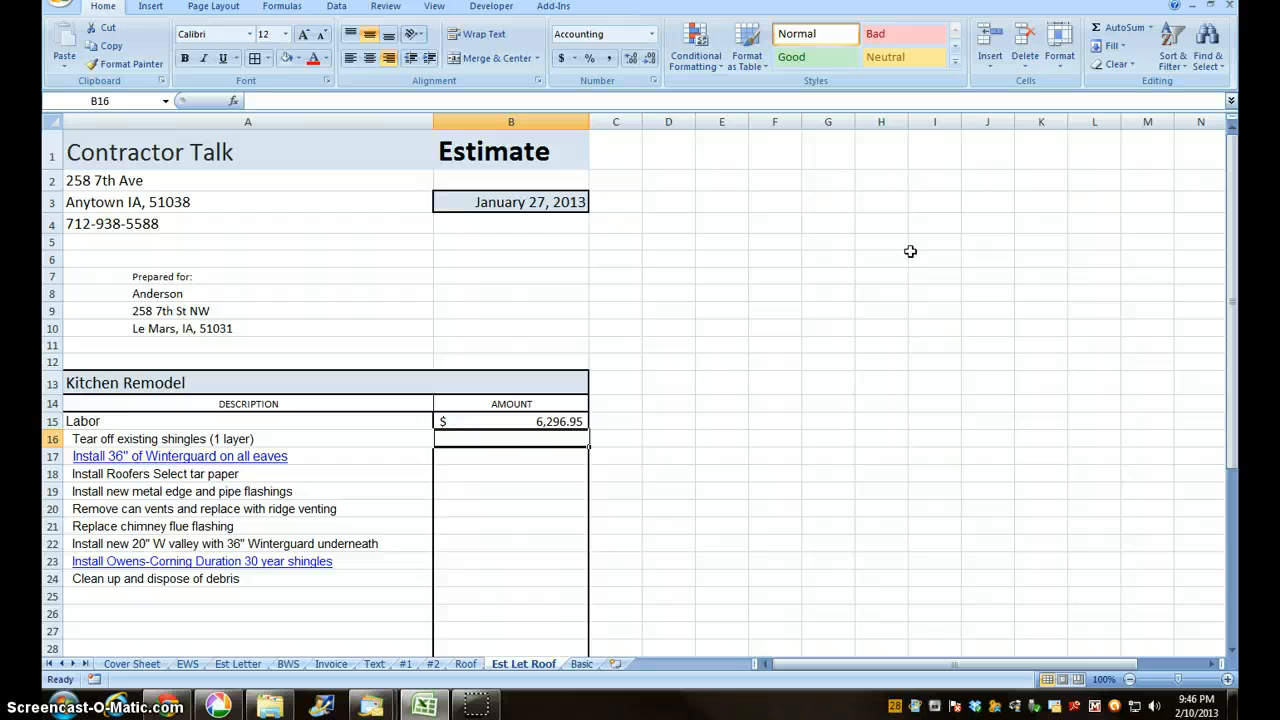
scroll(down, 3)
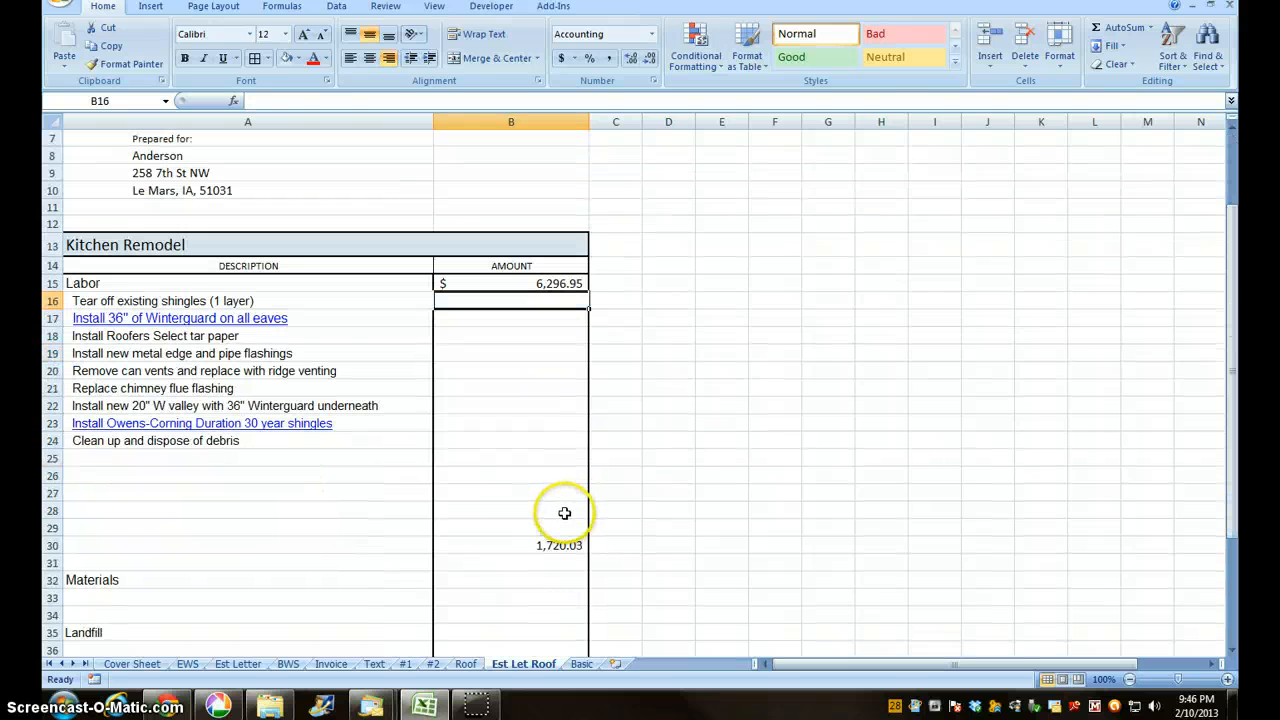
scroll(down, 3)
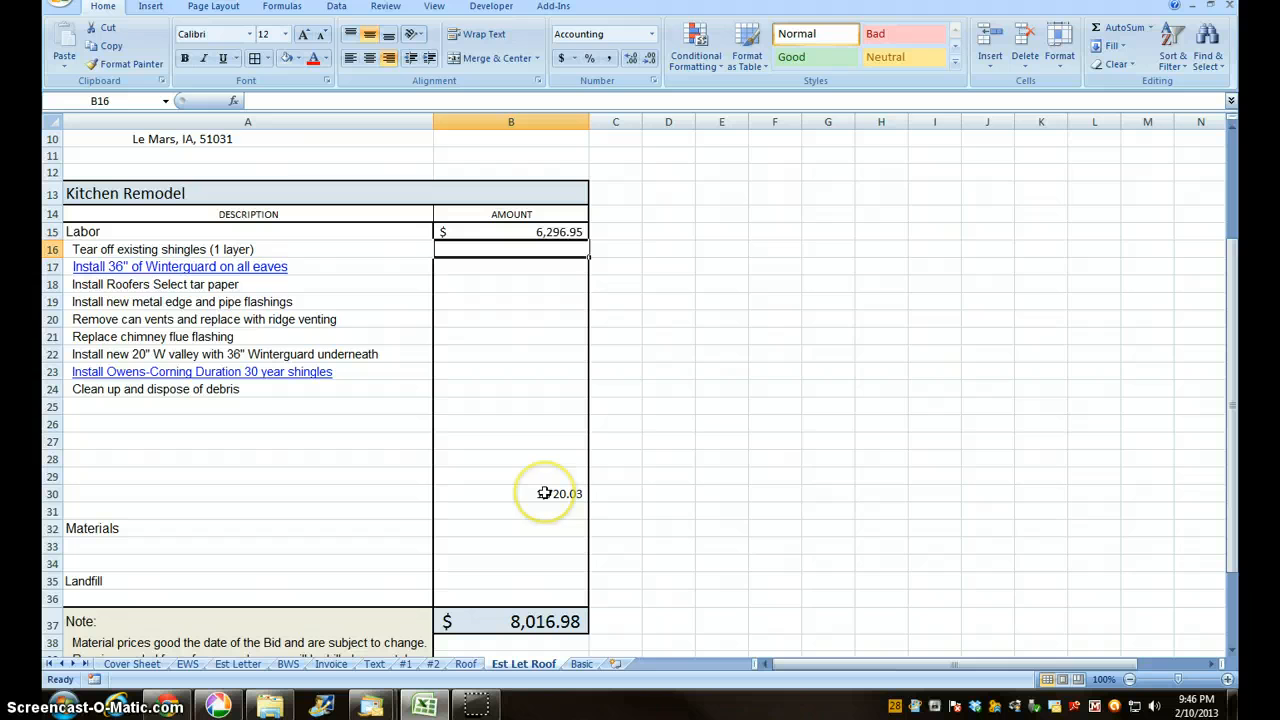
mouse_move(545, 493)
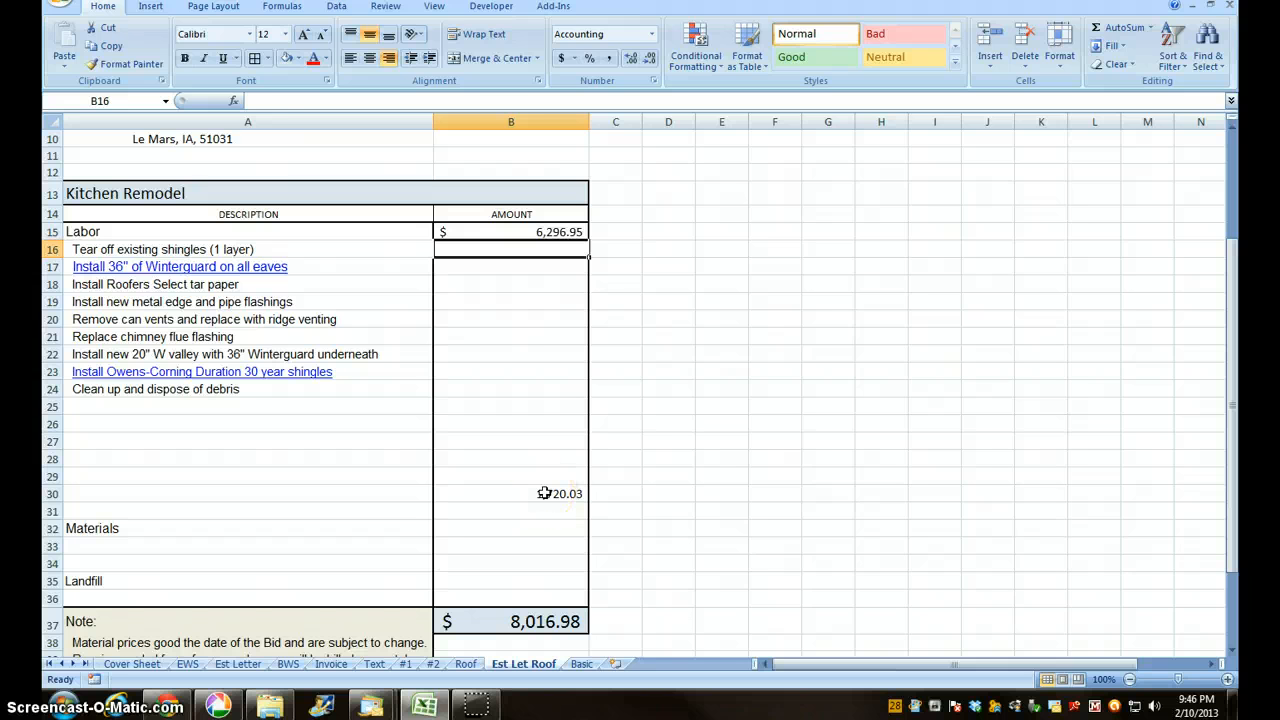
click(511, 493)
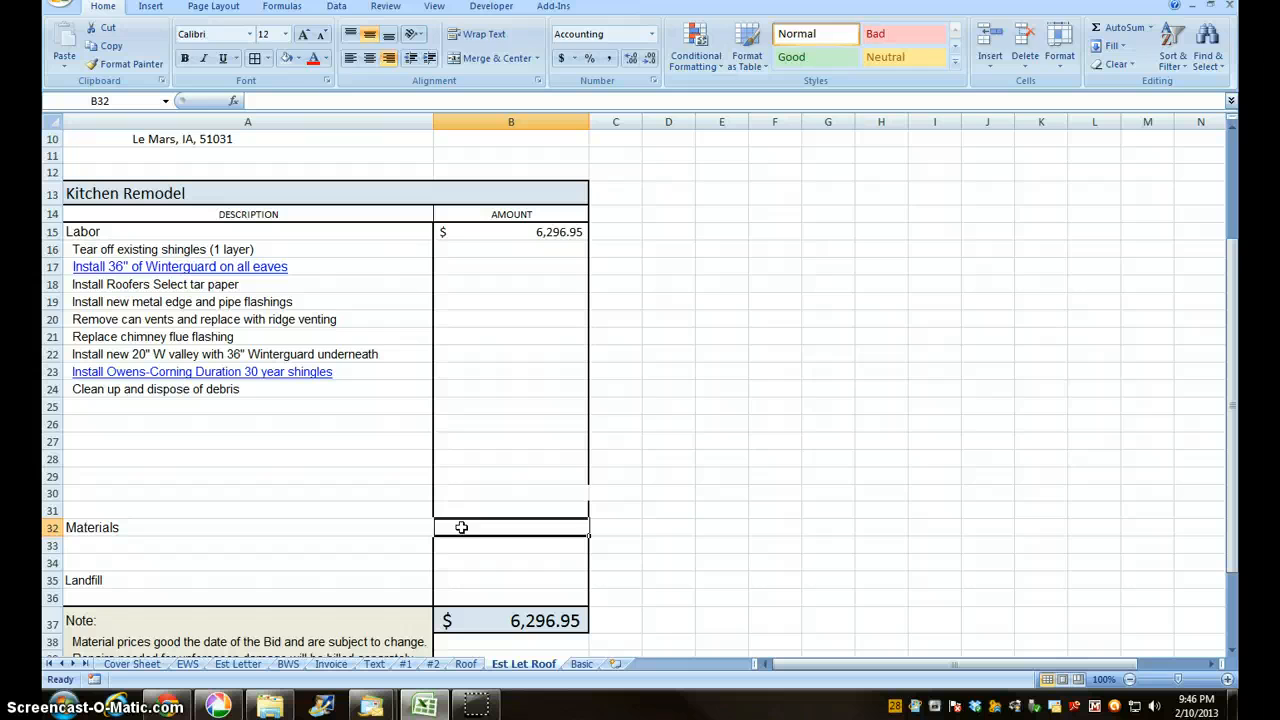
text(=)
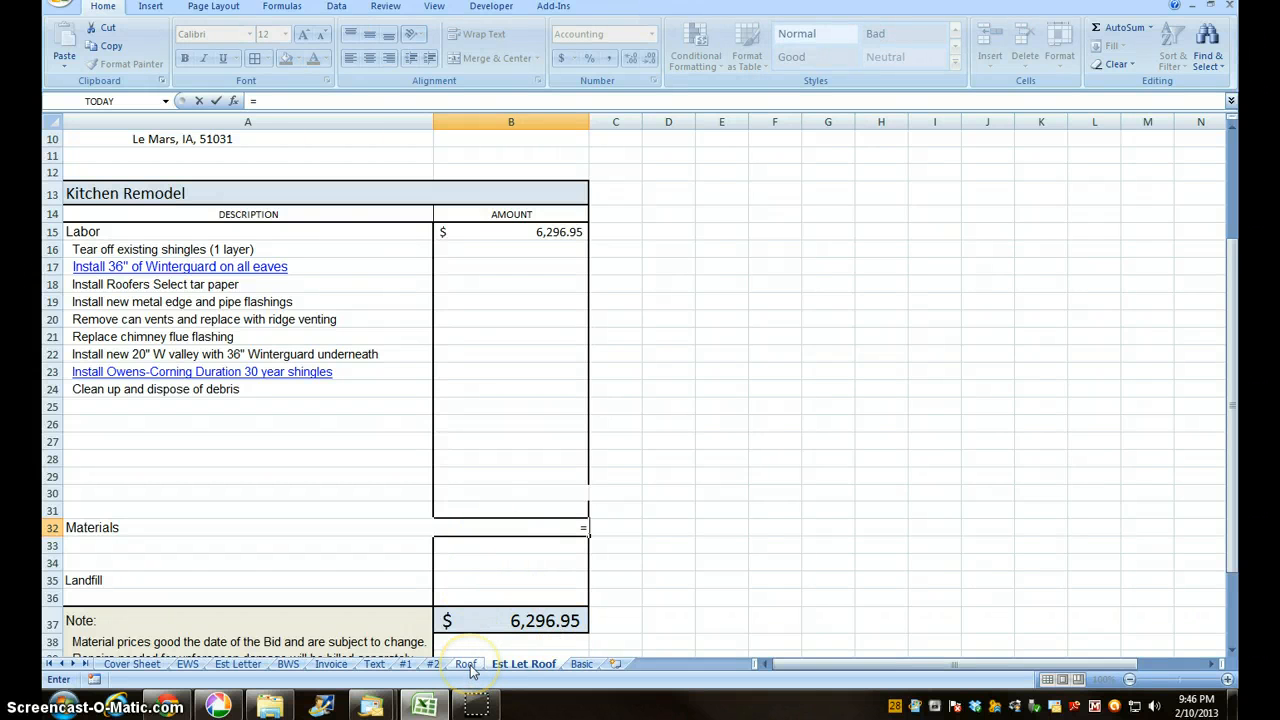
click(465, 663)
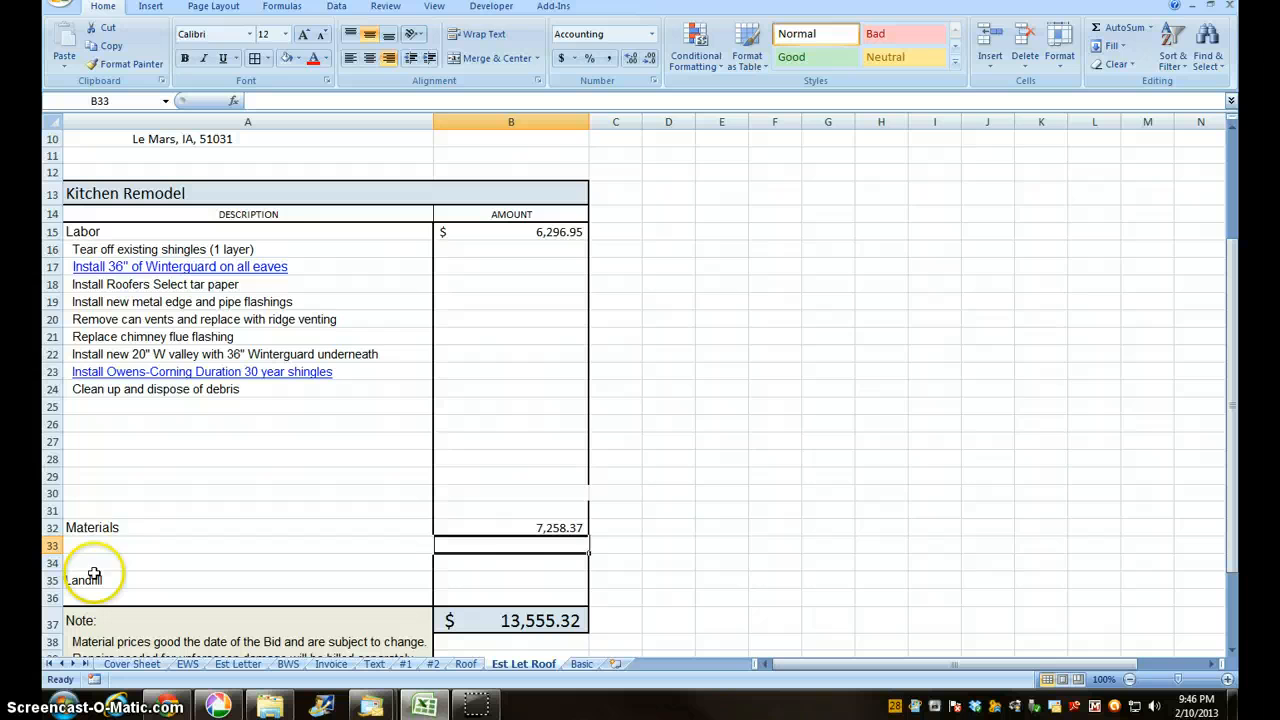
mouse_move(524, 527)
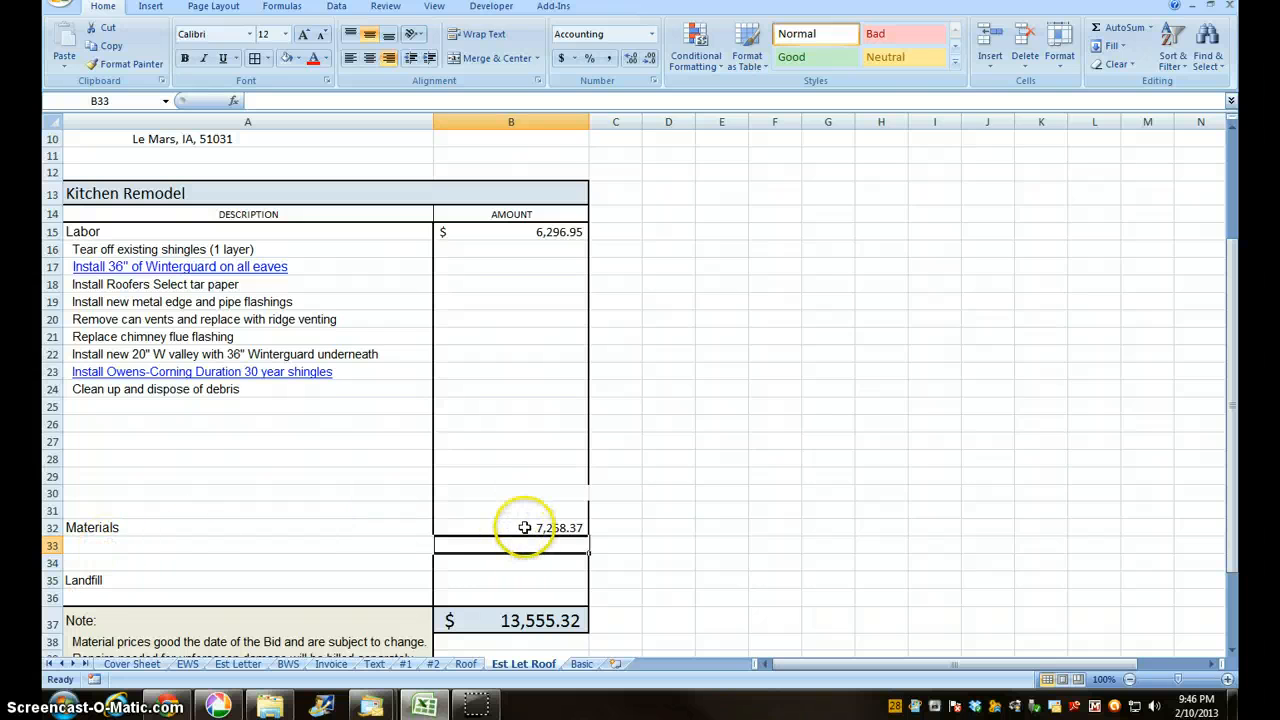
Move the Materials label and amount up to row 29.
click(511, 527)
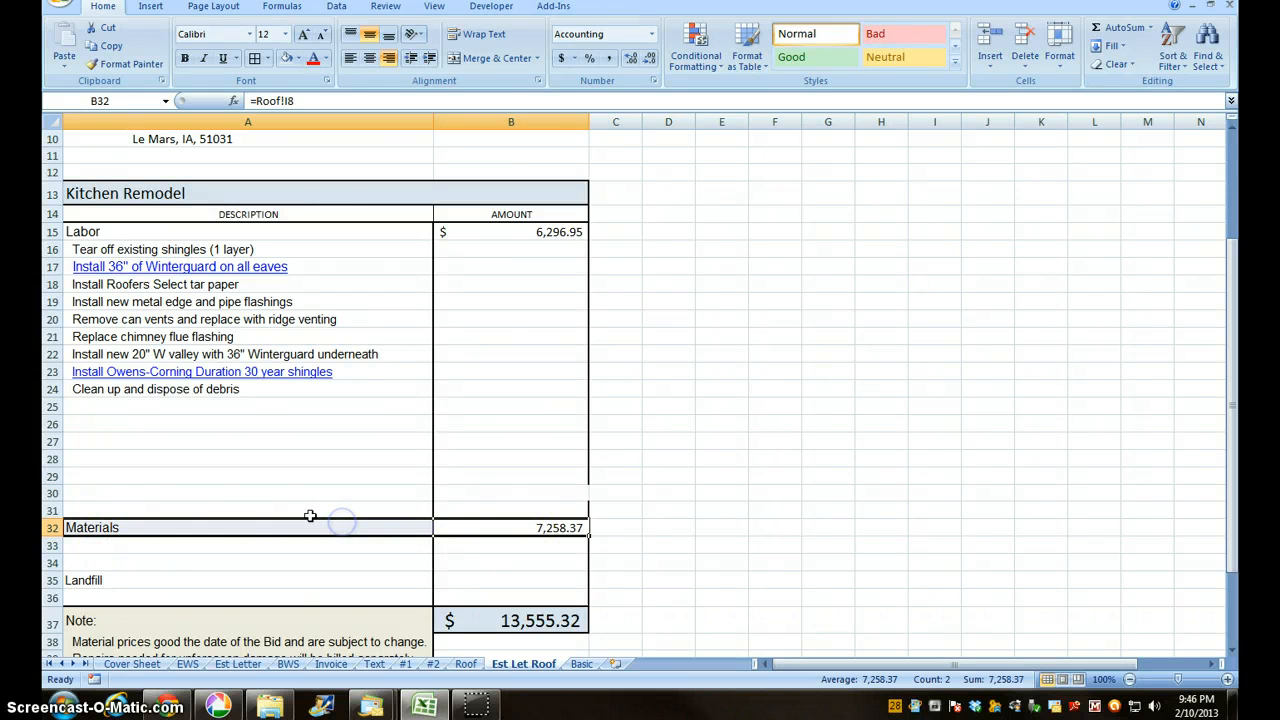
drag(341, 527, 311, 463)
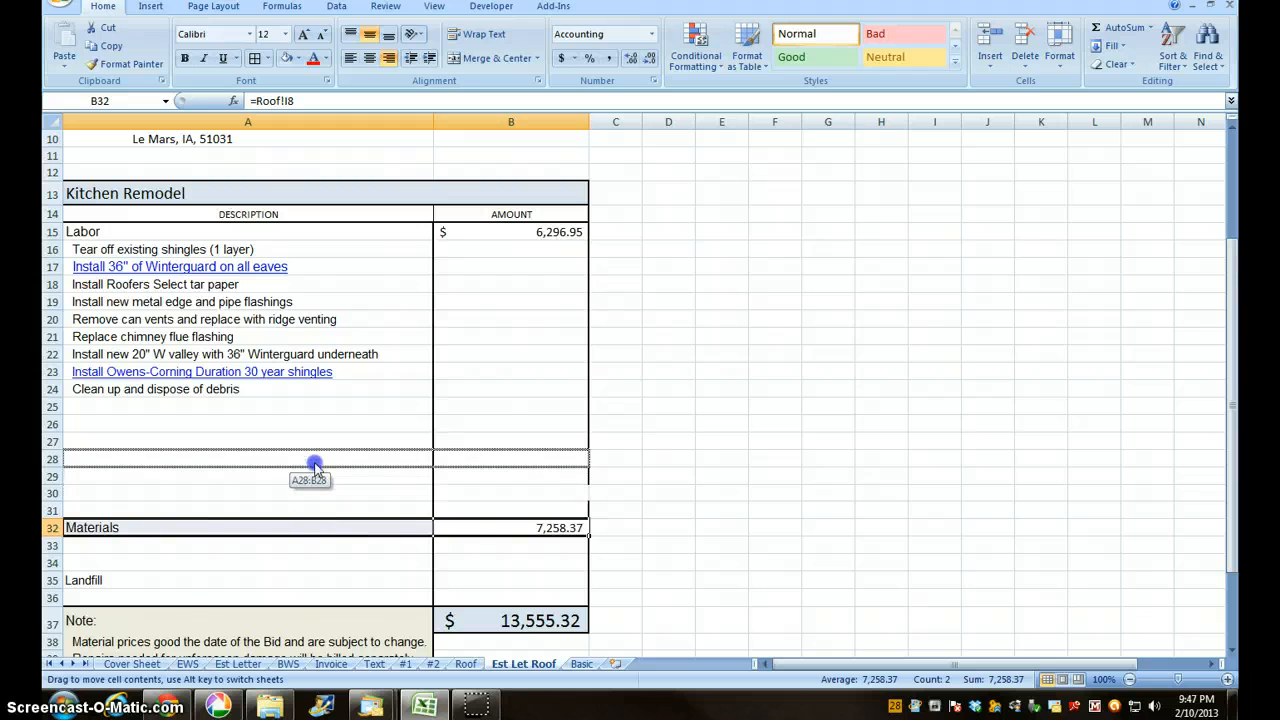
drag(315, 465, 124, 513)
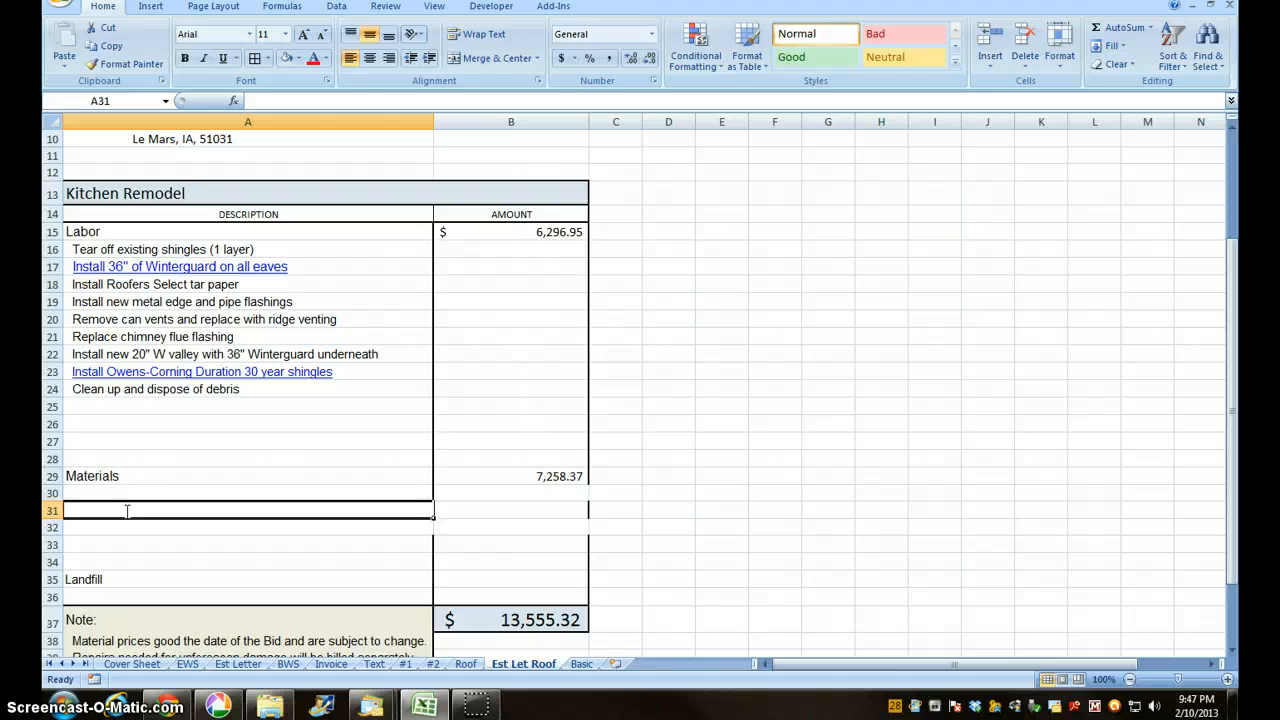
Add a Land Fill Fee line in row 31 linked to the Roof sheet's $200.00 fee.
text(Land Fill F)
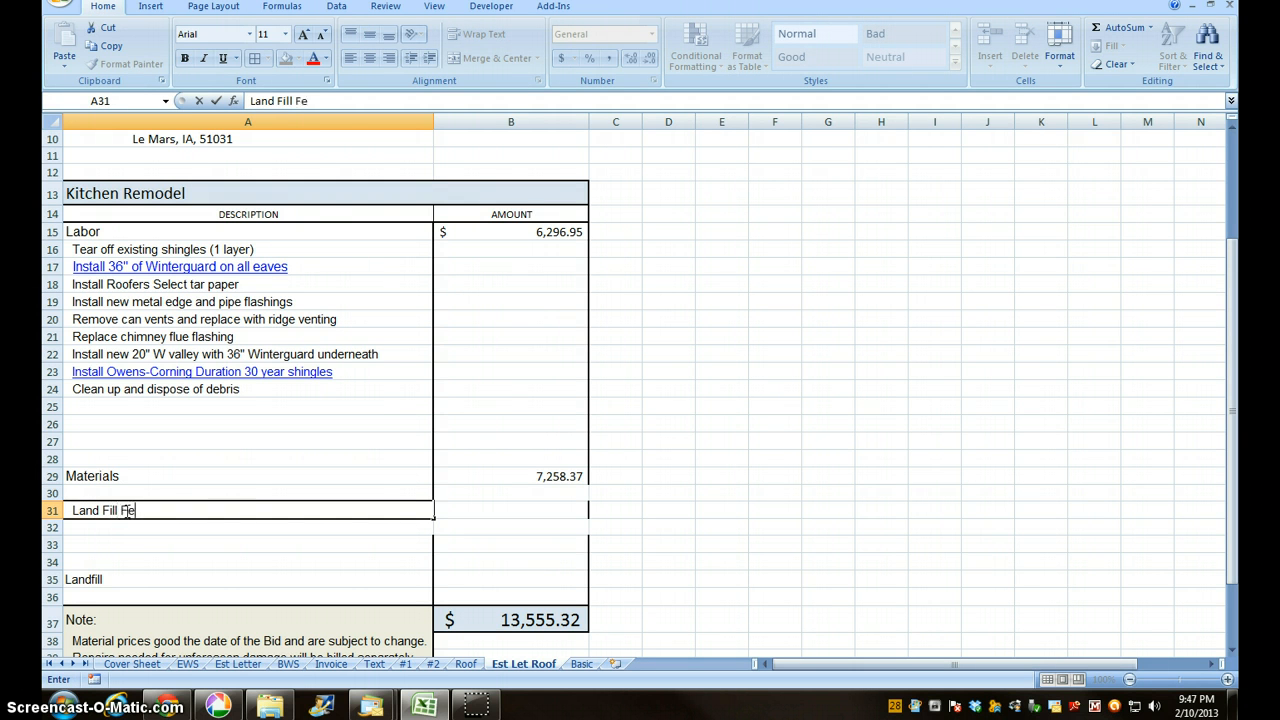
text(e)
click(511, 510)
text(=)
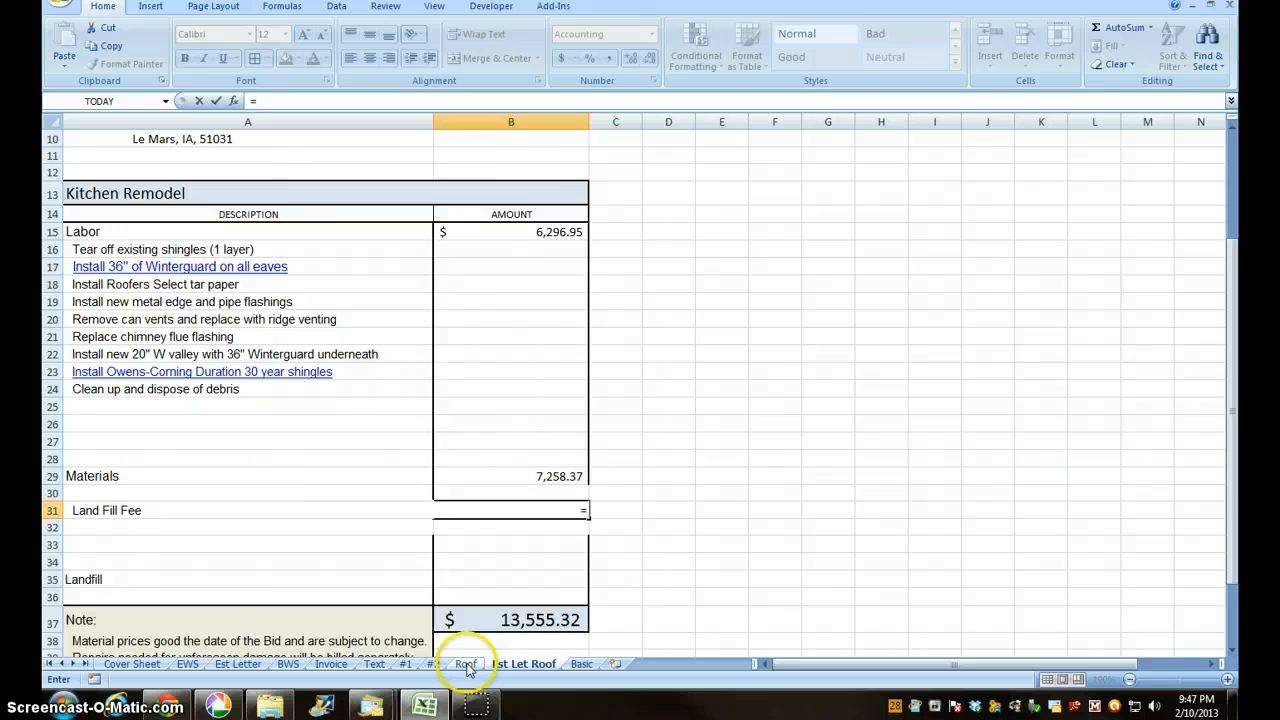
click(465, 664)
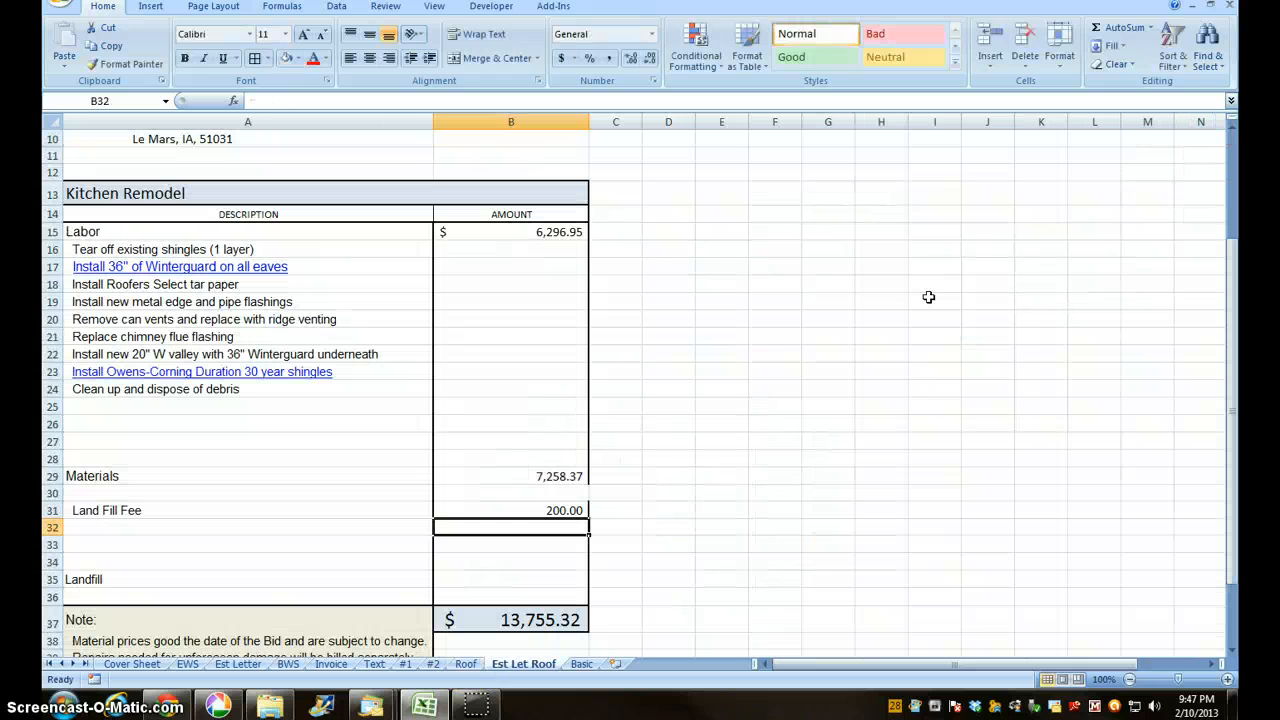
scroll(down, 3)
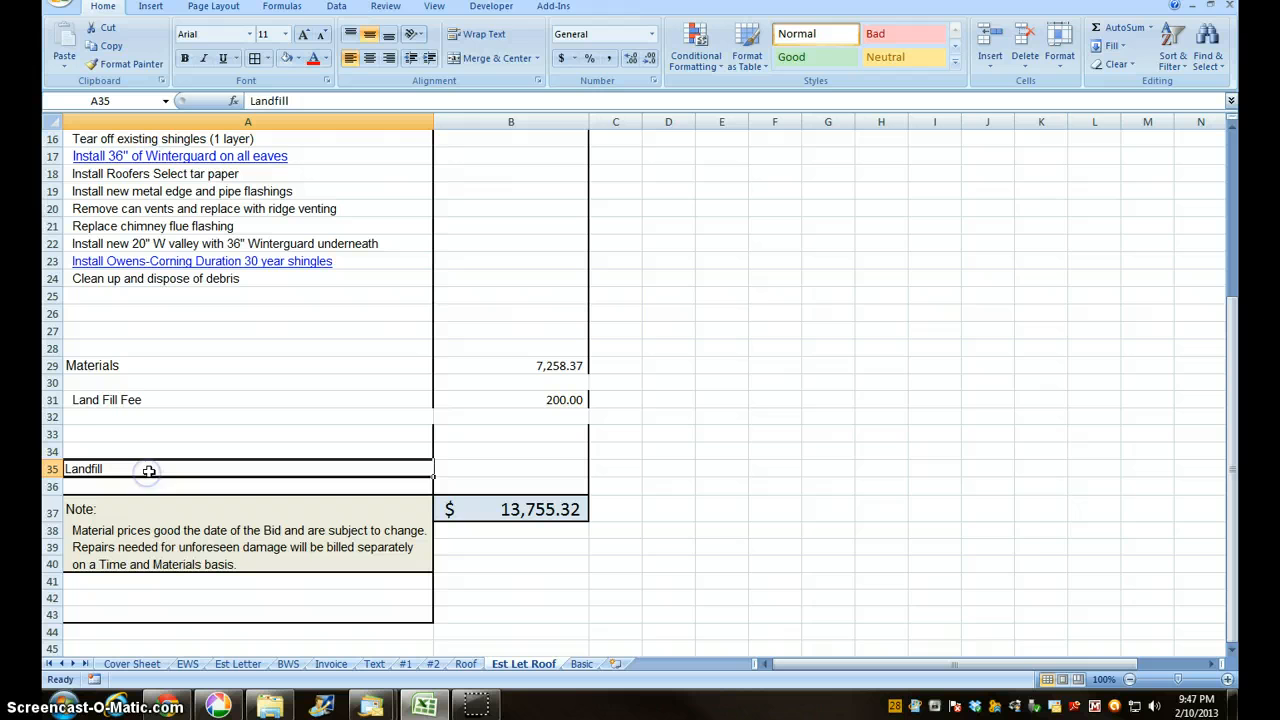
Delete the leftover Landfill label and shift the Note block up to rows 33–36.
key(Delete)
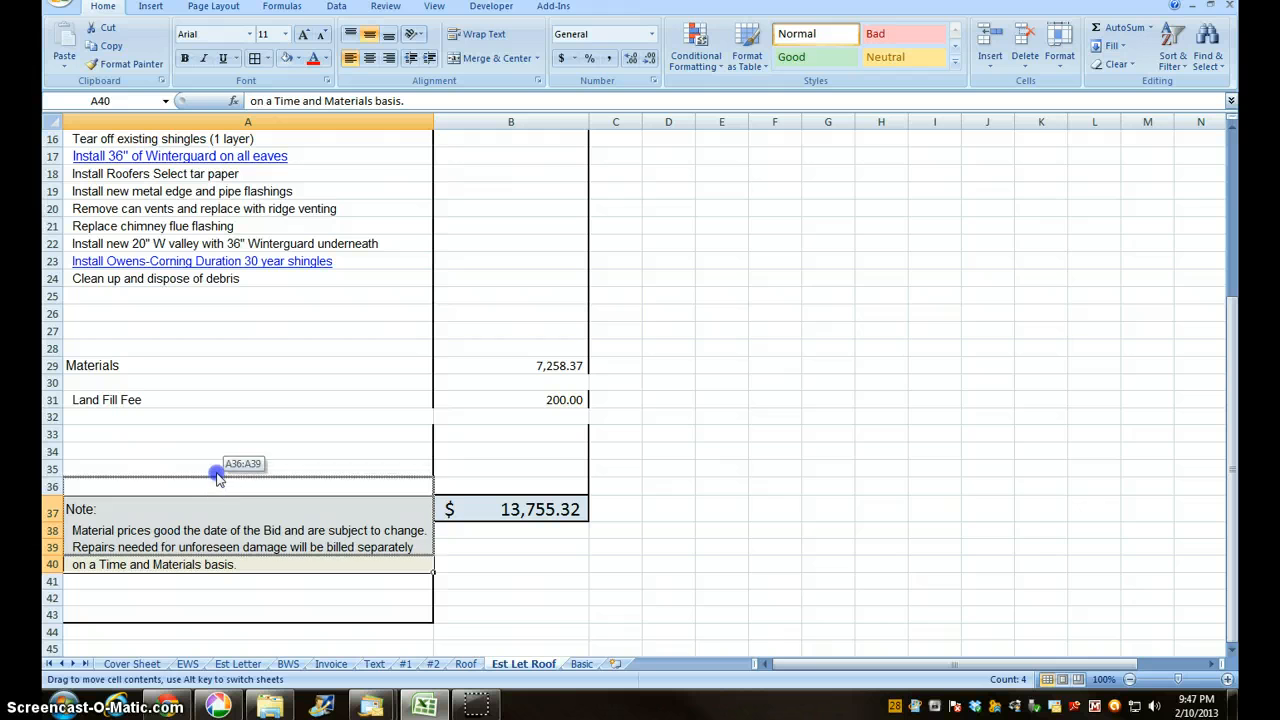
drag(218, 475, 203, 432)
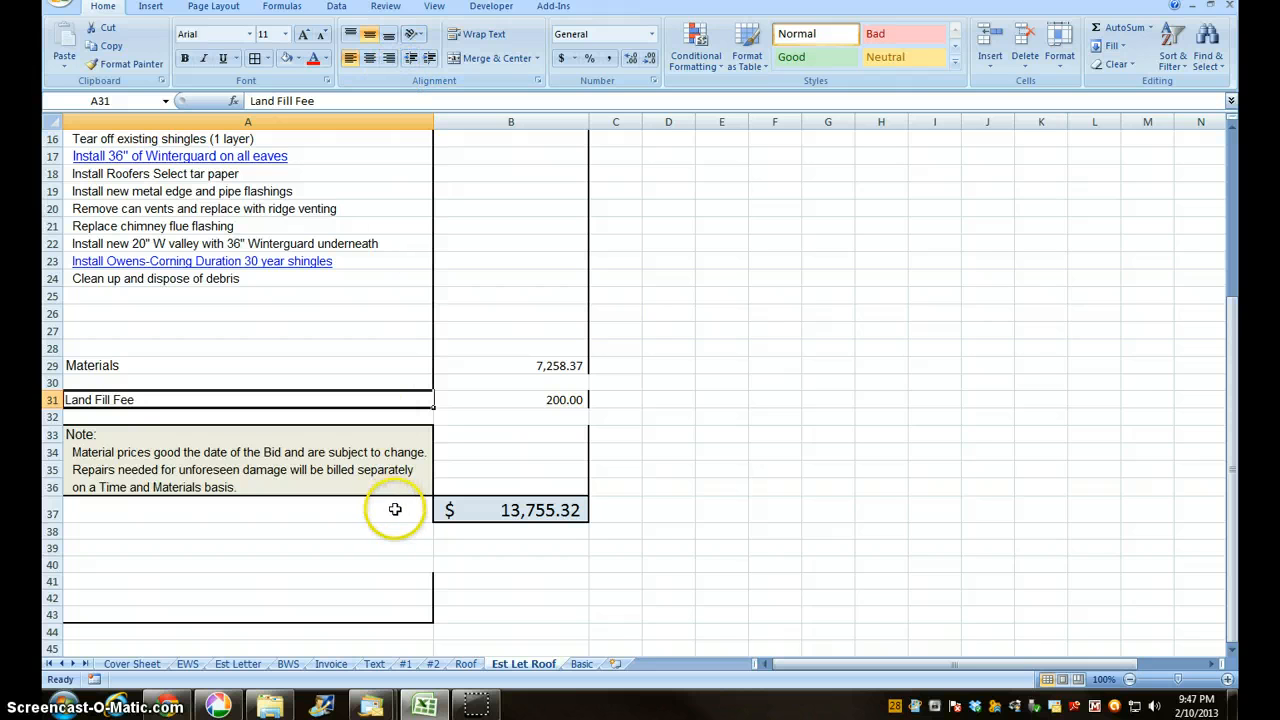
mouse_move(529, 597)
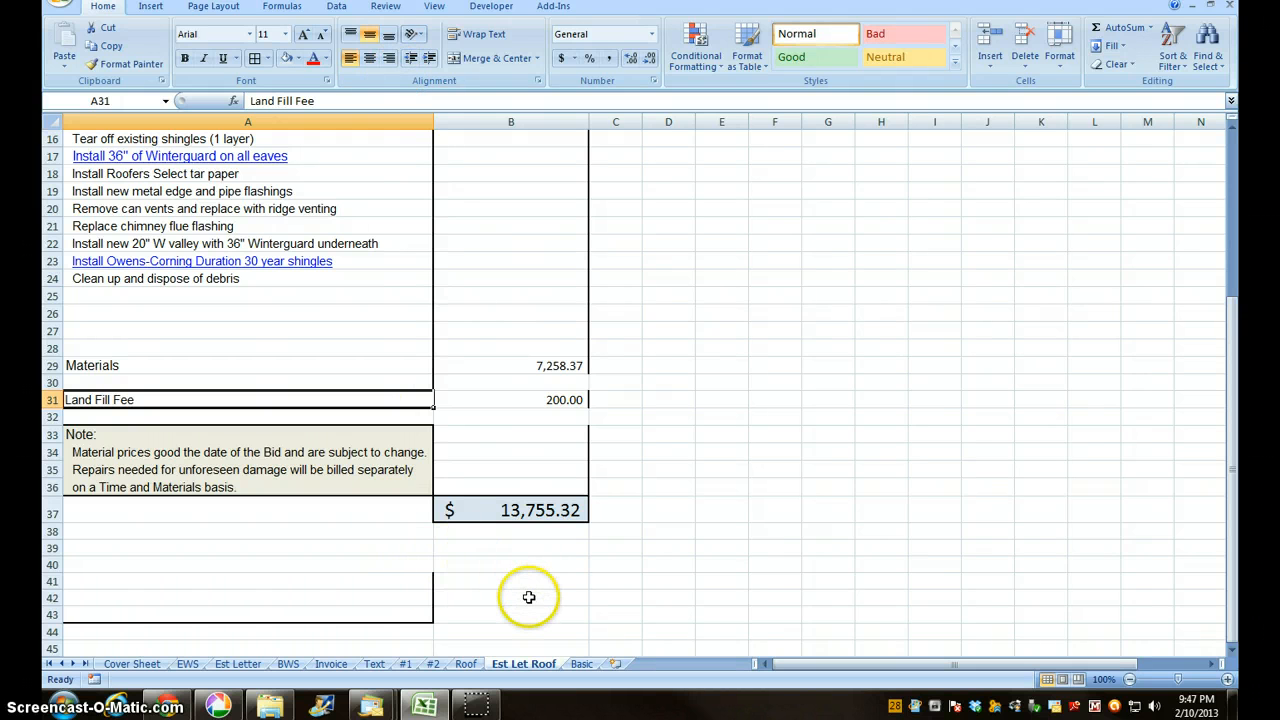
scroll(up, 3)
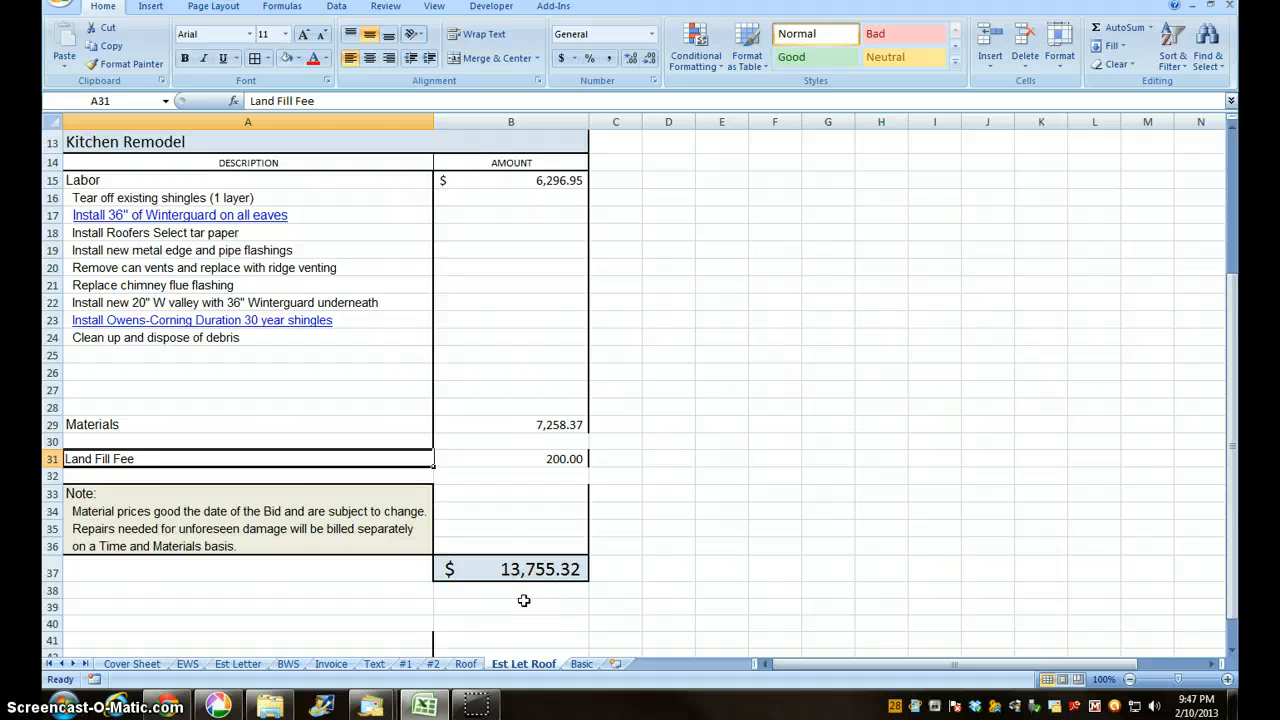
scroll(down, 3)
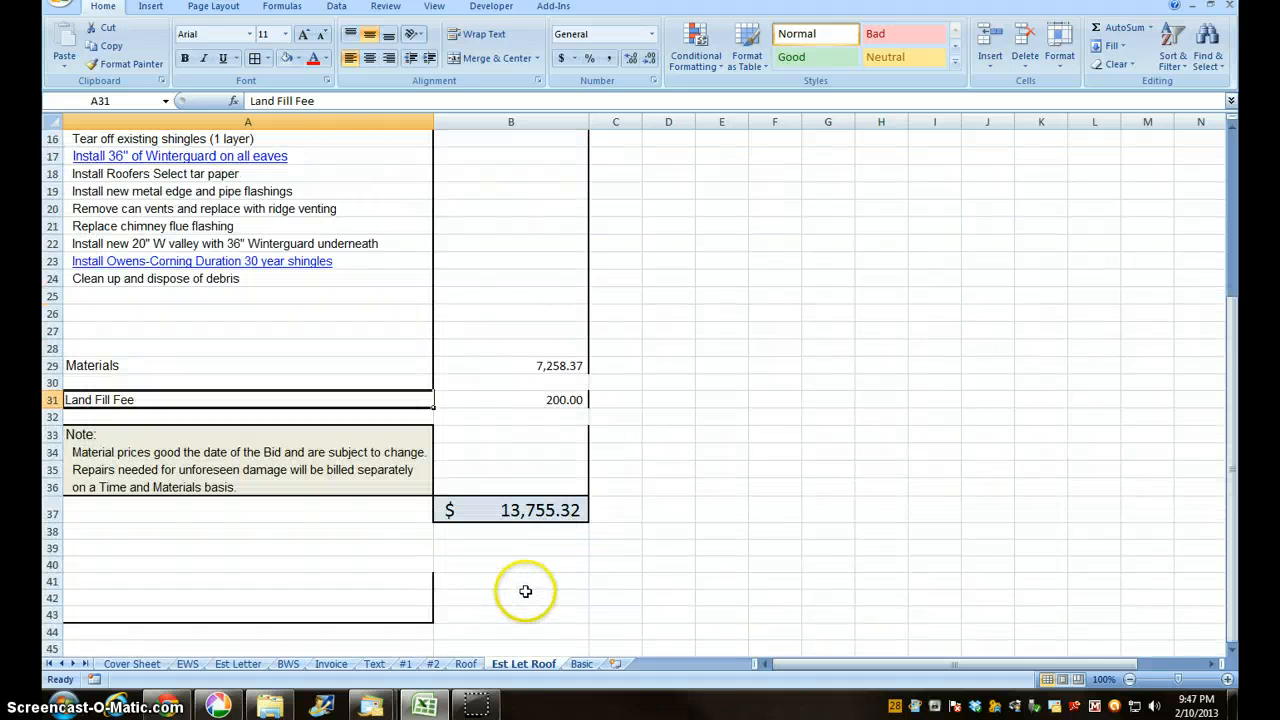
mouse_move(483, 34)
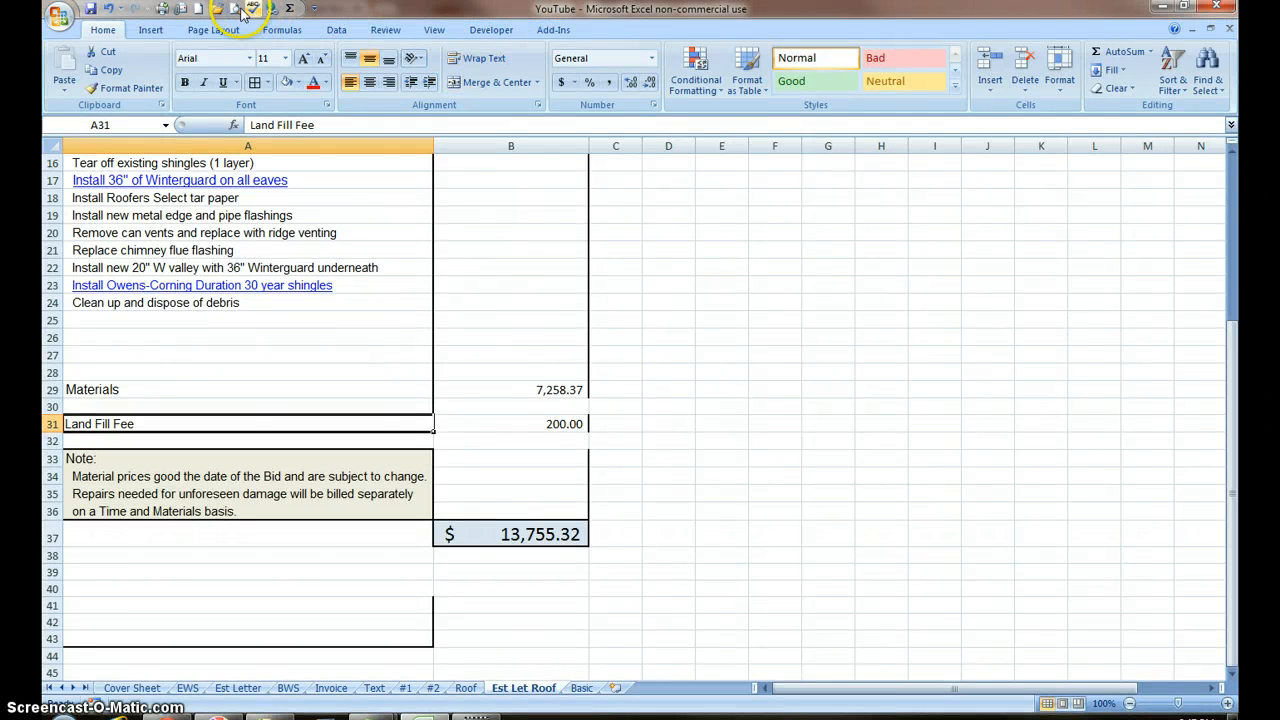
mouse_move(237, 9)
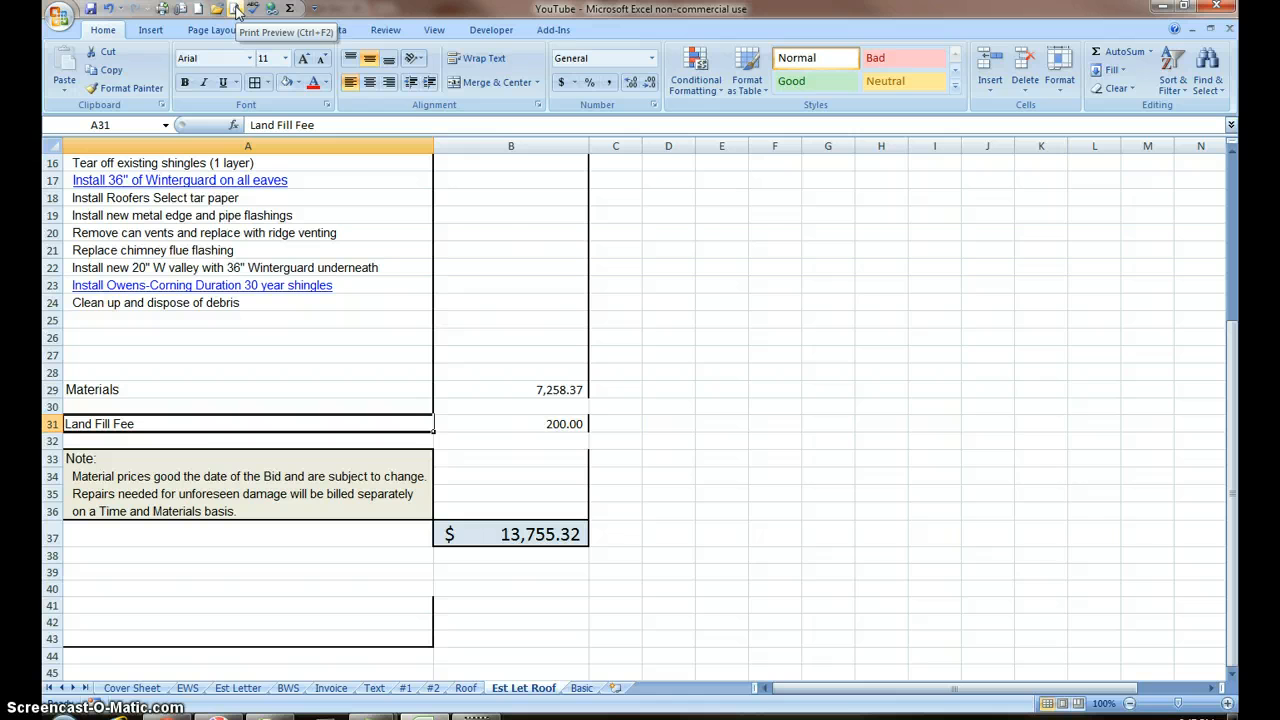
click(236, 9)
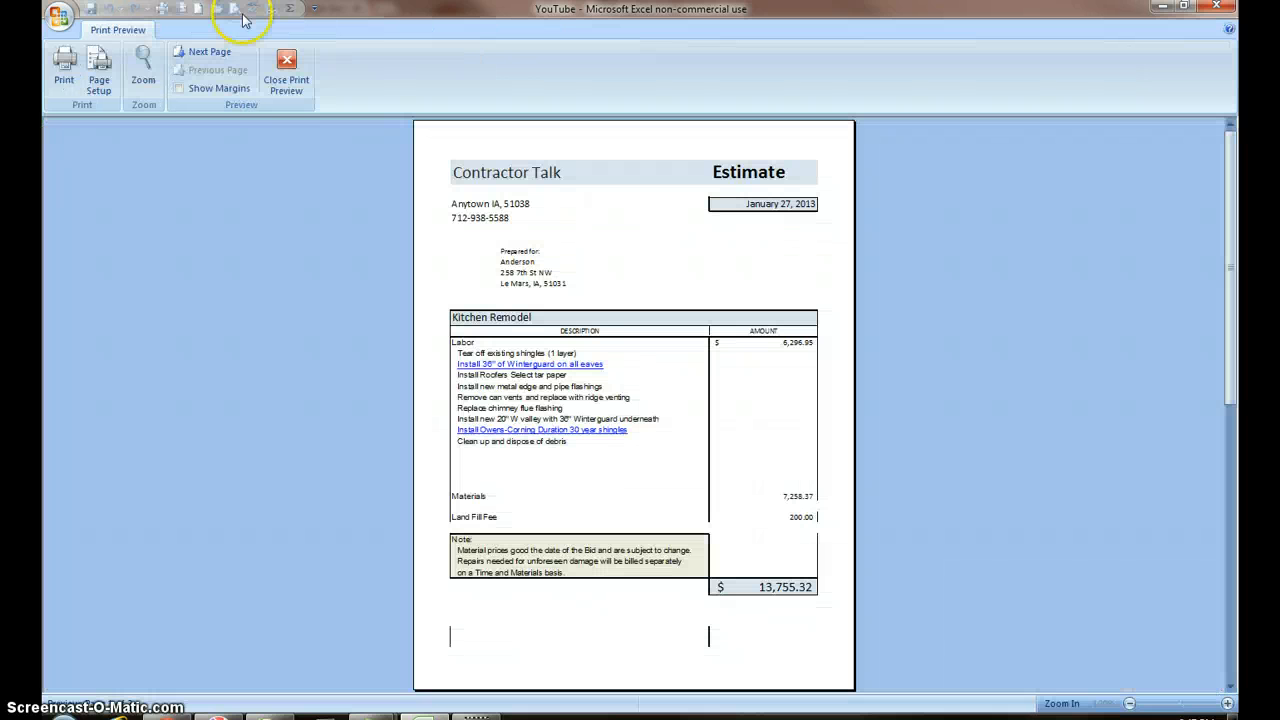
mouse_move(345, 117)
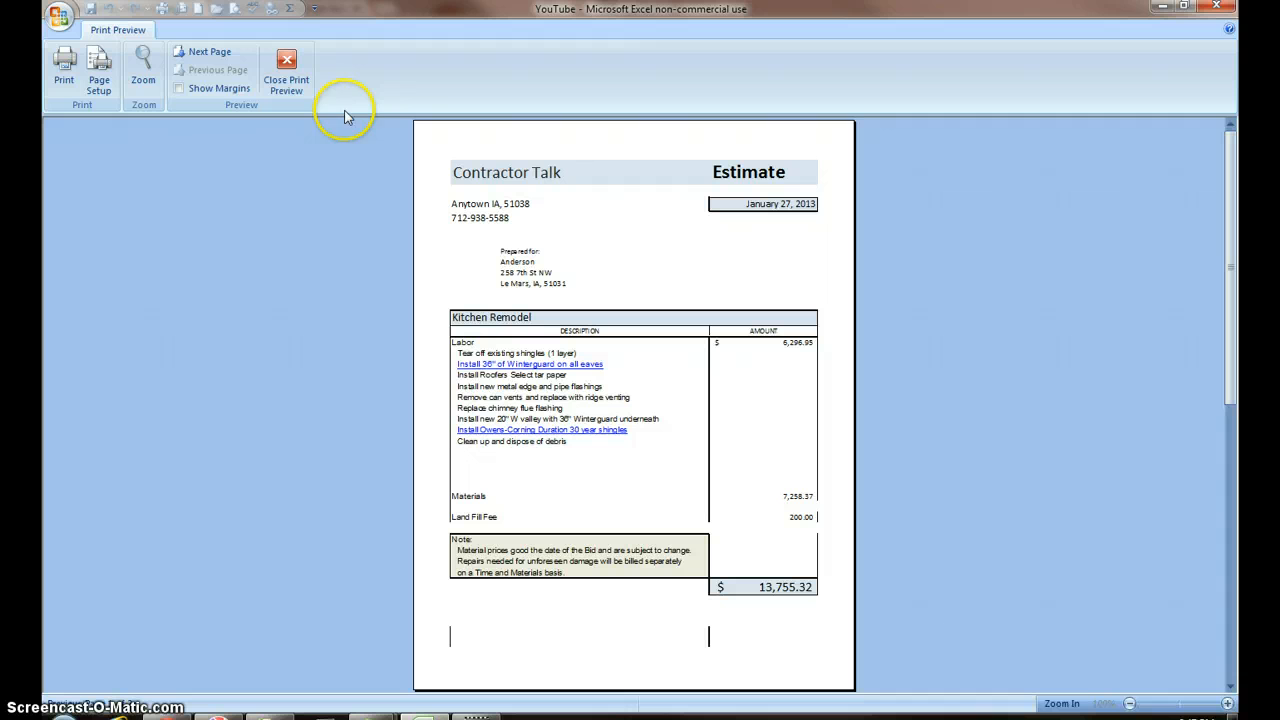
mouse_move(286, 62)
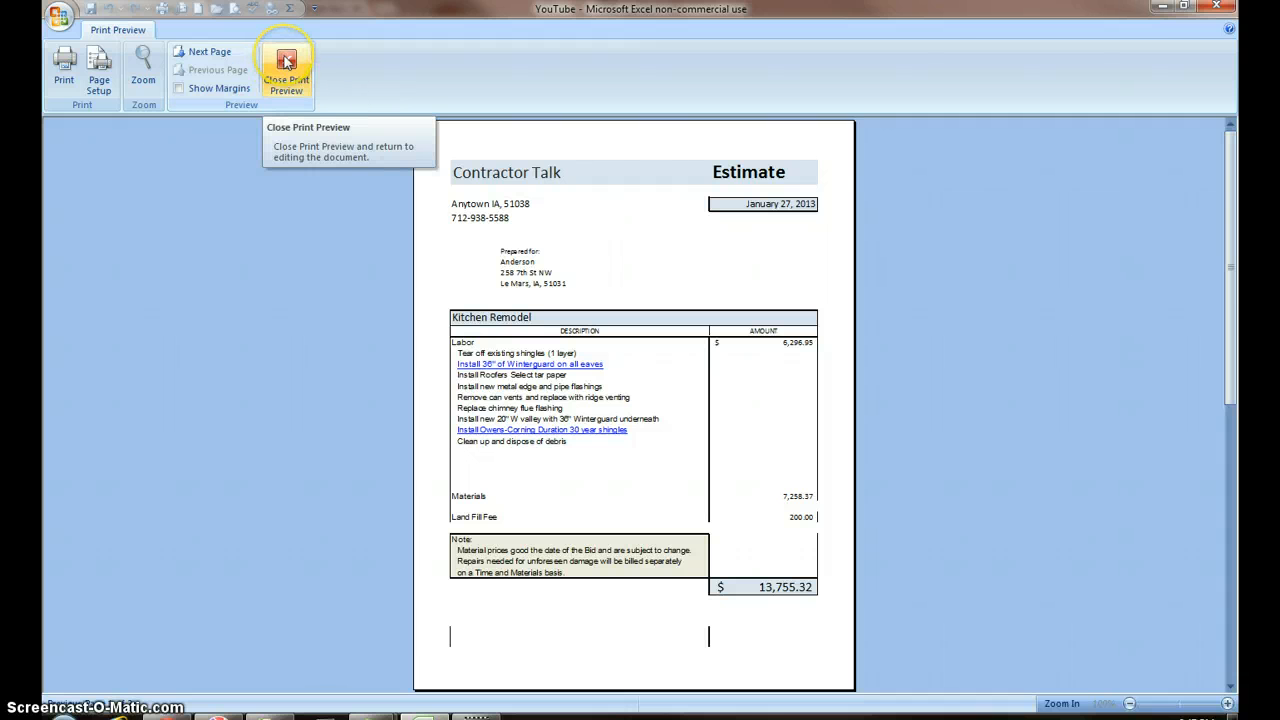
click(286, 62)
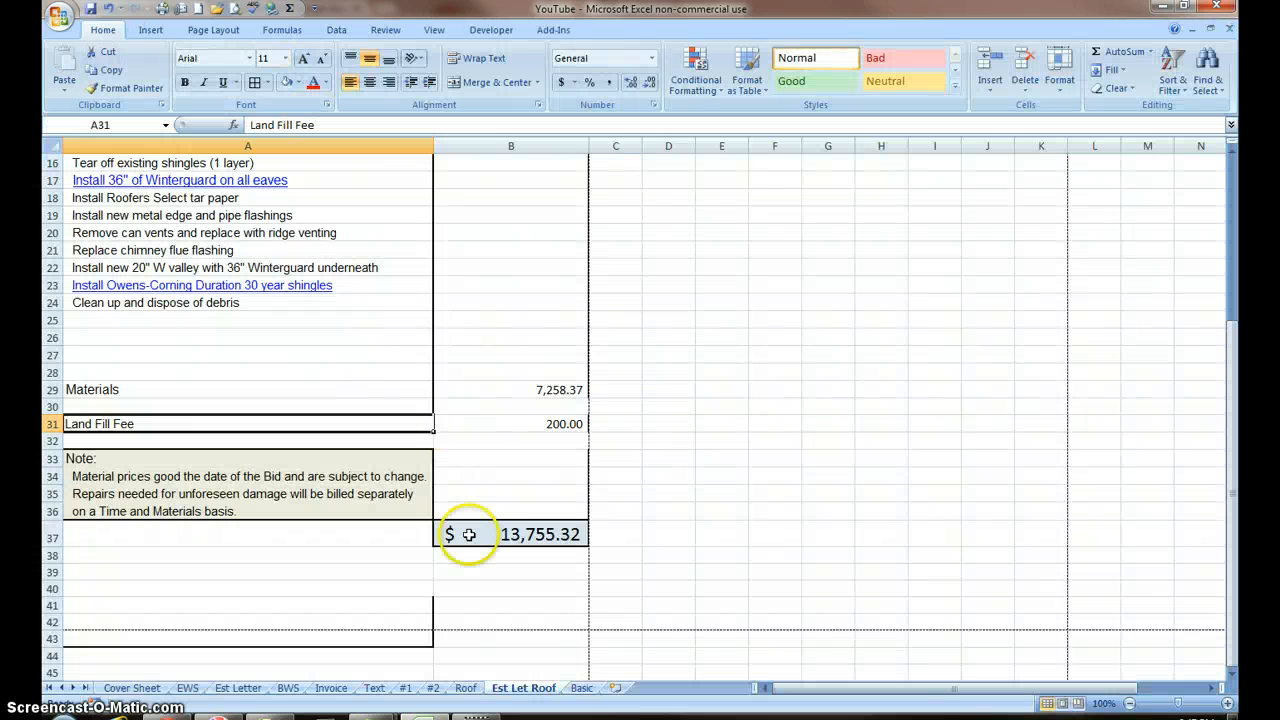
mouse_move(488, 535)
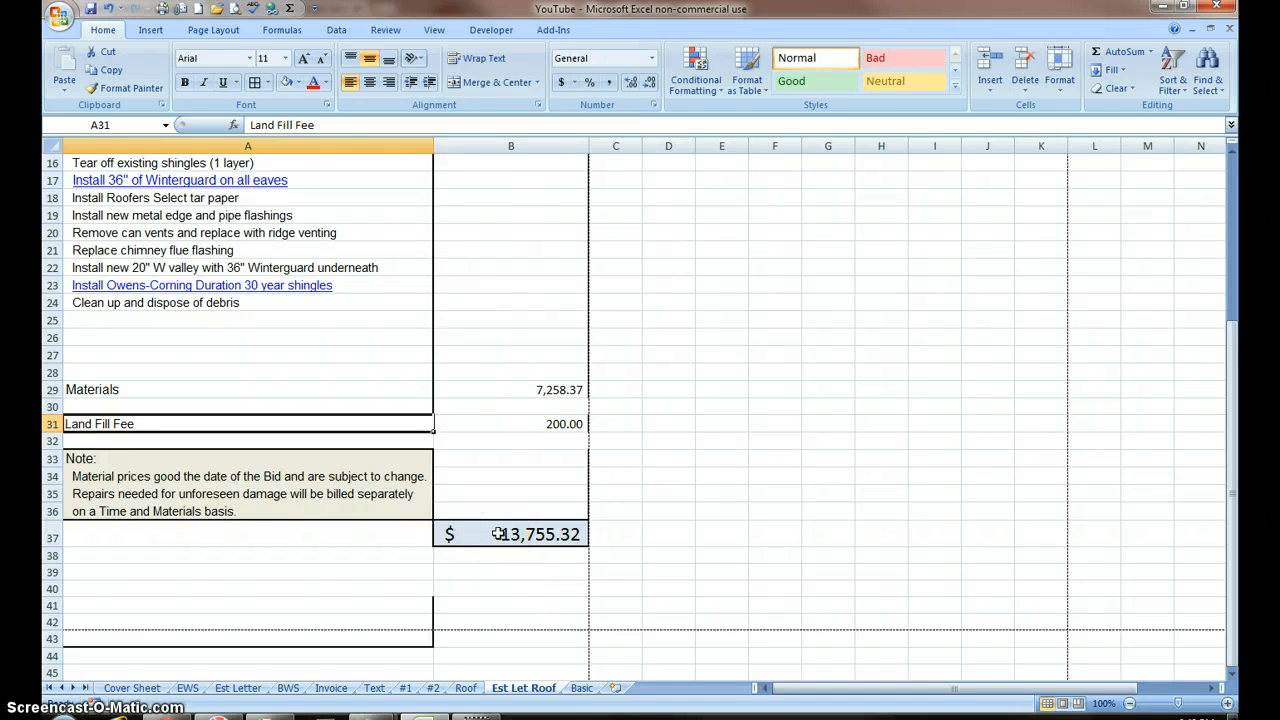
mouse_move(395, 483)
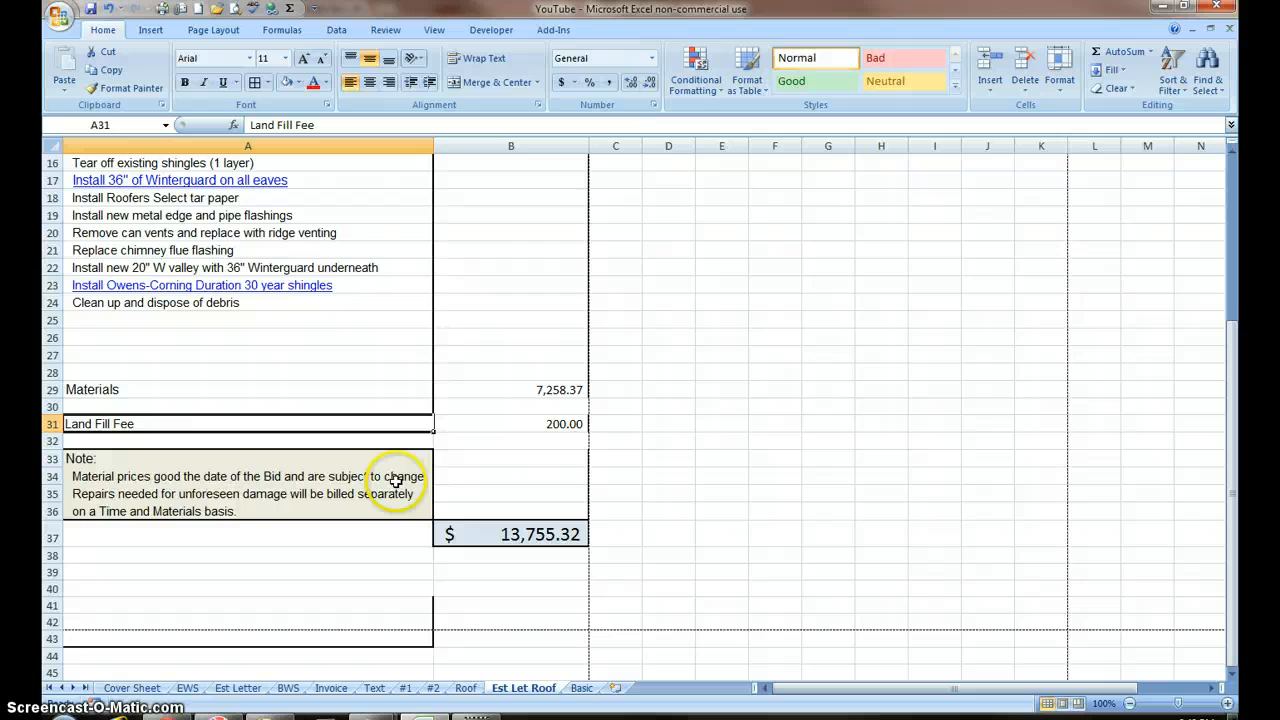
scroll(up, 3)
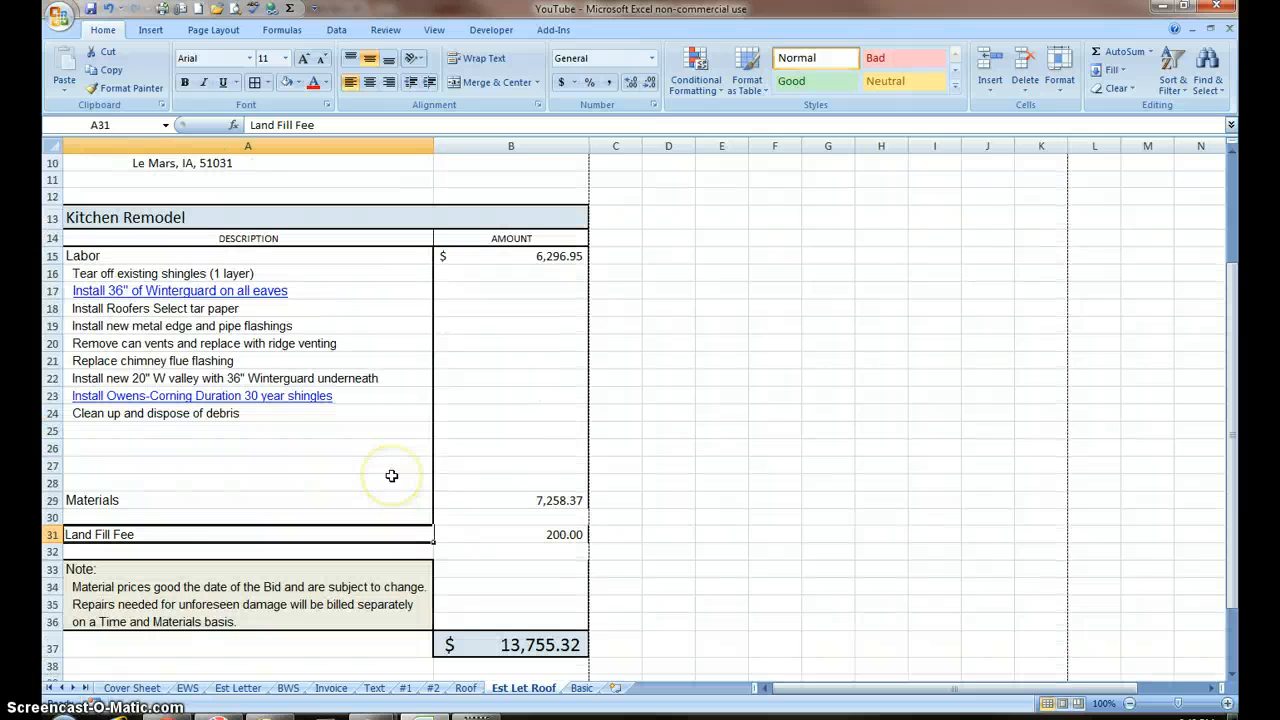
mouse_move(391, 476)
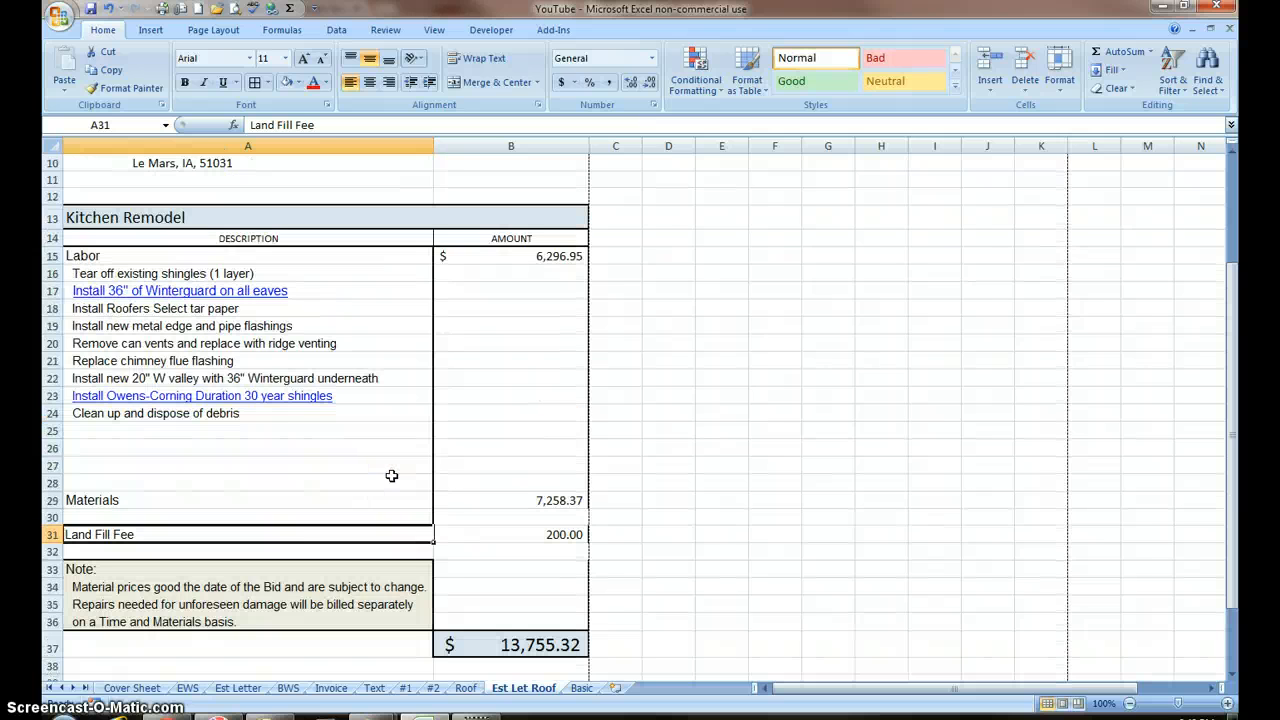